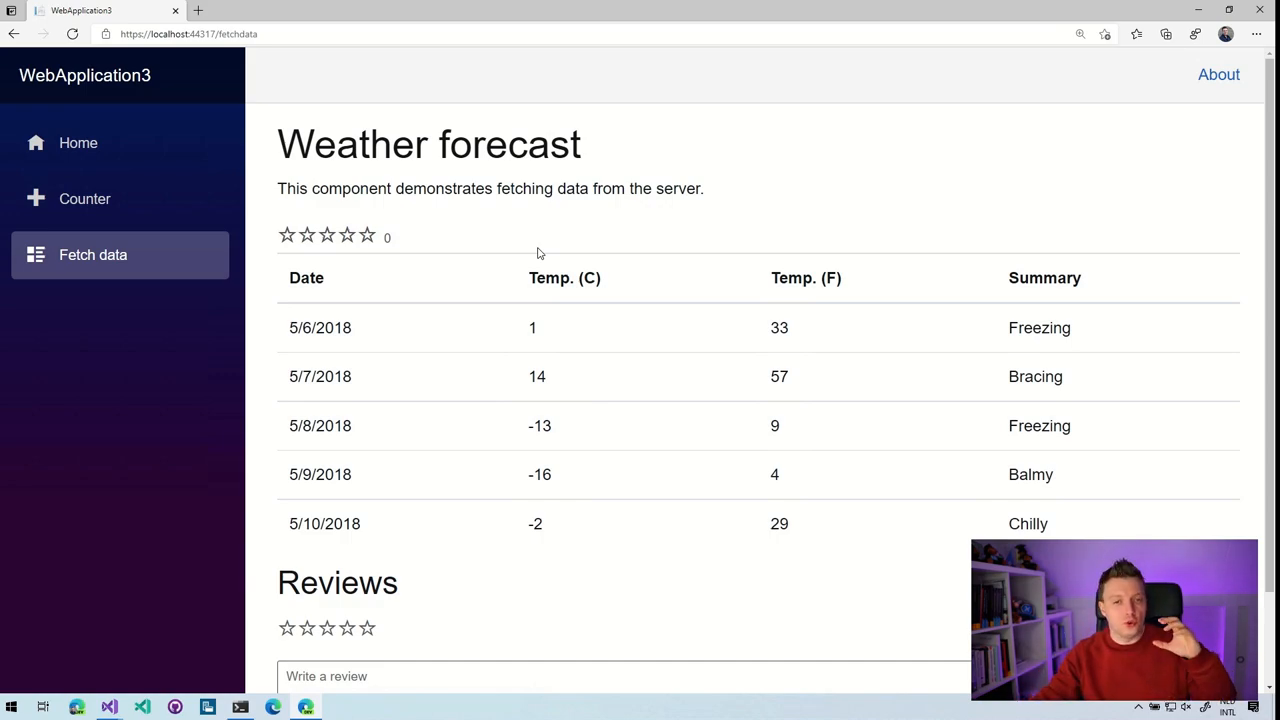
mouse_move(554, 218)
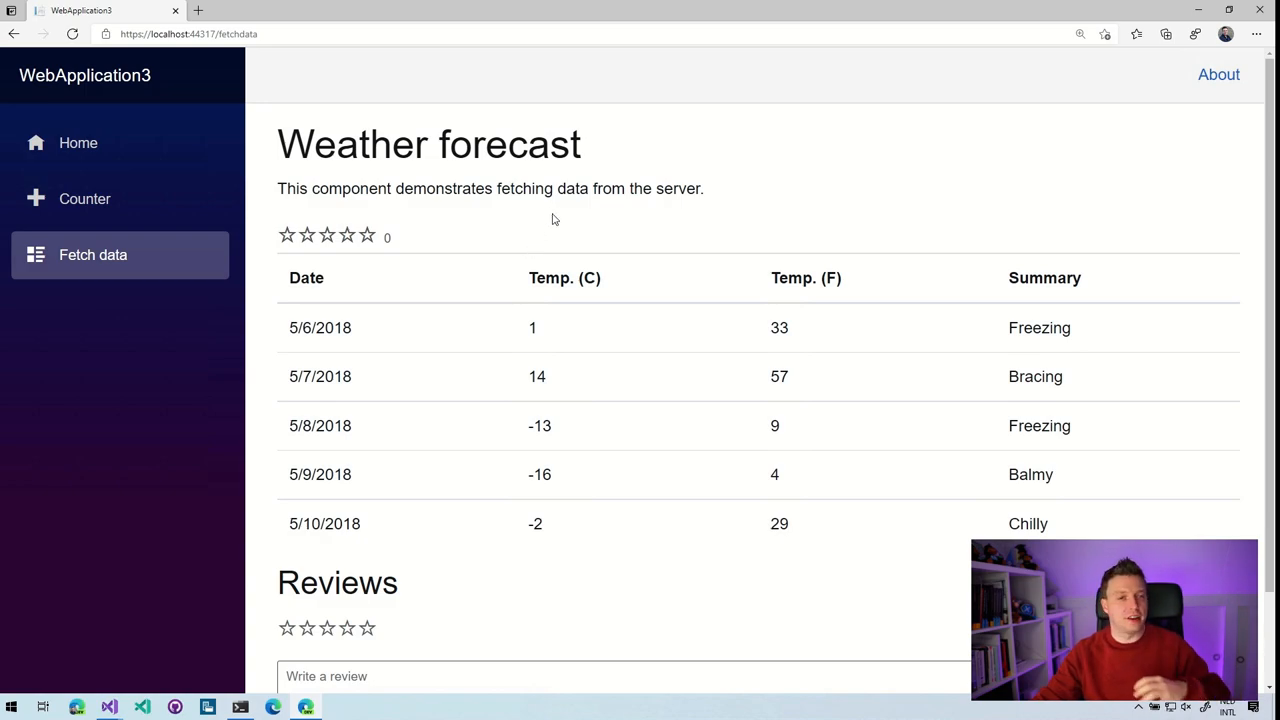
mouse_move(538, 232)
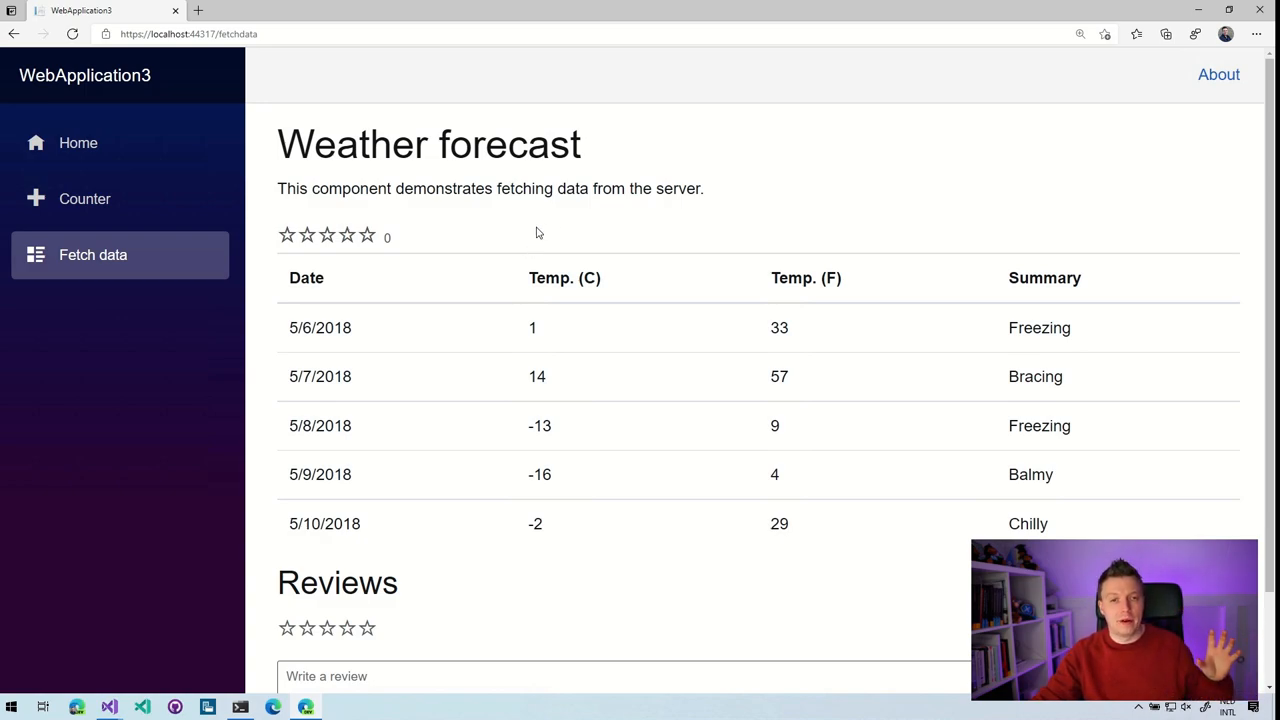
mouse_move(416, 272)
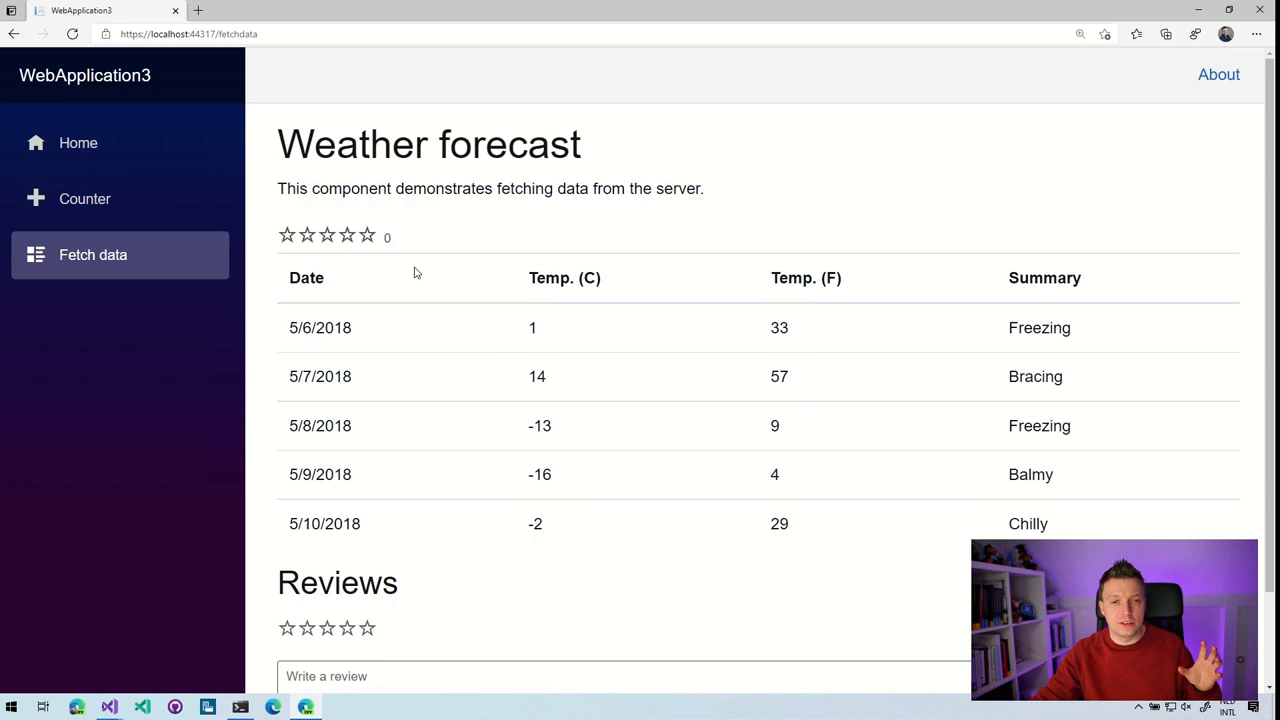
Search the Best For You homepage for 'Straw' to list the strawberry recipes
scroll("down", 3)
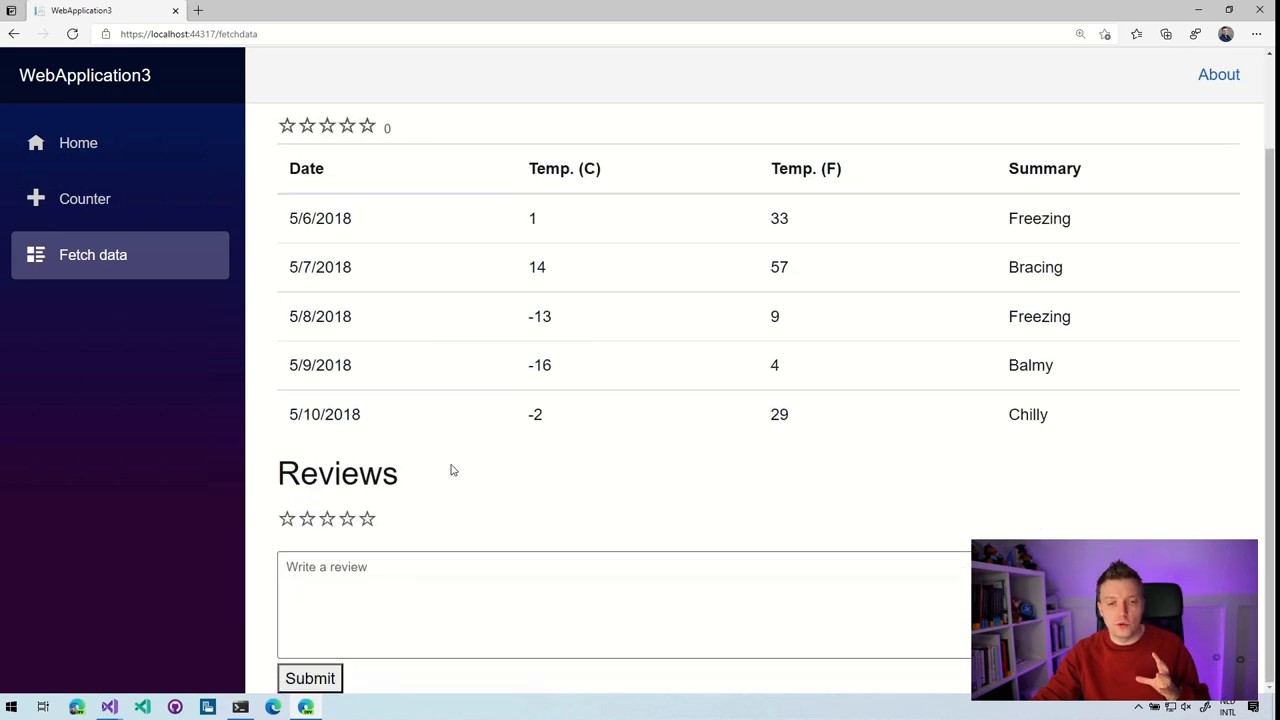
left_click(368, 518)
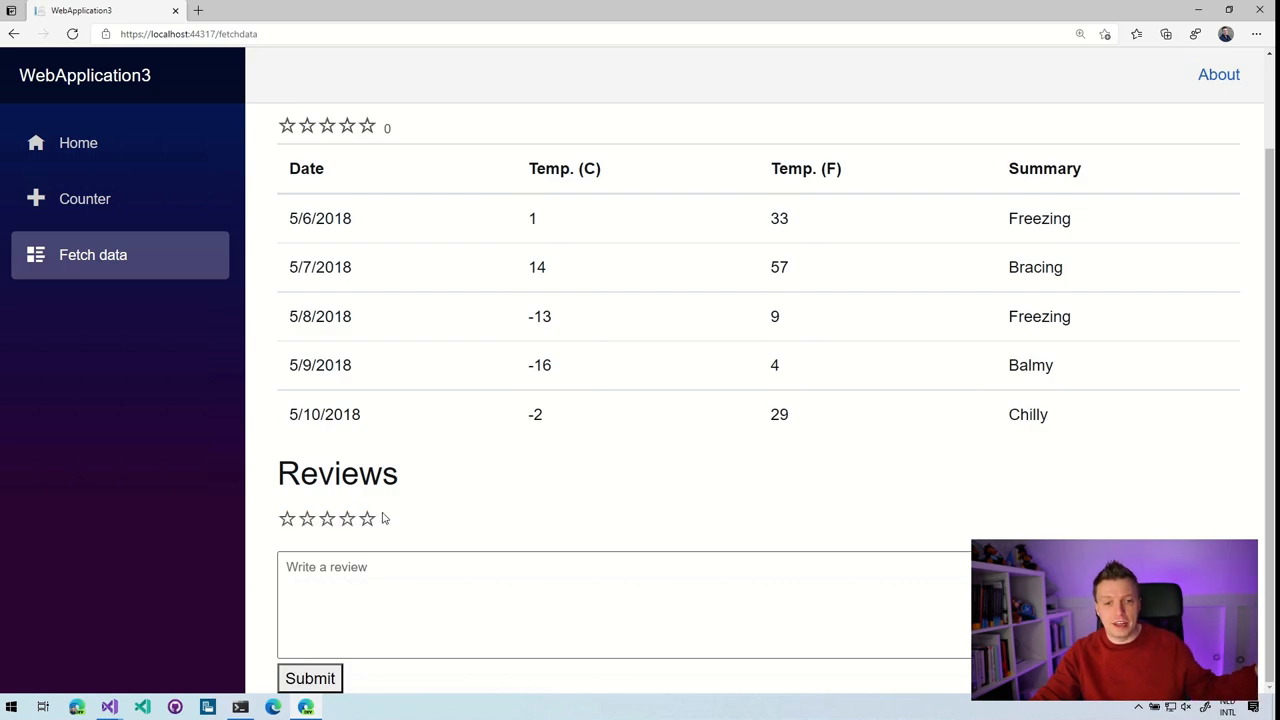
mouse_move(400, 512)
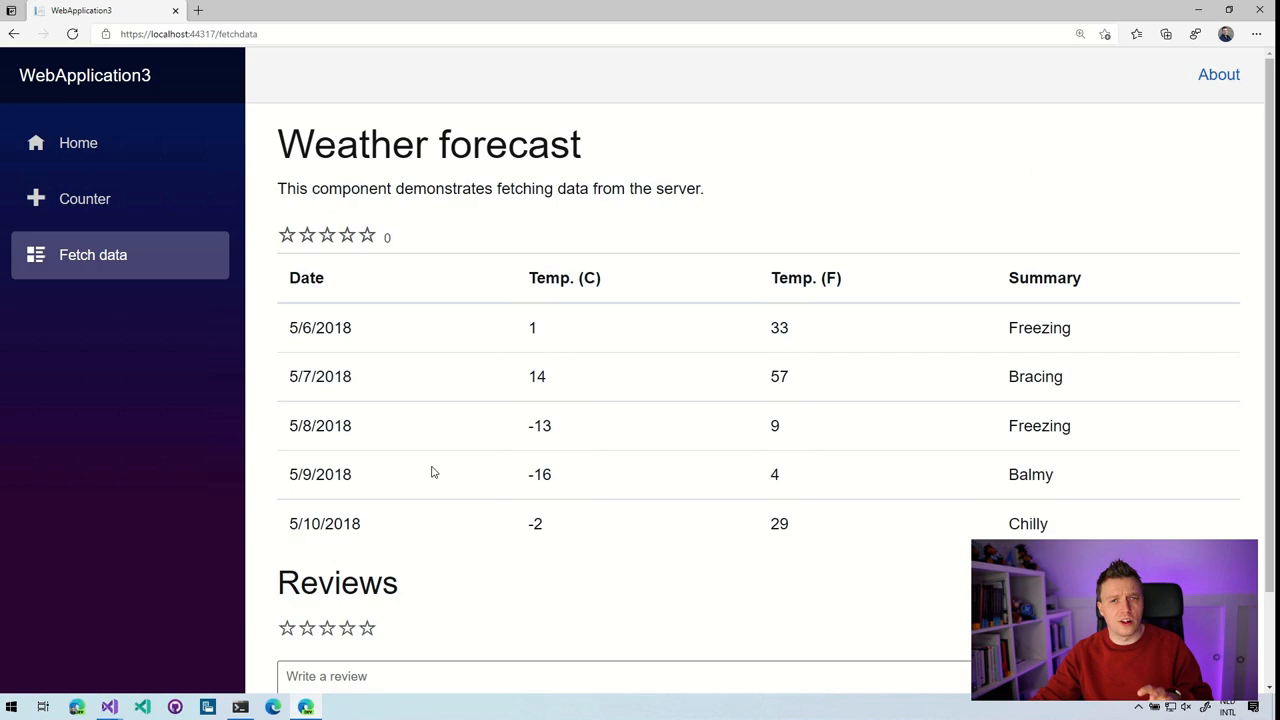
mouse_move(434, 464)
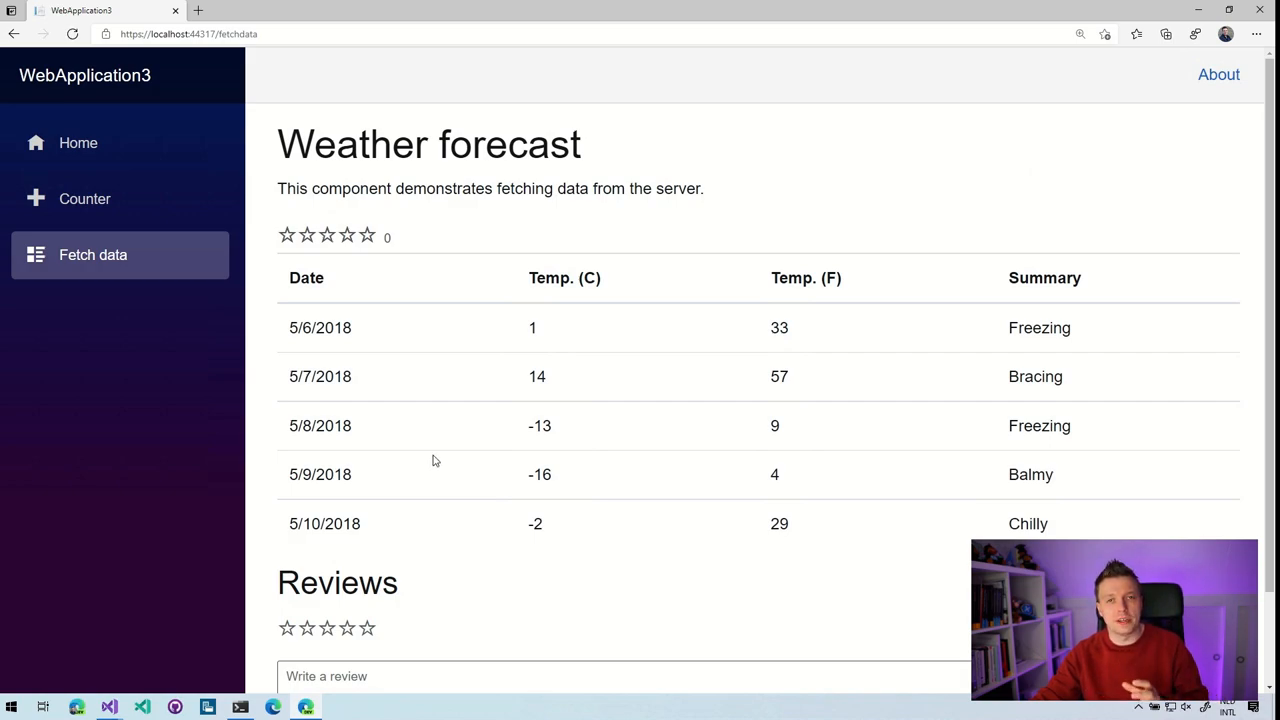
mouse_move(392, 526)
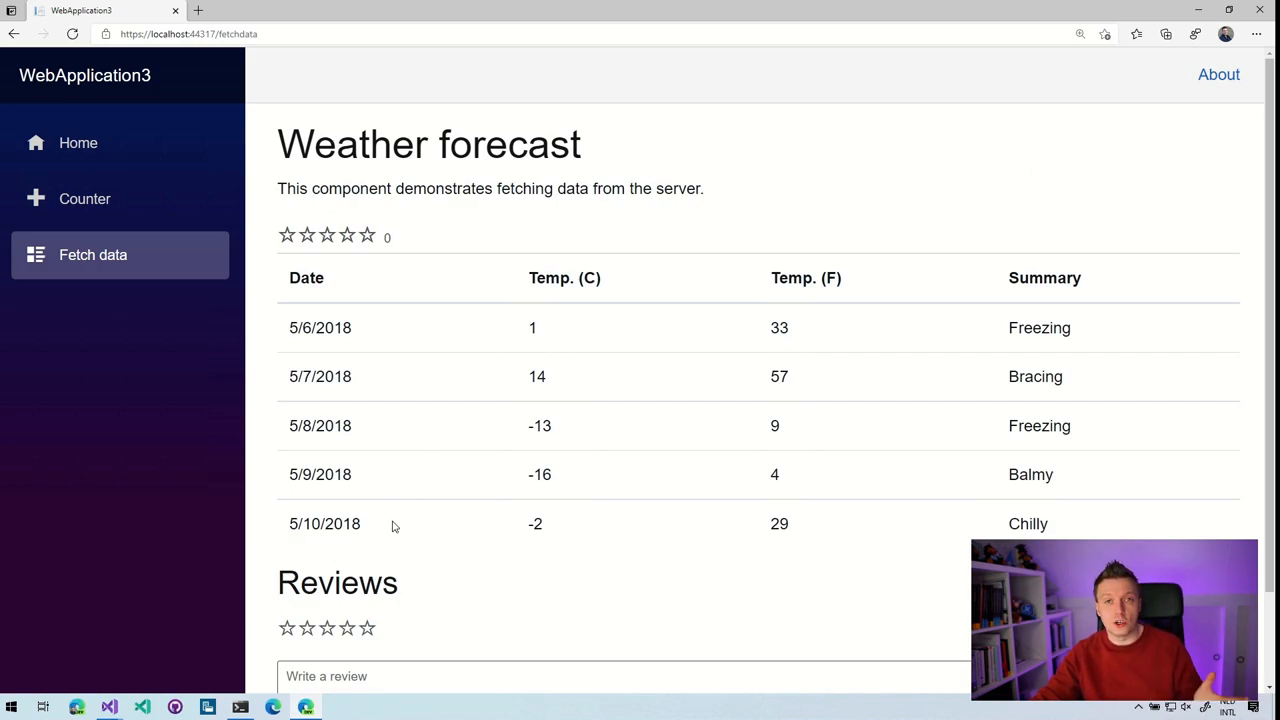
mouse_move(432, 500)
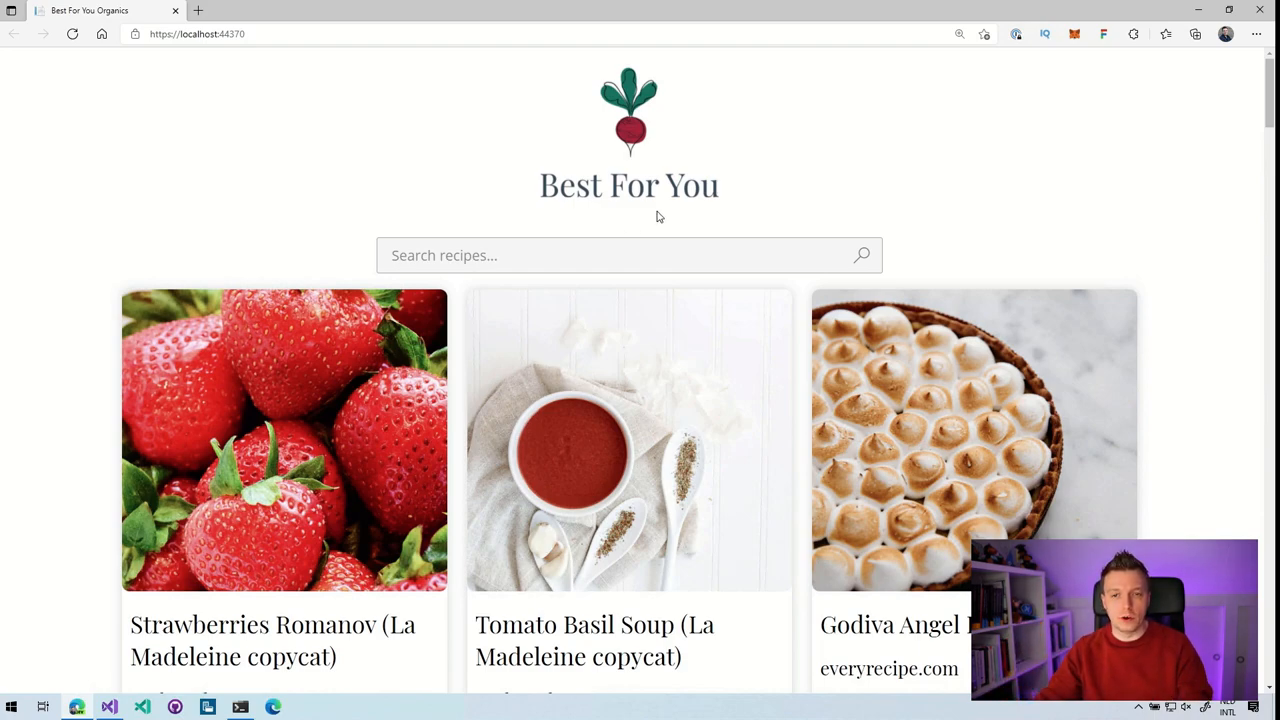
mouse_move(620, 216)
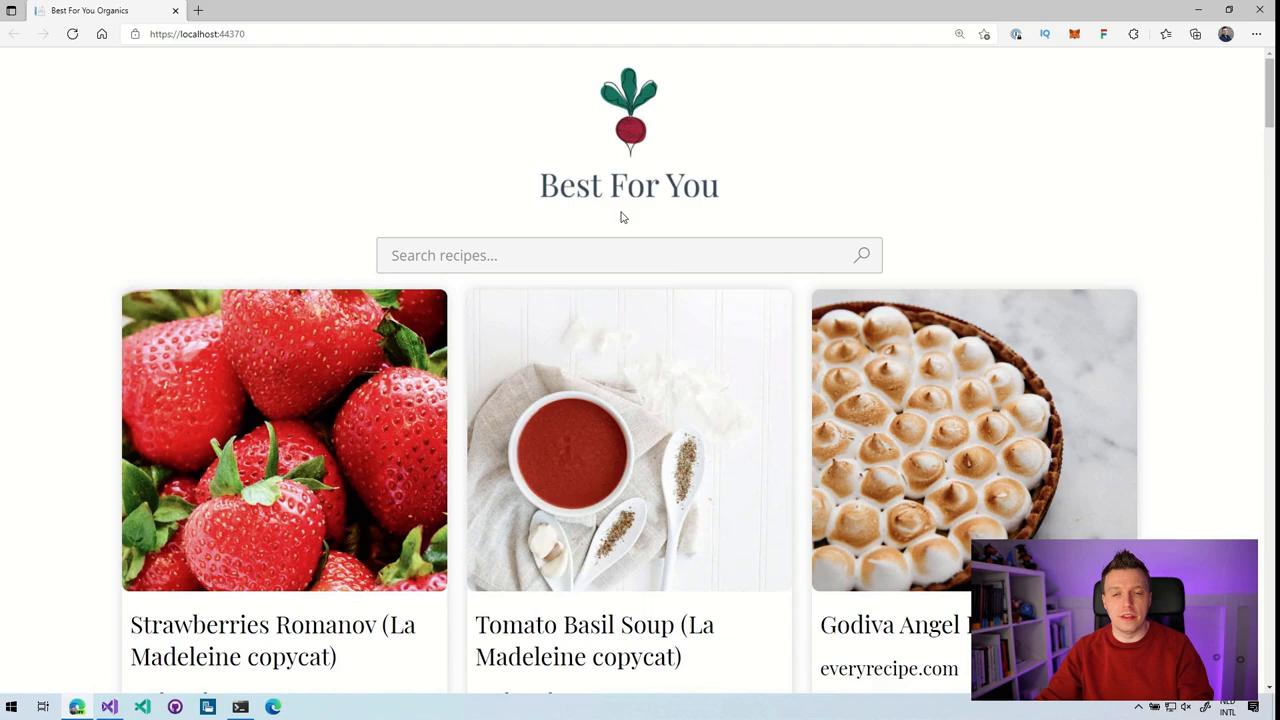
mouse_move(650, 228)
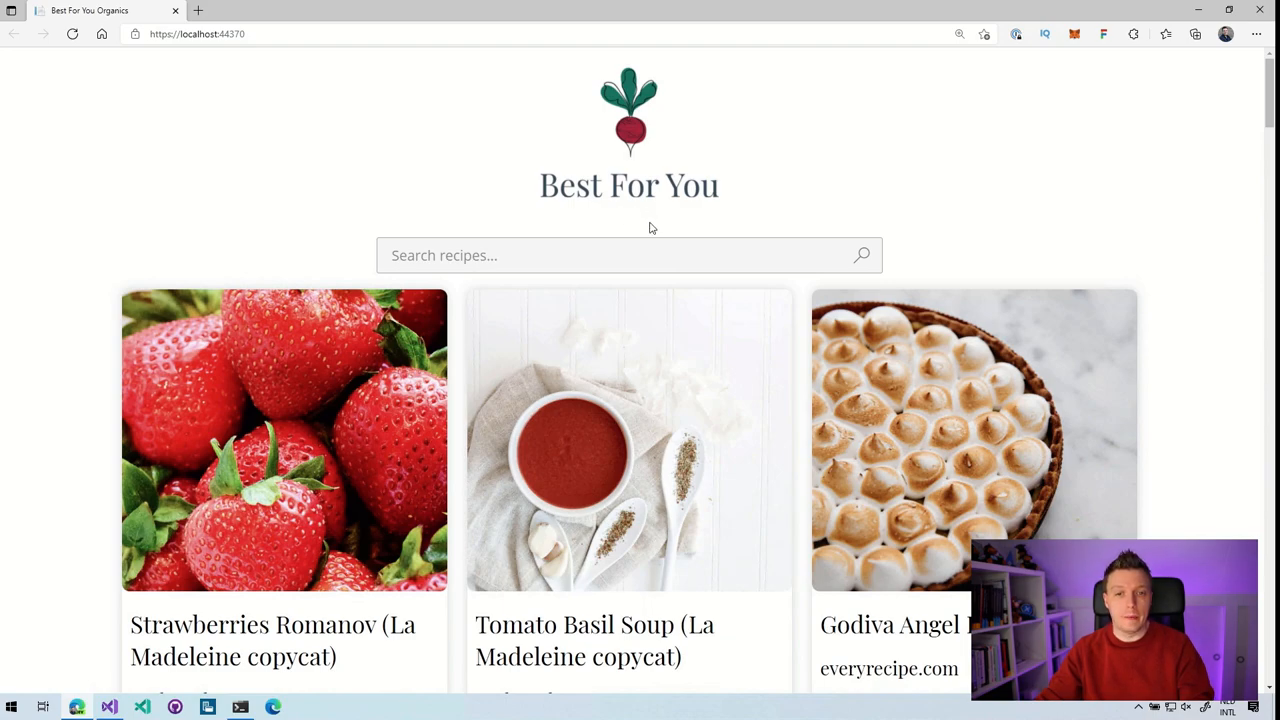
left_click(578, 254)
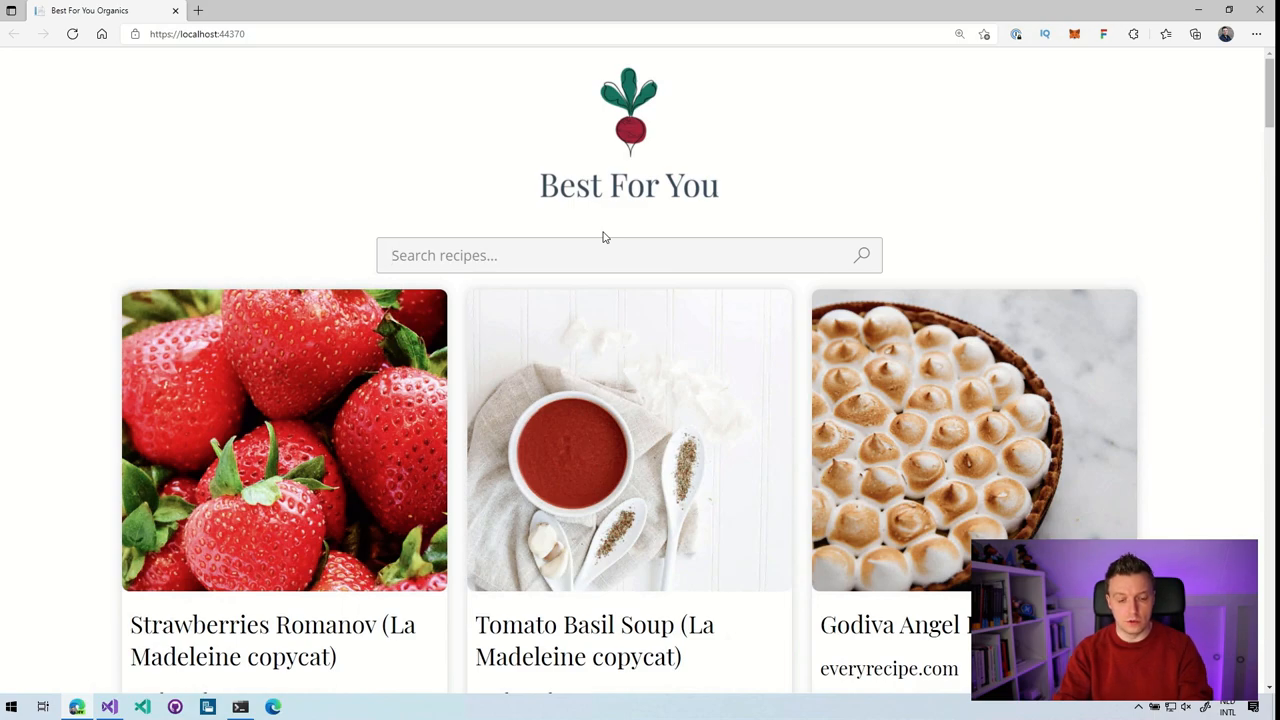
type("Straw")
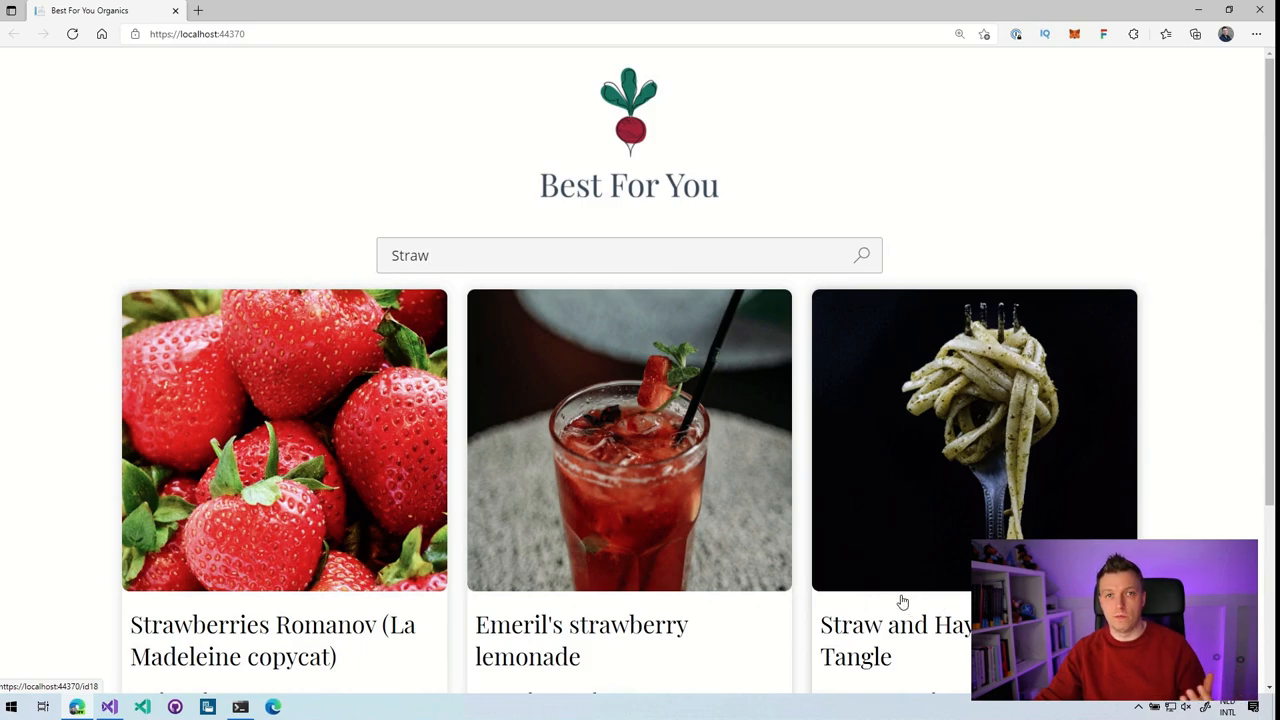
mouse_move(700, 410)
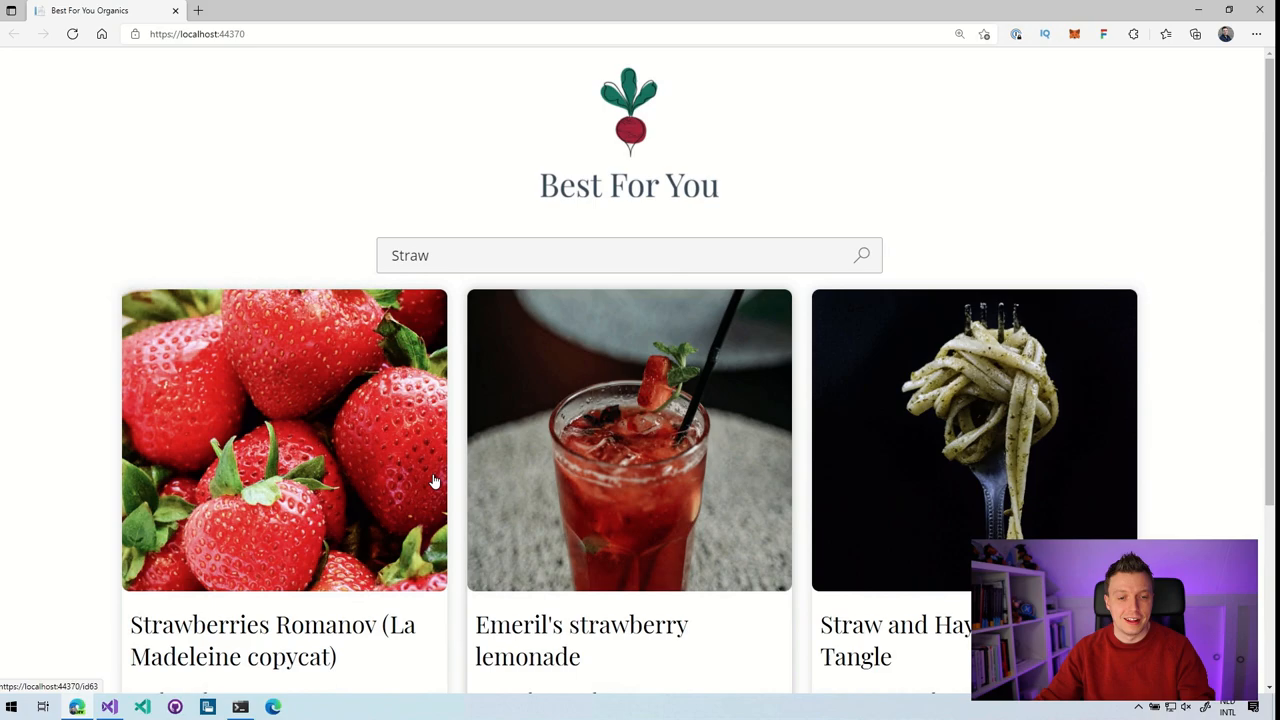
View the Strawberries Romanov recipe, its 2.7 star rating and the Reviews section
left_click(284, 440)
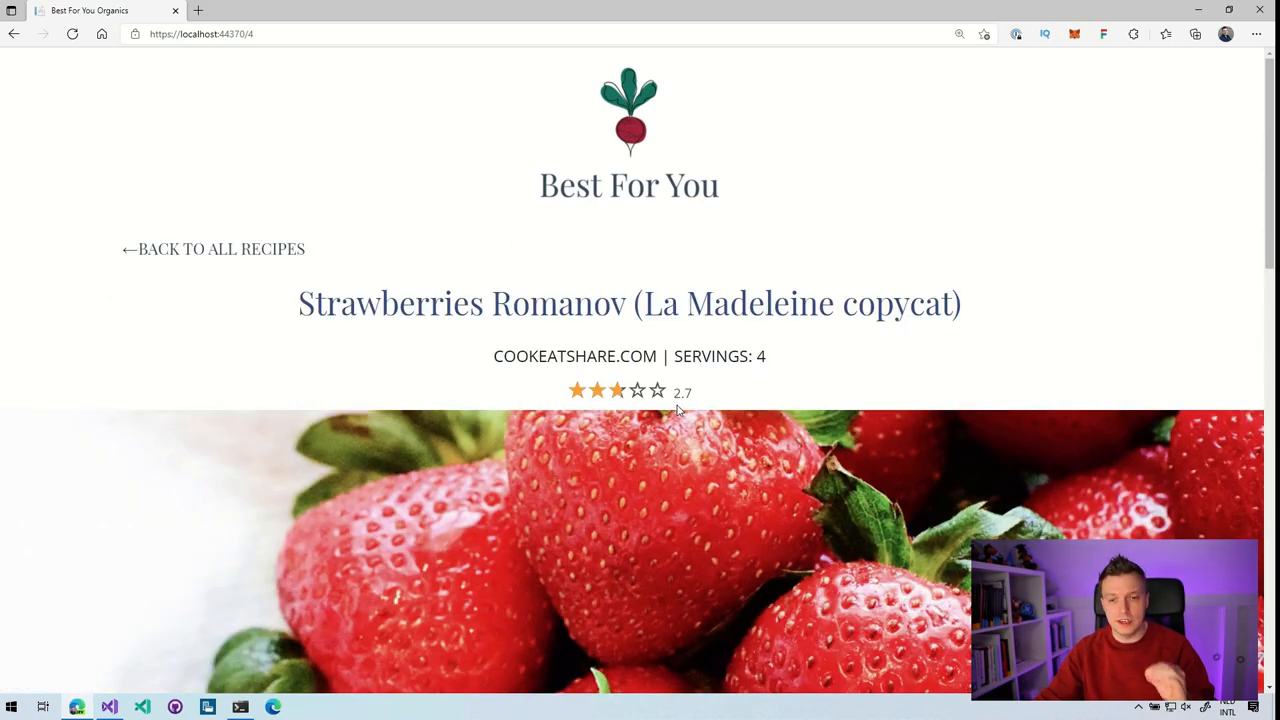
mouse_move(790, 376)
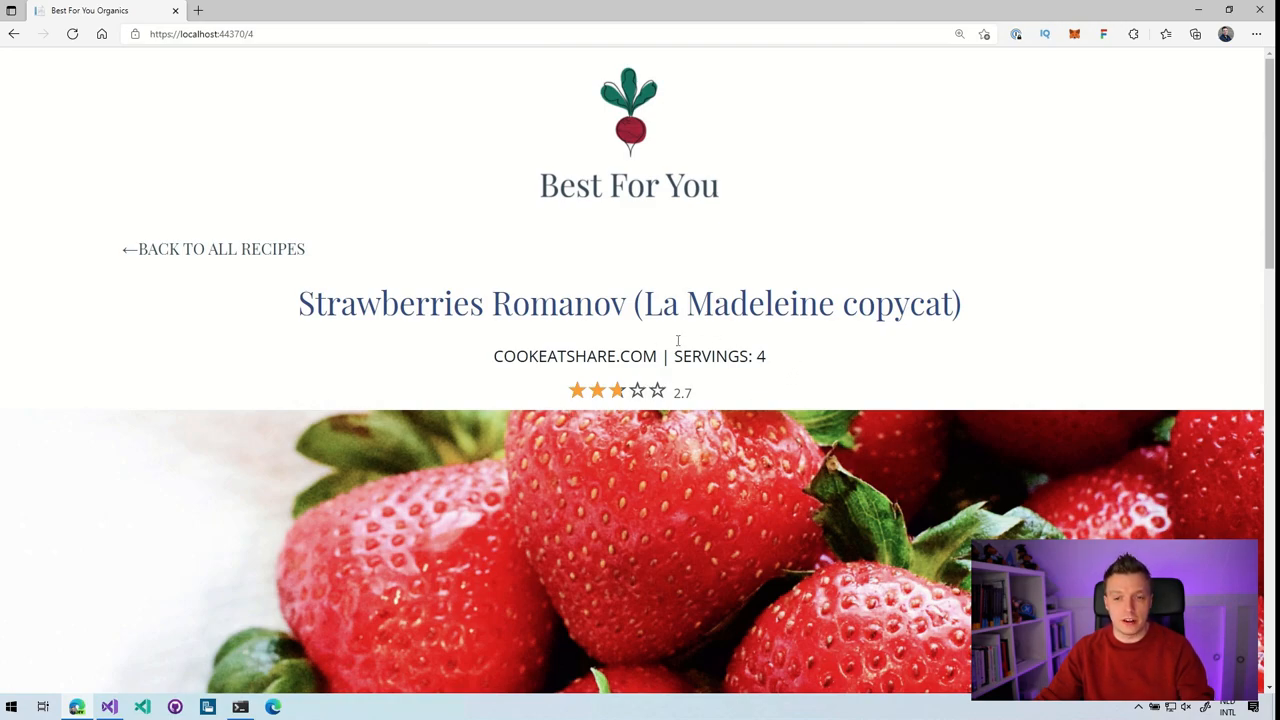
mouse_move(602, 418)
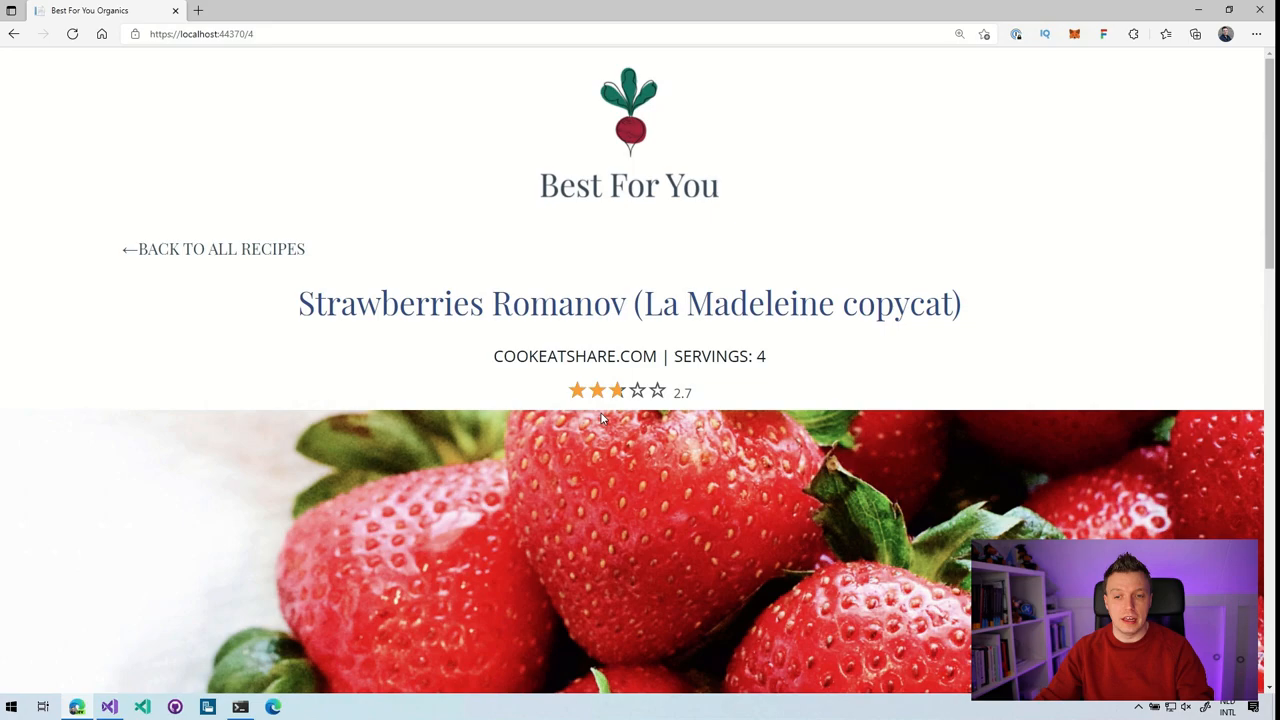
mouse_move(618, 424)
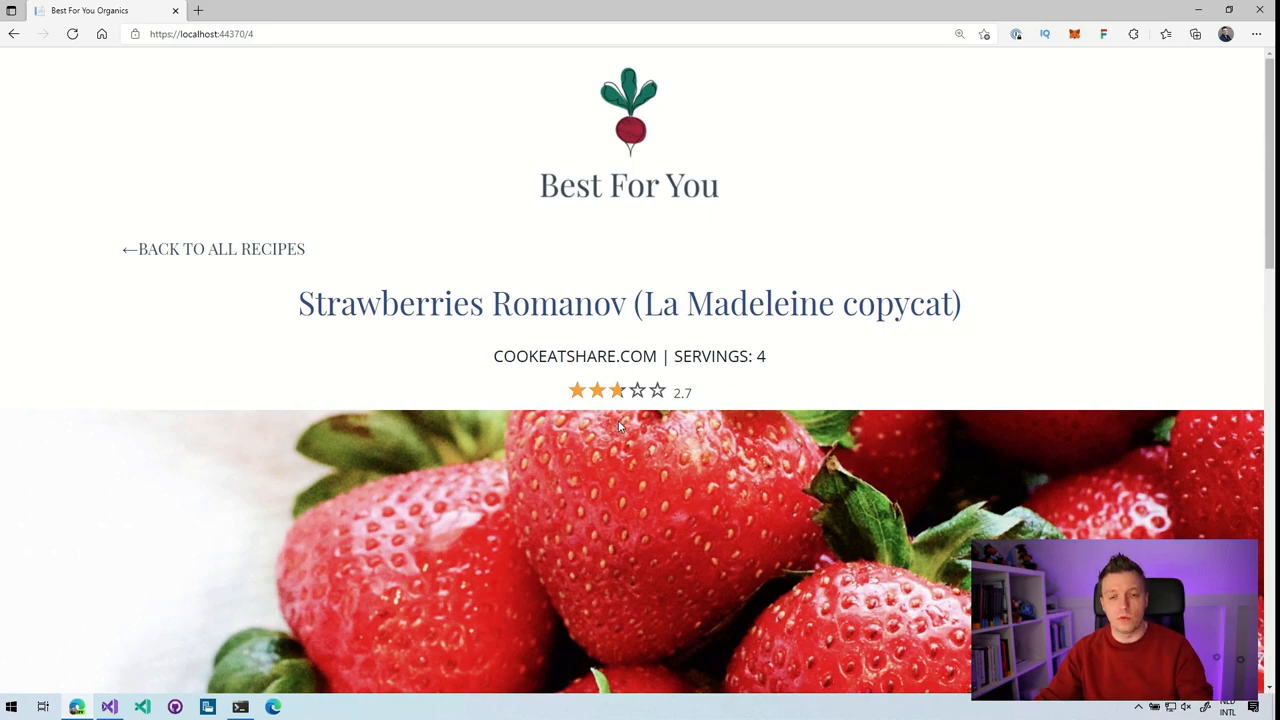
mouse_move(600, 408)
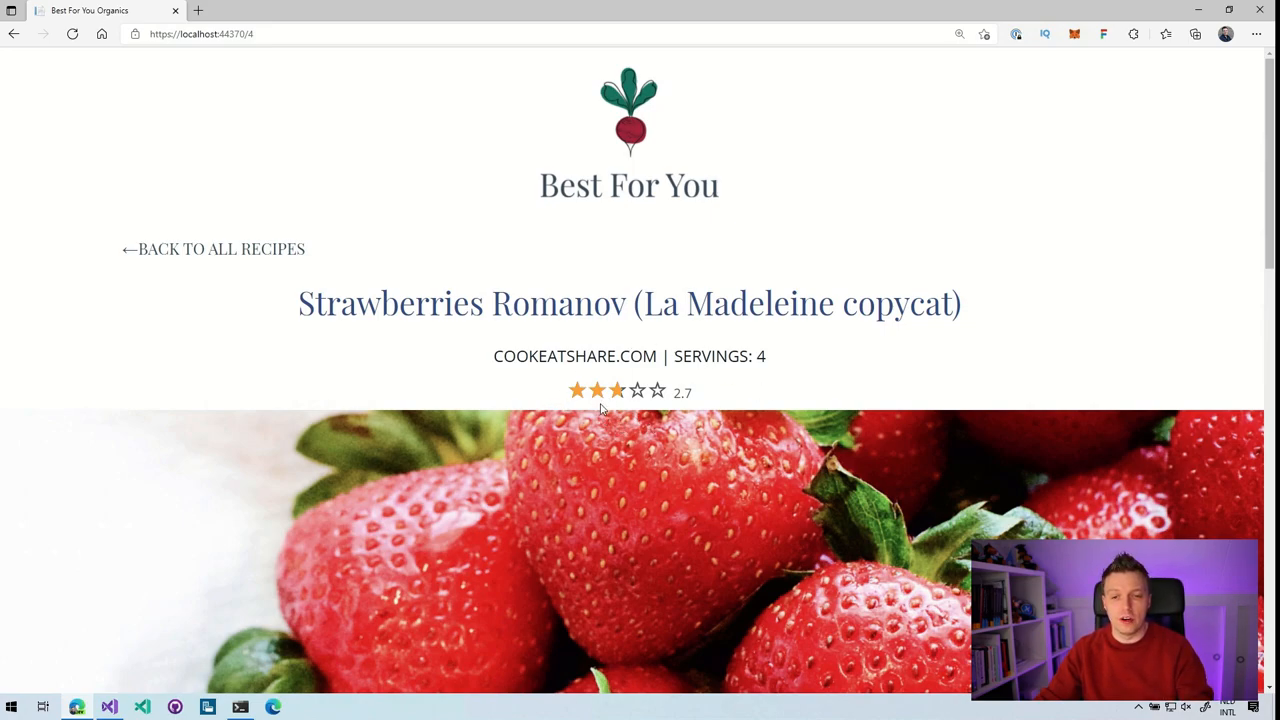
scroll("down", 3)
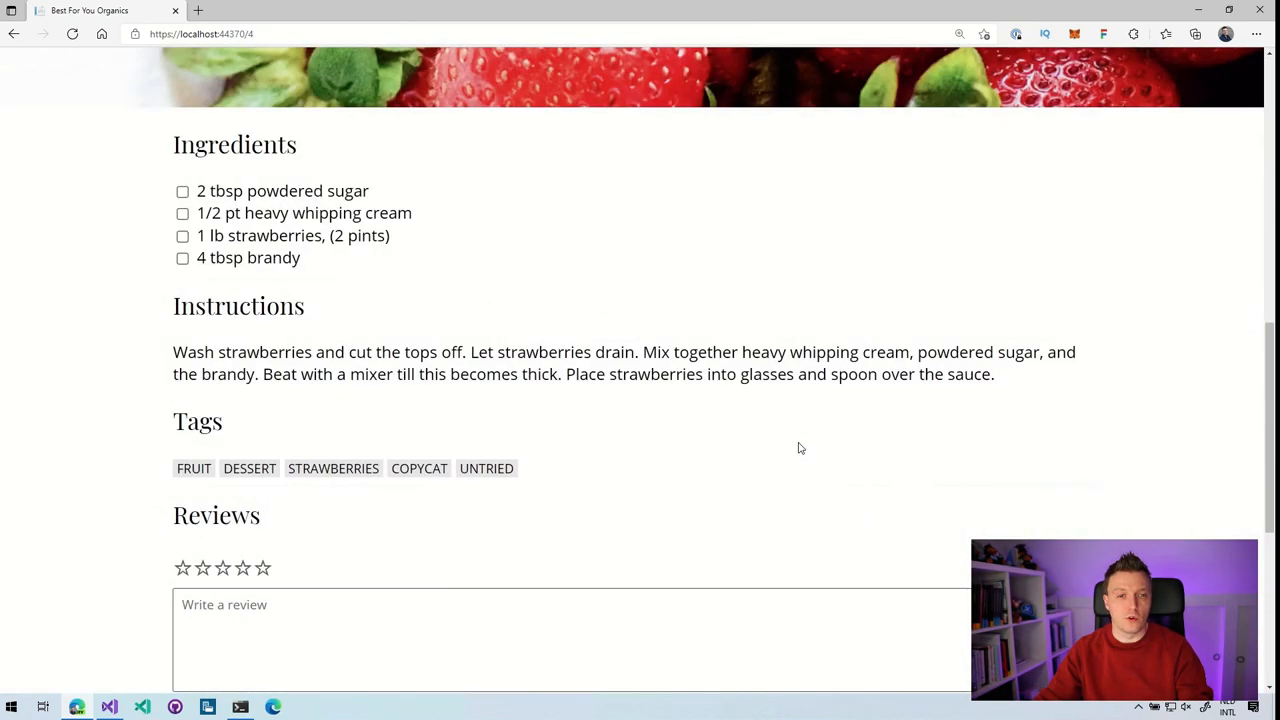
mouse_move(296, 332)
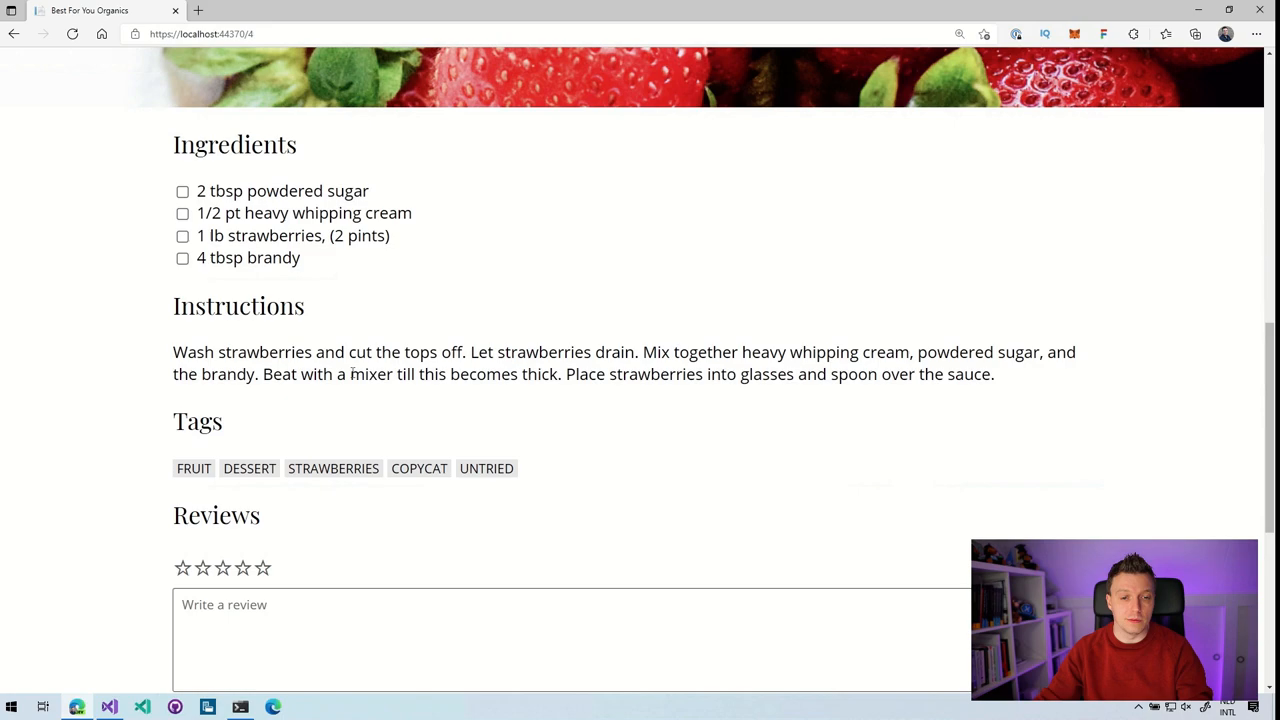
scroll("down", 3)
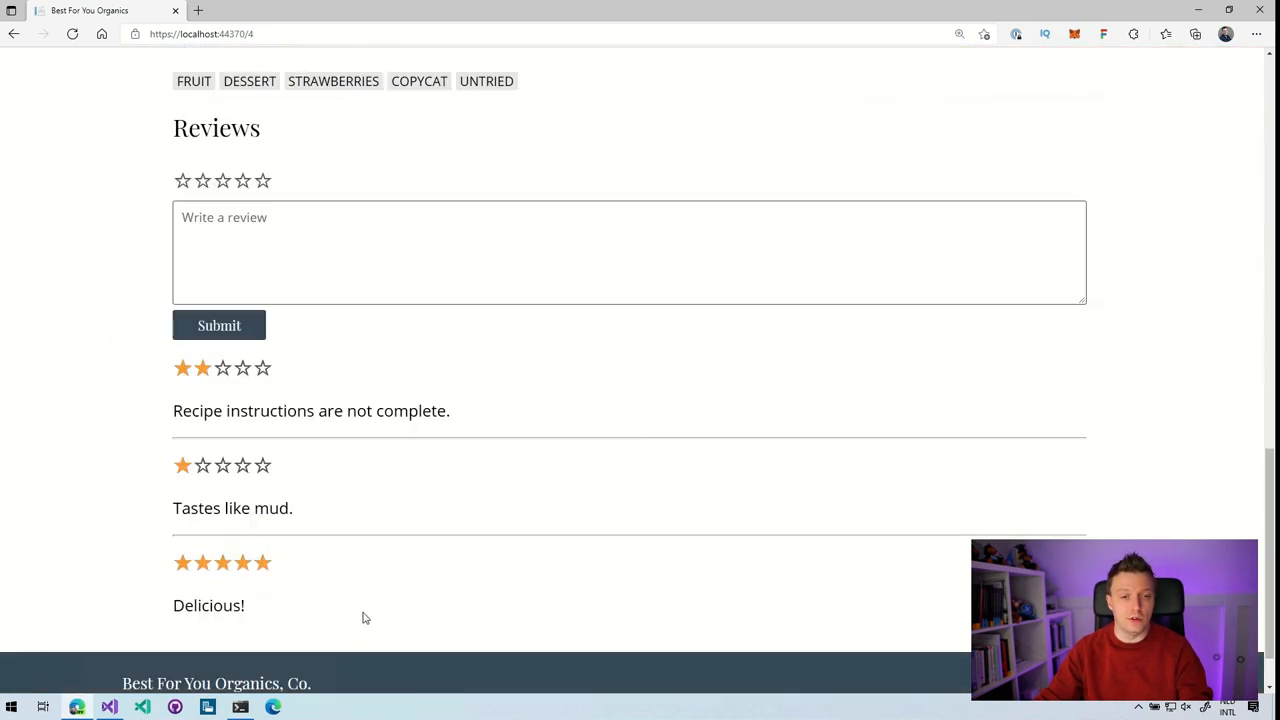
mouse_move(268, 492)
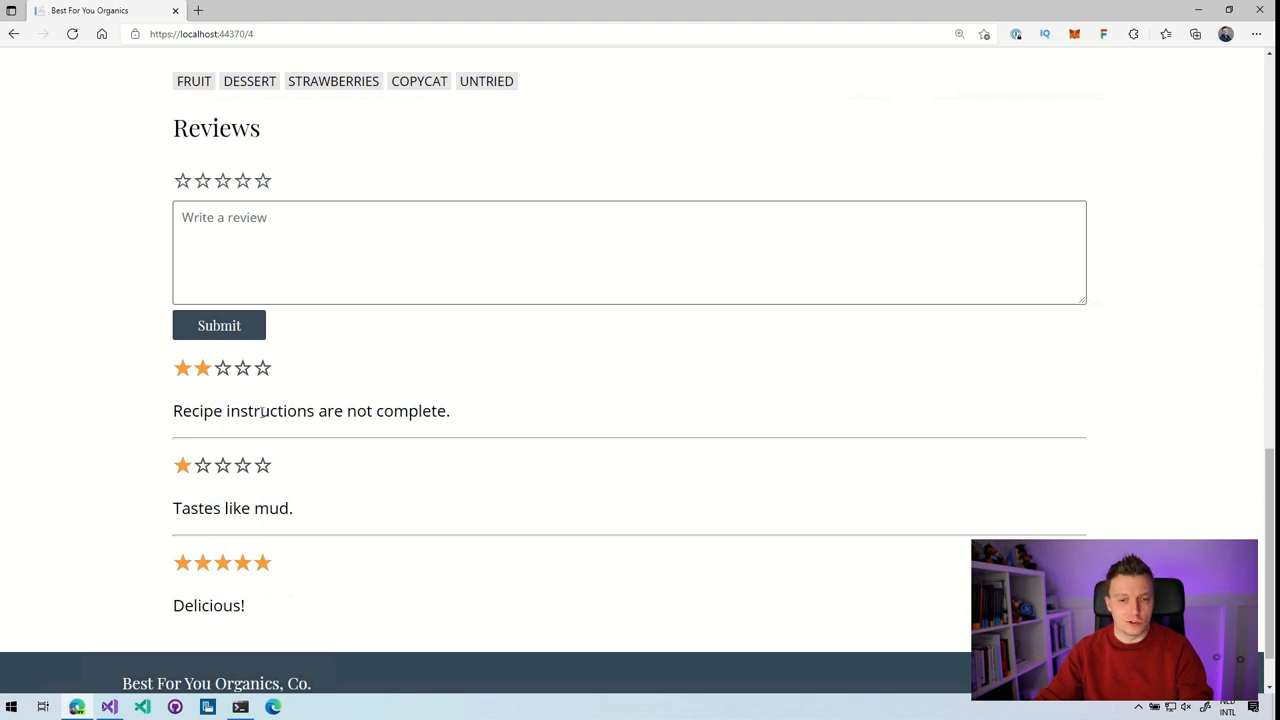
mouse_move(336, 188)
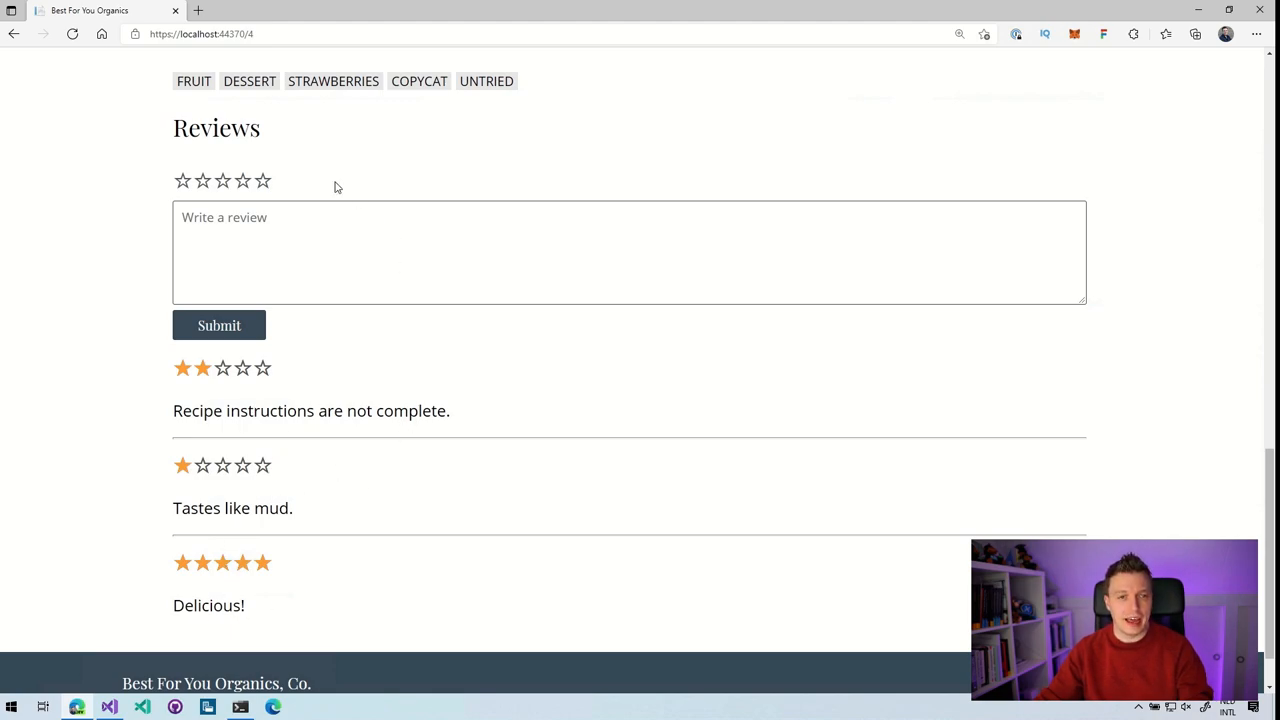
mouse_move(156, 132)
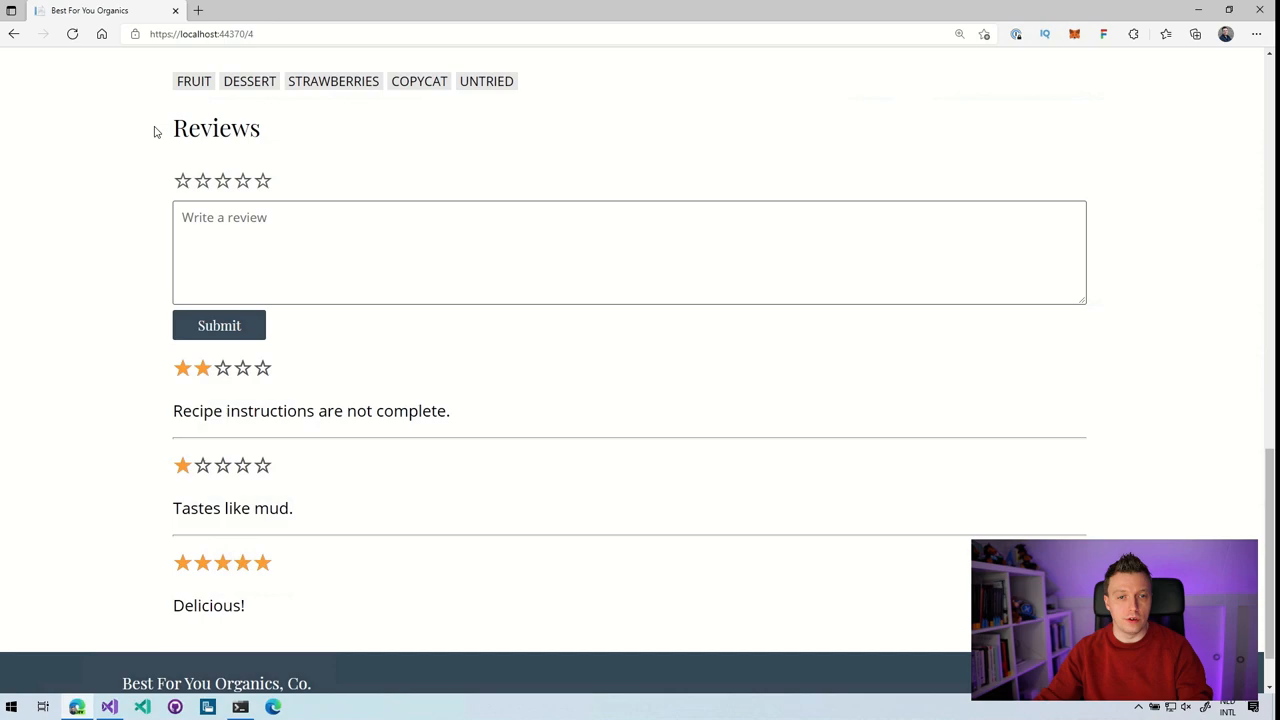
left_click(262, 180)
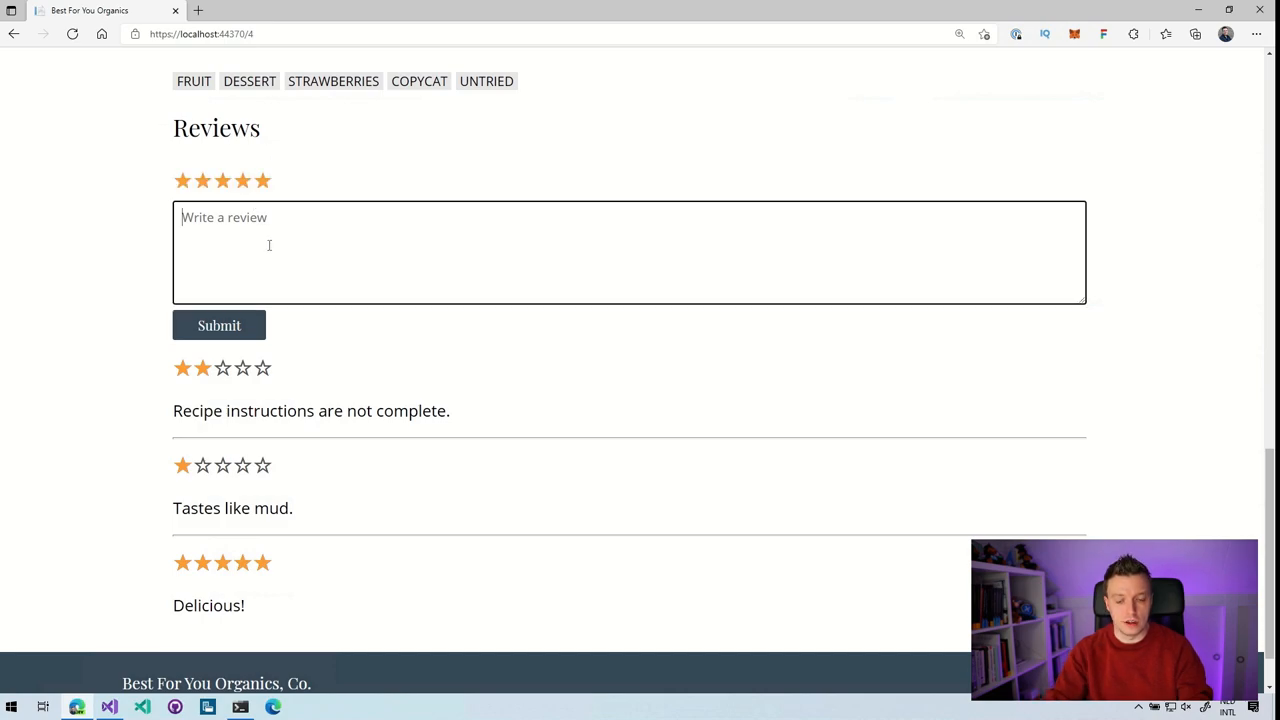
type("Wow this is")
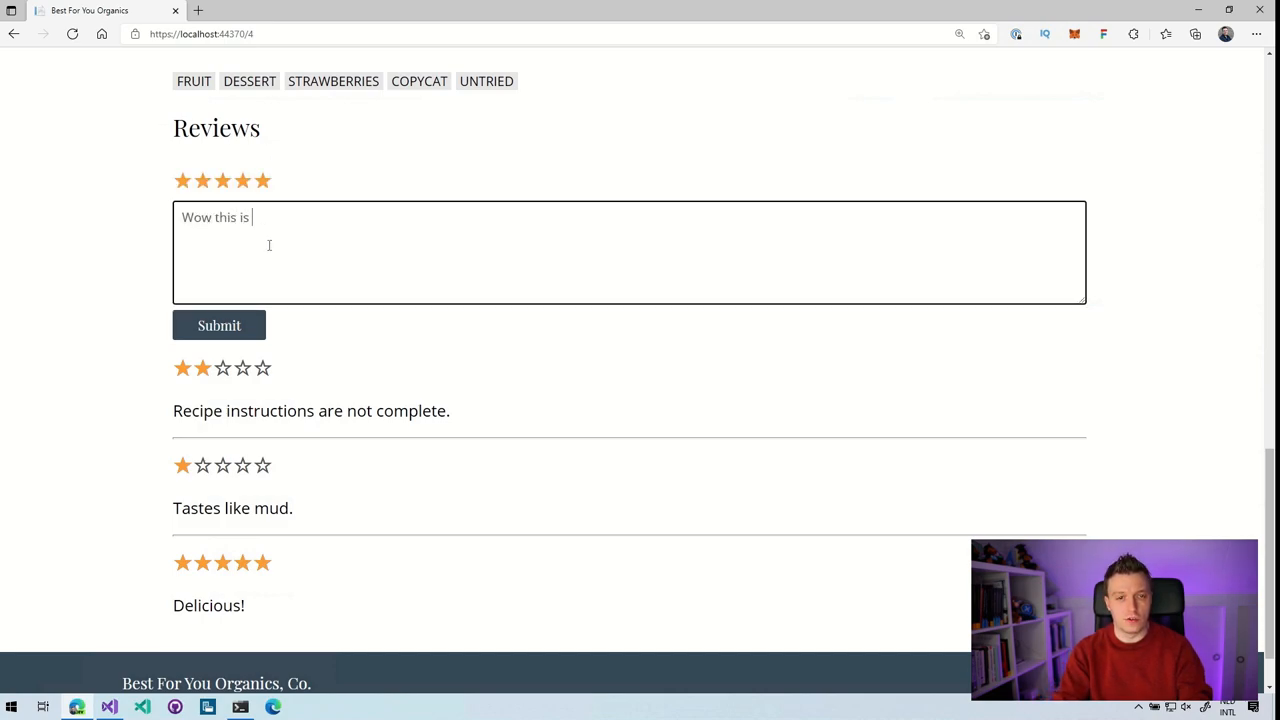
type("great!")
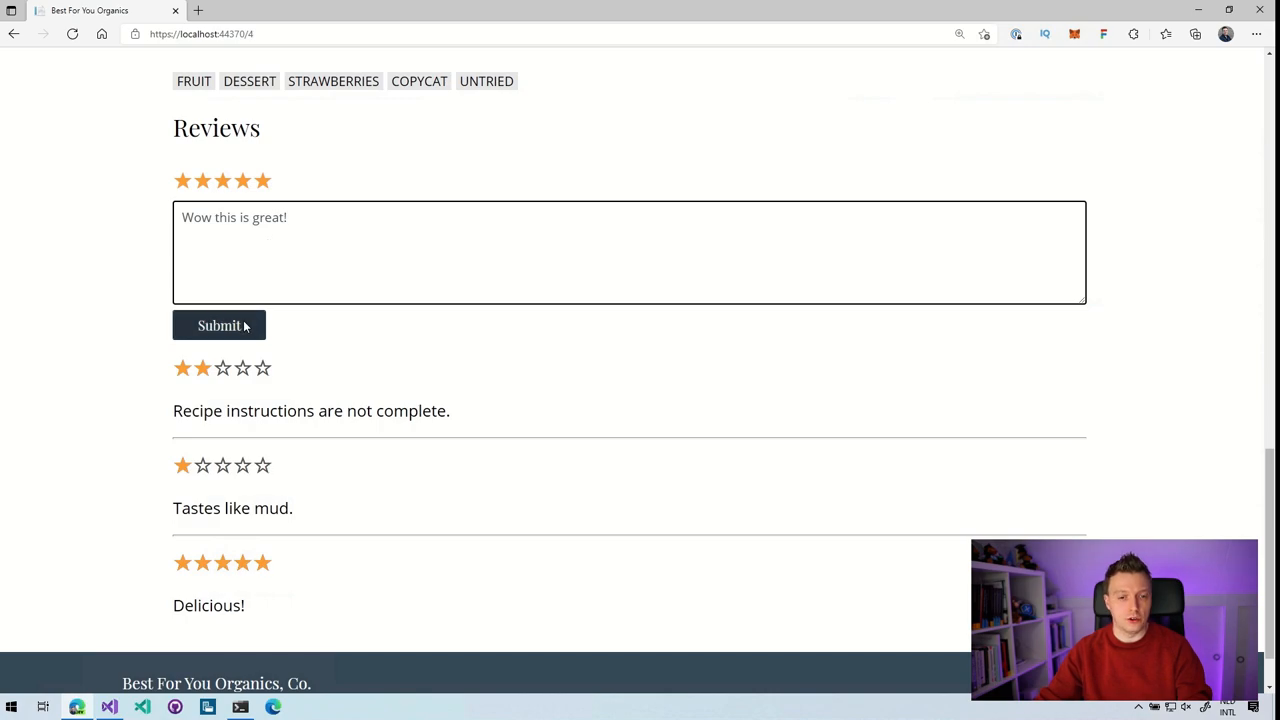
left_click(220, 324)
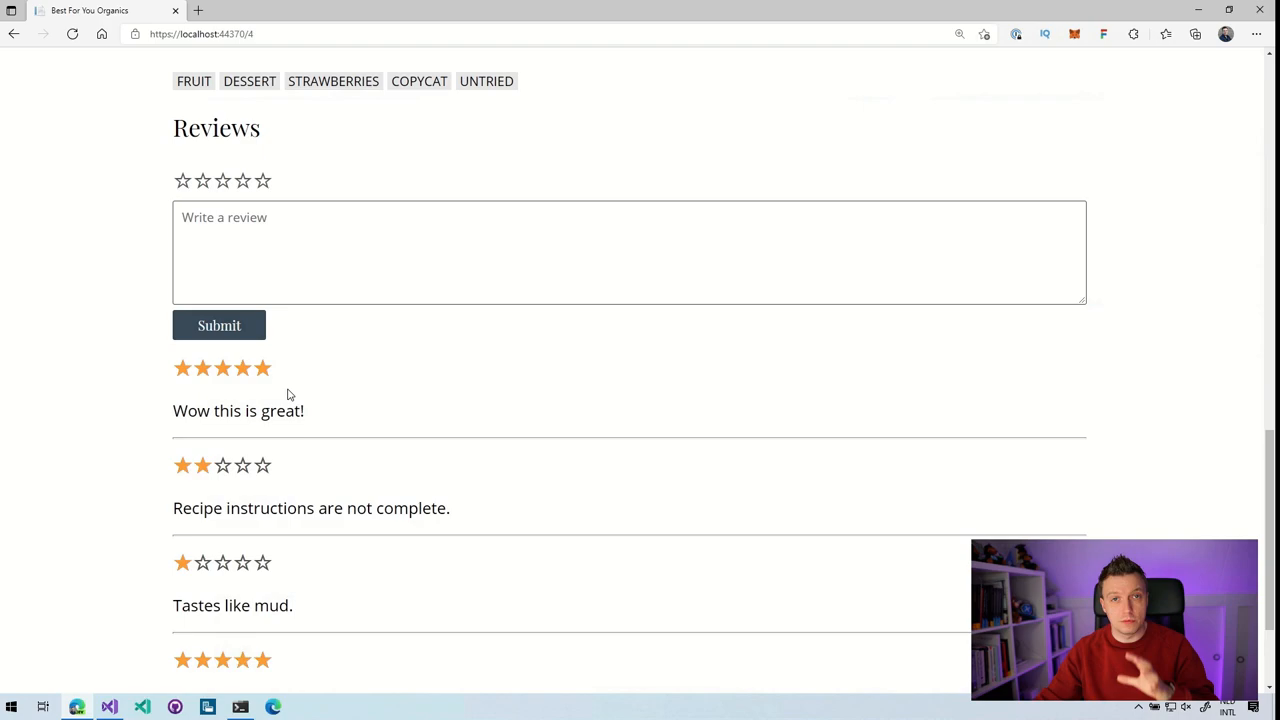
mouse_move(320, 412)
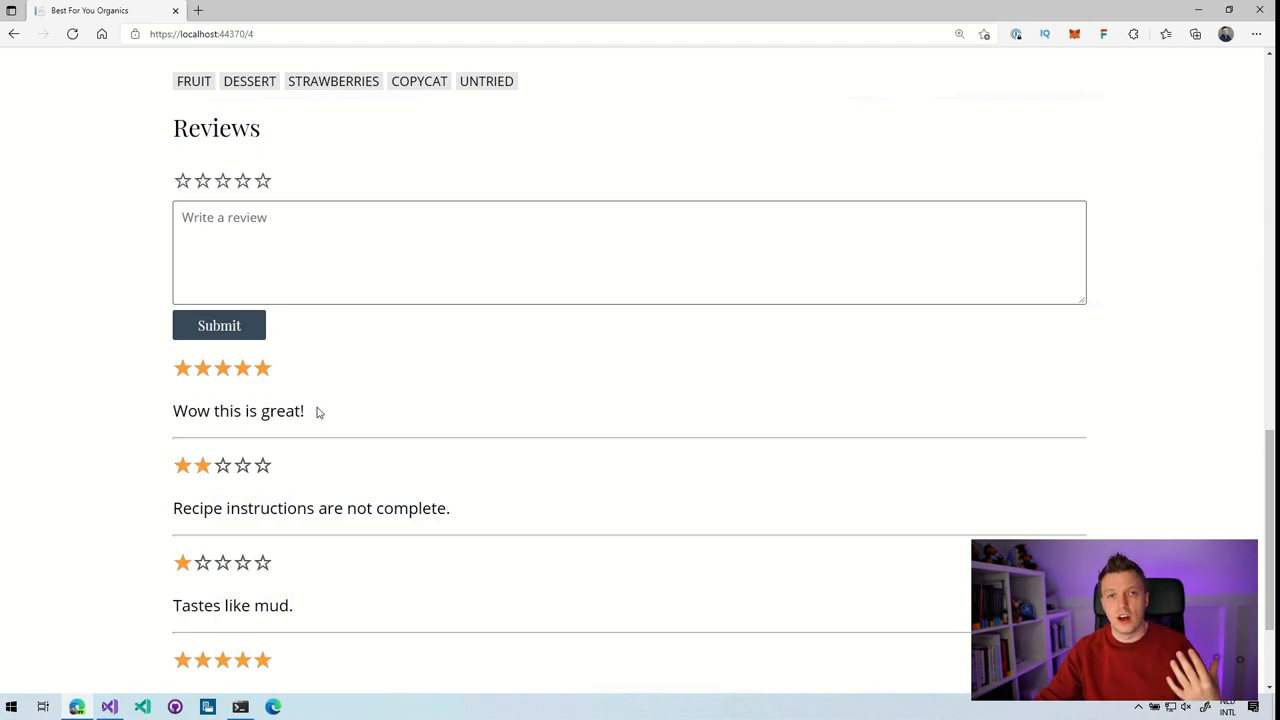
scroll("up", 3)
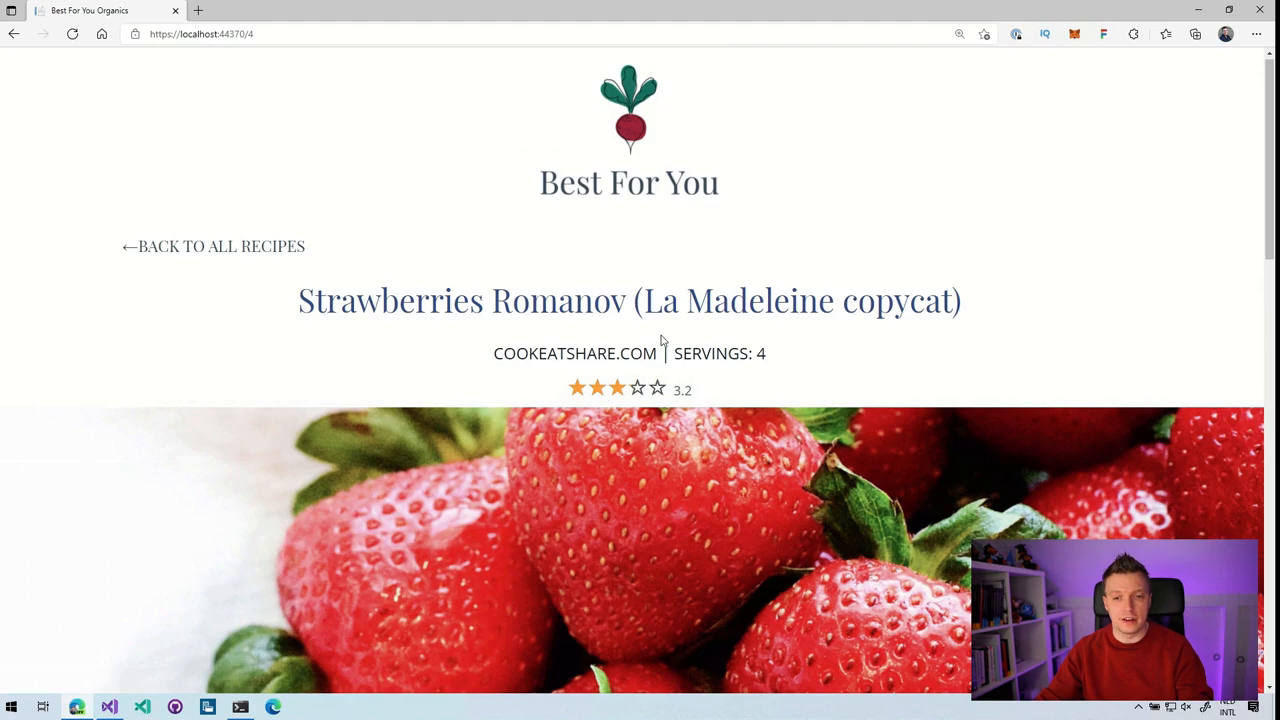
mouse_move(600, 344)
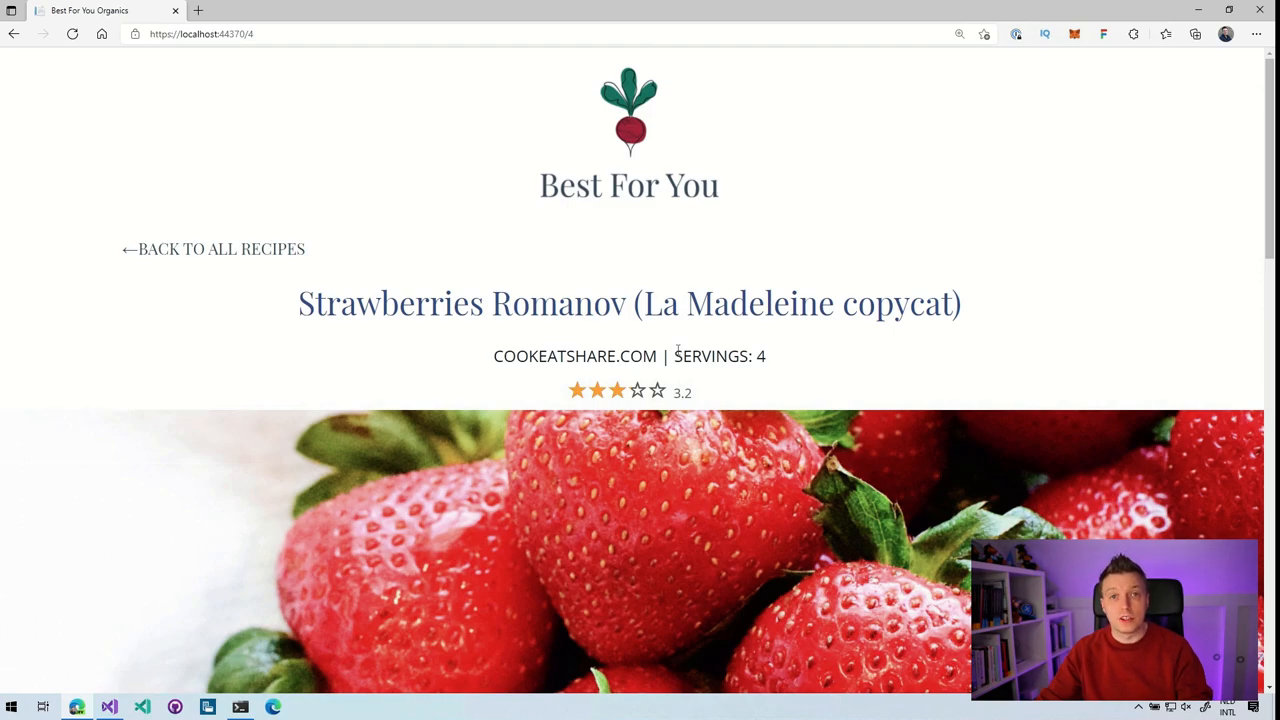
Show RecipeDetails.razor at the StarRating and StarRatingReviews component tags
left_click(76, 708)
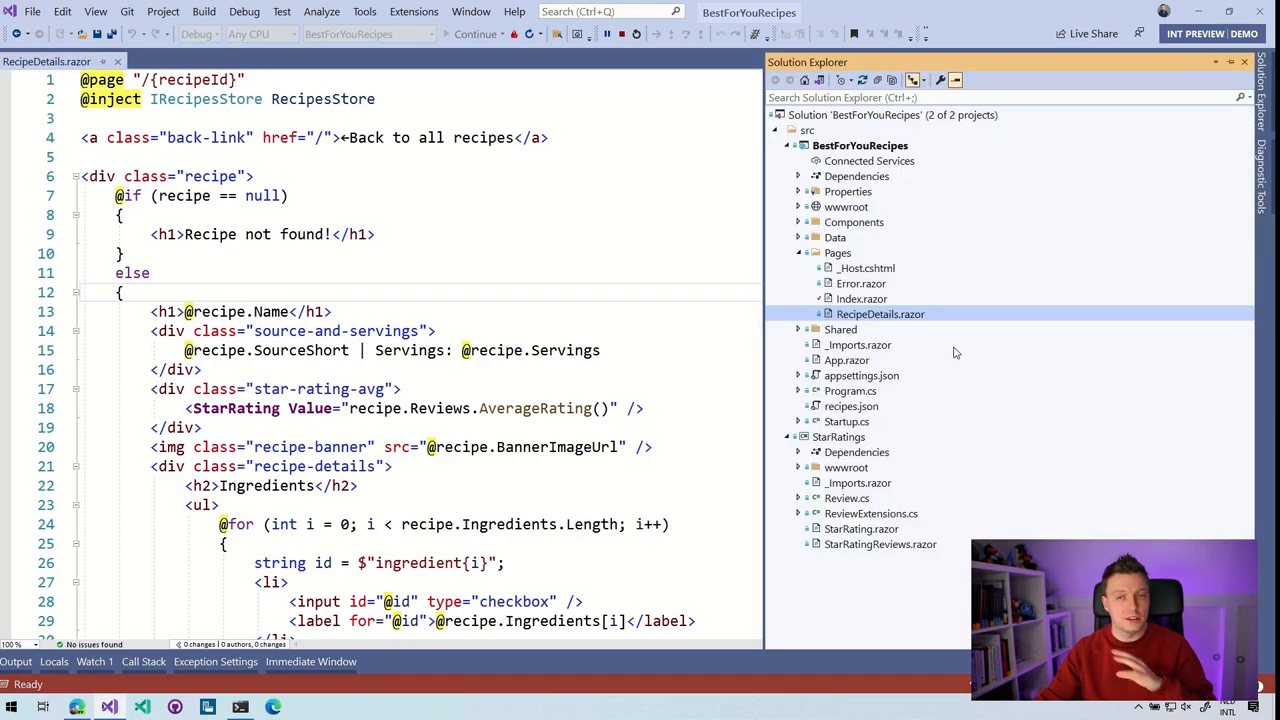
mouse_move(862, 266)
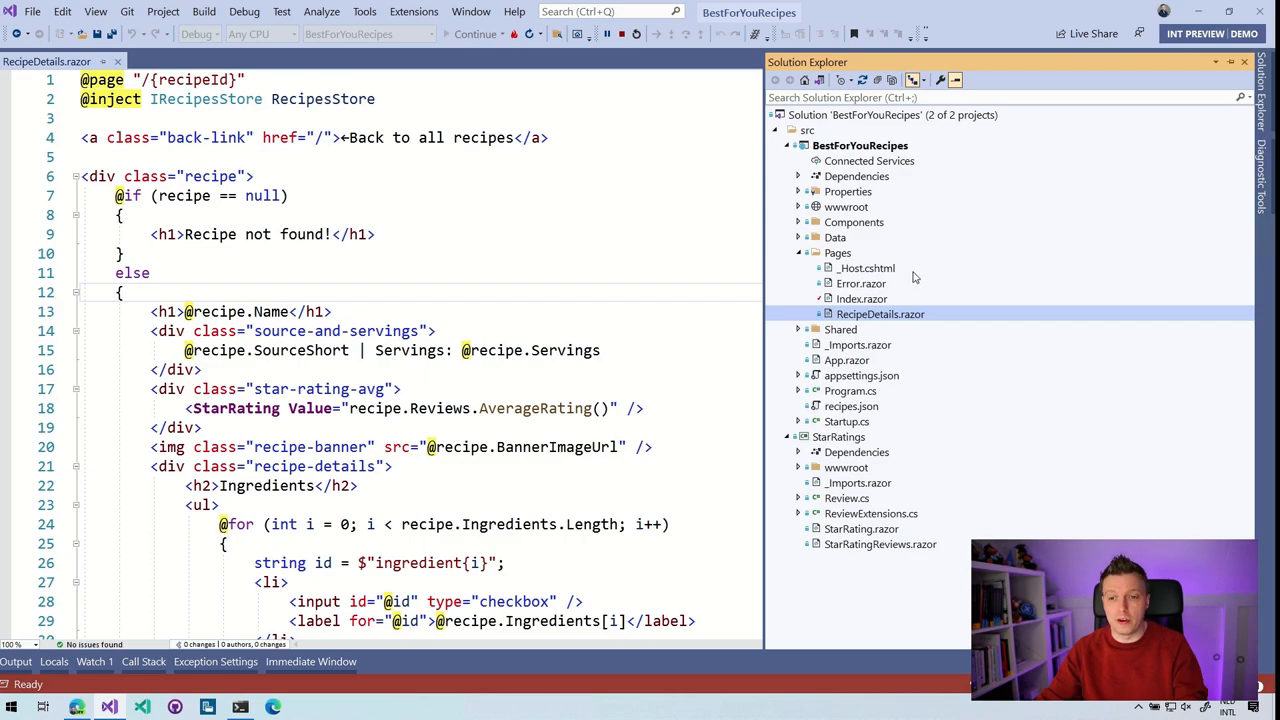
mouse_move(960, 316)
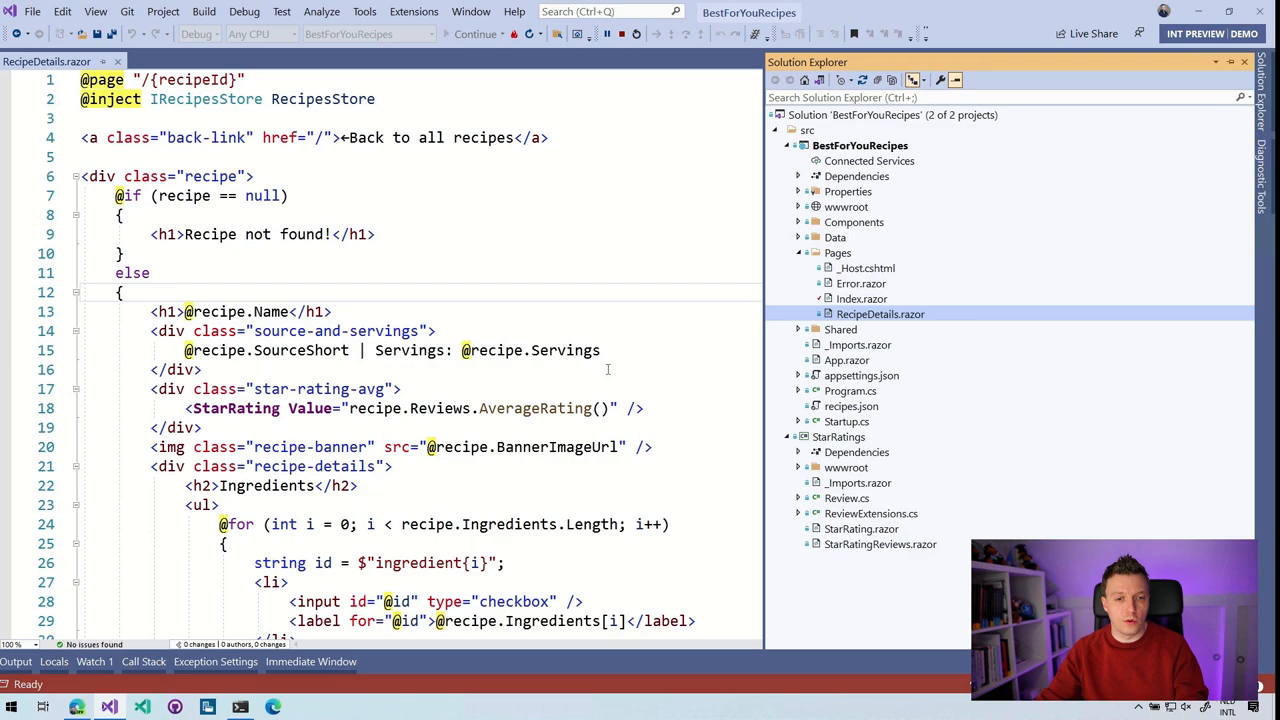
scroll("down", 3)
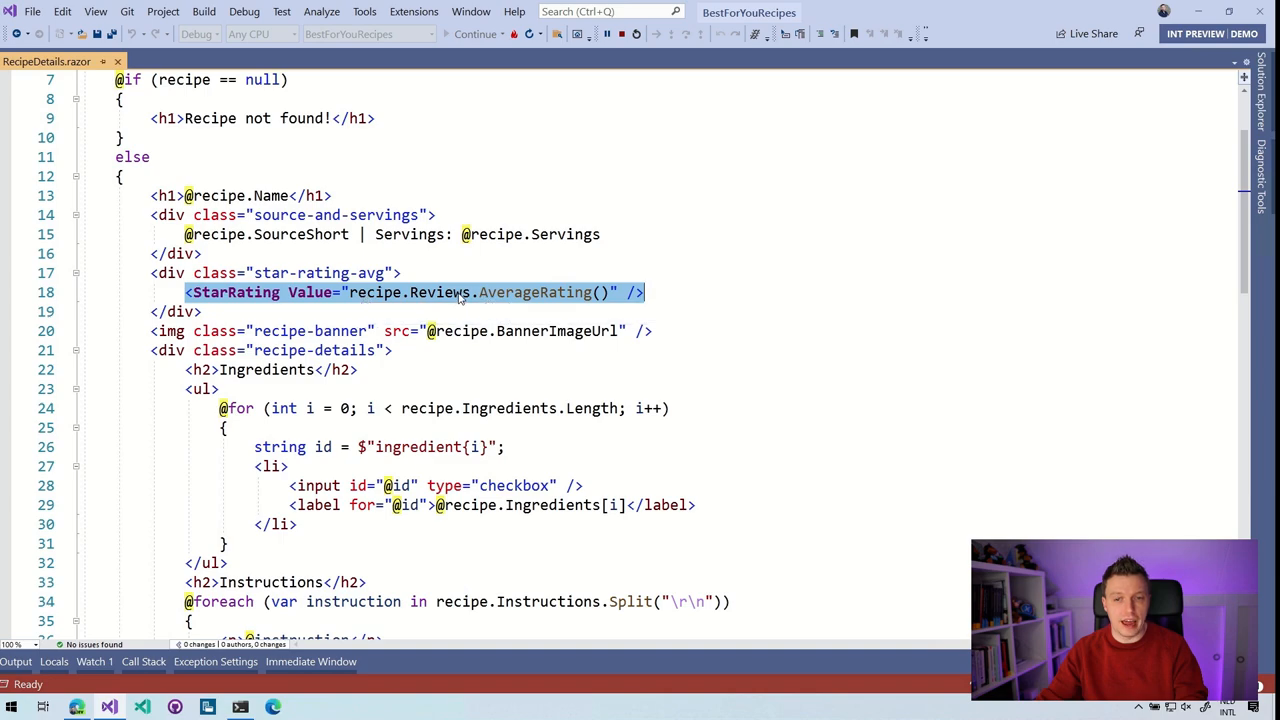
mouse_move(528, 300)
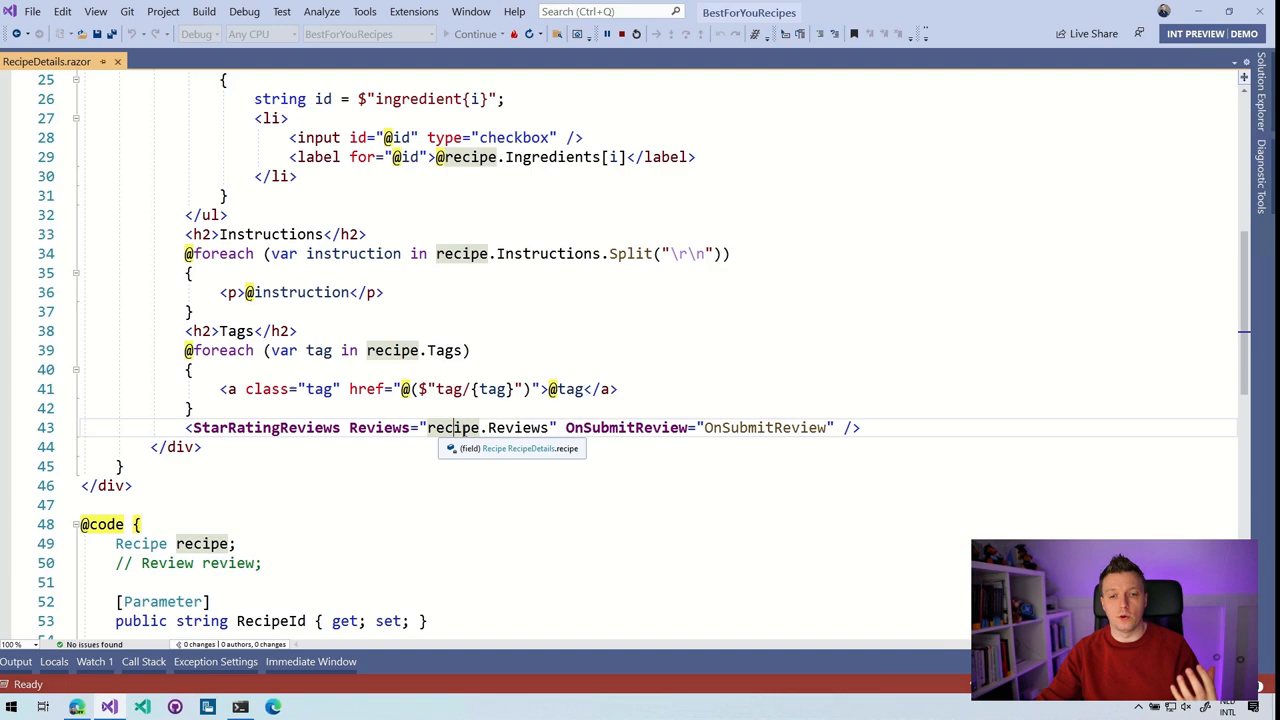
mouse_move(452, 428)
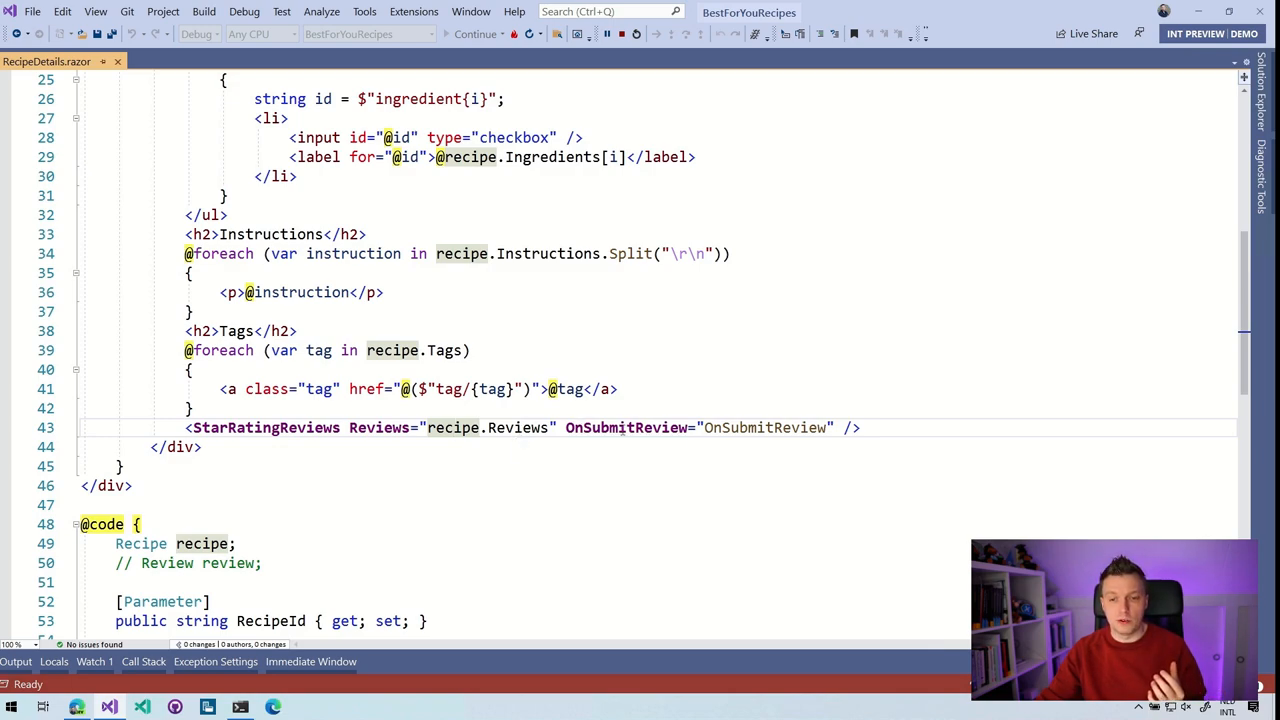
double_click(628, 428)
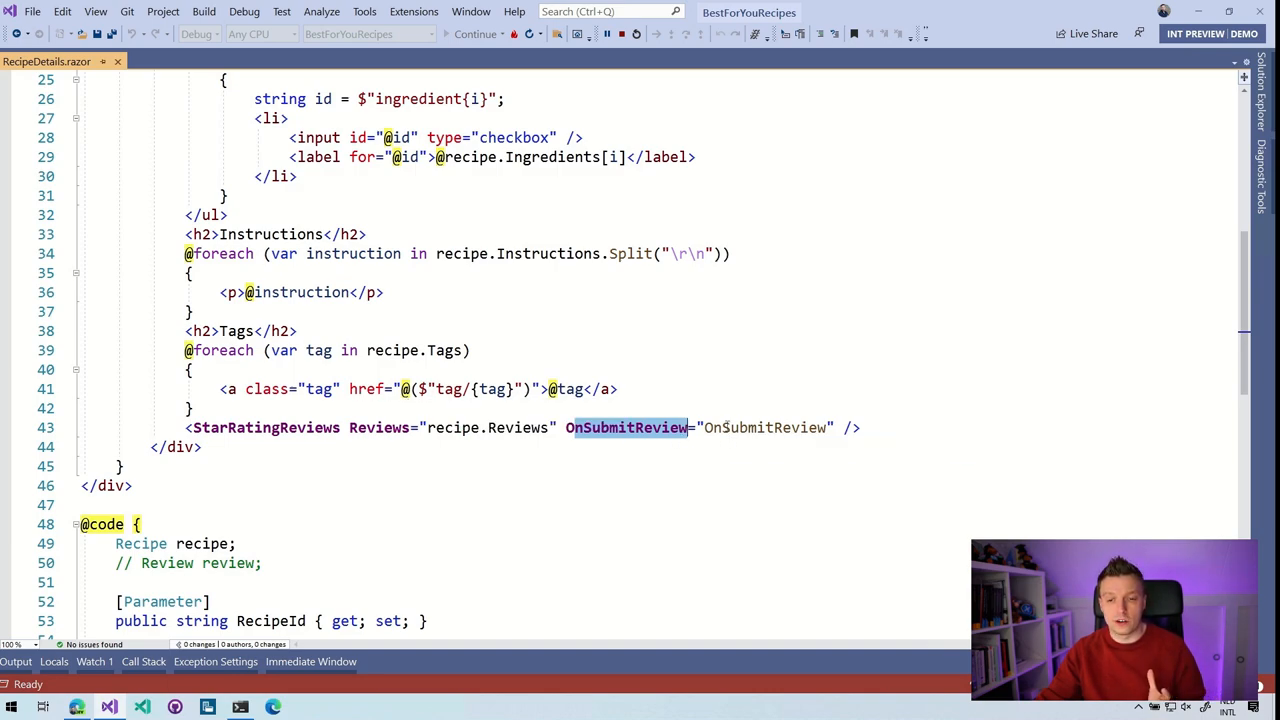
double_click(764, 428)
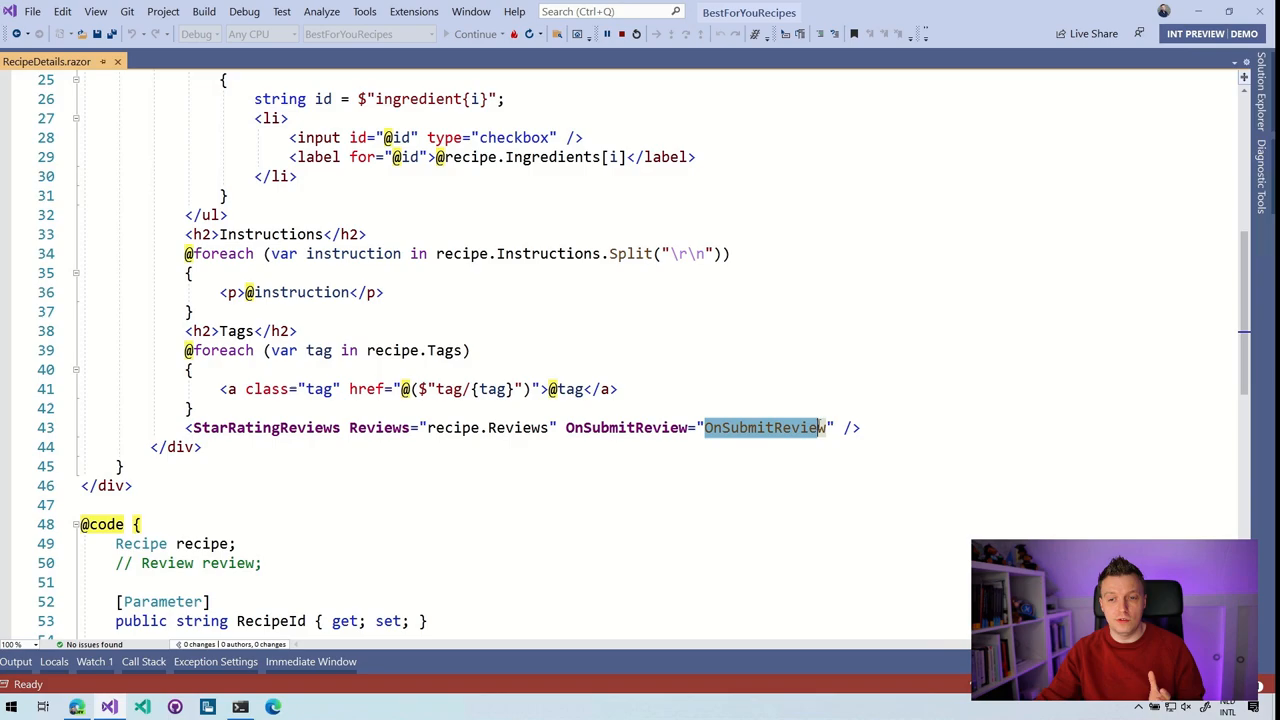
scroll("down", 3)
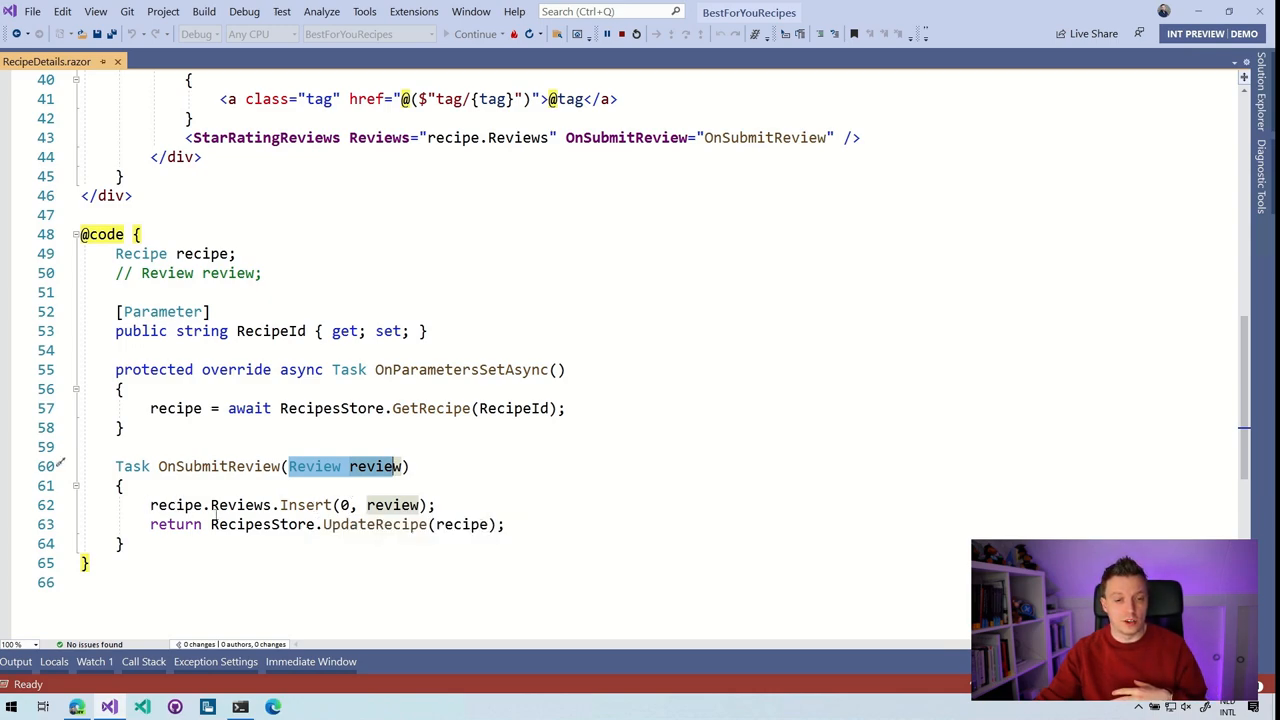
mouse_move(372, 524)
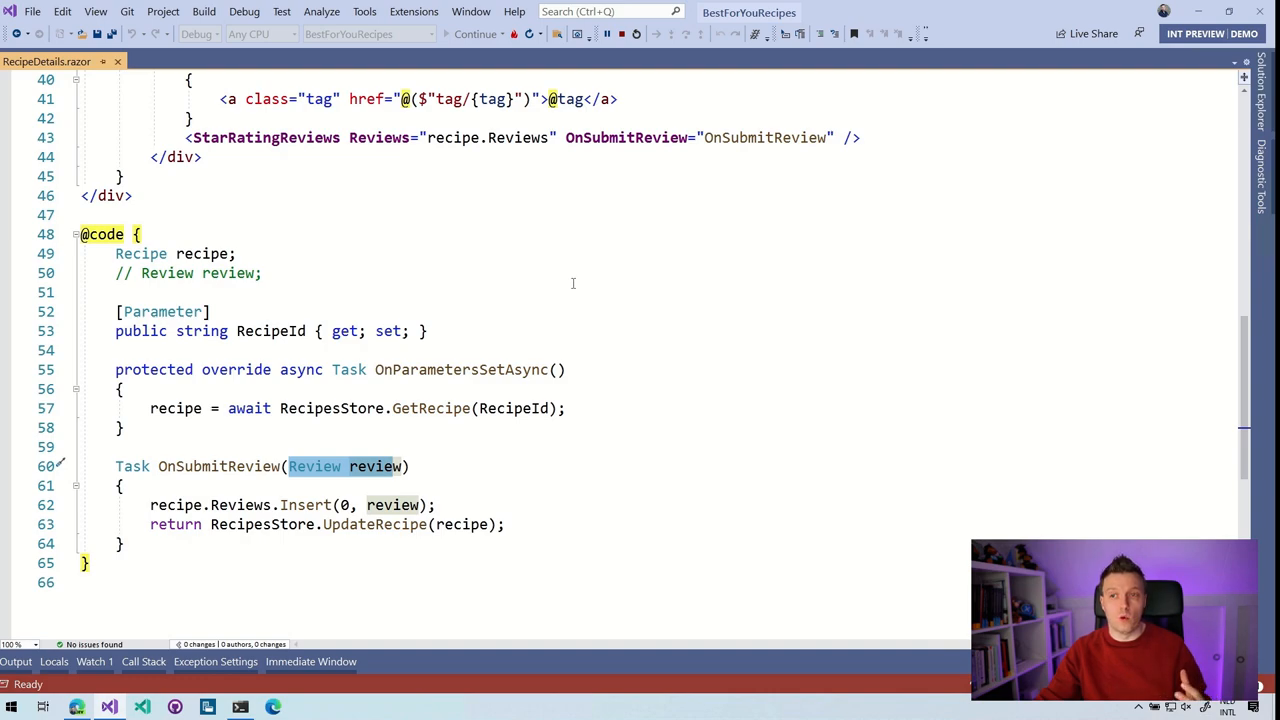
mouse_move(608, 280)
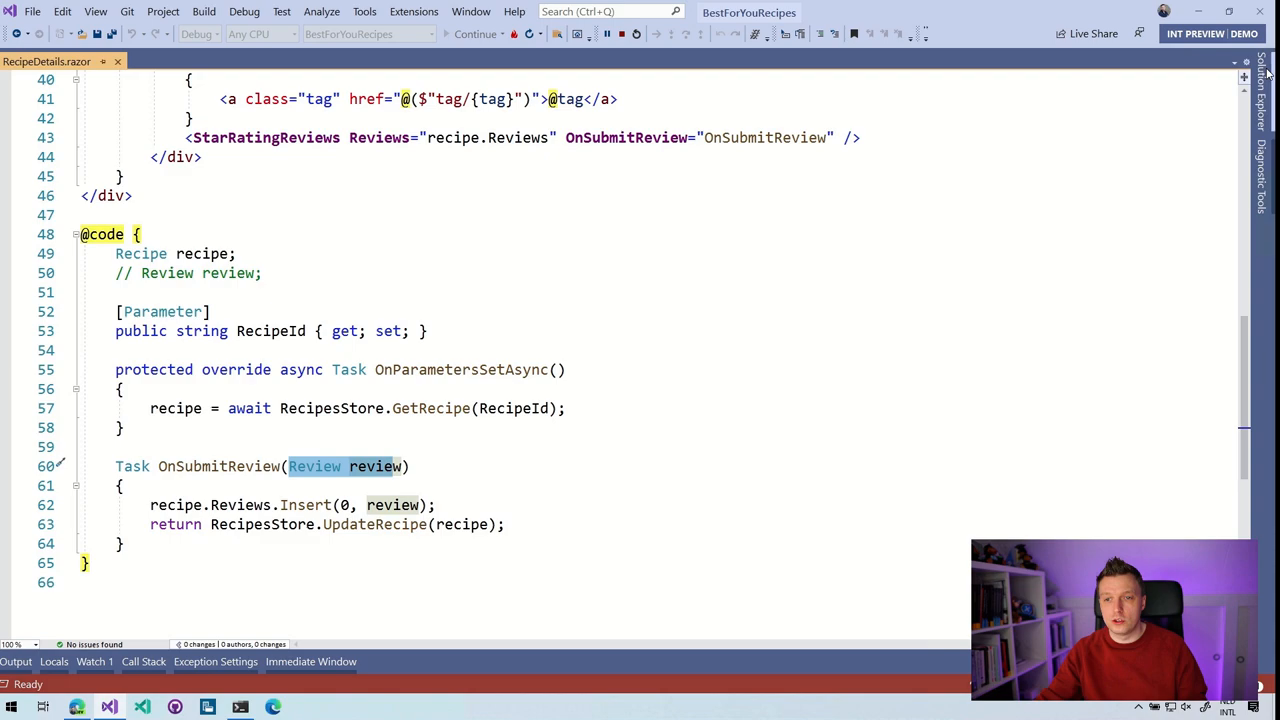
Show the solution tree, collapse BestForYouRecipes and start adding a new project
left_click(1262, 80)
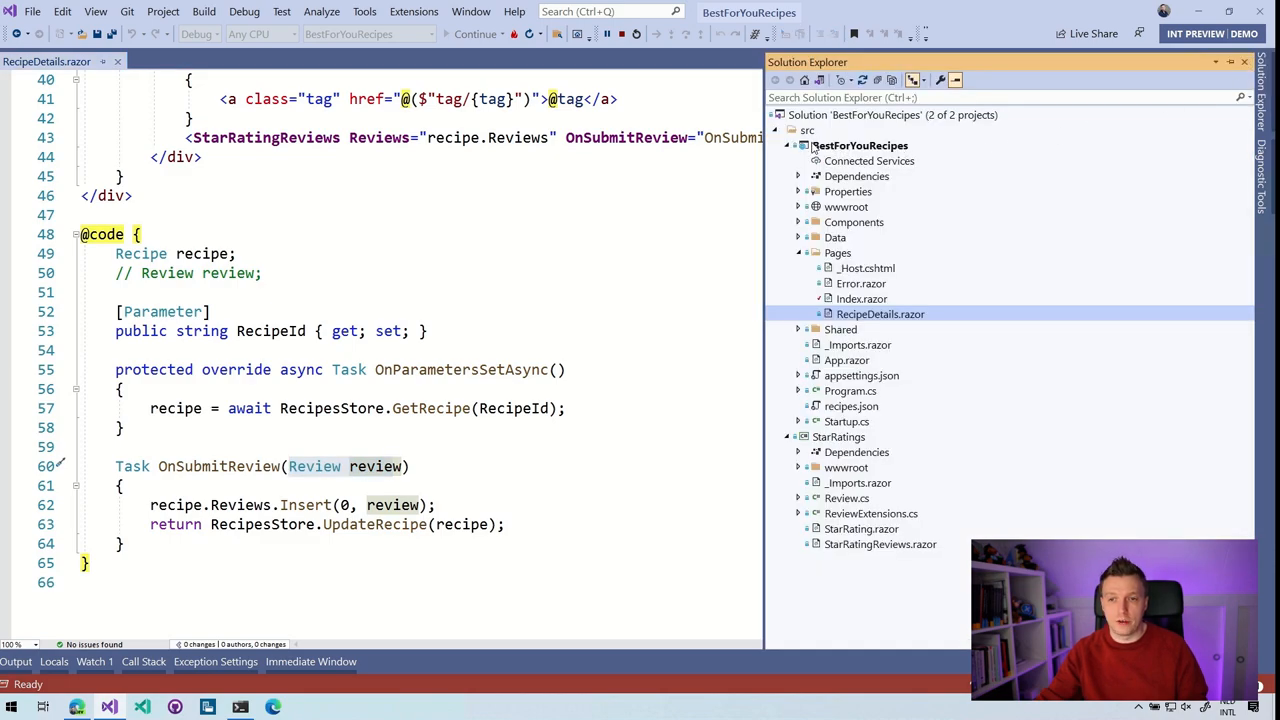
mouse_move(848, 142)
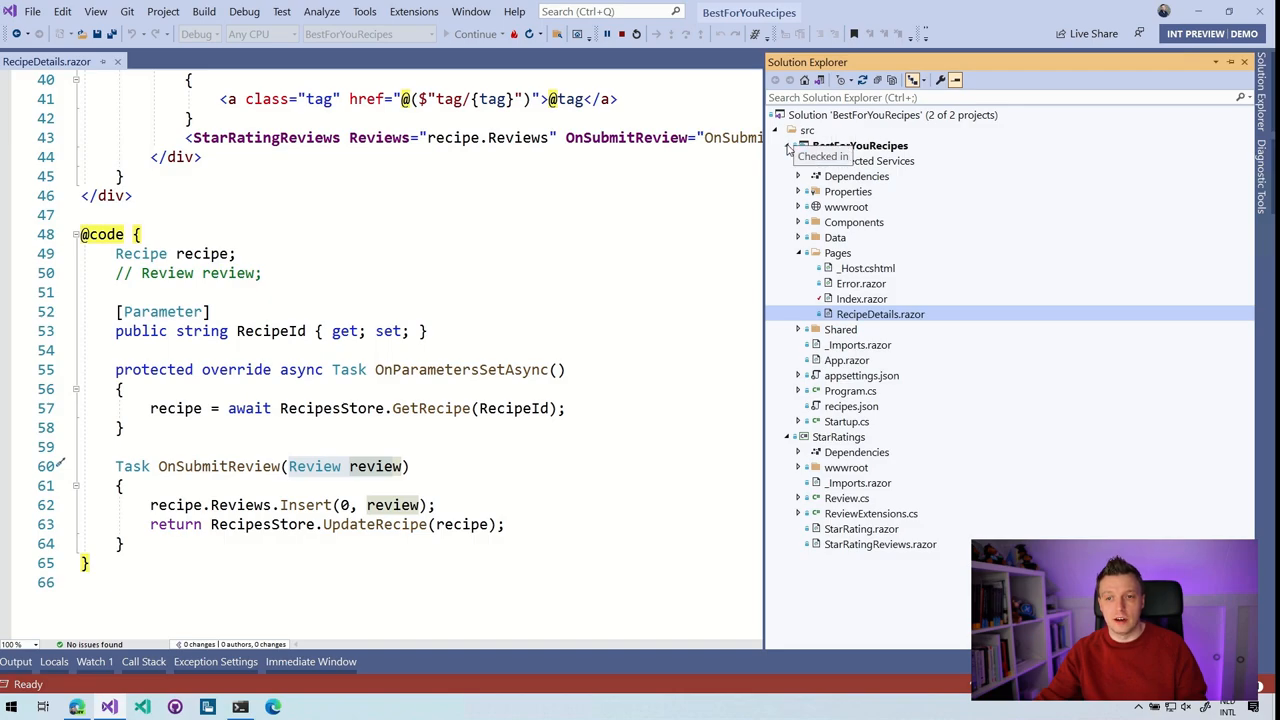
left_click(786, 144)
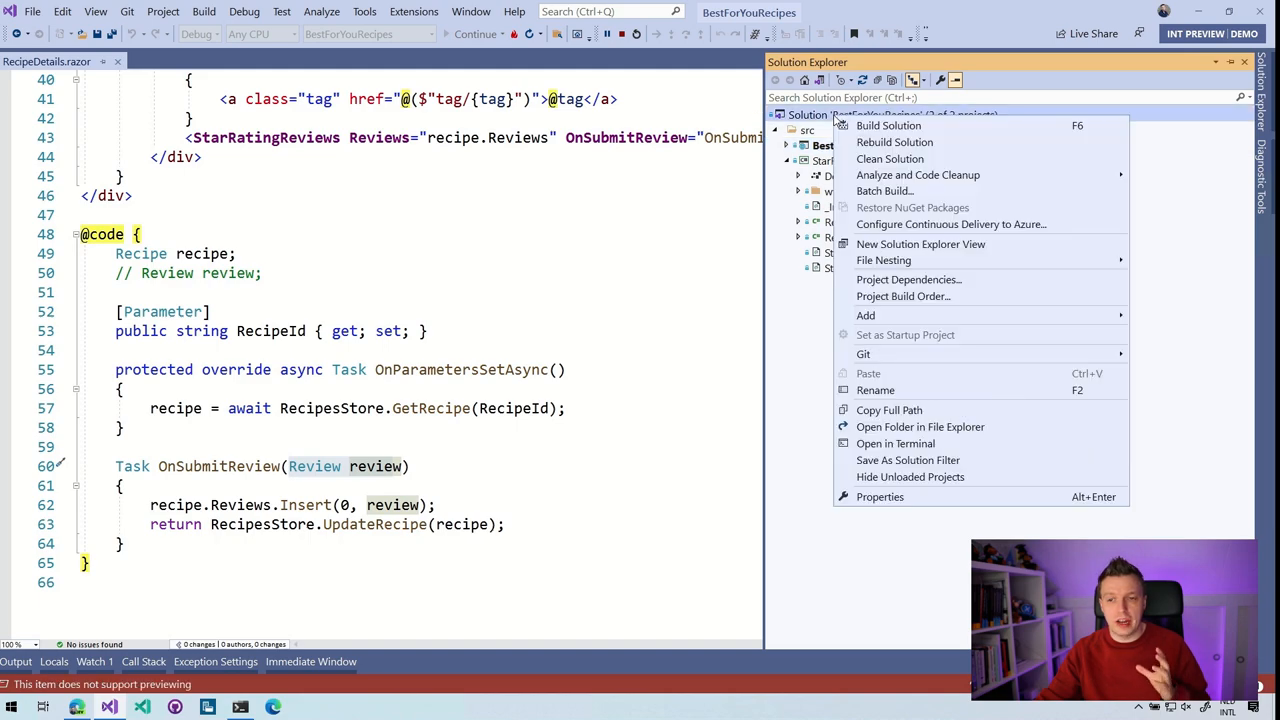
mouse_move(864, 316)
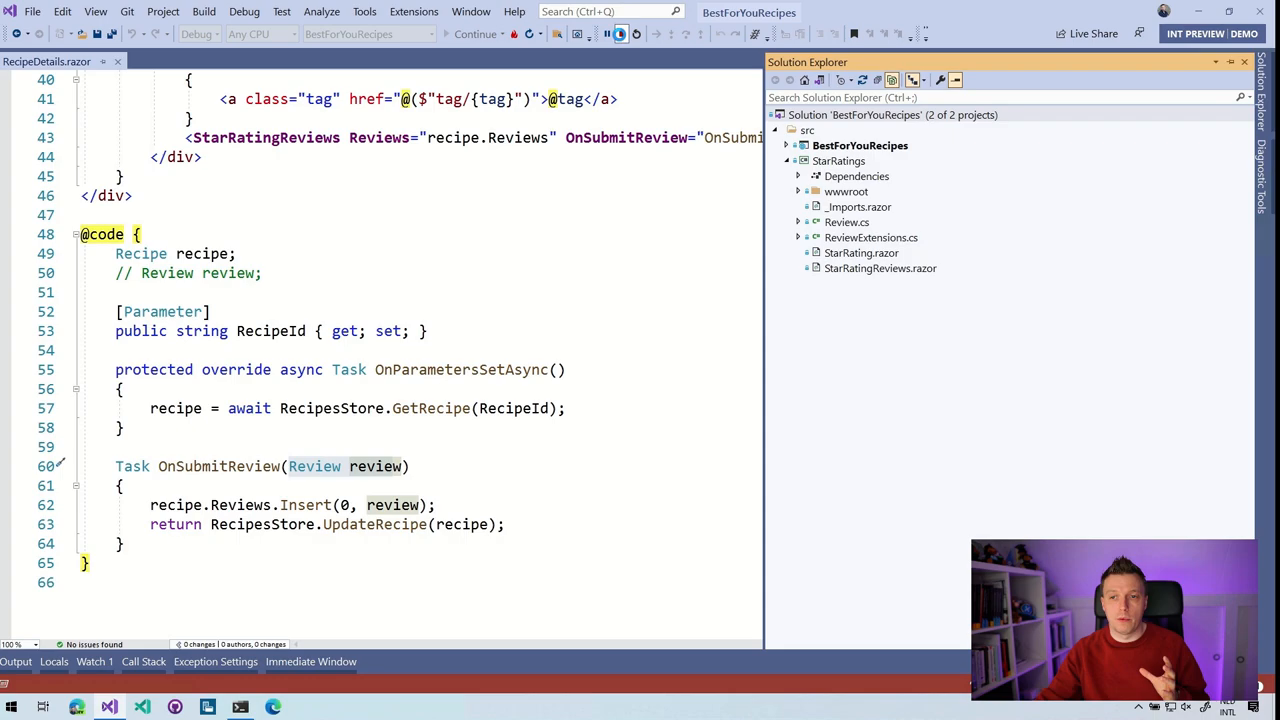
right_click(888, 114)
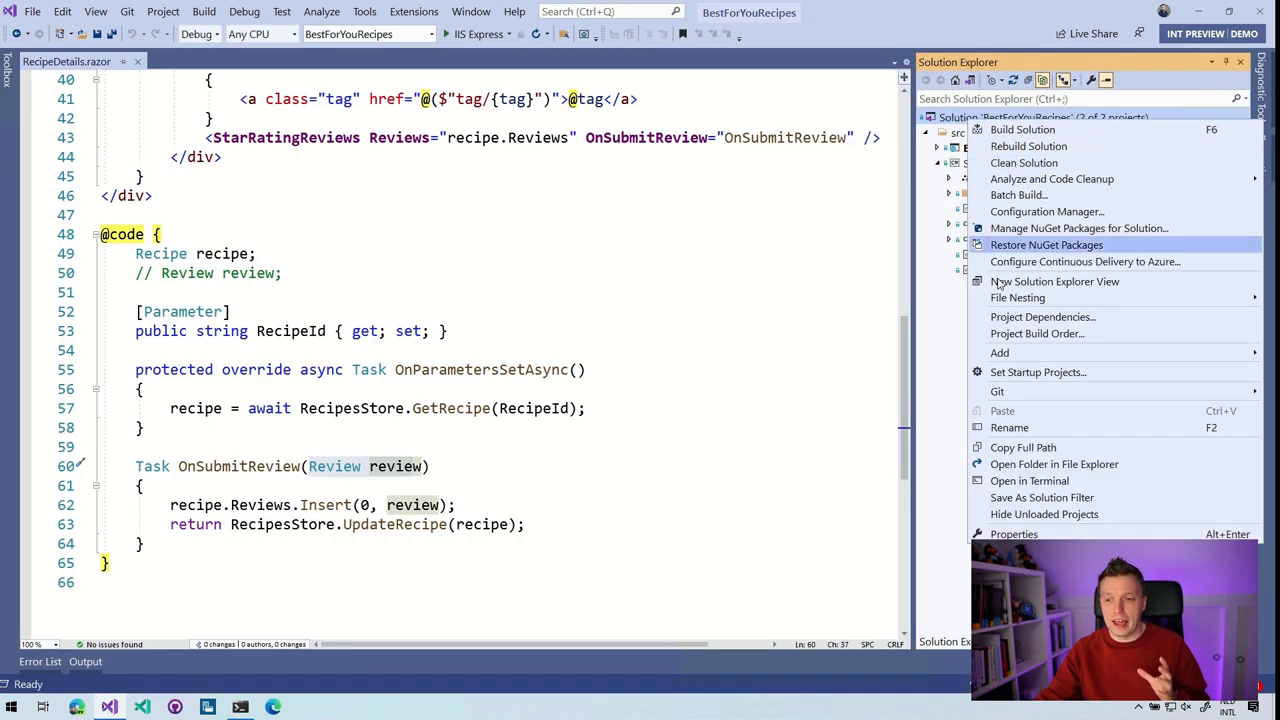
left_click(1000, 352)
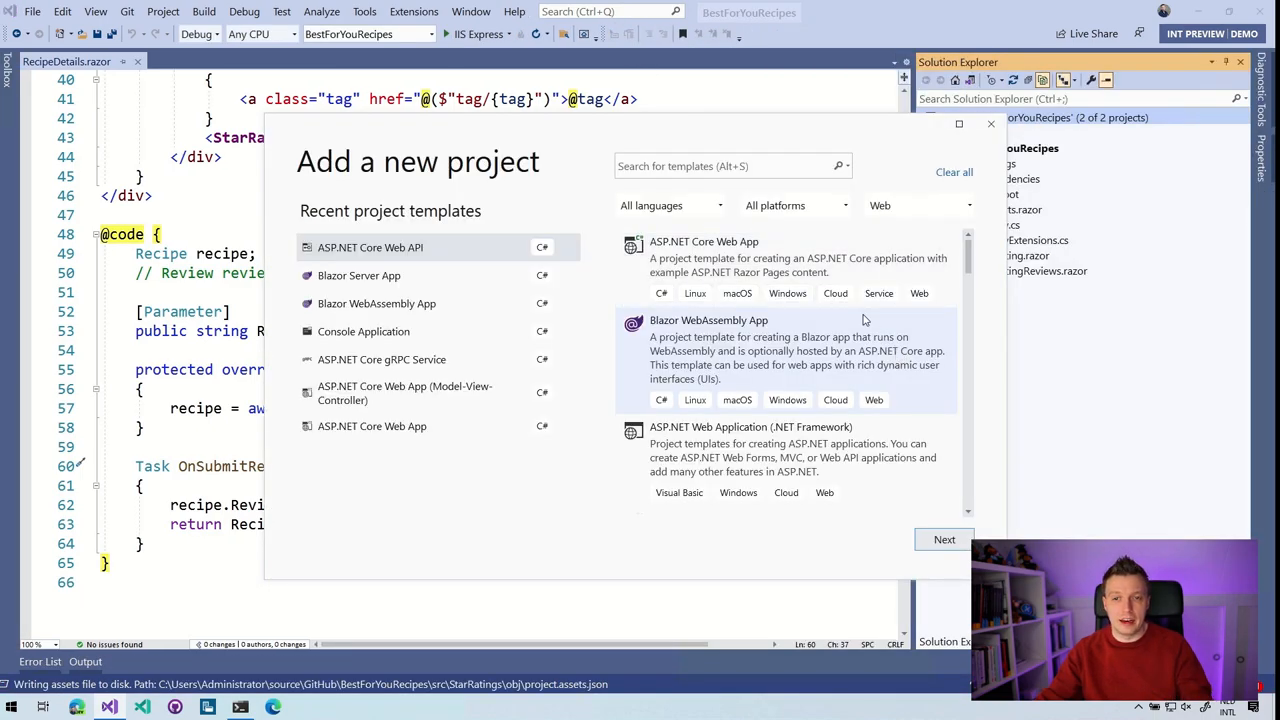
Preview the Razor Class Library template found via 'Bl', then cancel without creating it
type("Blazor")
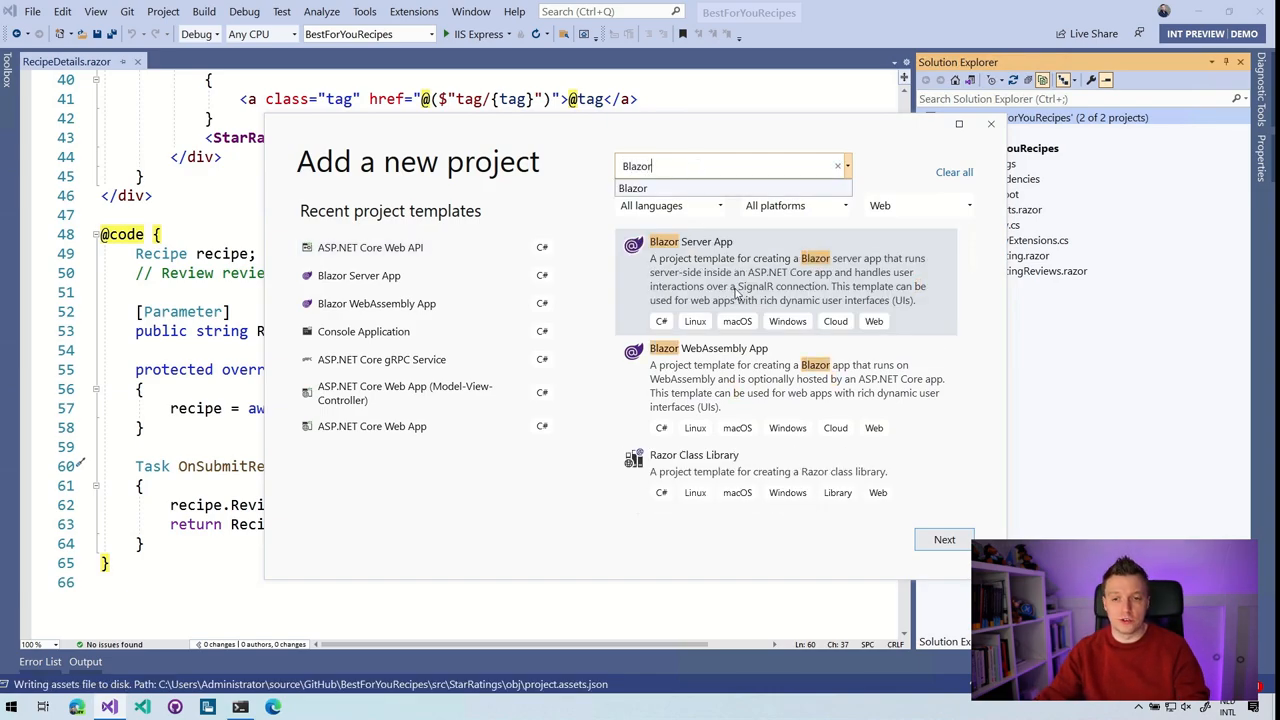
mouse_move(752, 456)
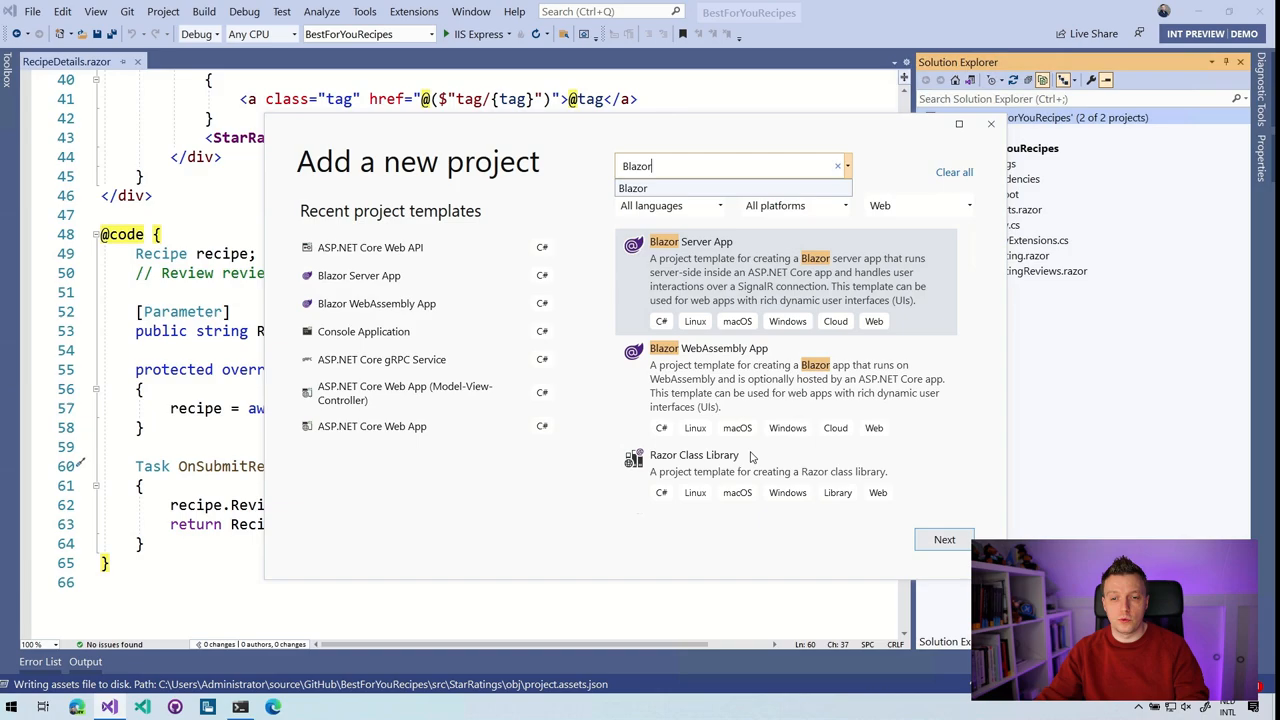
left_click(694, 472)
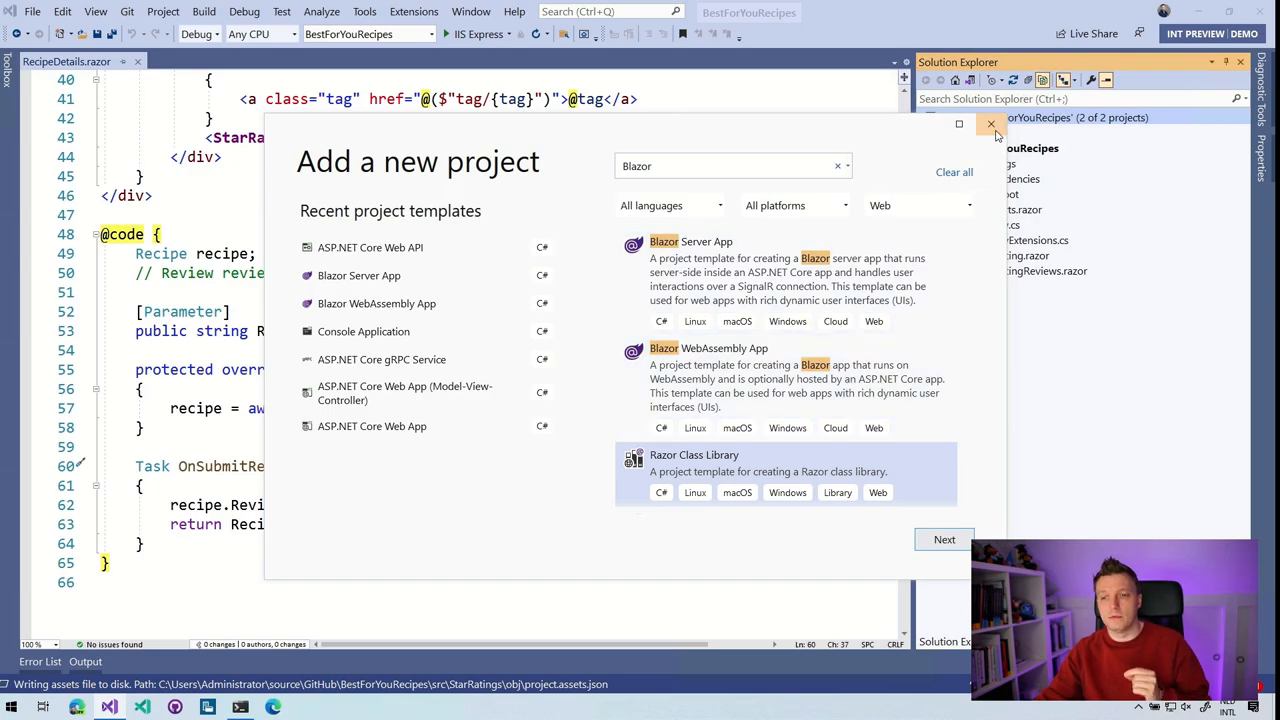
left_click(992, 124)
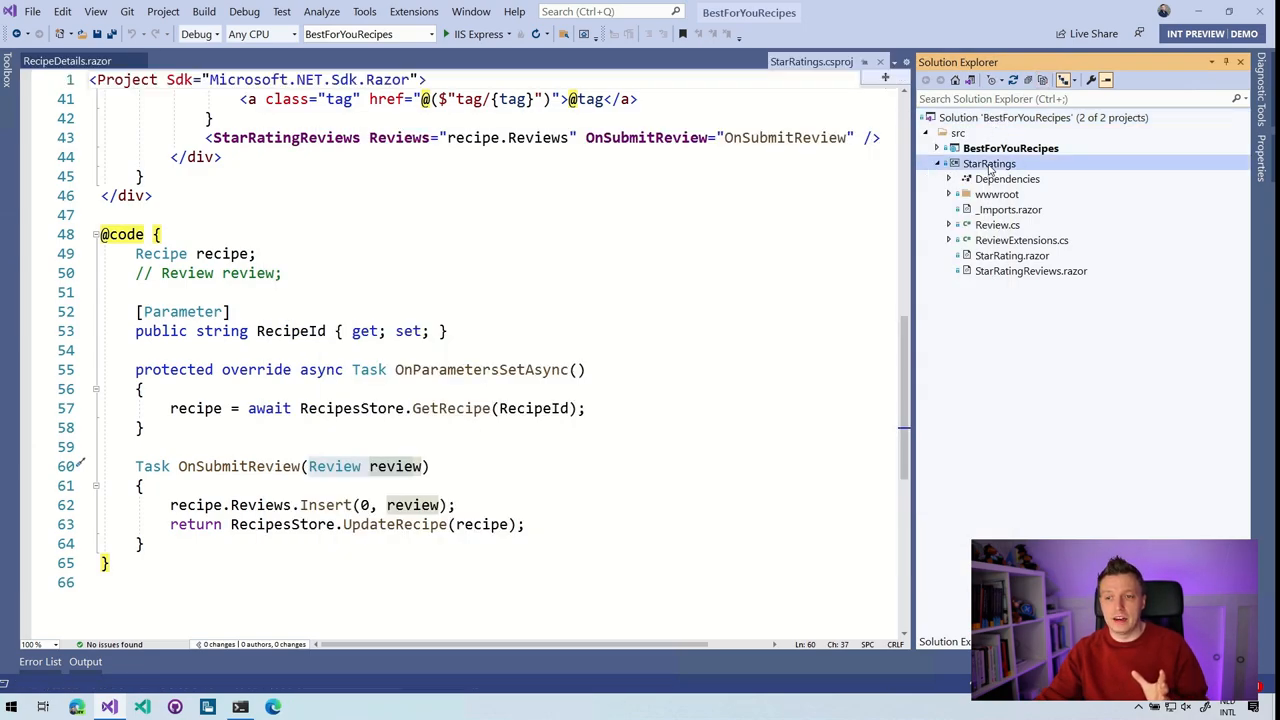
left_click(810, 60)
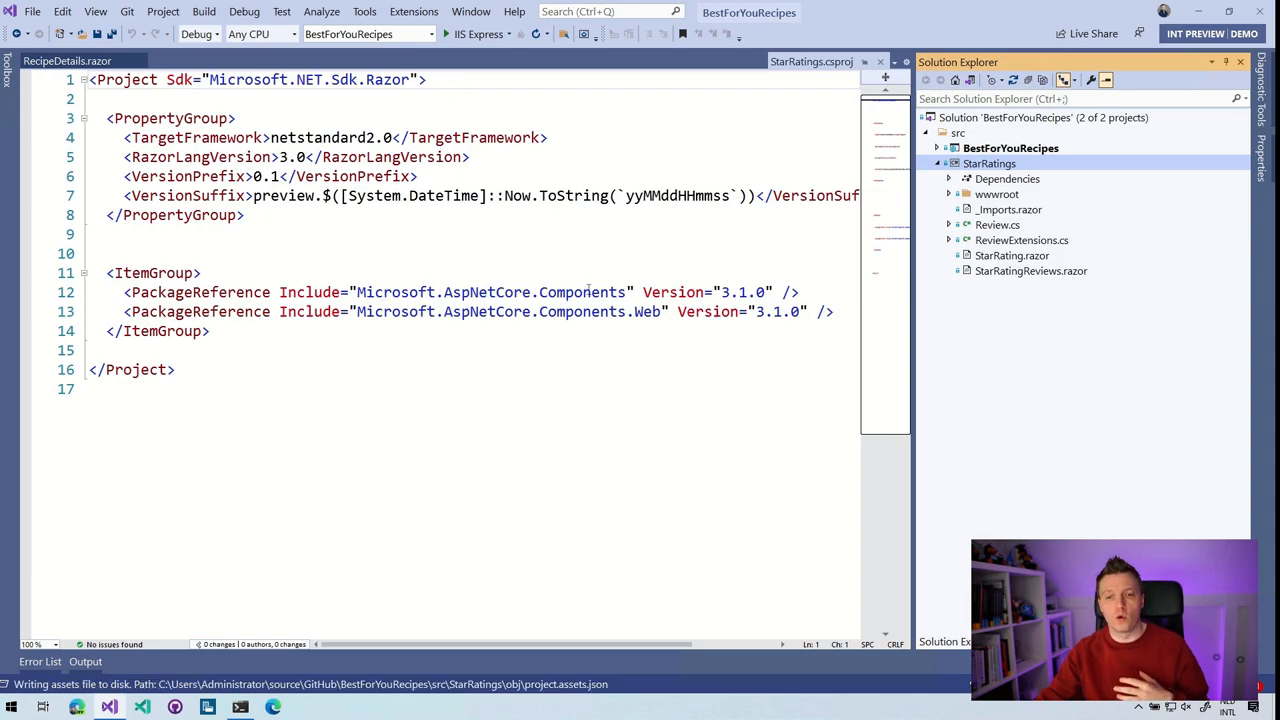
mouse_move(660, 312)
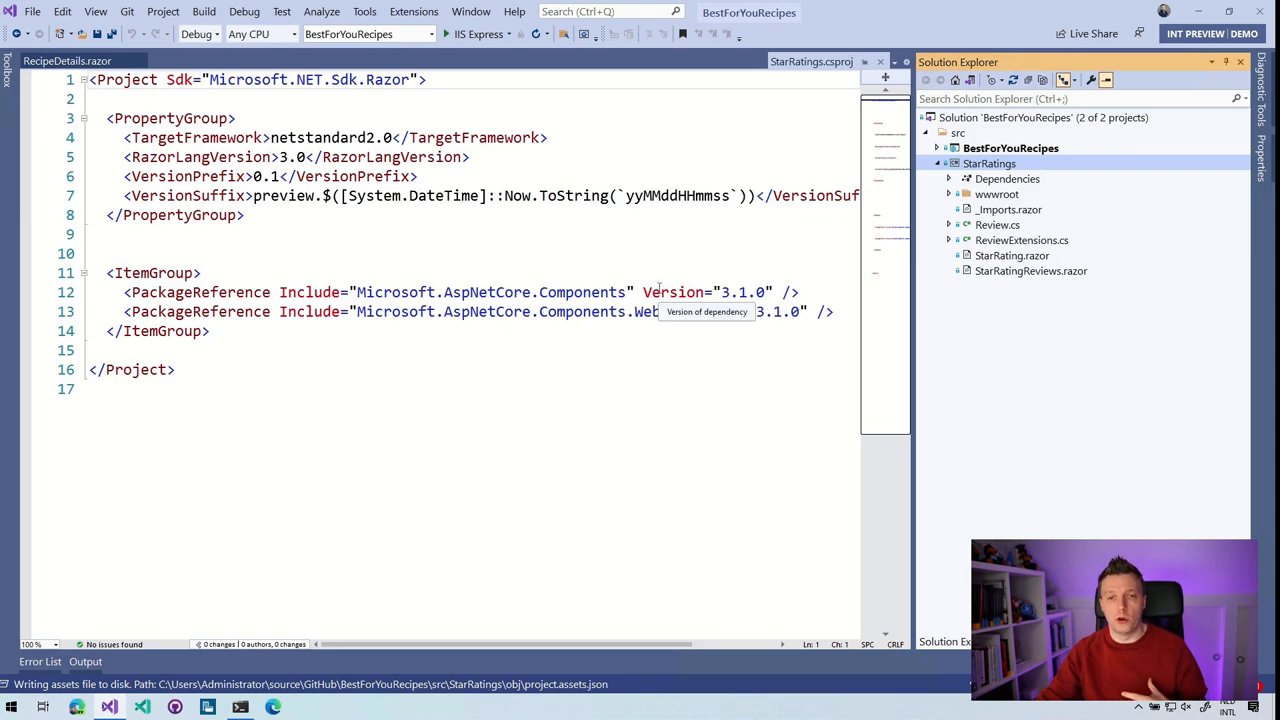
mouse_move(982, 202)
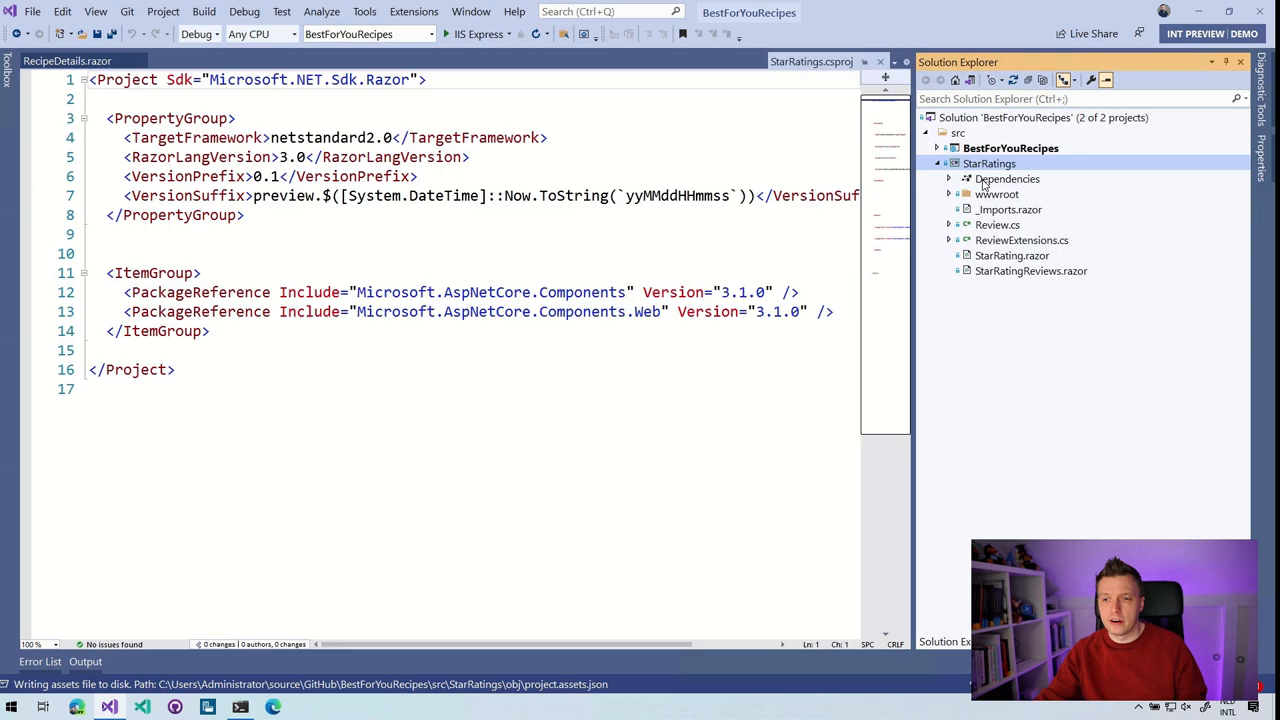
double_click(1008, 210)
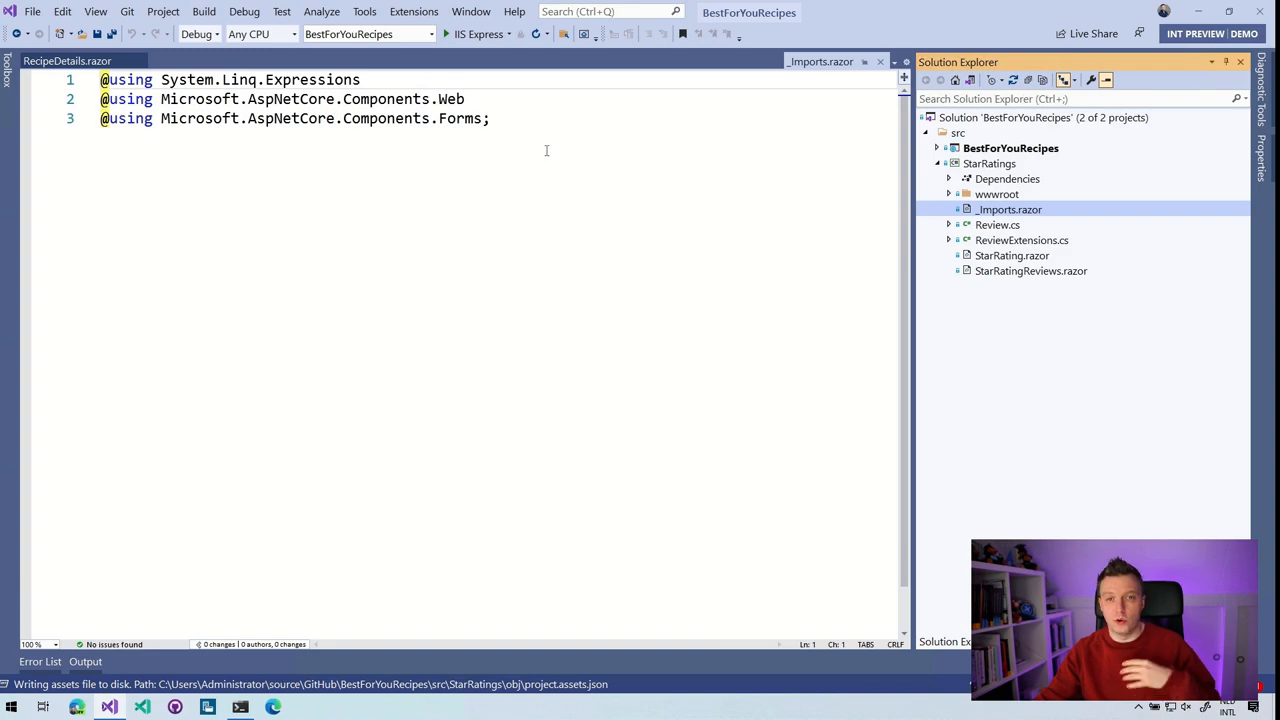
mouse_move(422, 186)
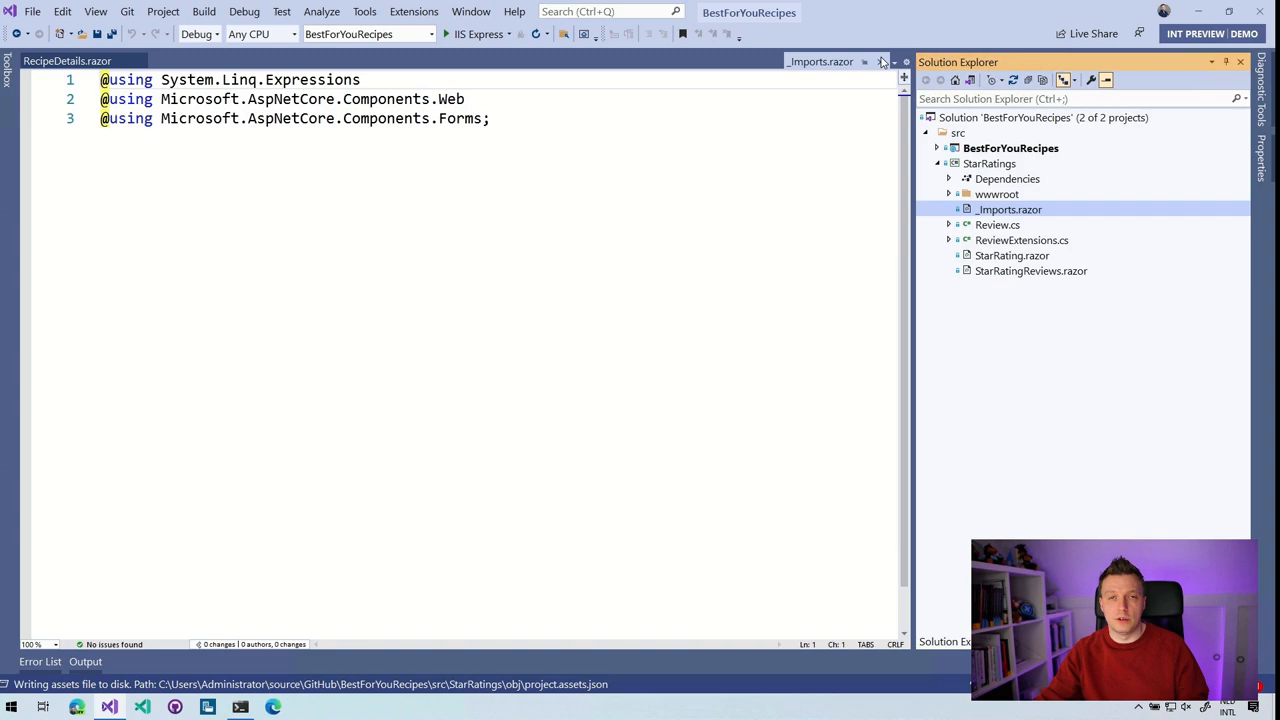
mouse_move(880, 62)
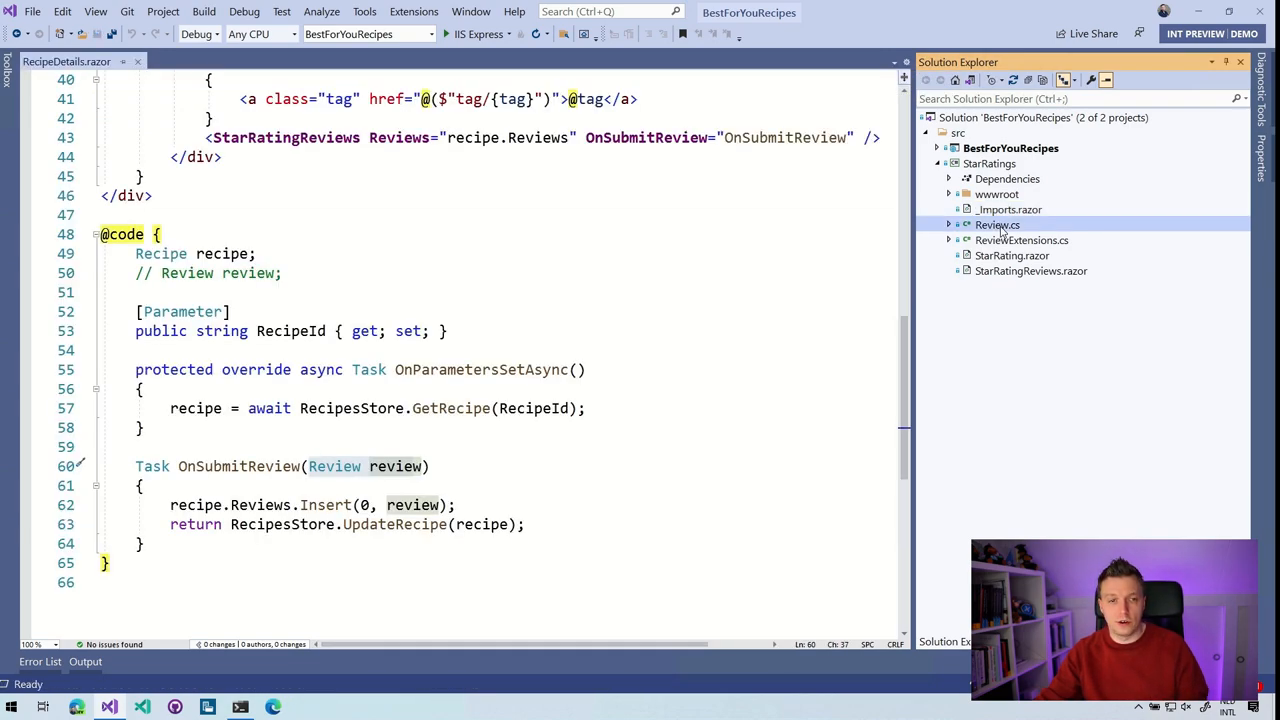
View Review.cs and highlight the Required and Range attributes on Rating
double_click(996, 224)
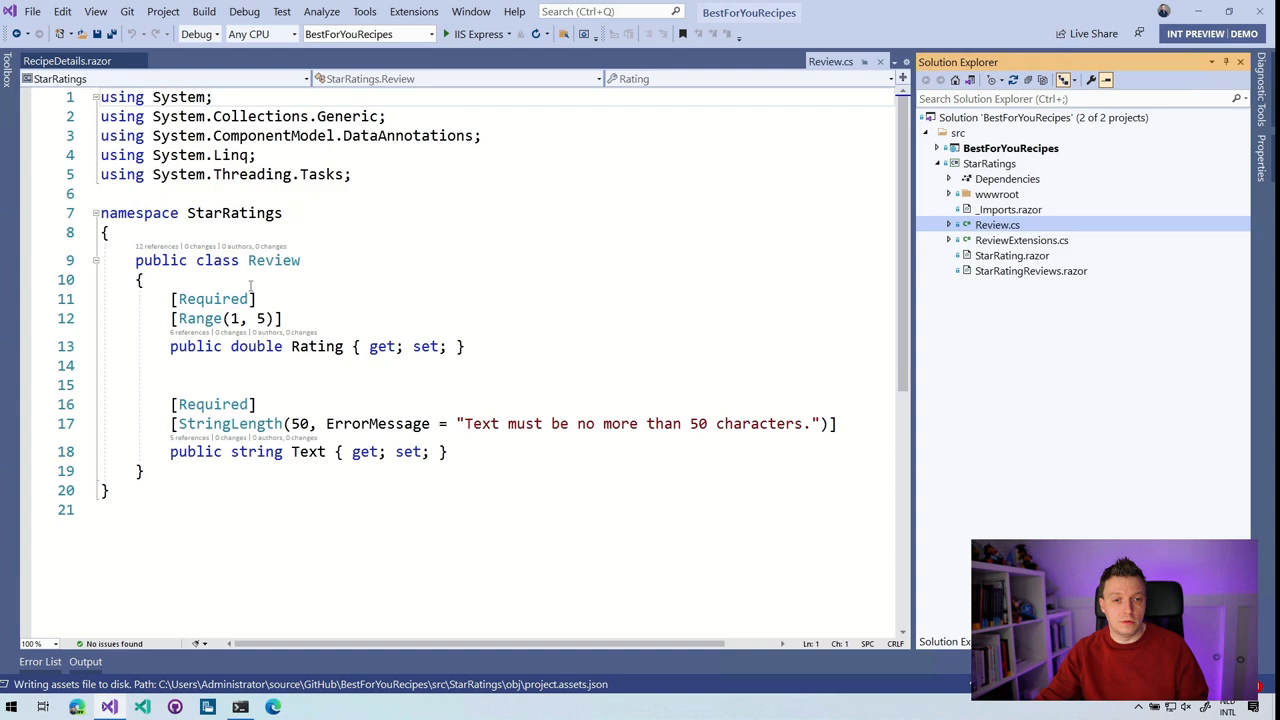
left_click_drag(176, 300, 284, 318)
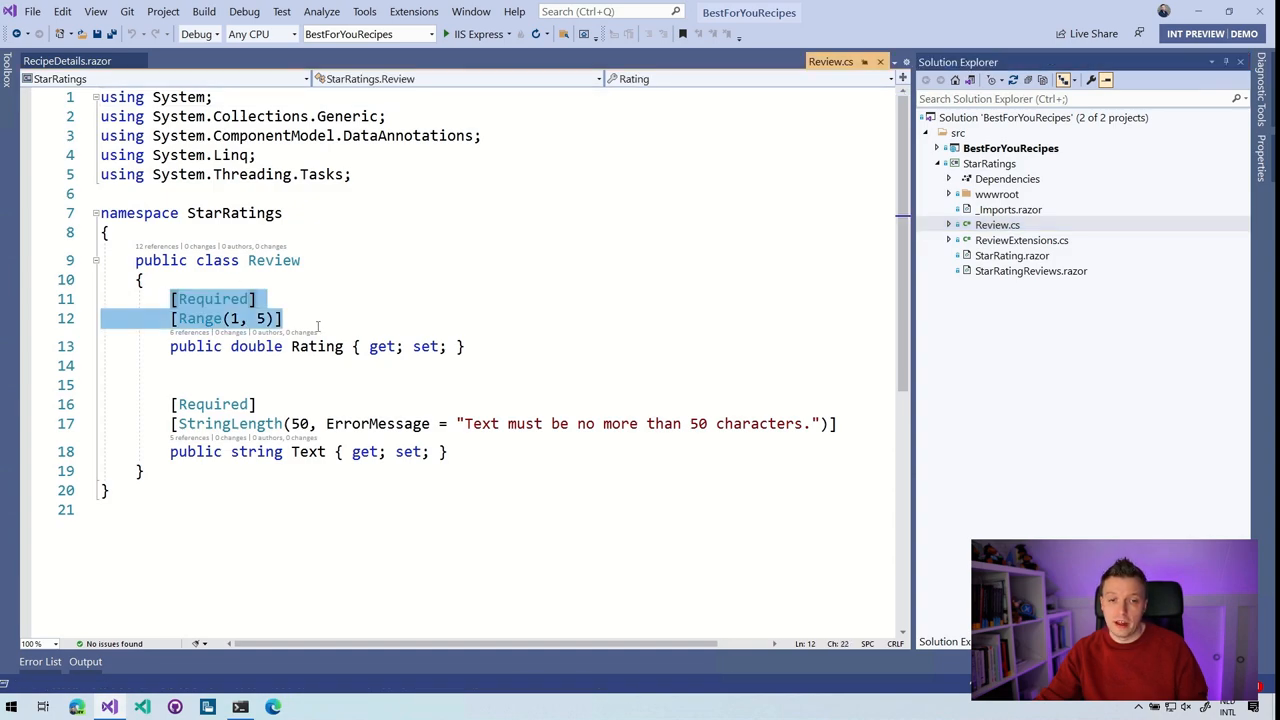
left_click(300, 318)
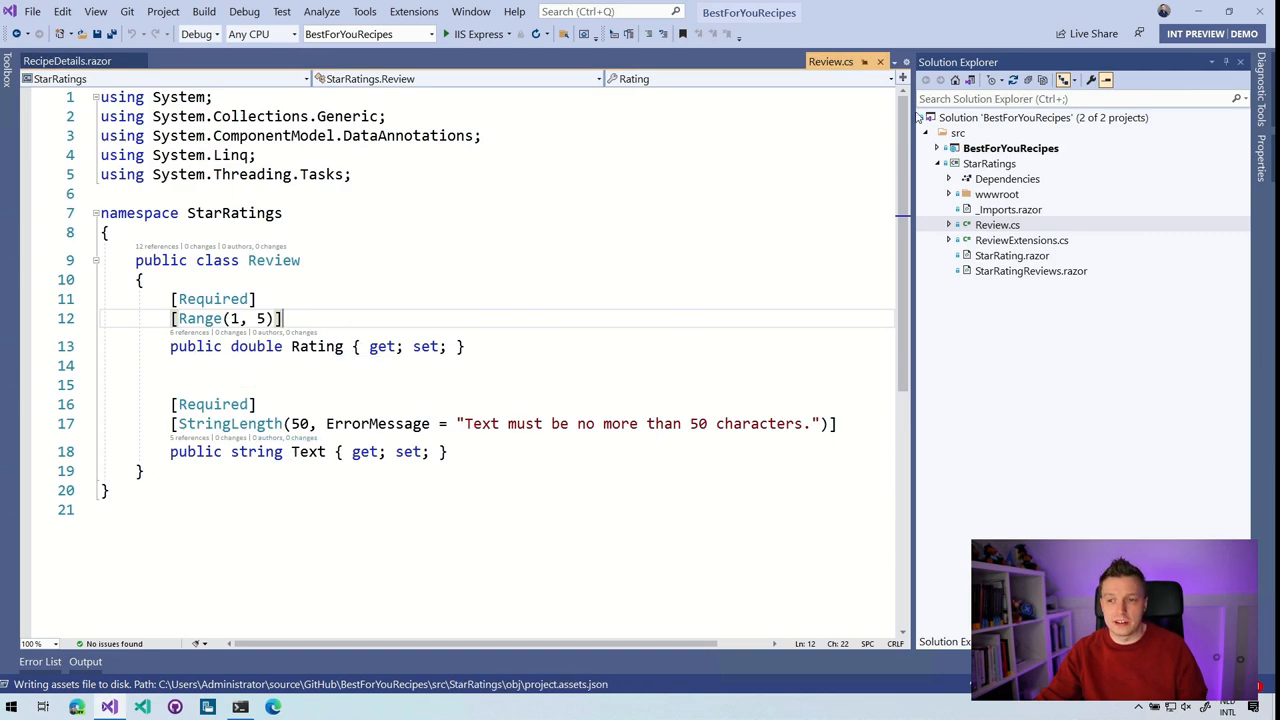
View the ReviewExtensions AverageRating method, then StarRating.razor's markup
left_click(1020, 240)
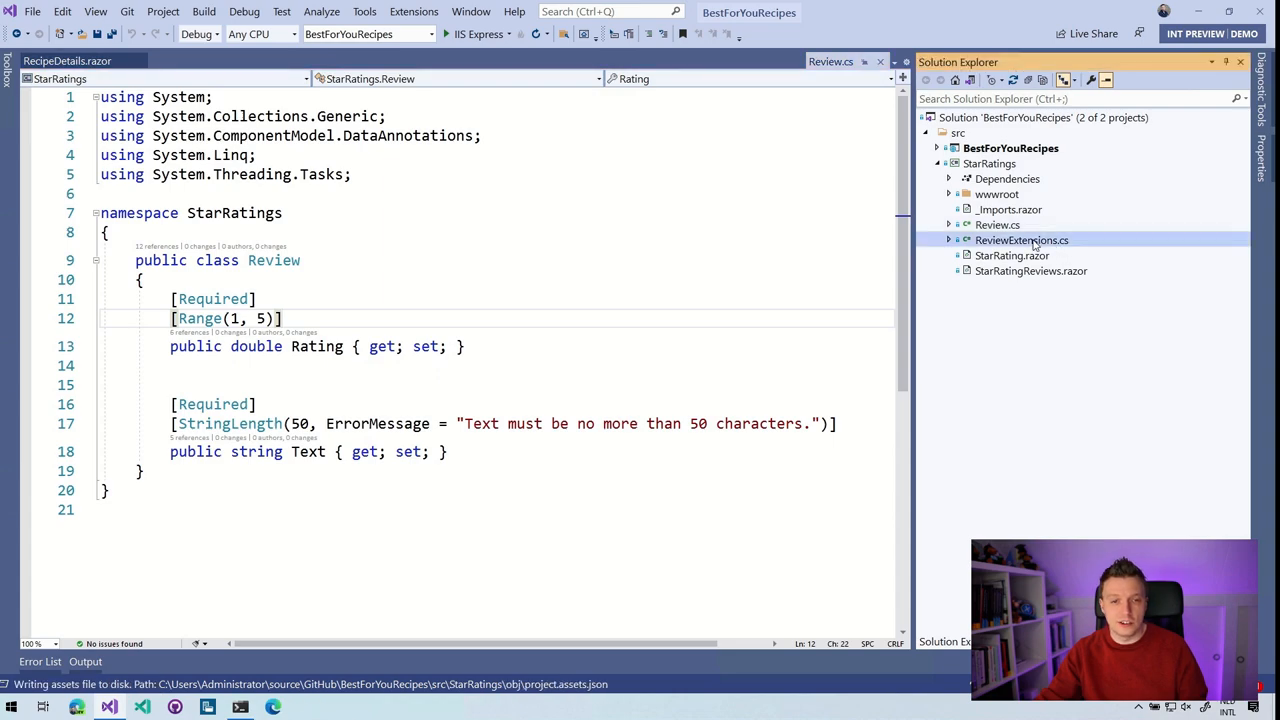
left_click(1020, 240)
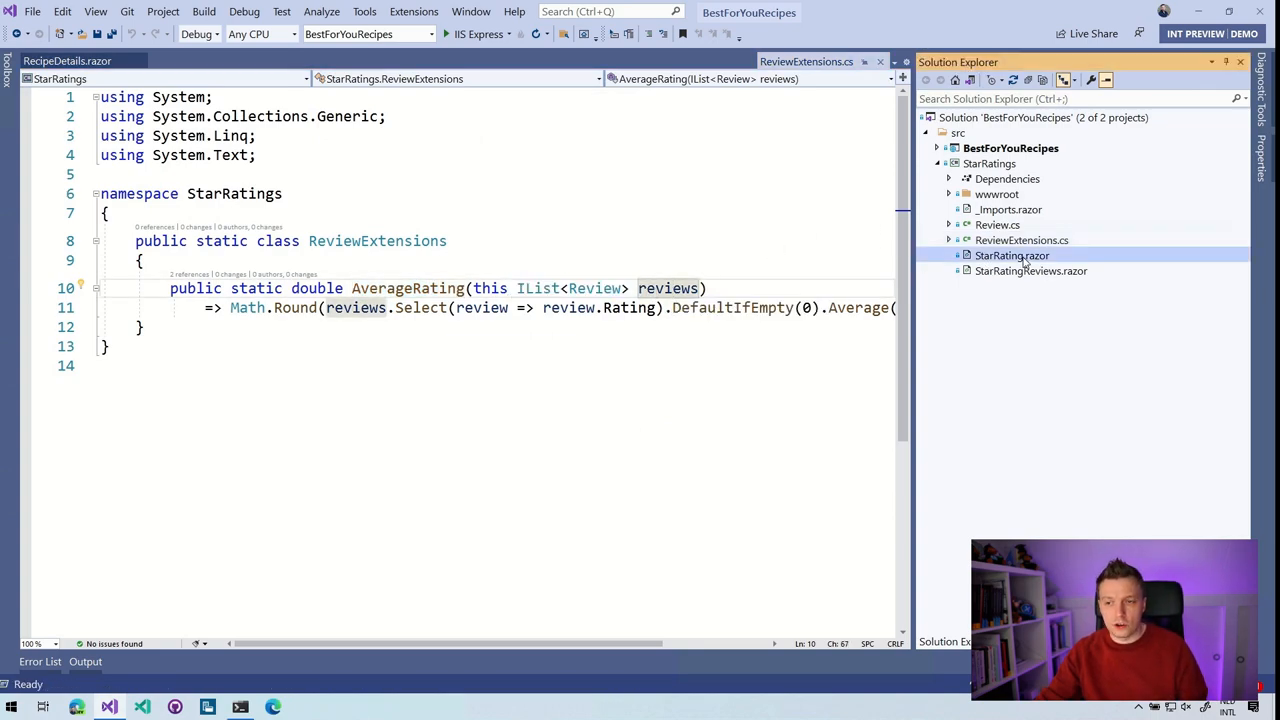
left_click(1012, 256)
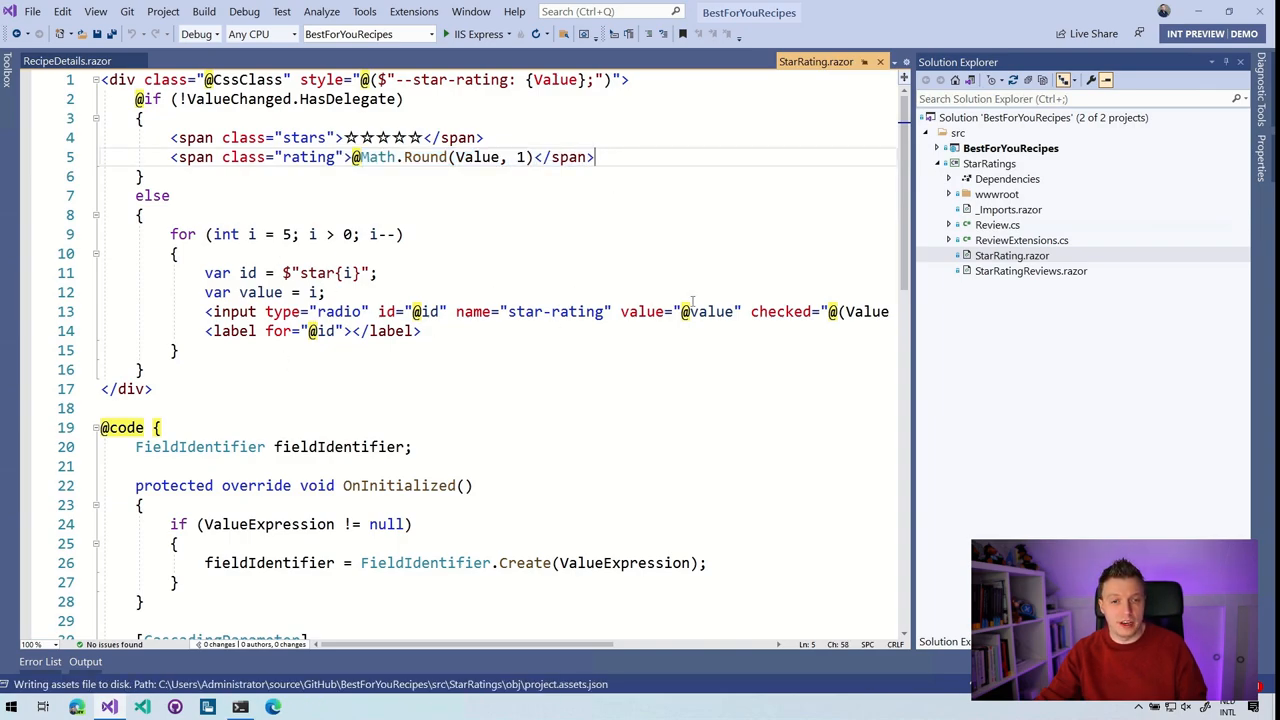
Review StarRating's Value/ValueChanged parameters, their RecipeDetails usage, and StarRatingReviews.razor
scroll("down", 3)
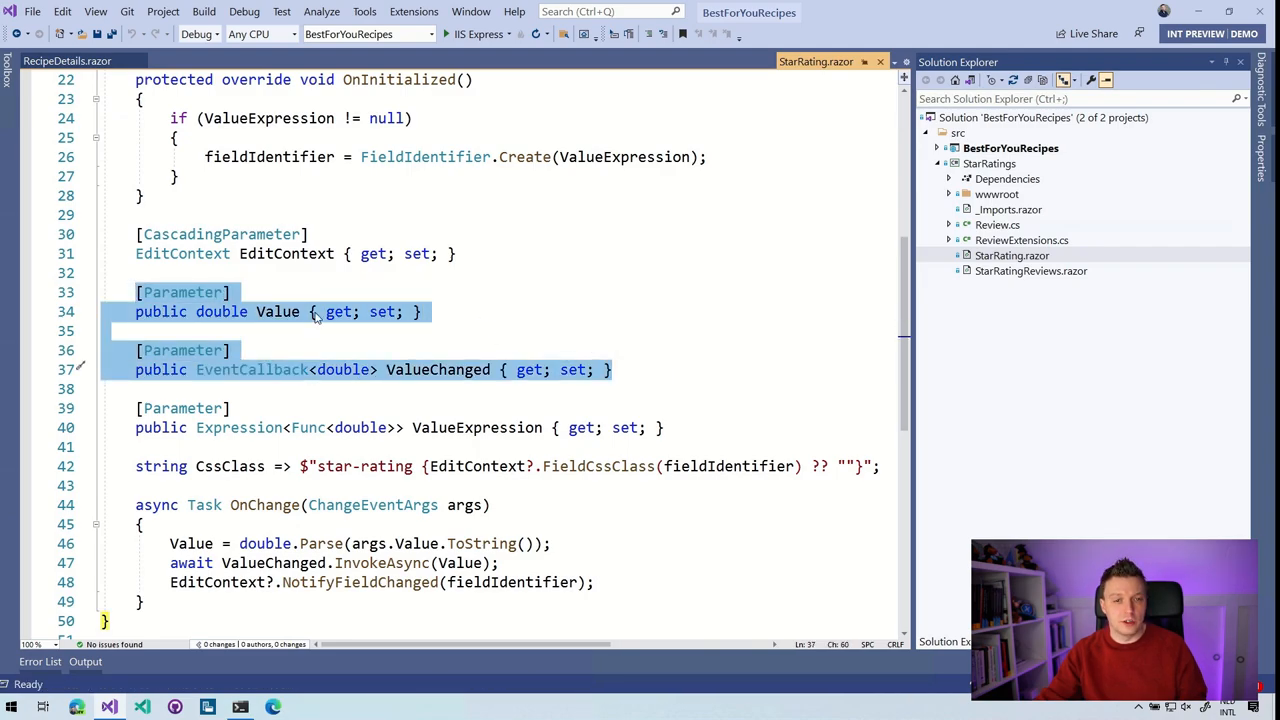
left_click(276, 312)
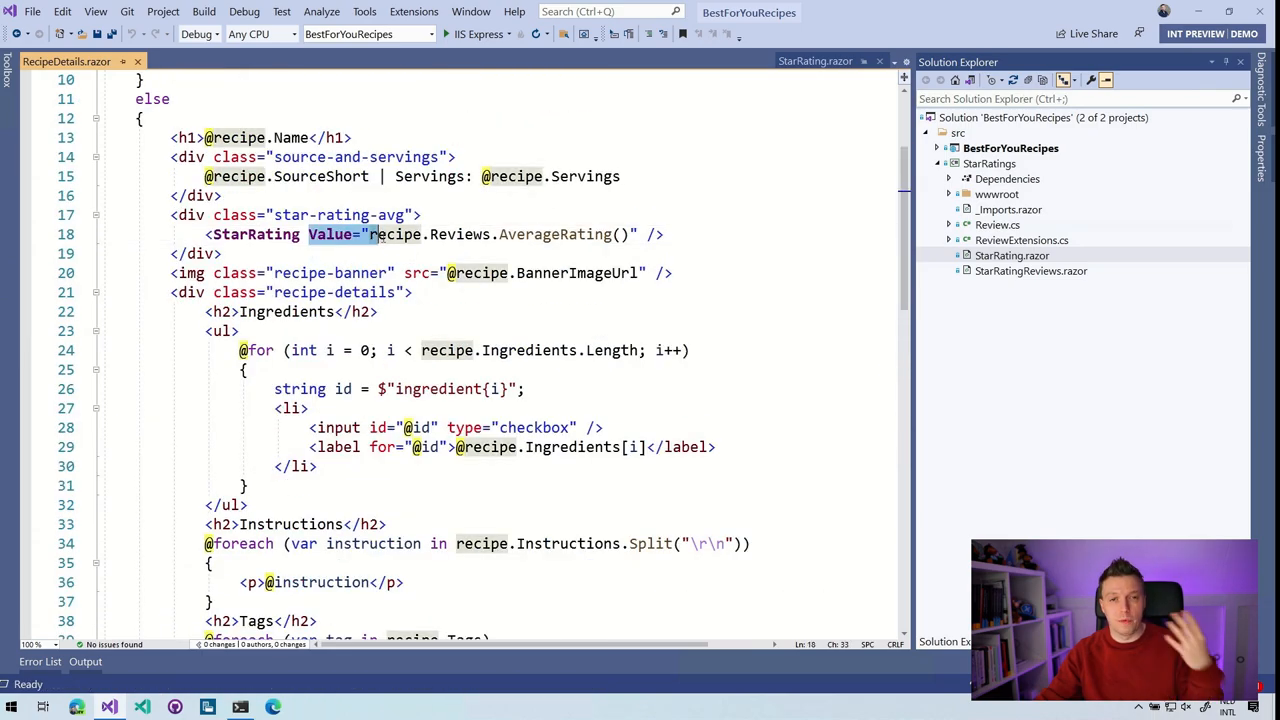
mouse_move(396, 234)
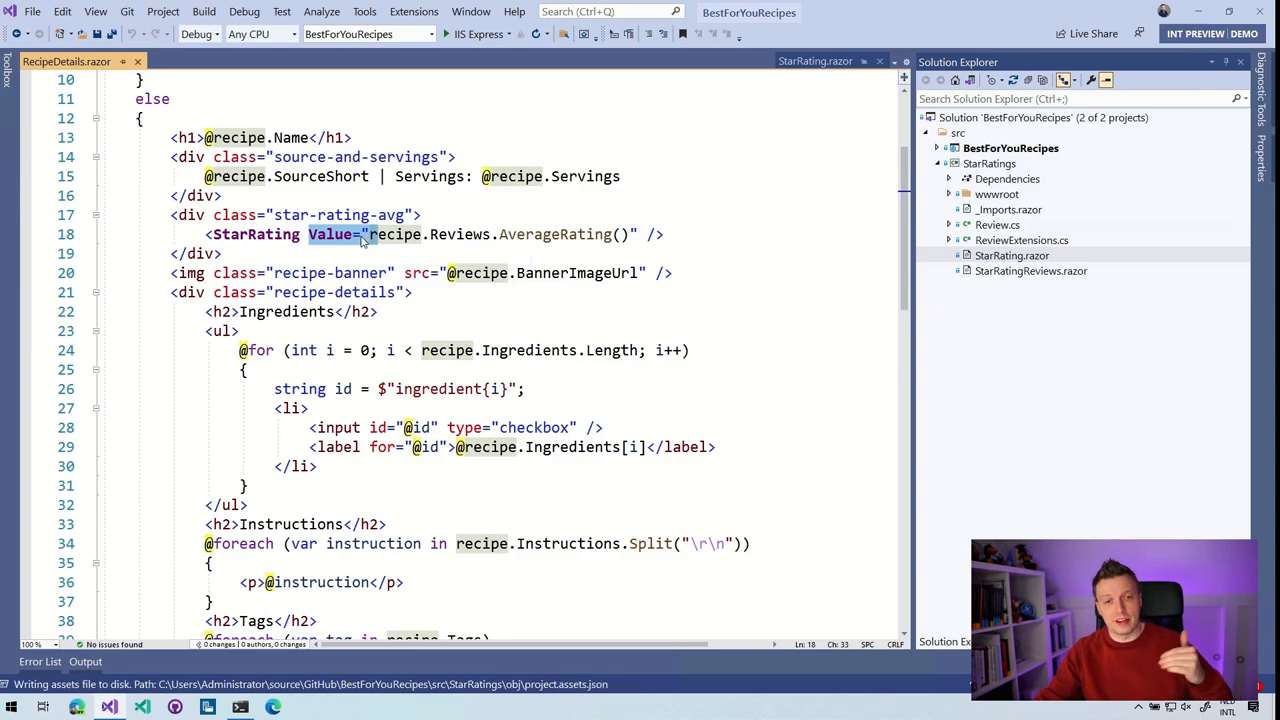
mouse_move(432, 216)
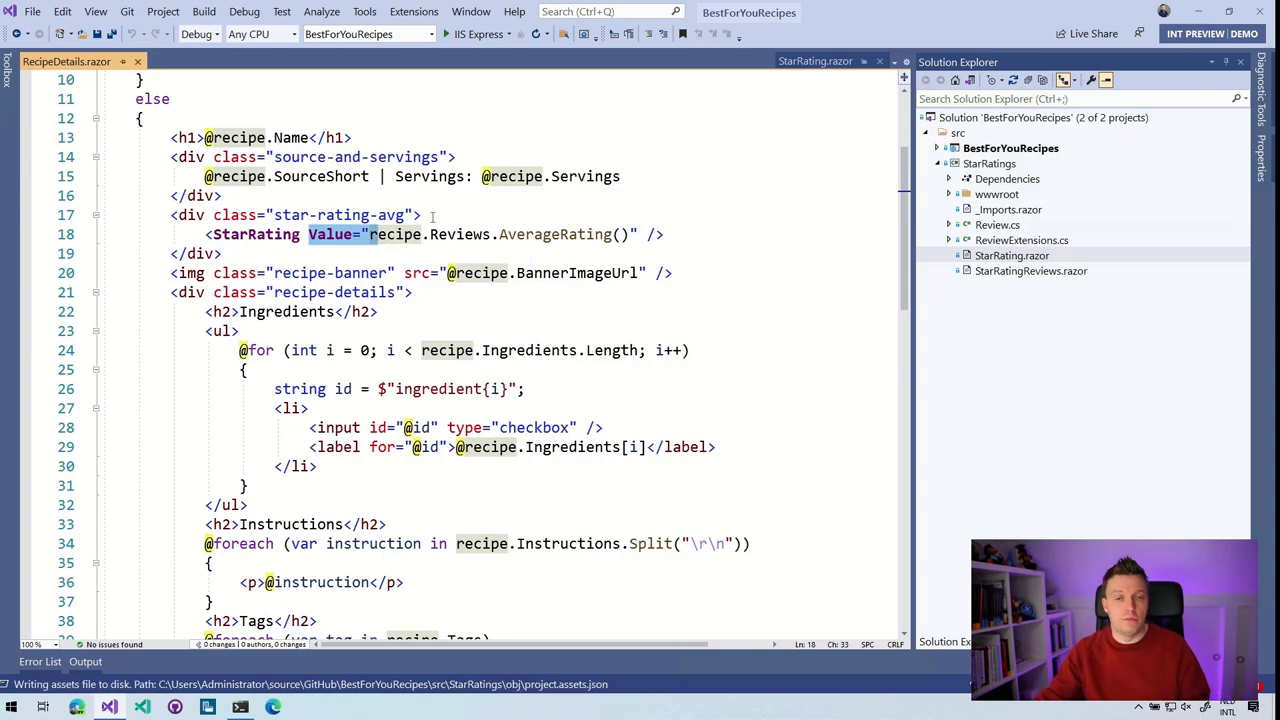
mouse_move(698, 202)
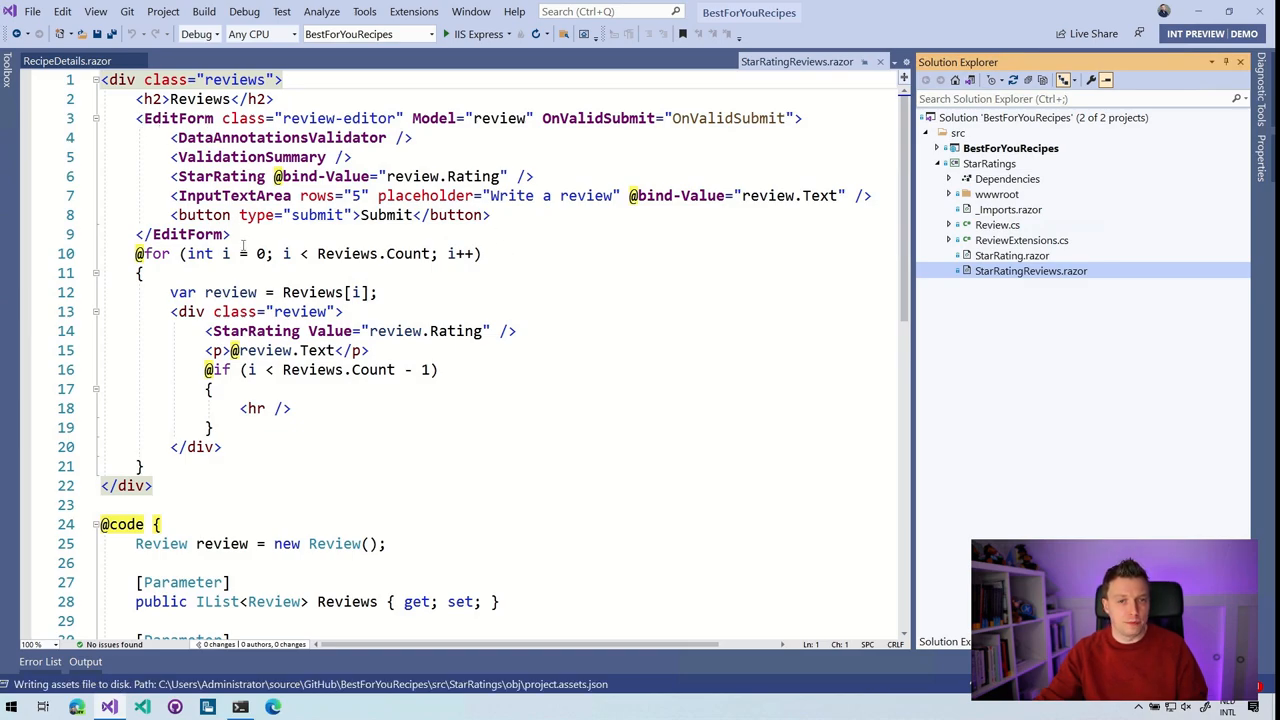
mouse_move(280, 136)
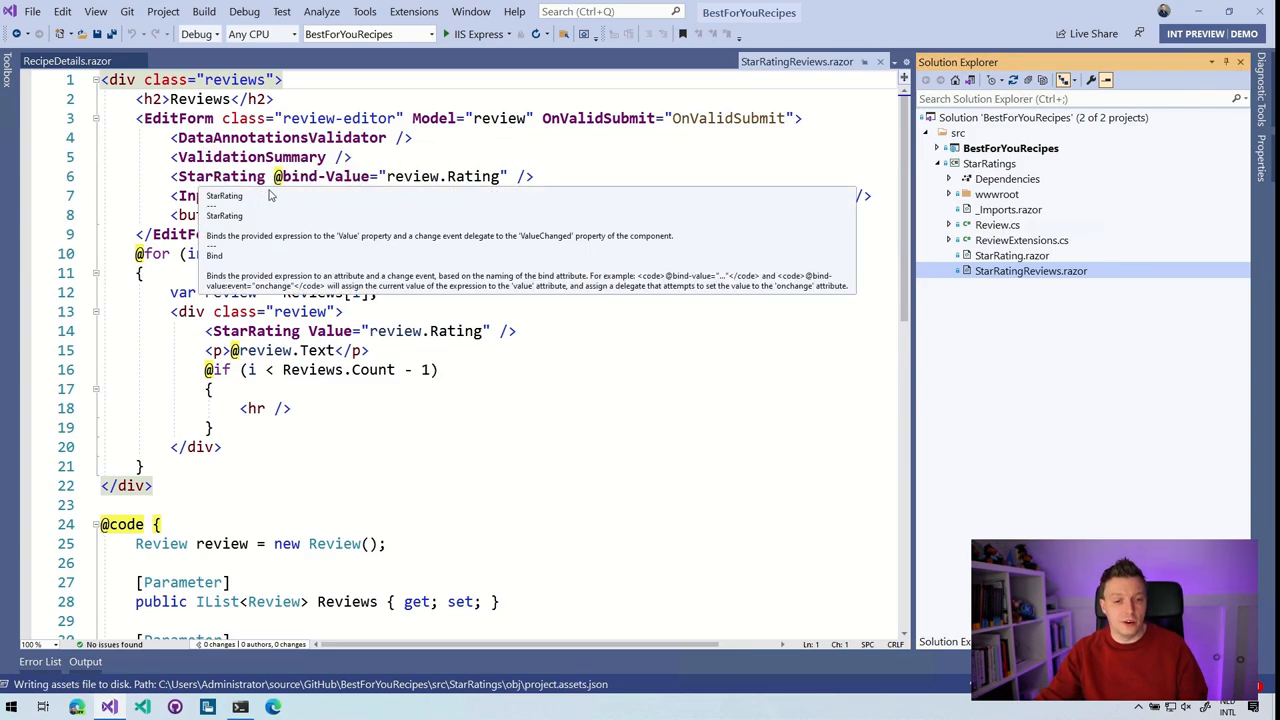
scroll("down", 3)
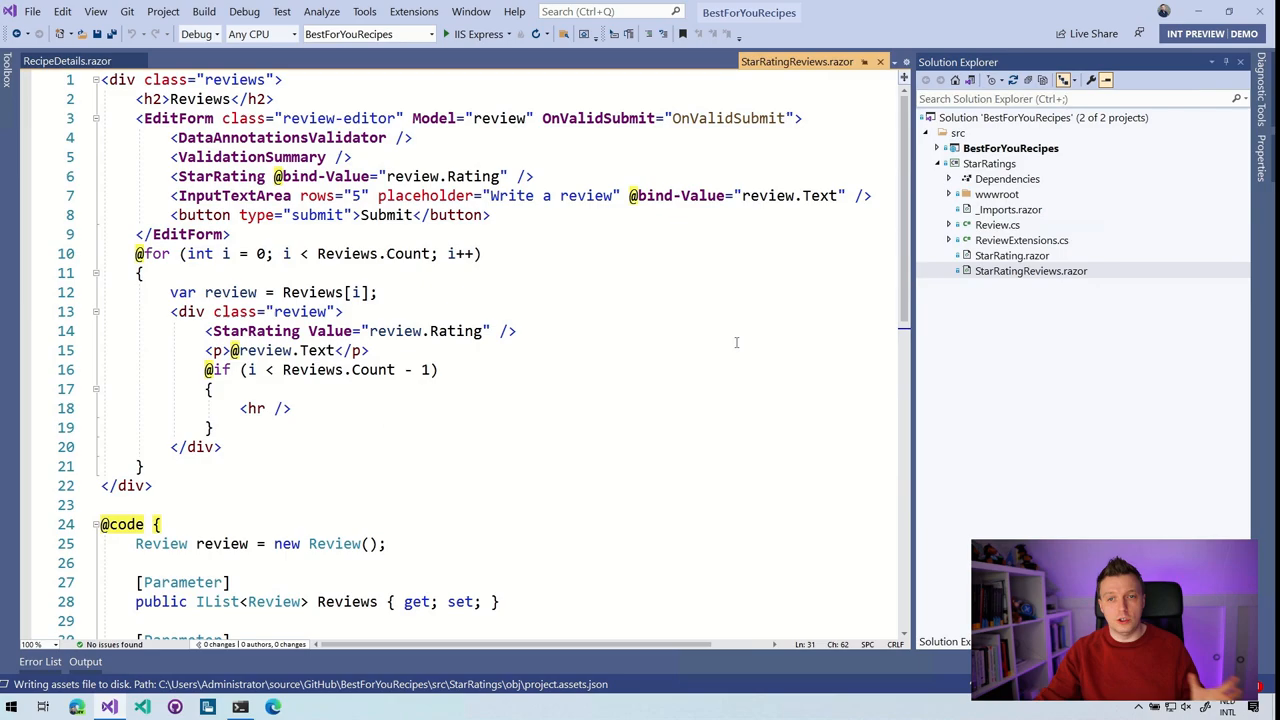
mouse_move(756, 312)
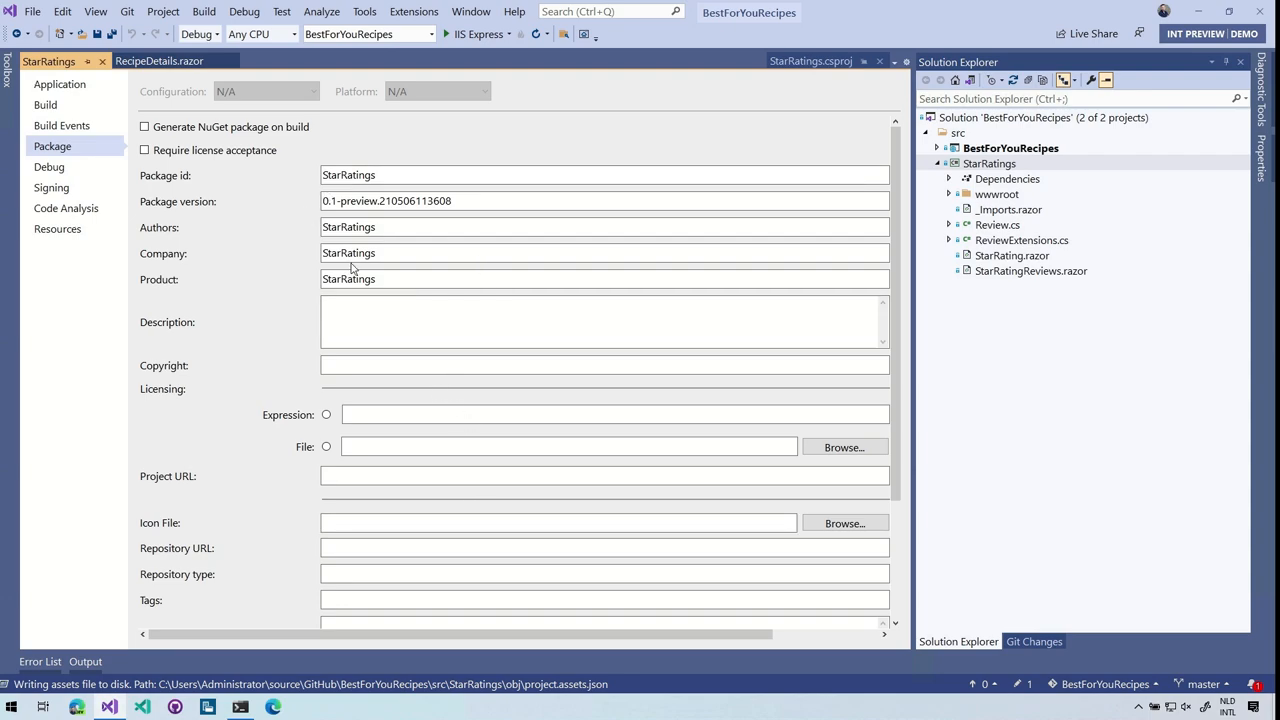
View Package properties, edit StarRatings.csproj and show its bin\Debug folder of .nupkg files
left_click(464, 278)
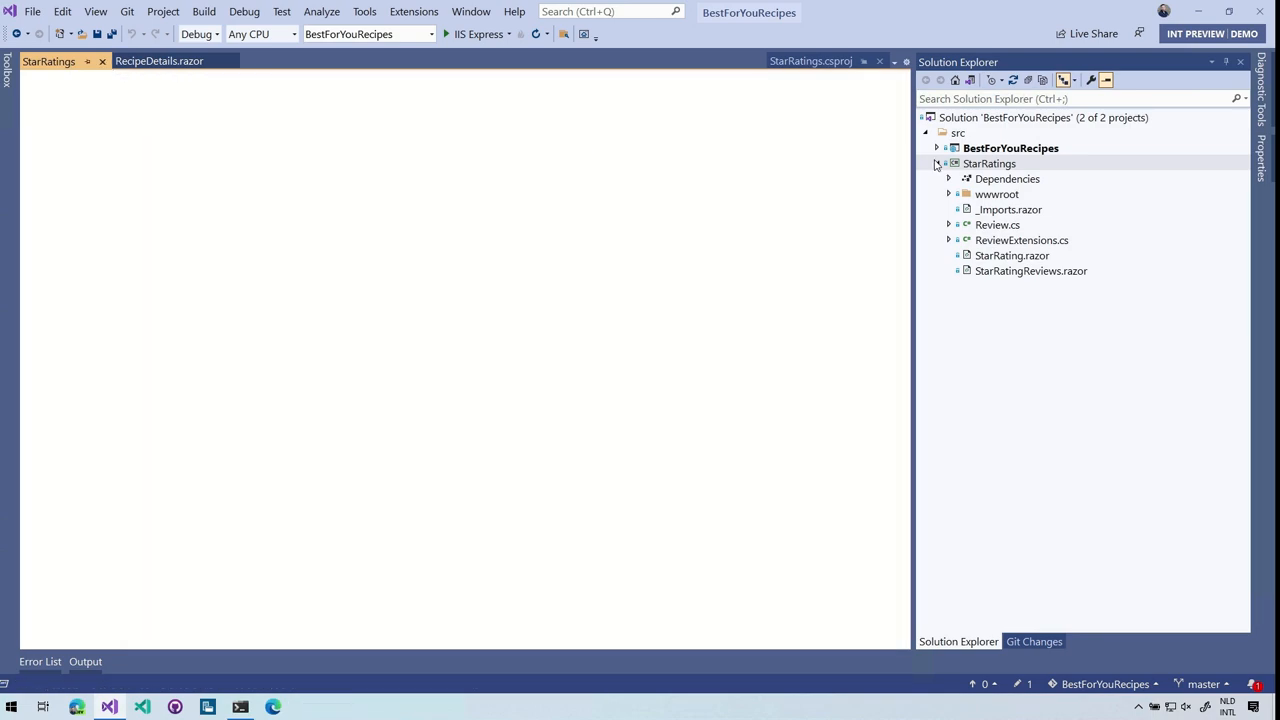
right_click(988, 164)
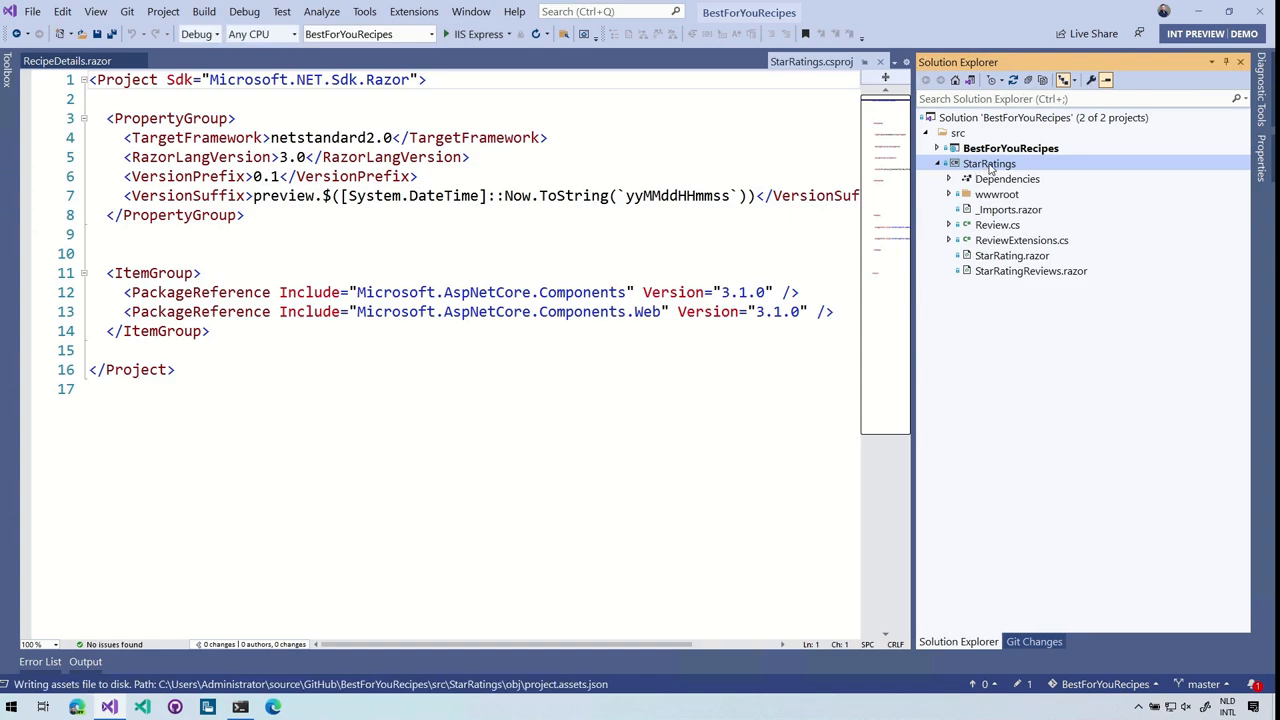
right_click(988, 164)
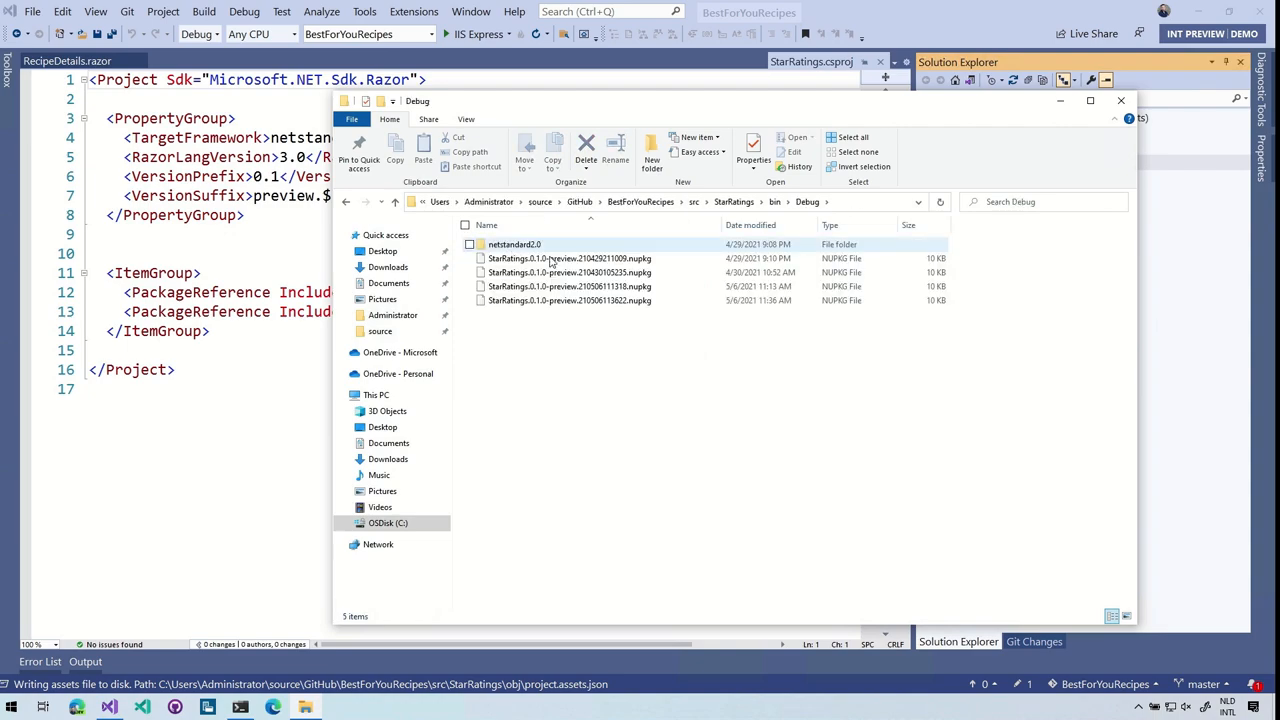
Copy the newest StarRatings .nupkg into C:\feed and close File Explorer
left_click(570, 300)
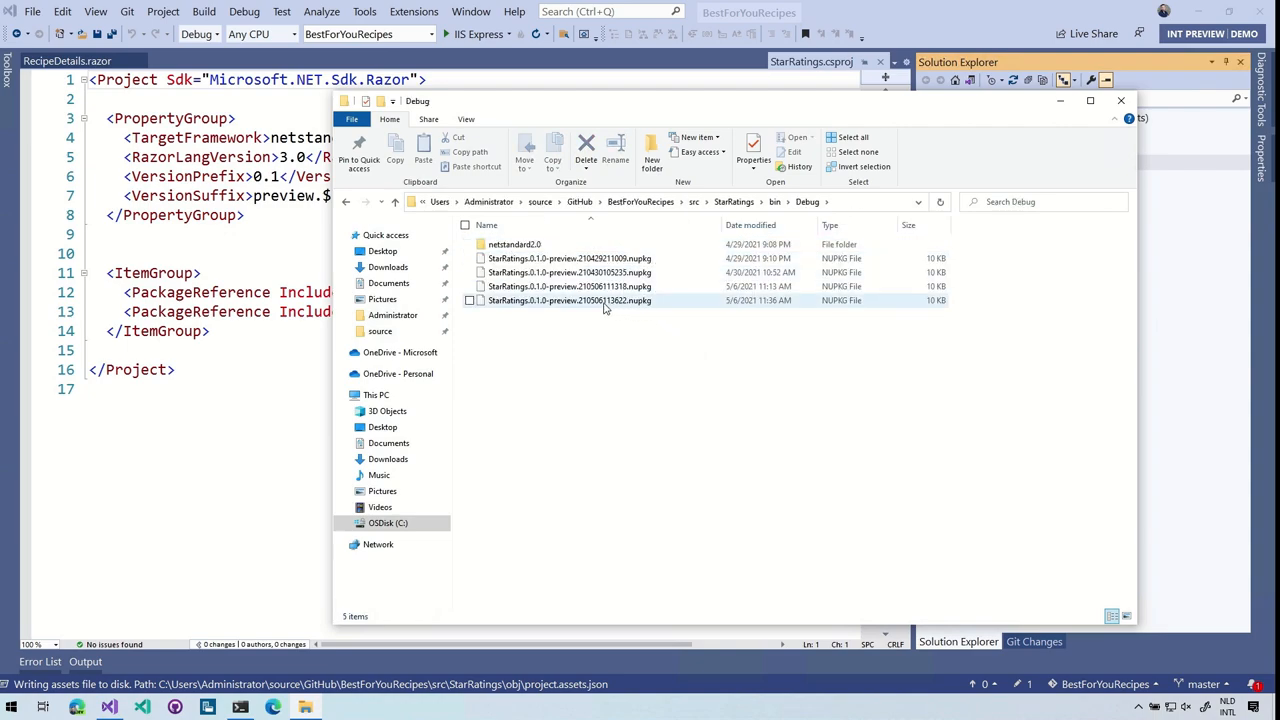
mouse_move(570, 300)
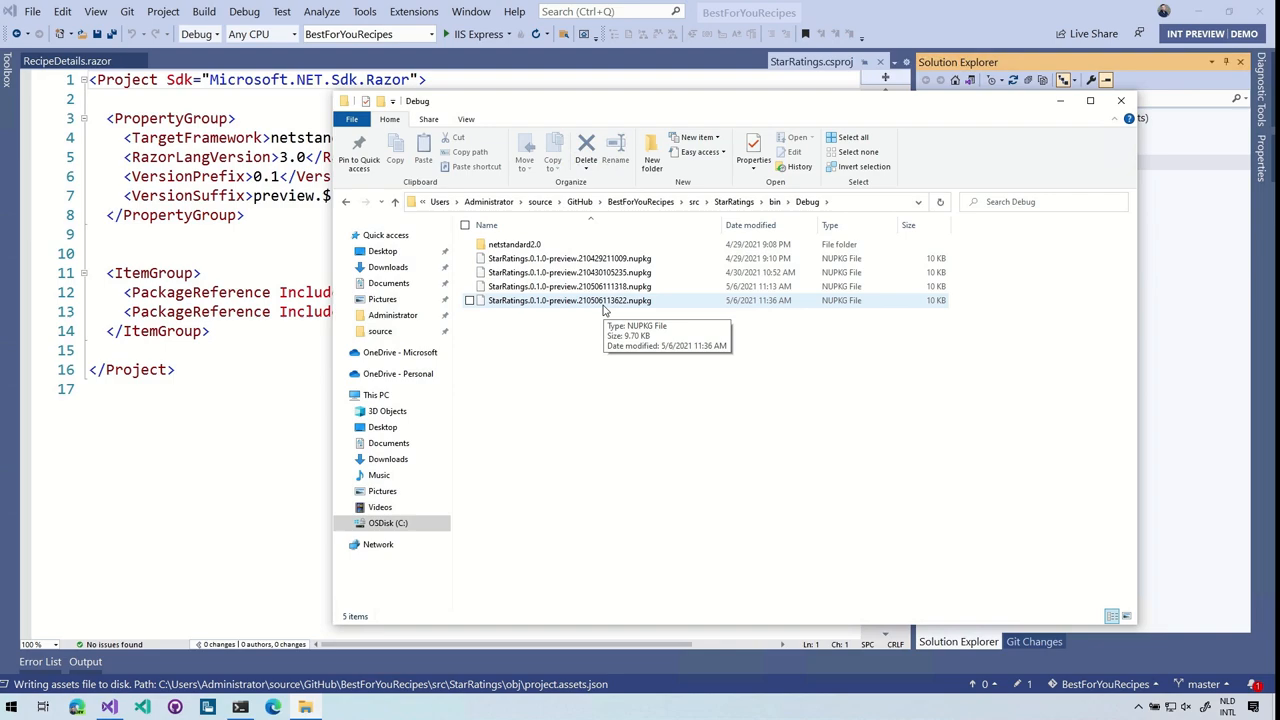
left_click(570, 300)
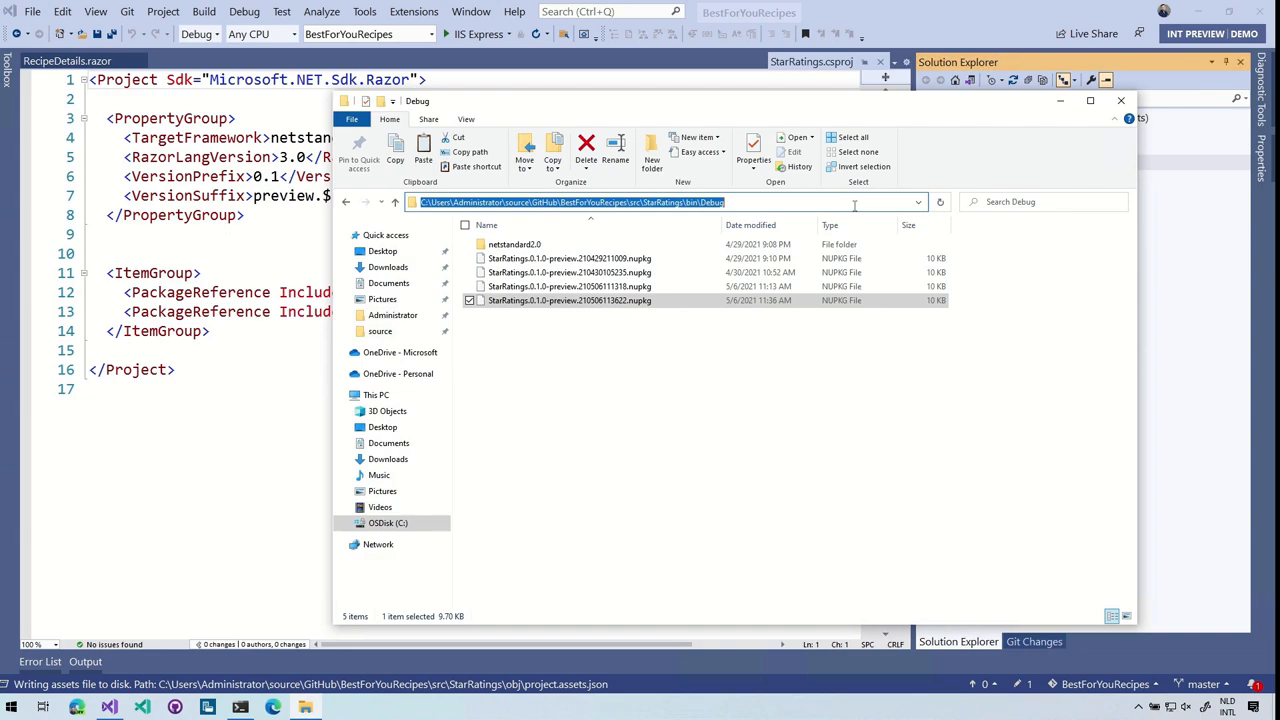
type("\\feed")
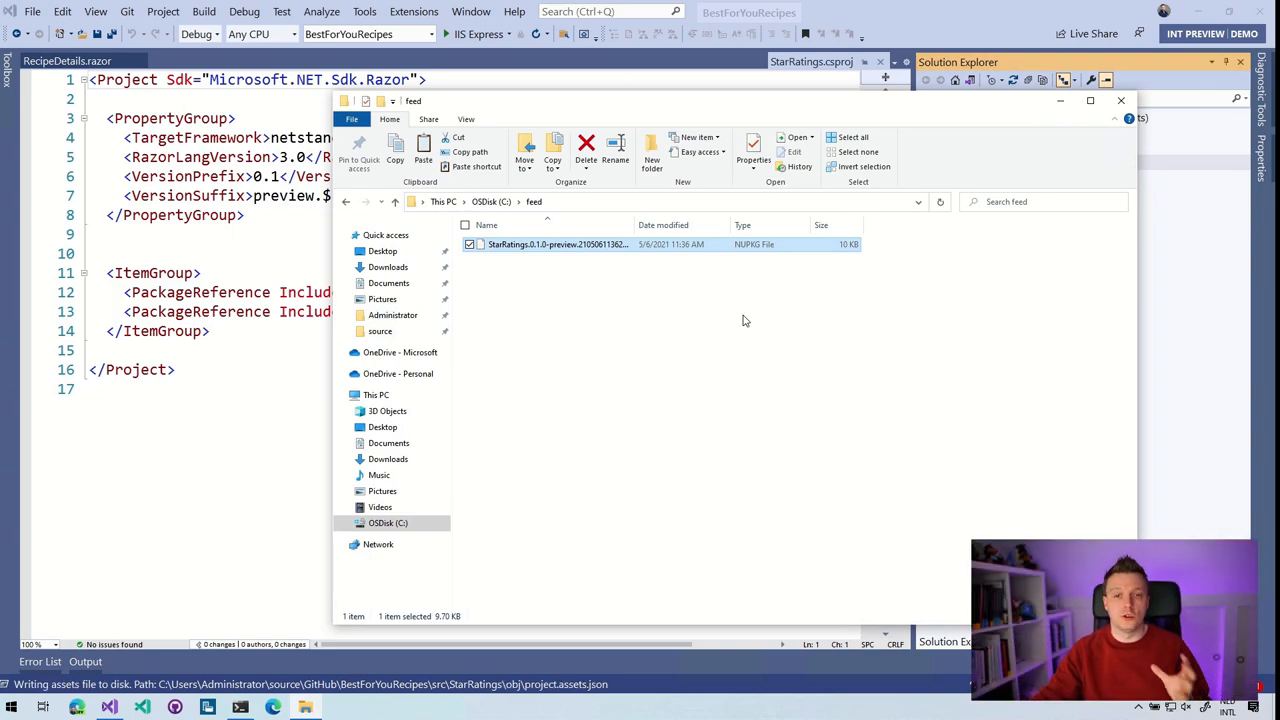
mouse_move(704, 296)
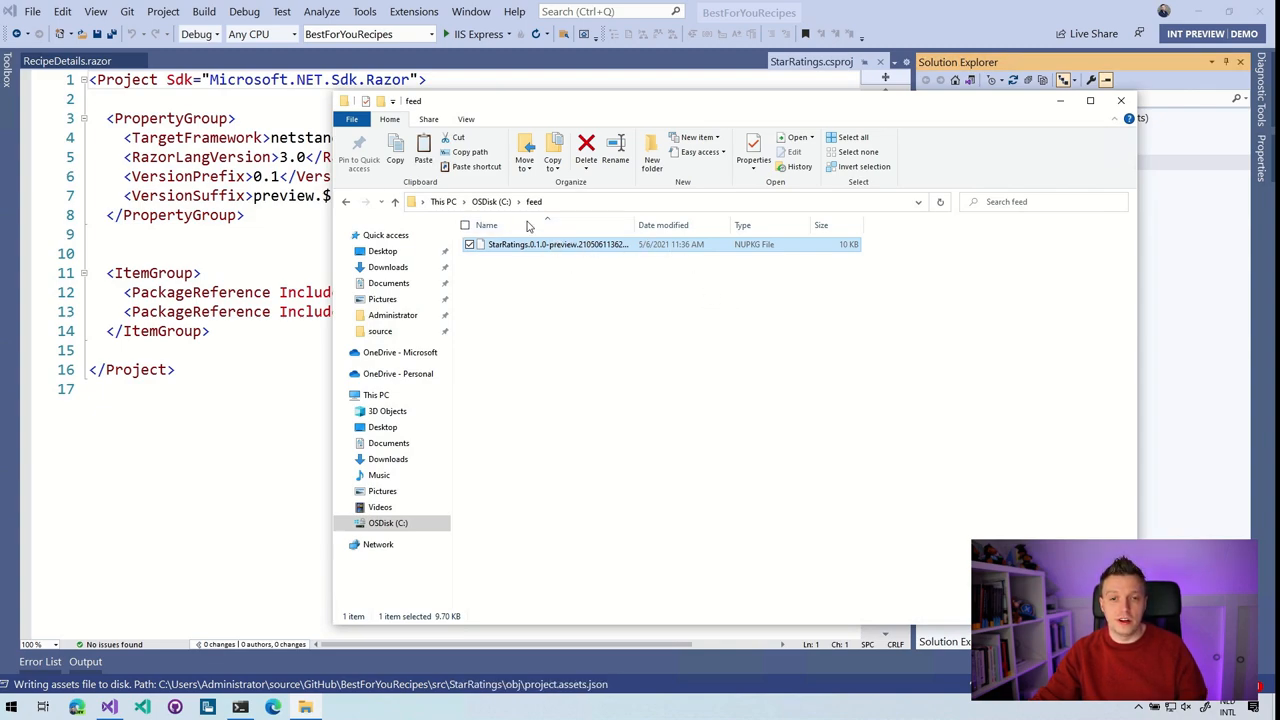
mouse_move(622, 300)
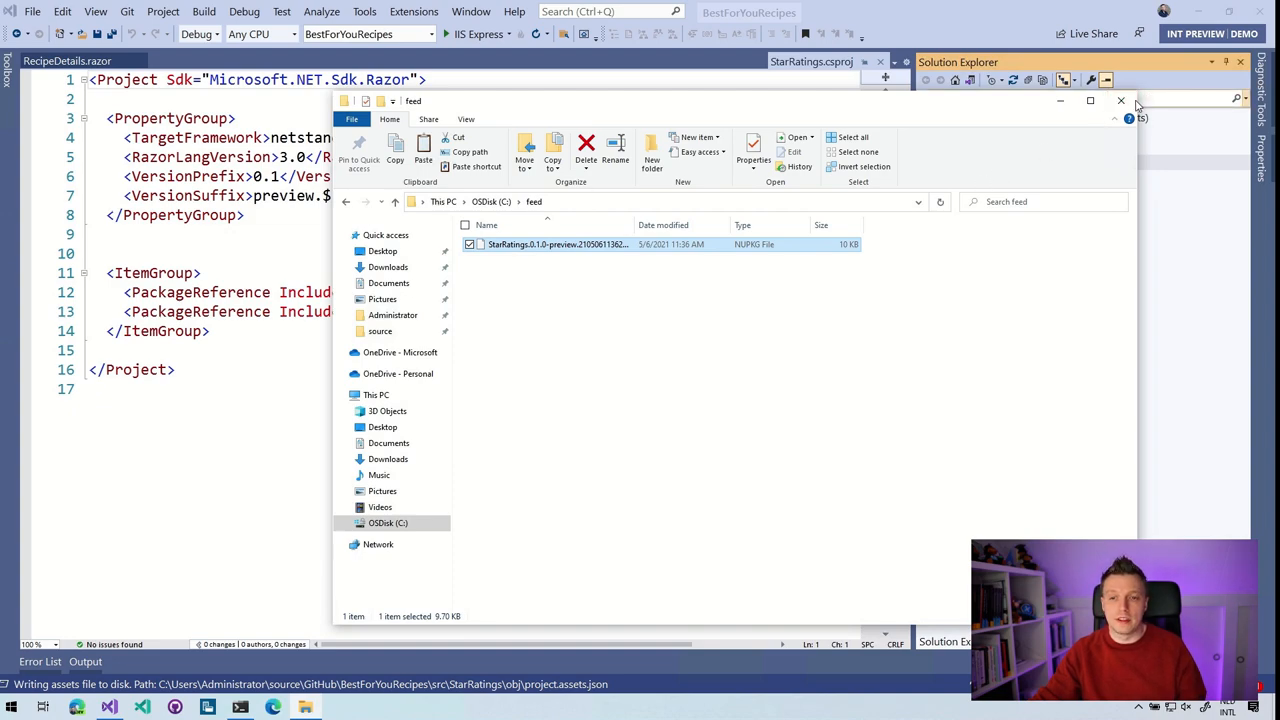
mouse_move(1122, 104)
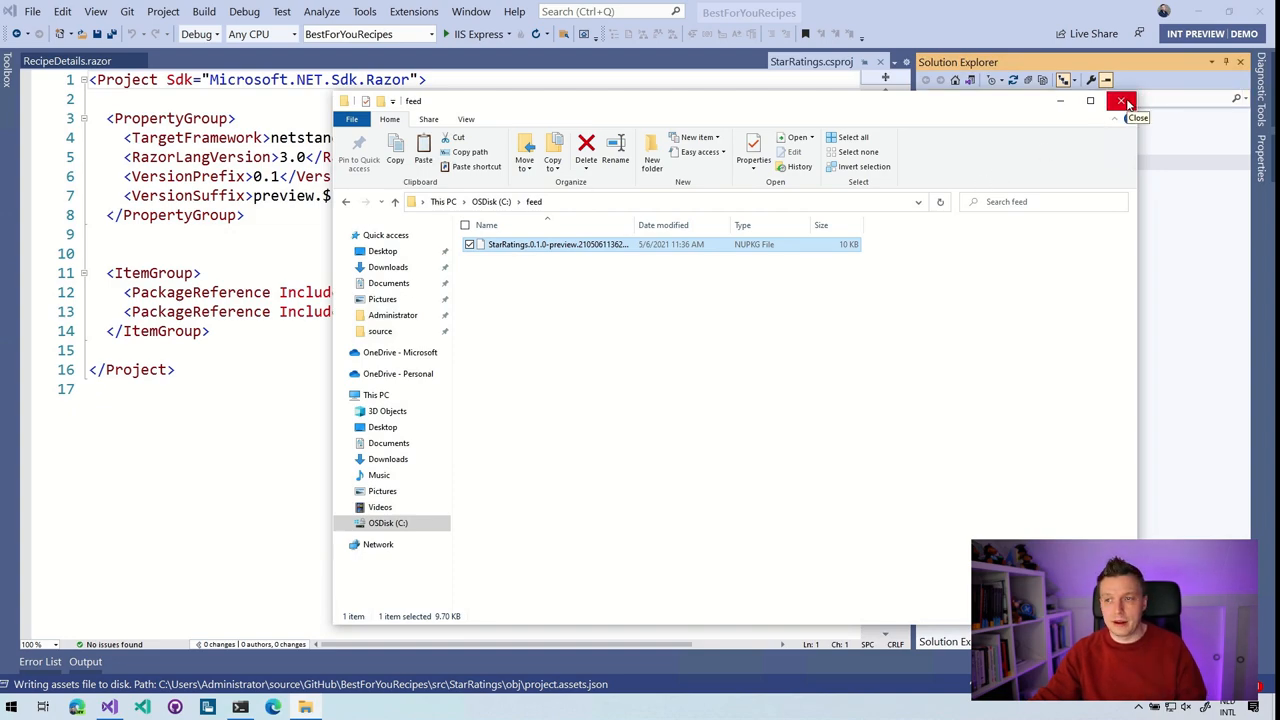
left_click(1128, 100)
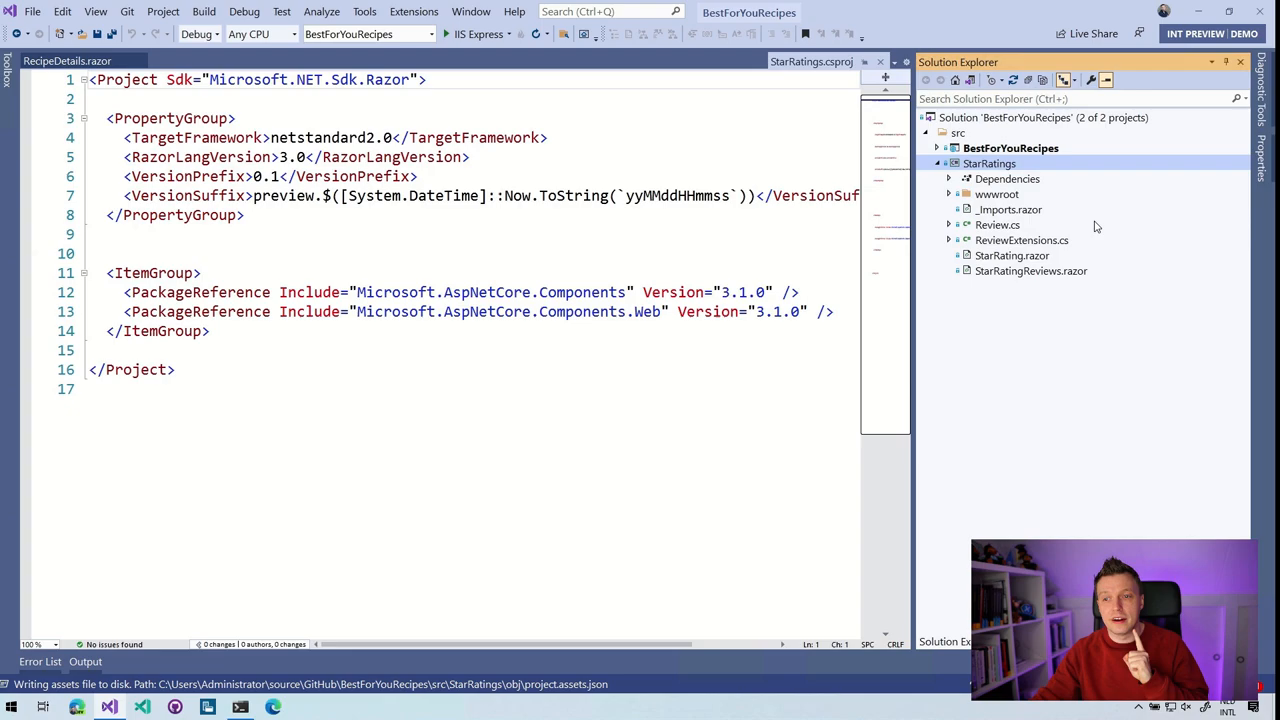
View star-ratings.css from the StarRatings library's wwwroot folder
left_click(996, 194)
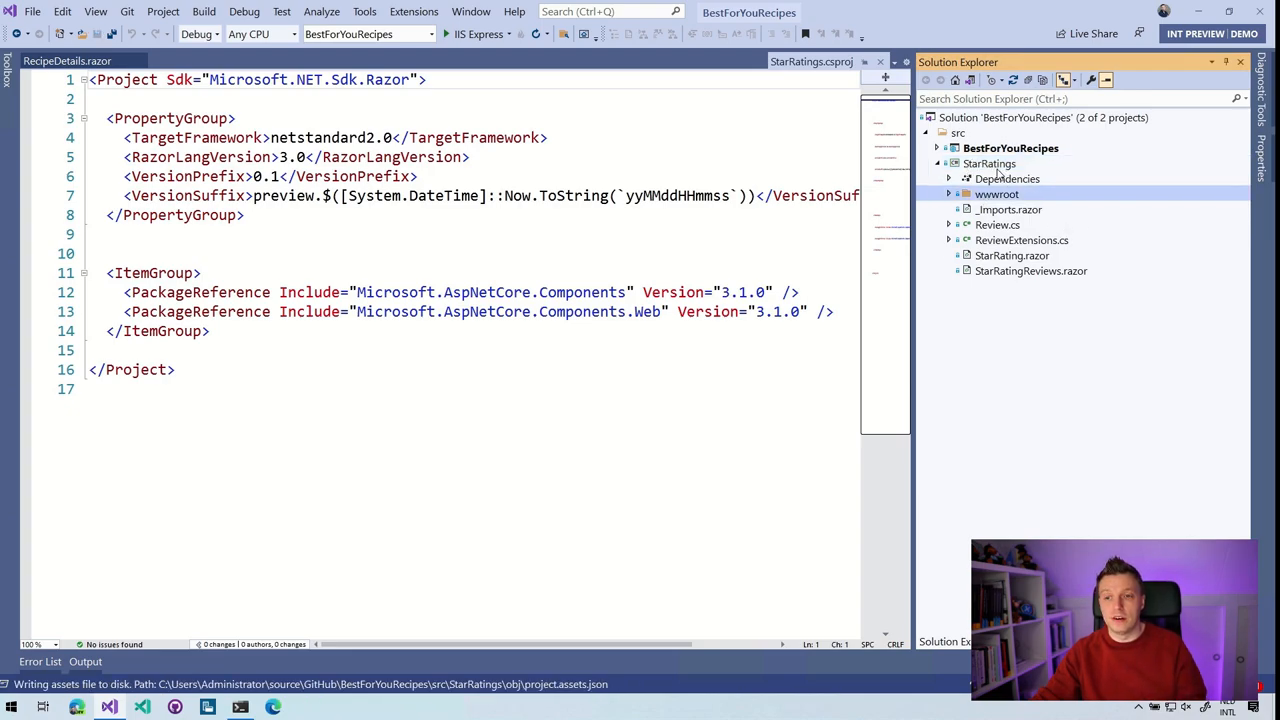
left_click(948, 194)
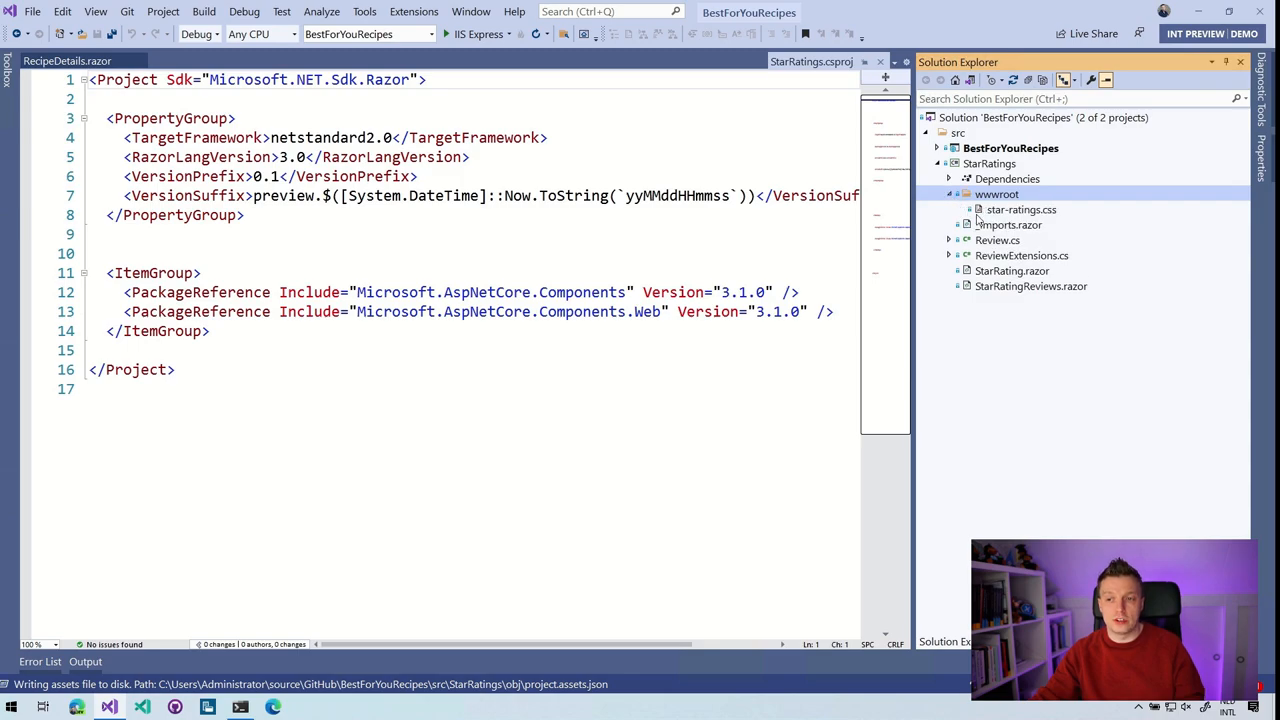
double_click(1020, 210)
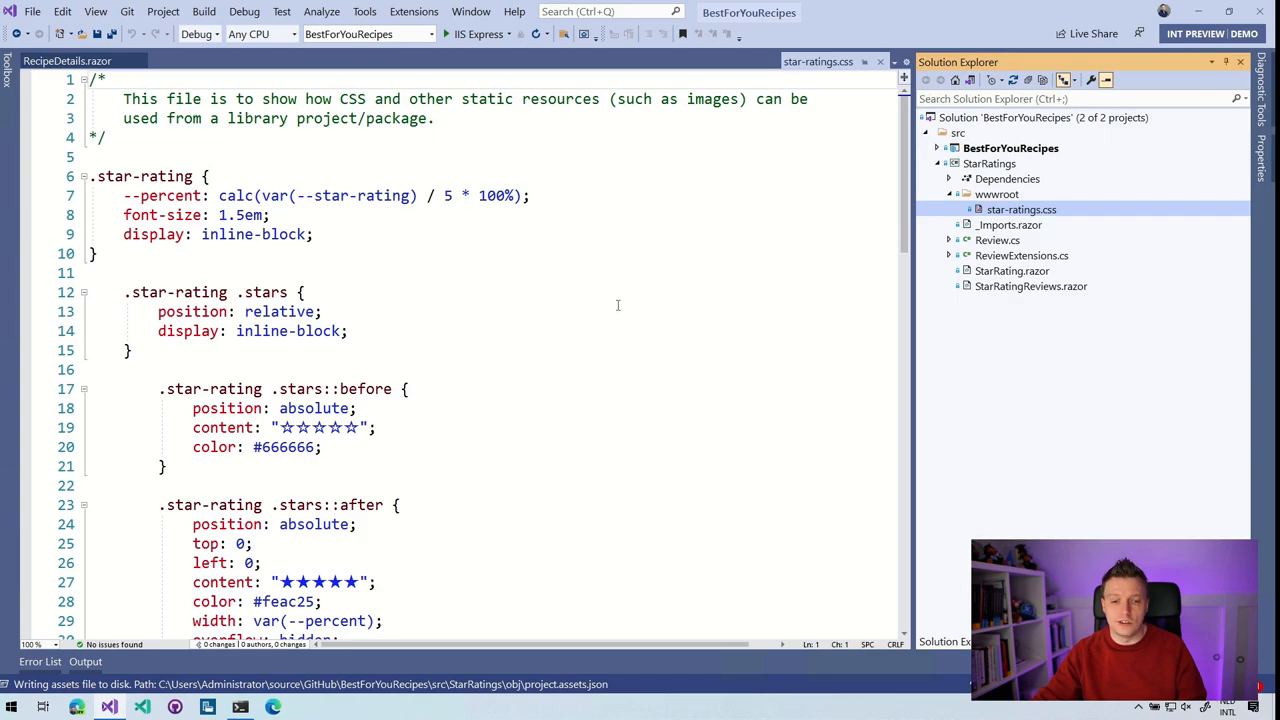
mouse_move(620, 304)
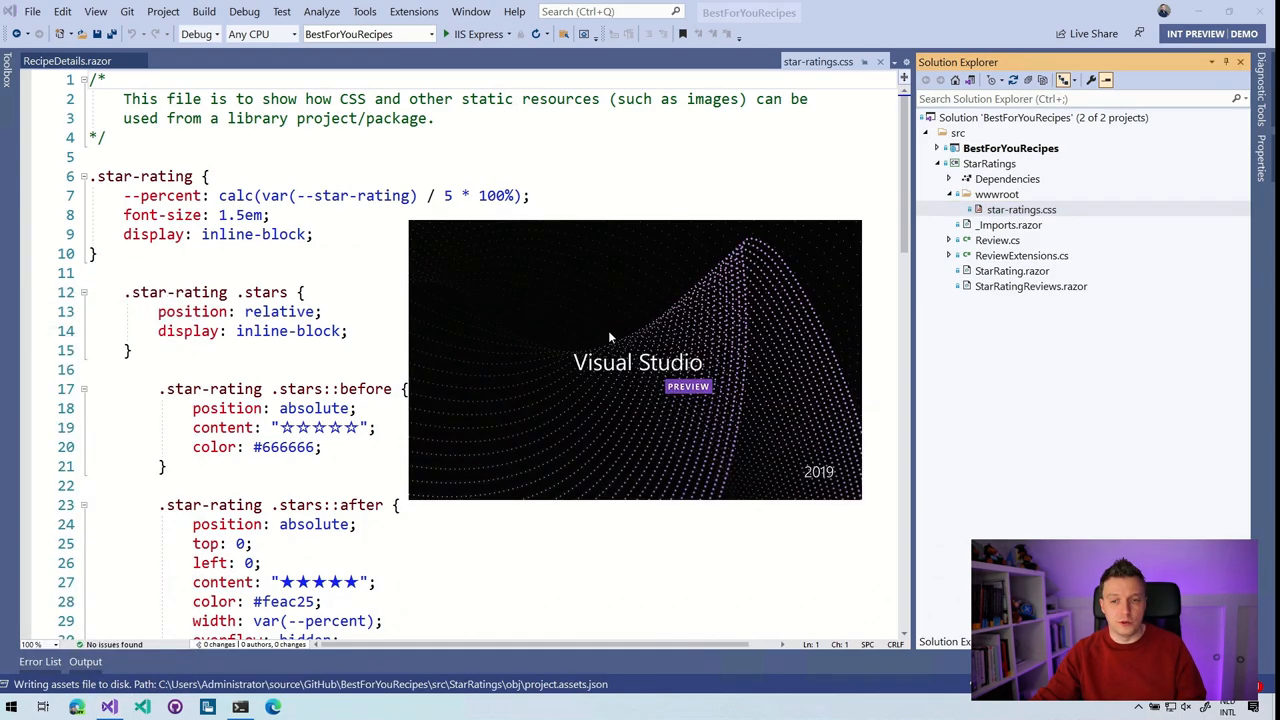
mouse_move(638, 294)
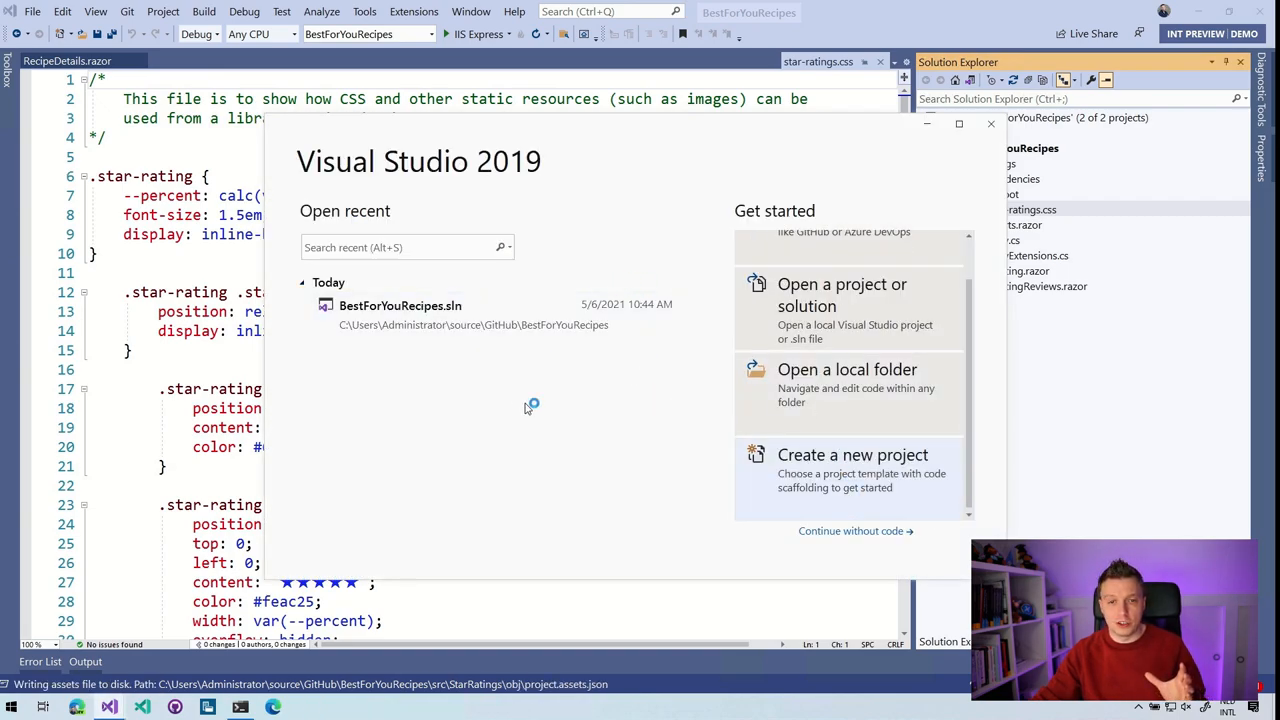
Create a Blazor WebAssembly App named WebApplication3 on .NET 5.0, Authentication None, HTTPS
left_click(852, 456)
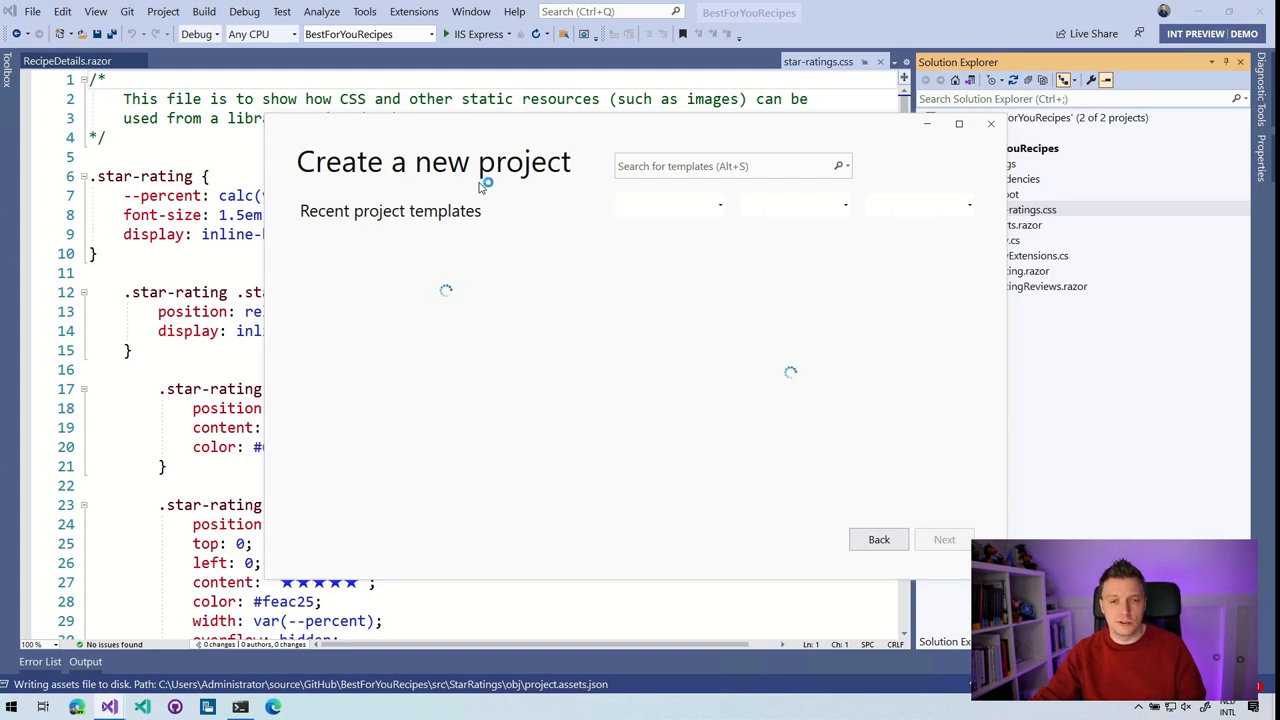
mouse_move(426, 168)
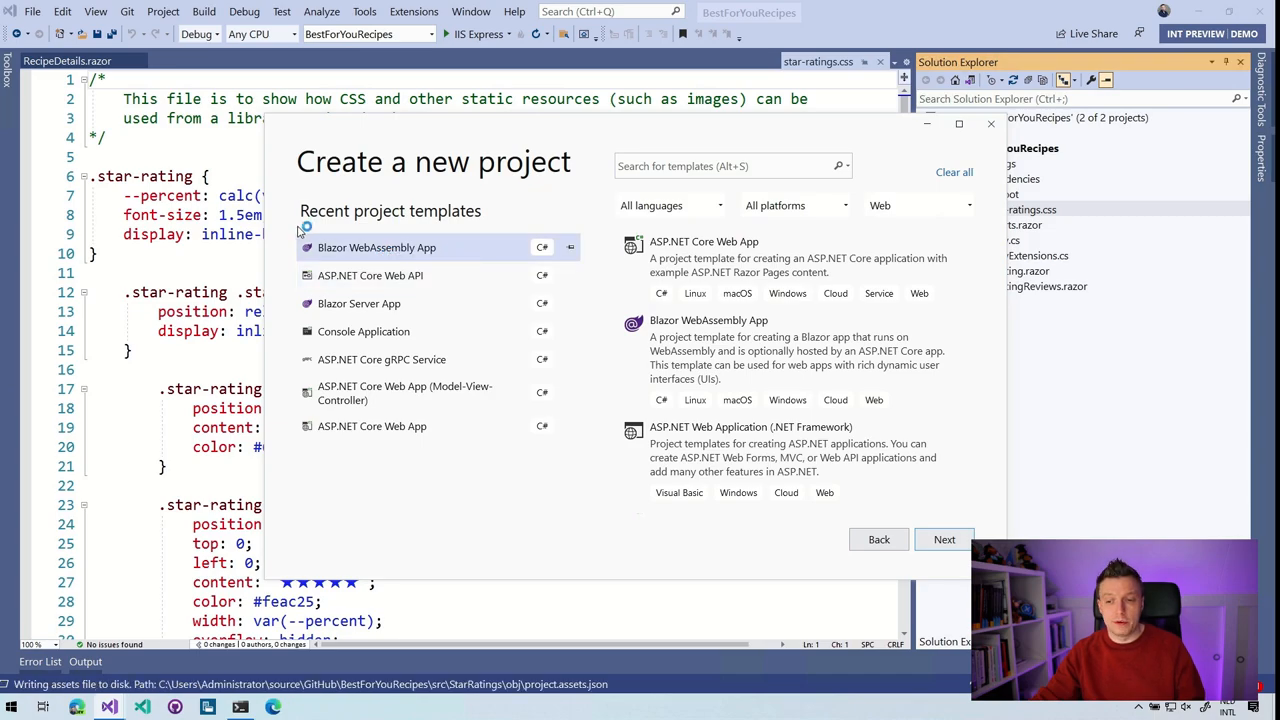
left_click(942, 540)
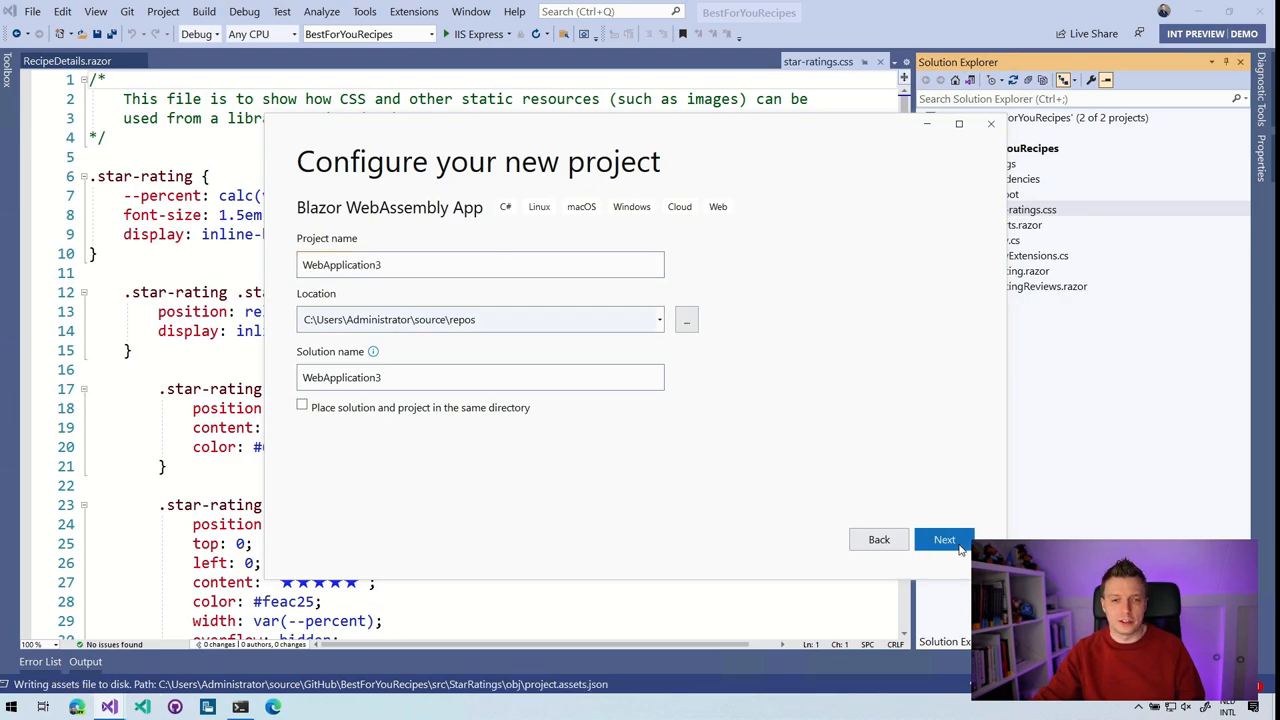
left_click(944, 540)
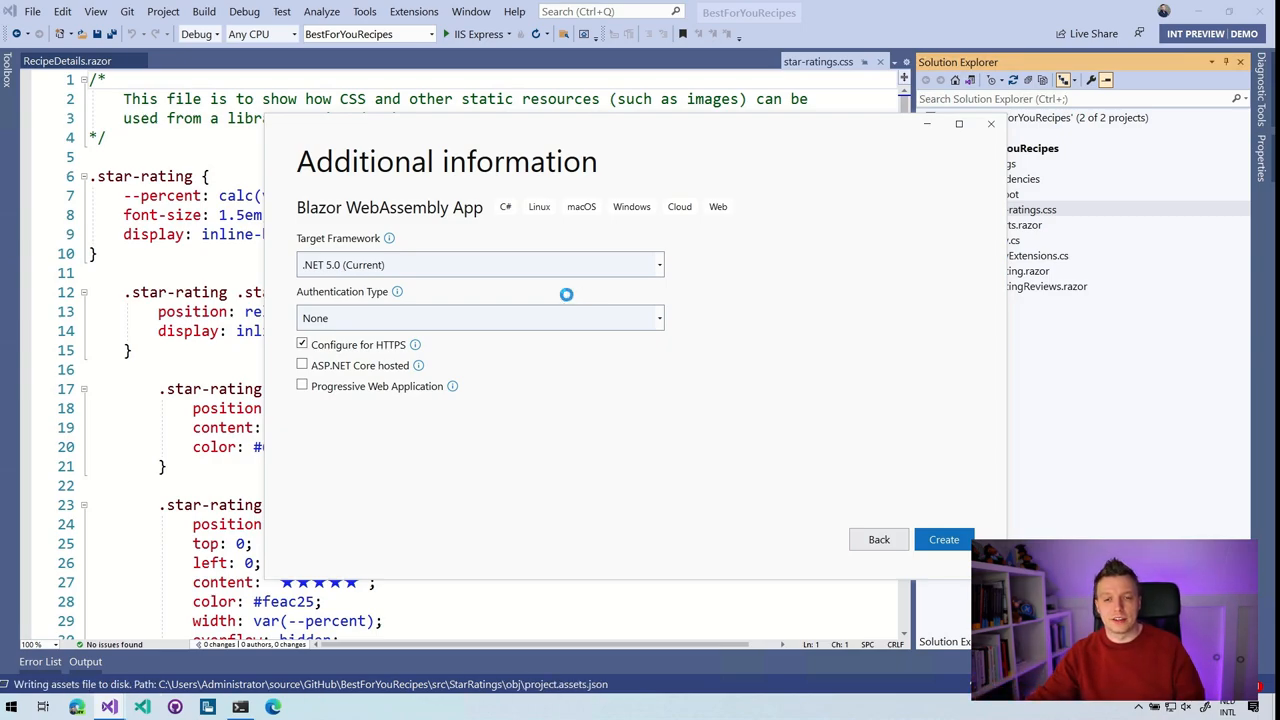
left_click(944, 540)
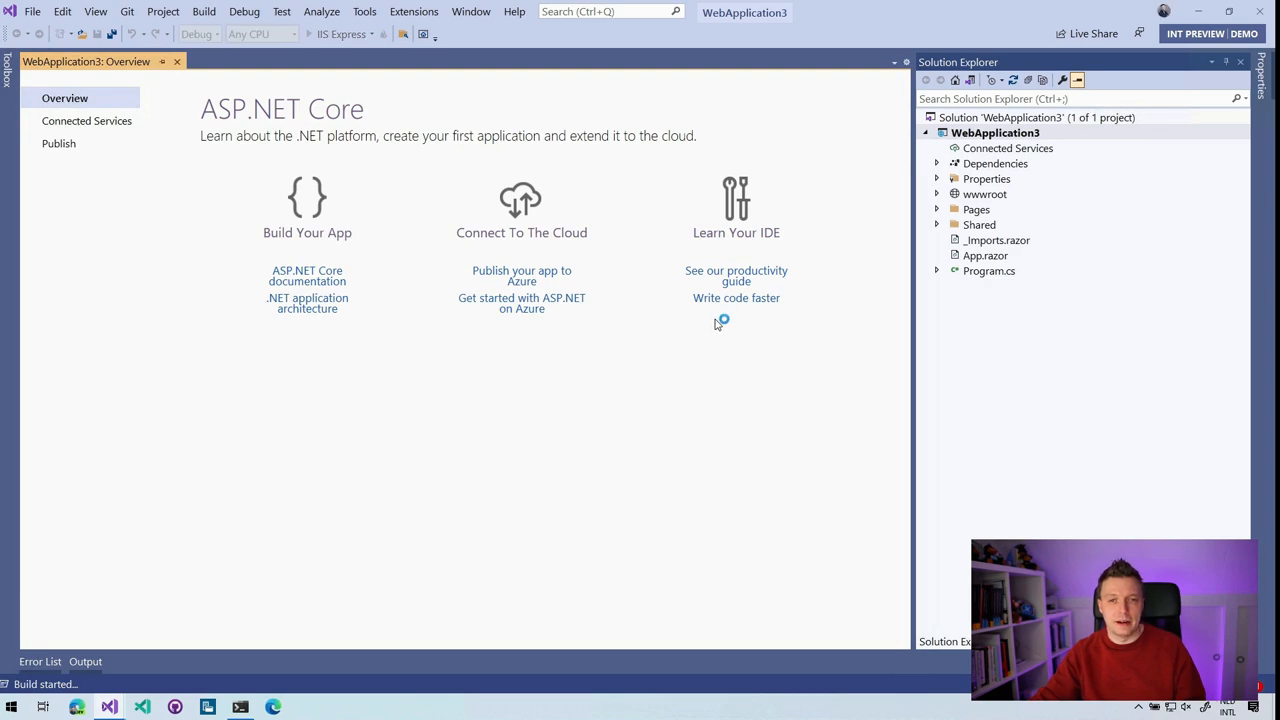
mouse_move(700, 344)
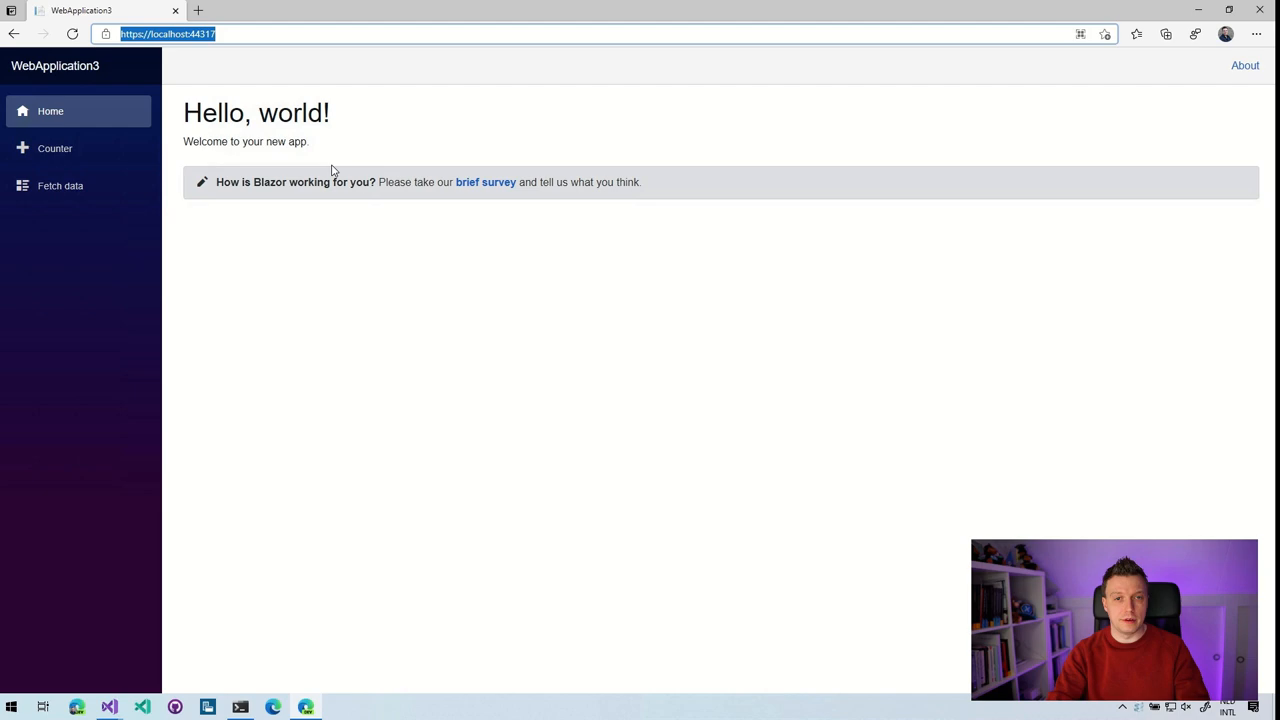
Zoom the Edge page in and show the Fetch data weather forecast table
key("ctrl+plus")
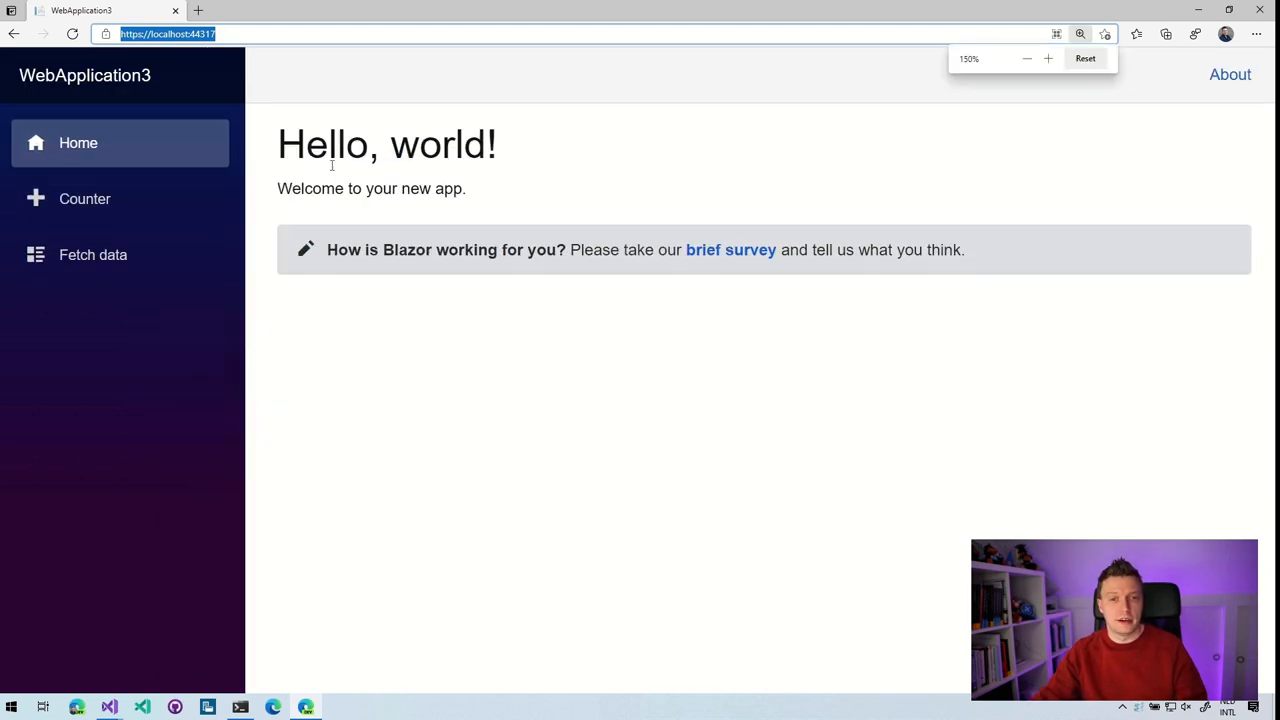
left_click(92, 254)
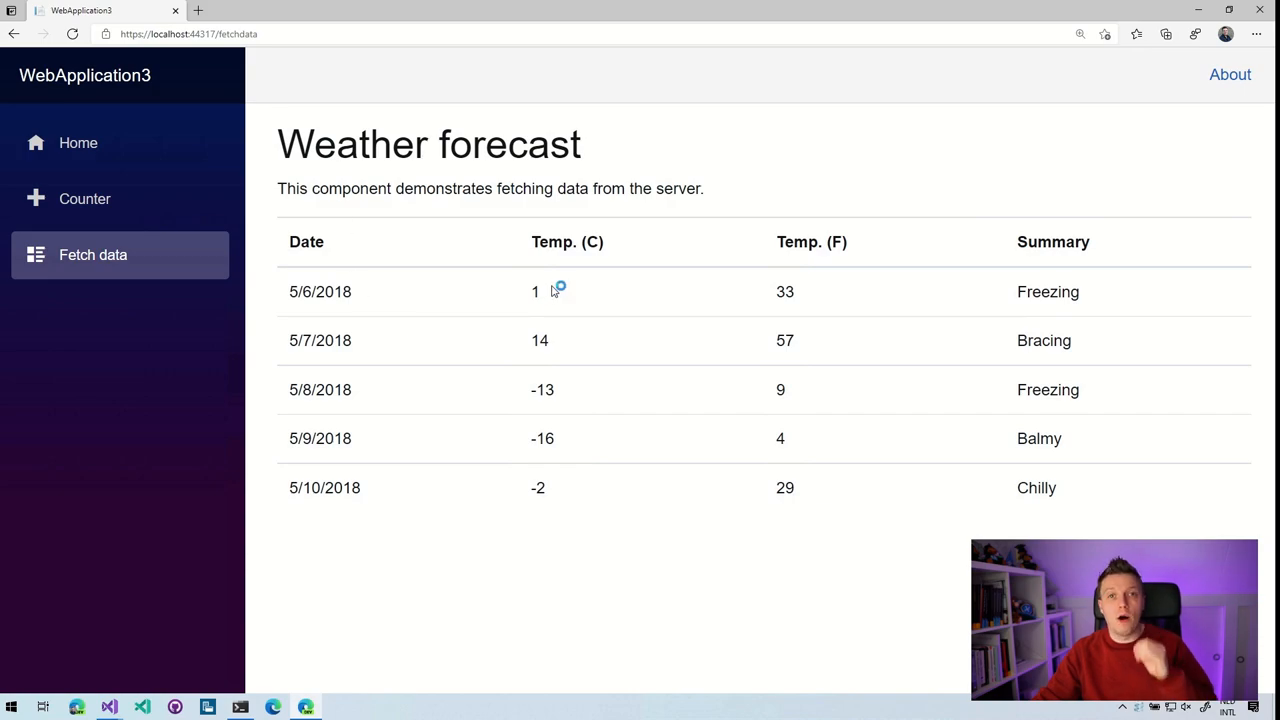
mouse_move(552, 304)
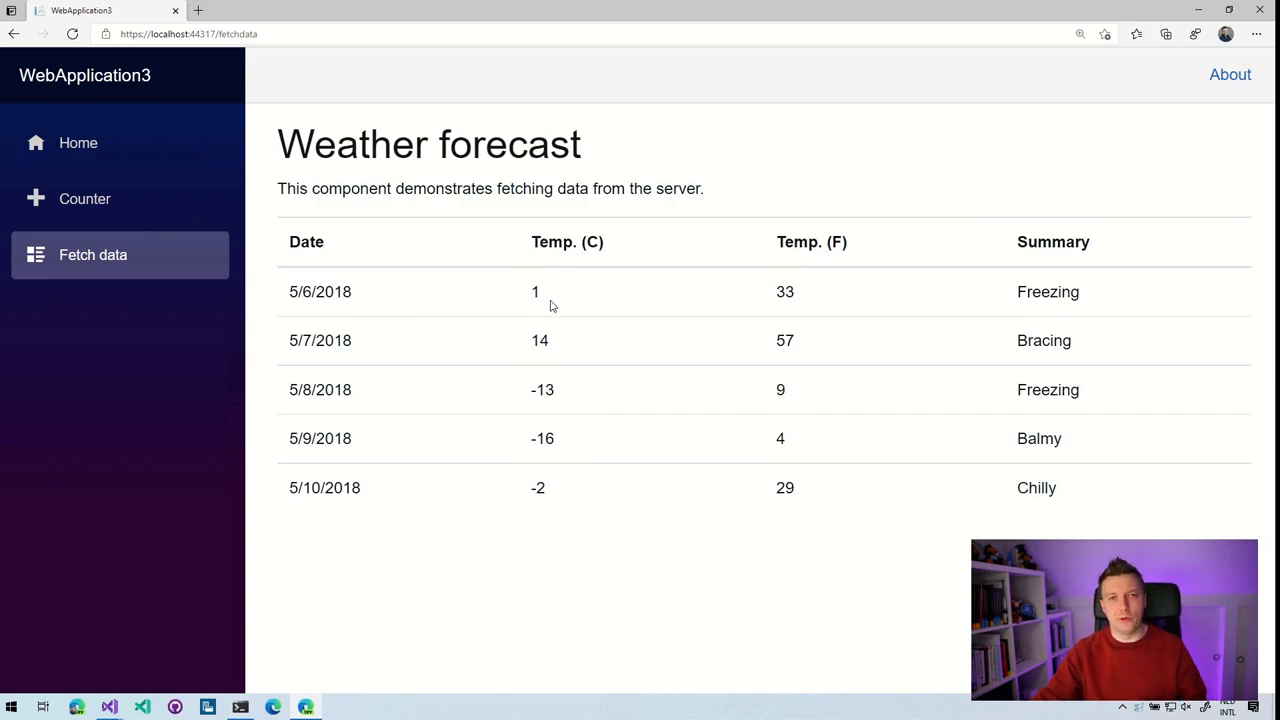
mouse_move(560, 308)
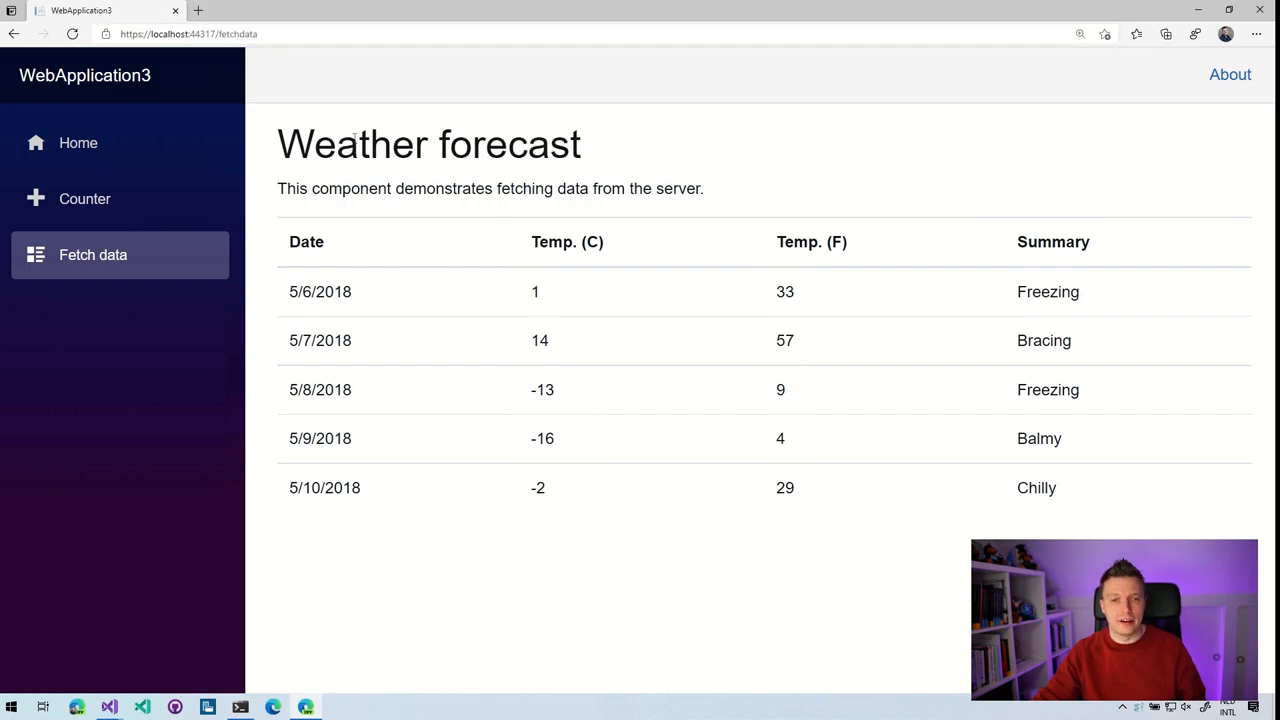
mouse_move(456, 182)
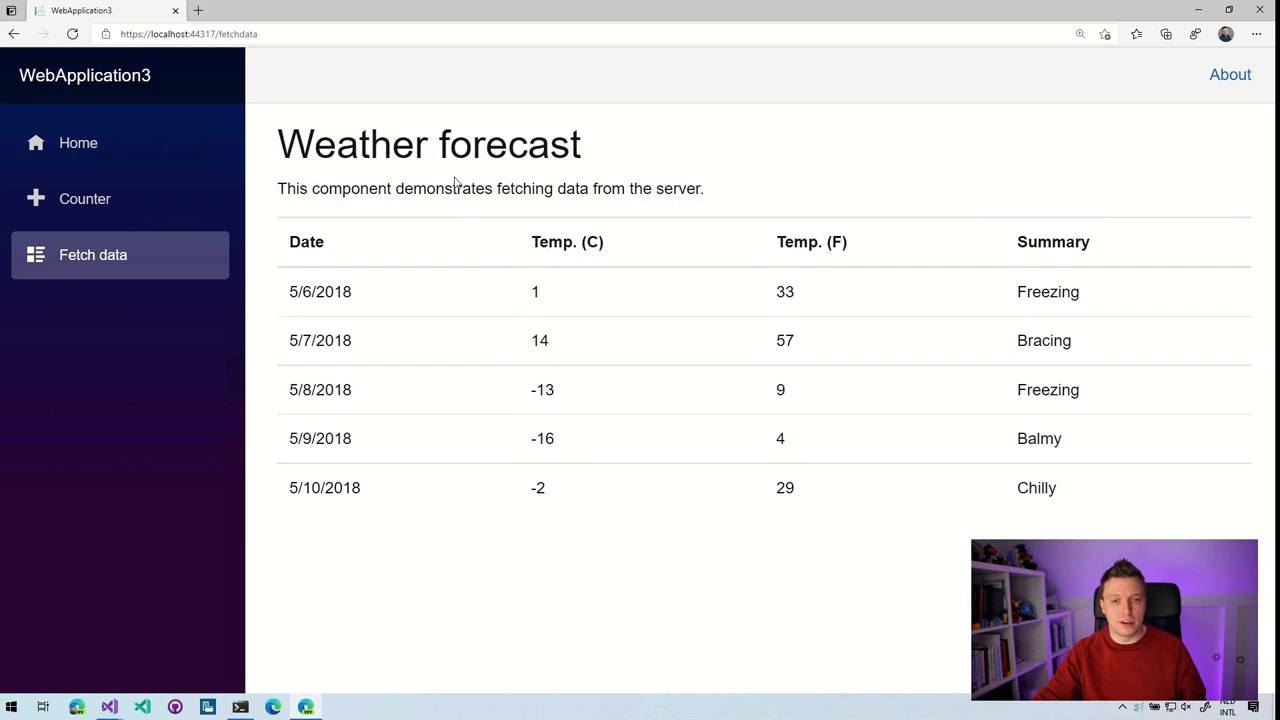
mouse_move(308, 572)
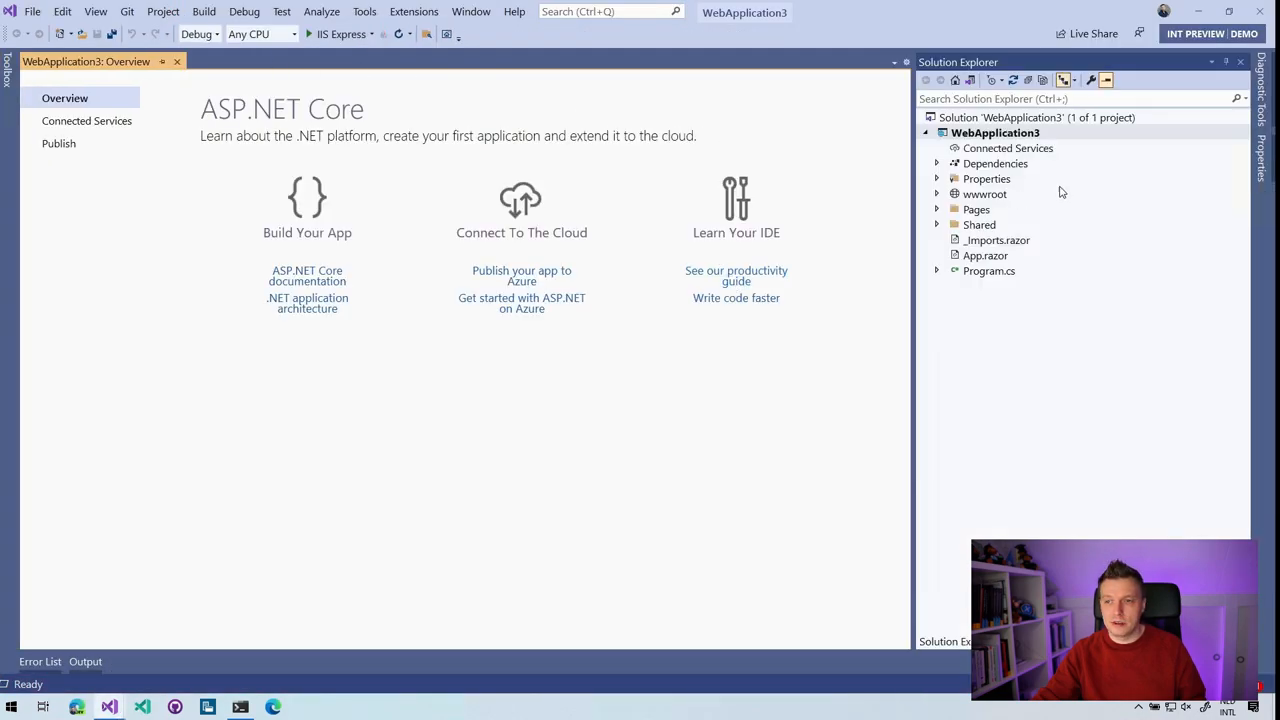
Manage NuGet packages for WebApplication3 with the package source set to Local
left_click(996, 132)
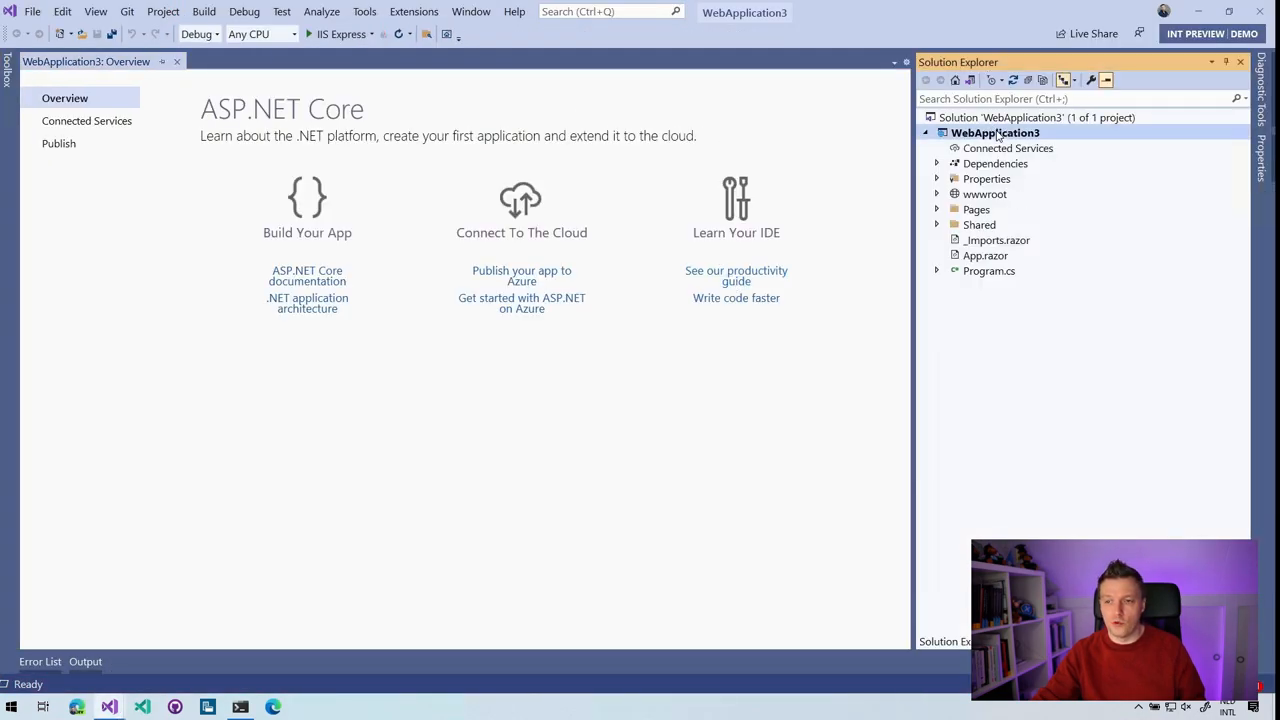
right_click(996, 132)
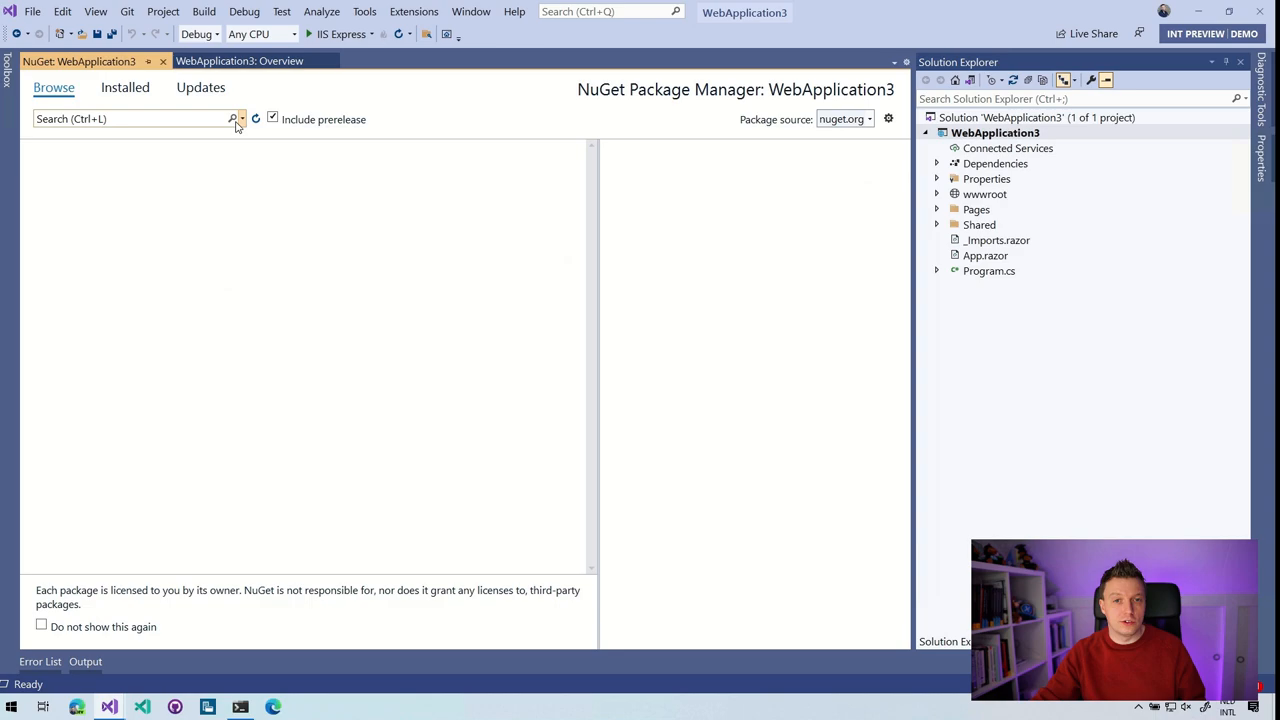
left_click(232, 120)
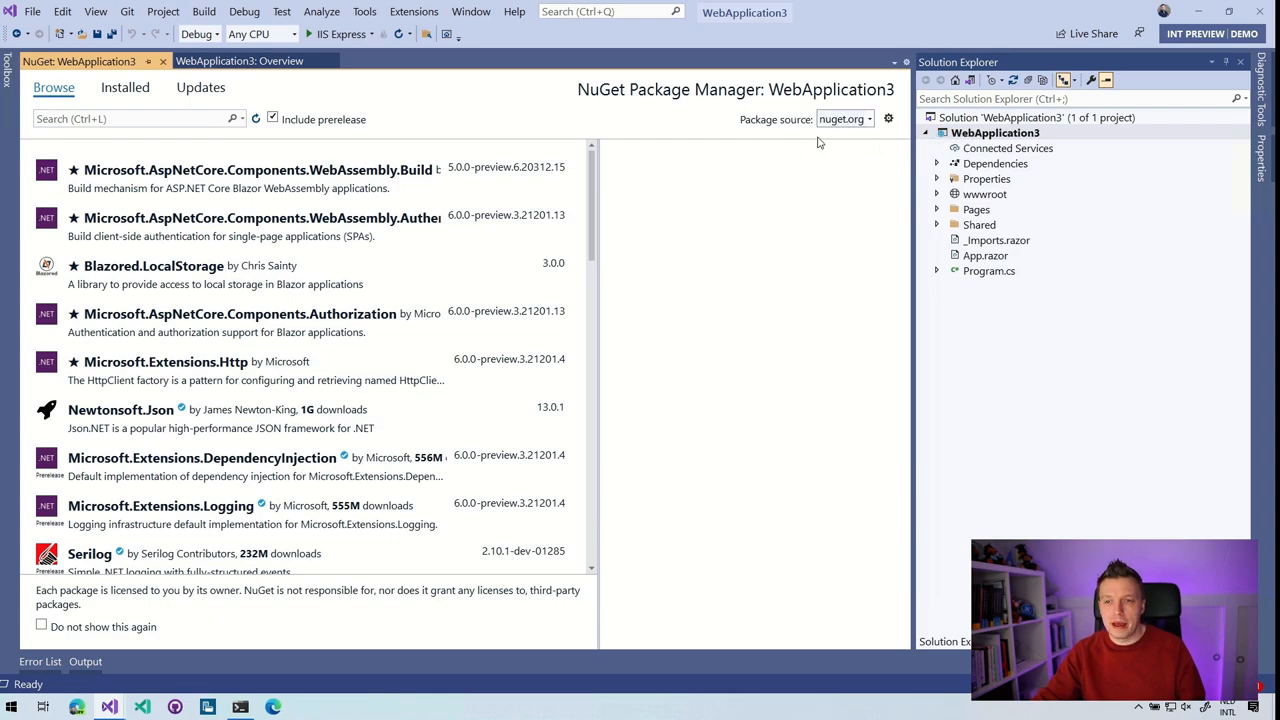
left_click(868, 120)
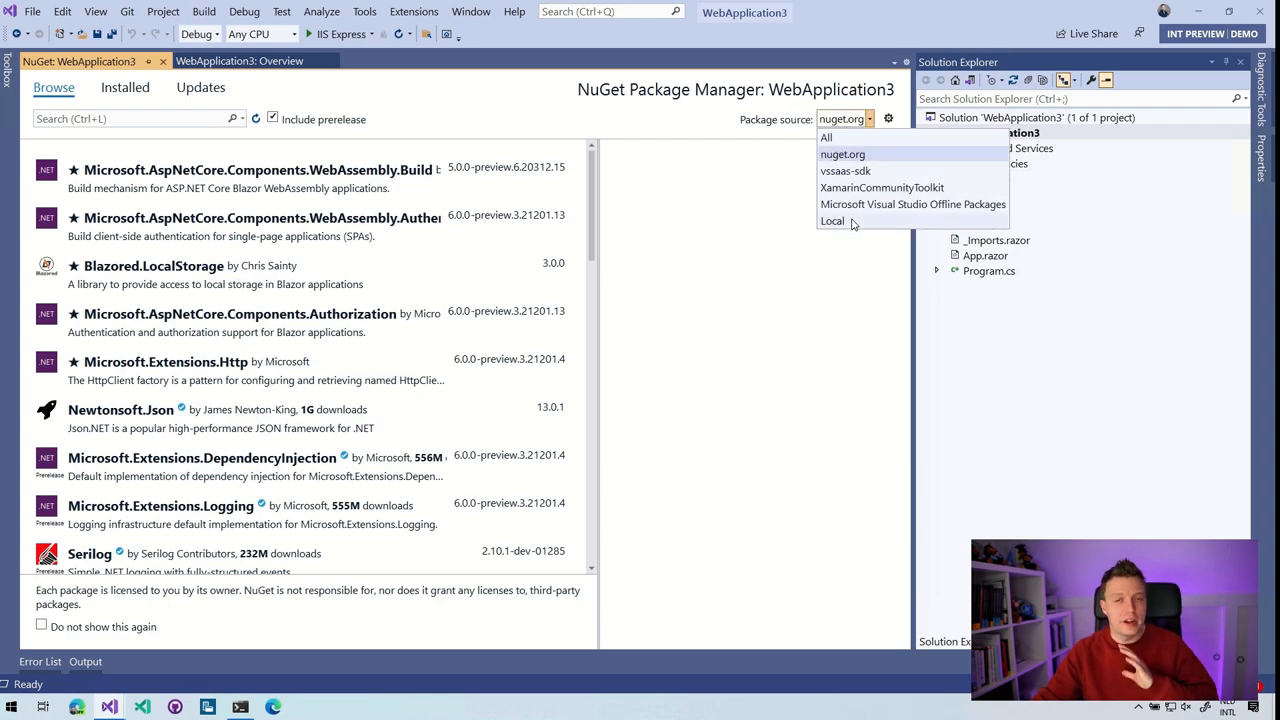
left_click(832, 220)
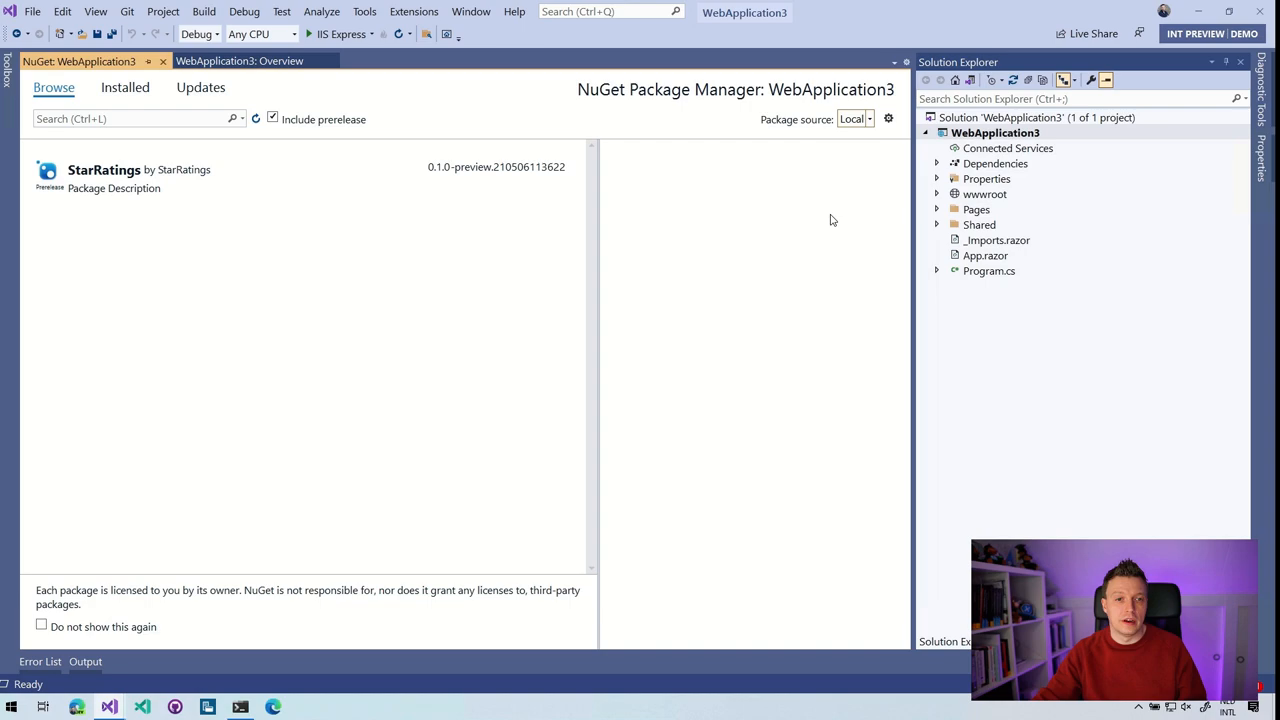
Install the StarRatings preview package and close the package manager
left_click(104, 176)
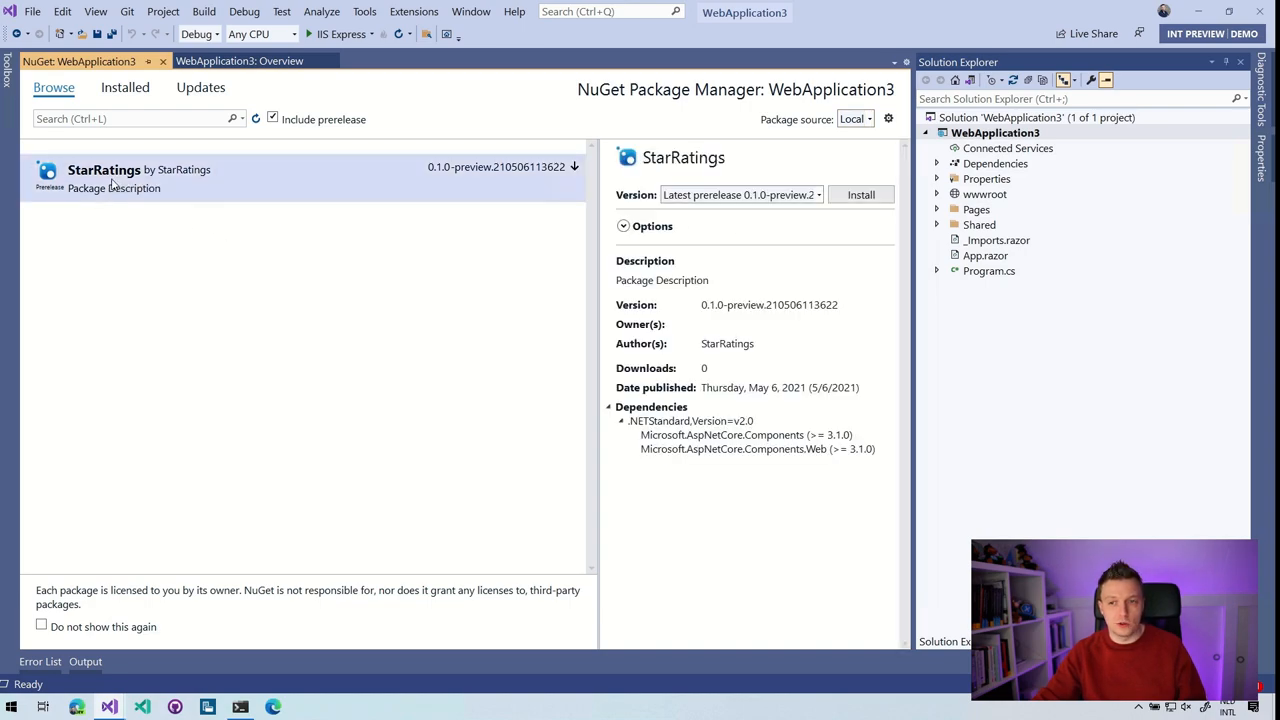
left_click(860, 194)
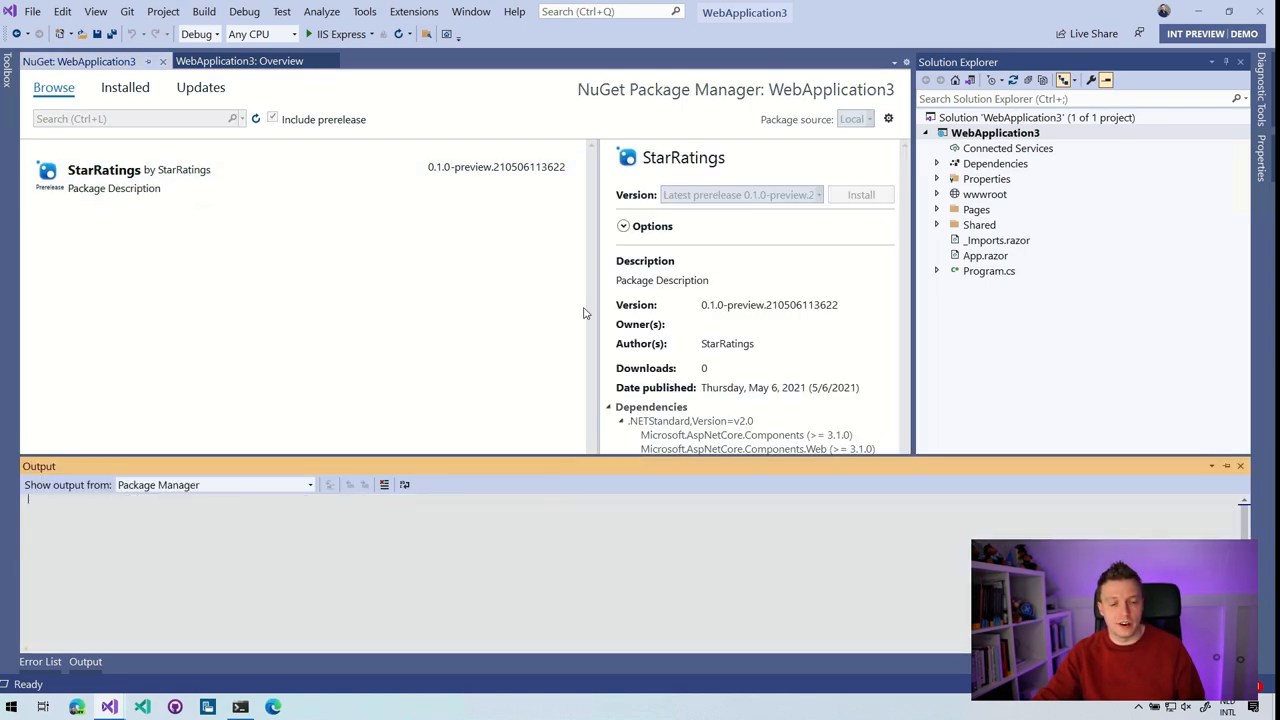
left_click(860, 194)
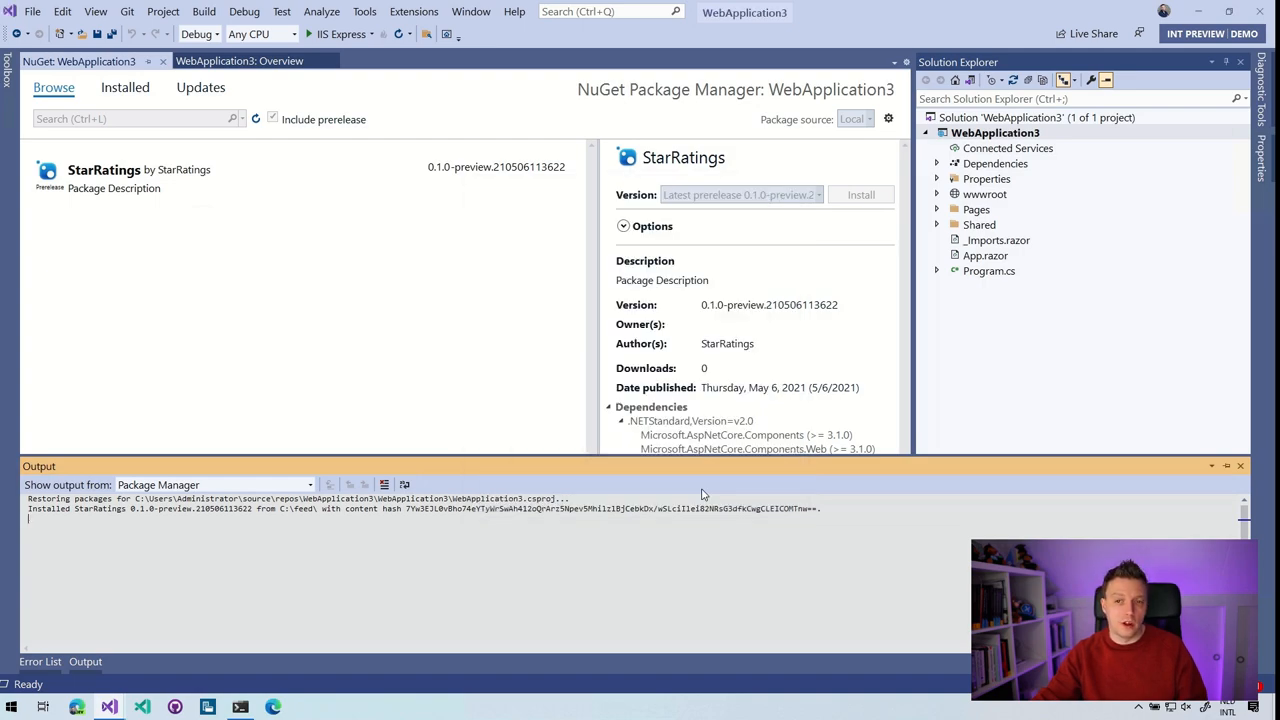
left_click(860, 194)
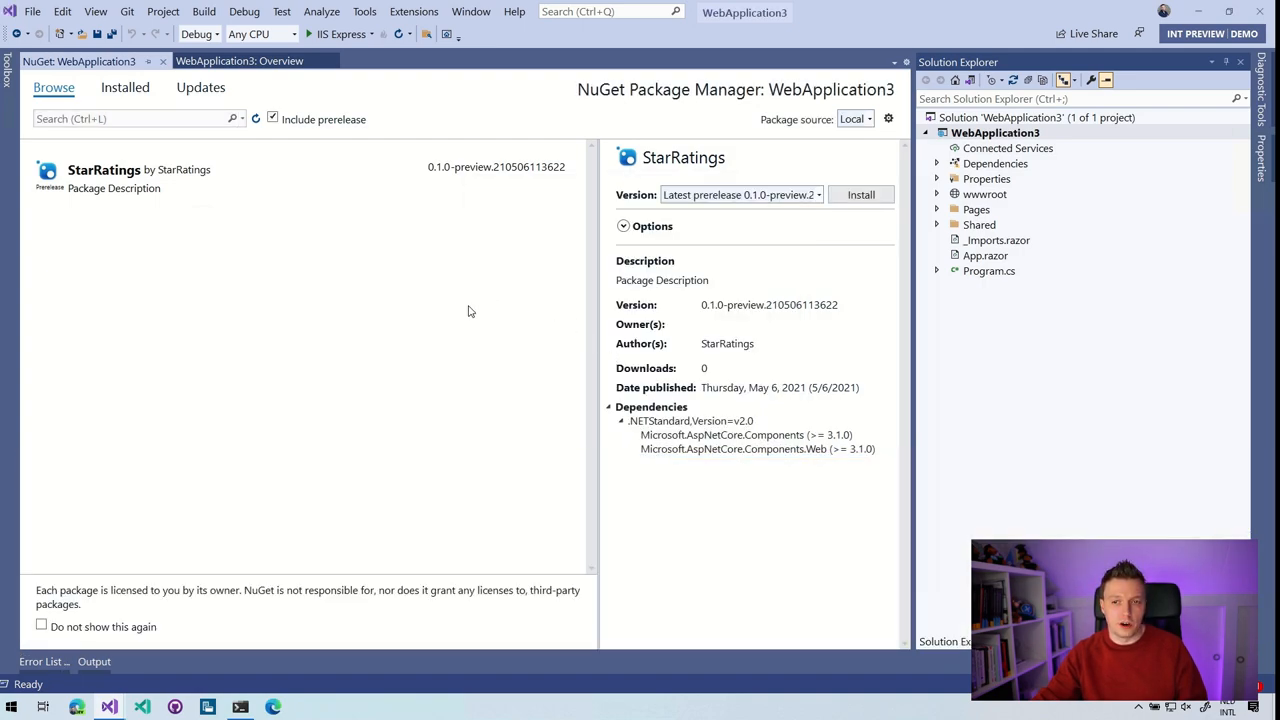
left_click(860, 194)
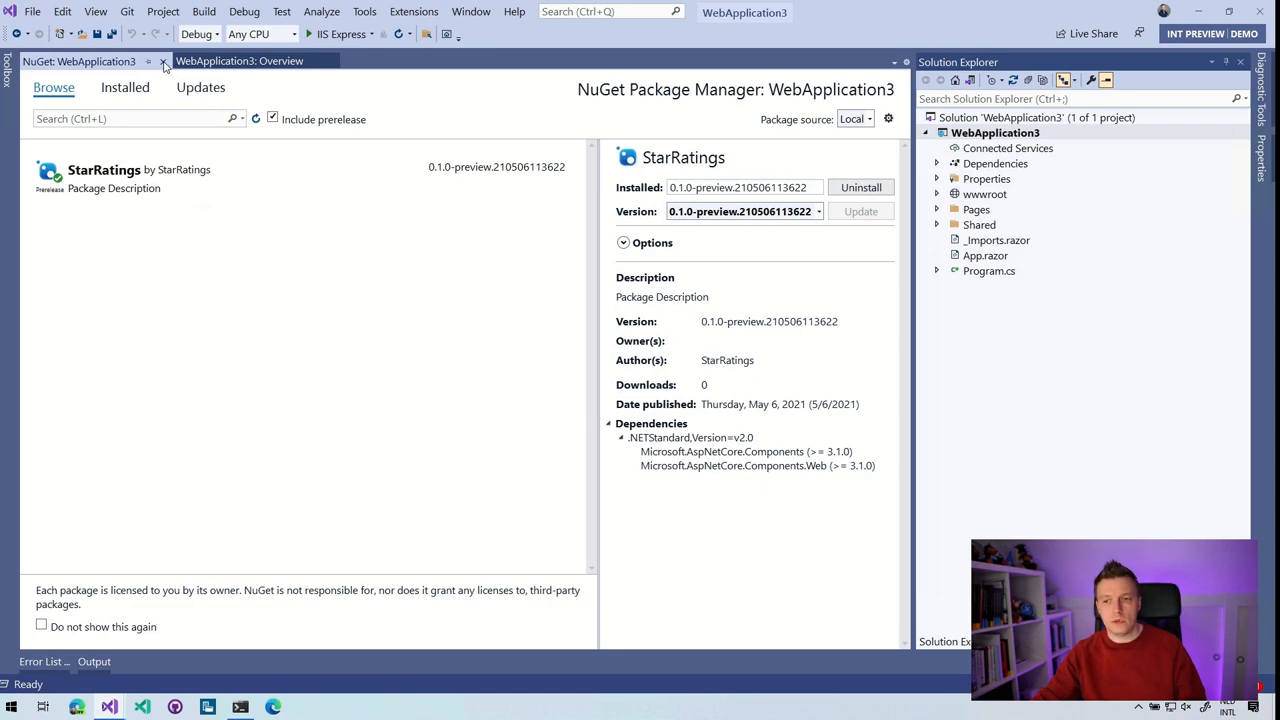
left_click(164, 60)
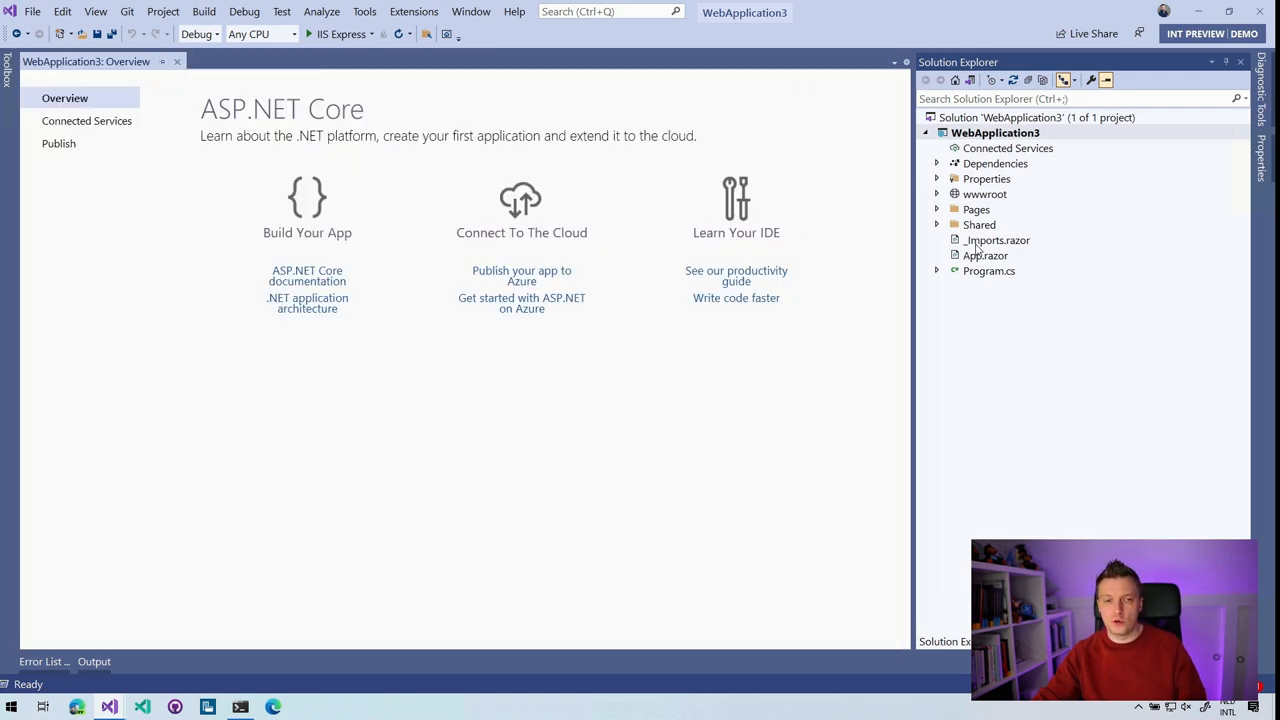
left_click(996, 240)
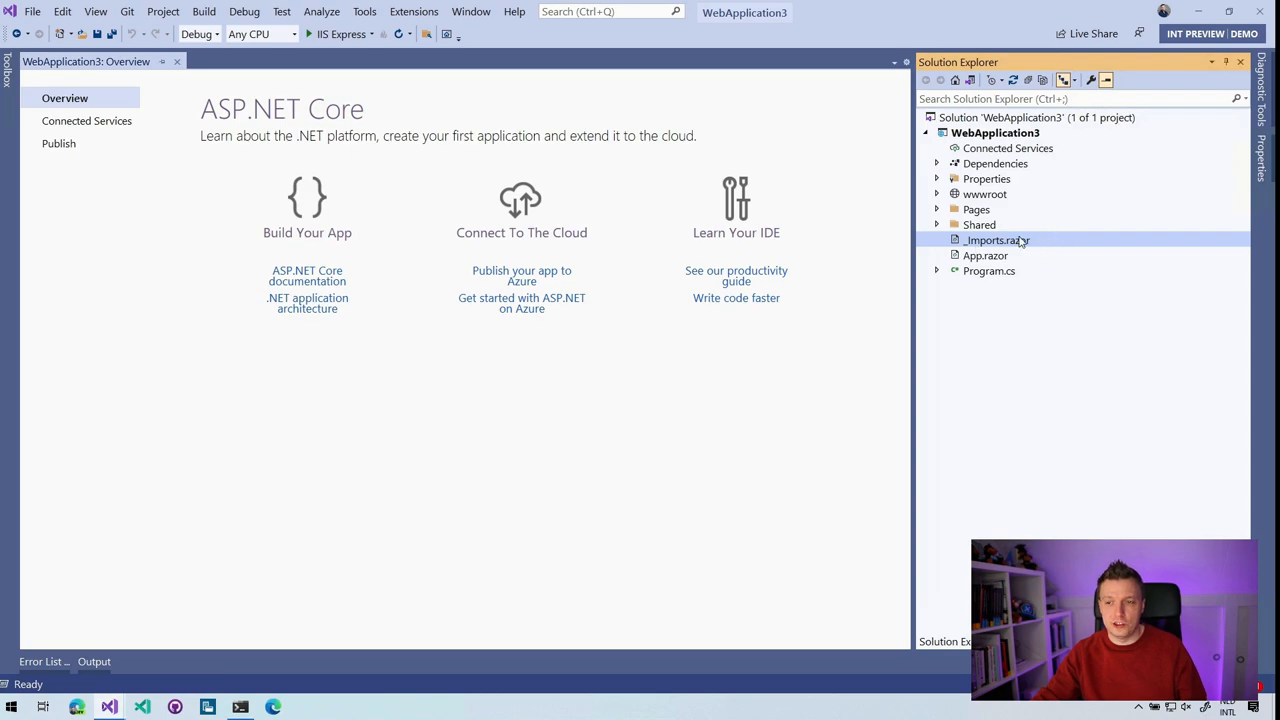
double_click(996, 240)
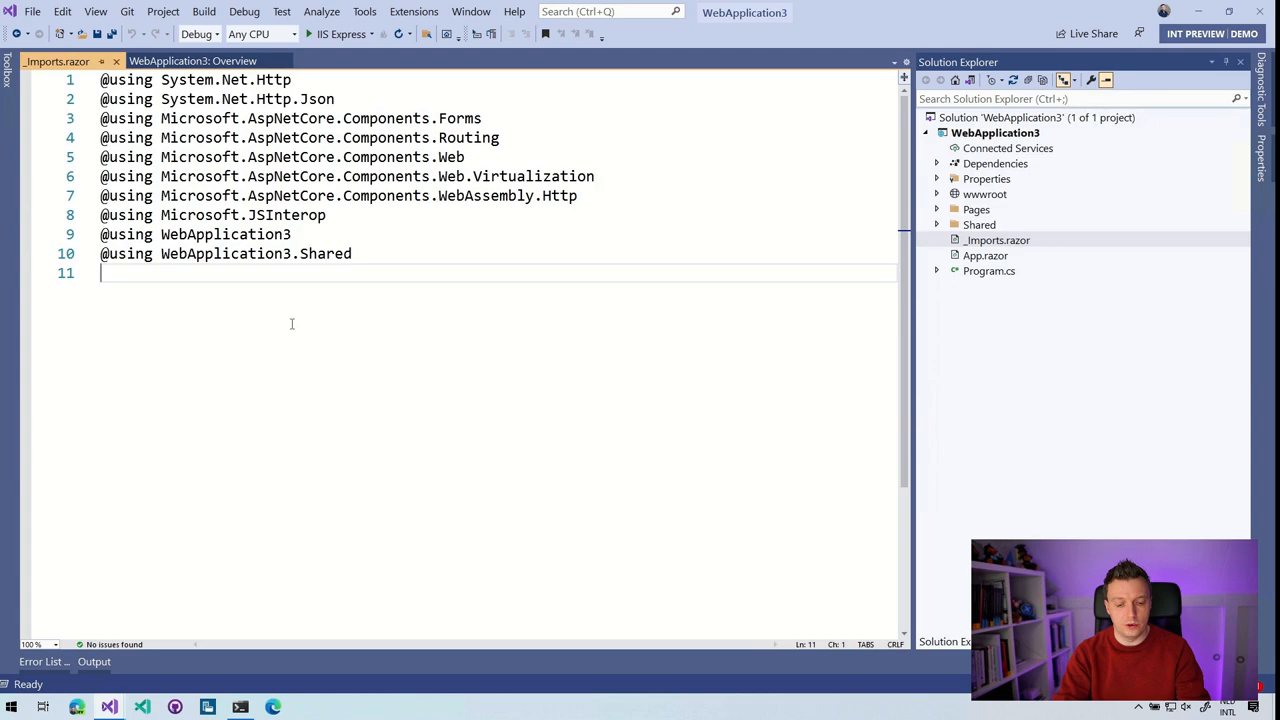
type("@using Star")
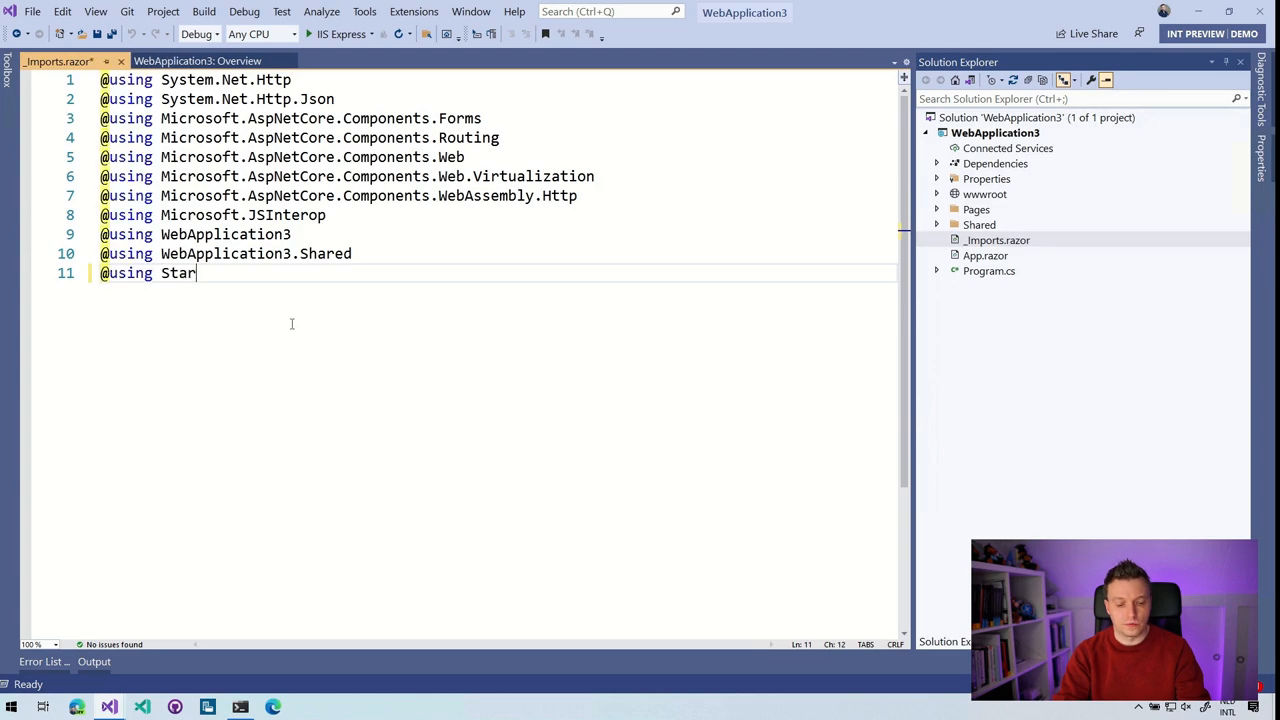
type("Reviews")
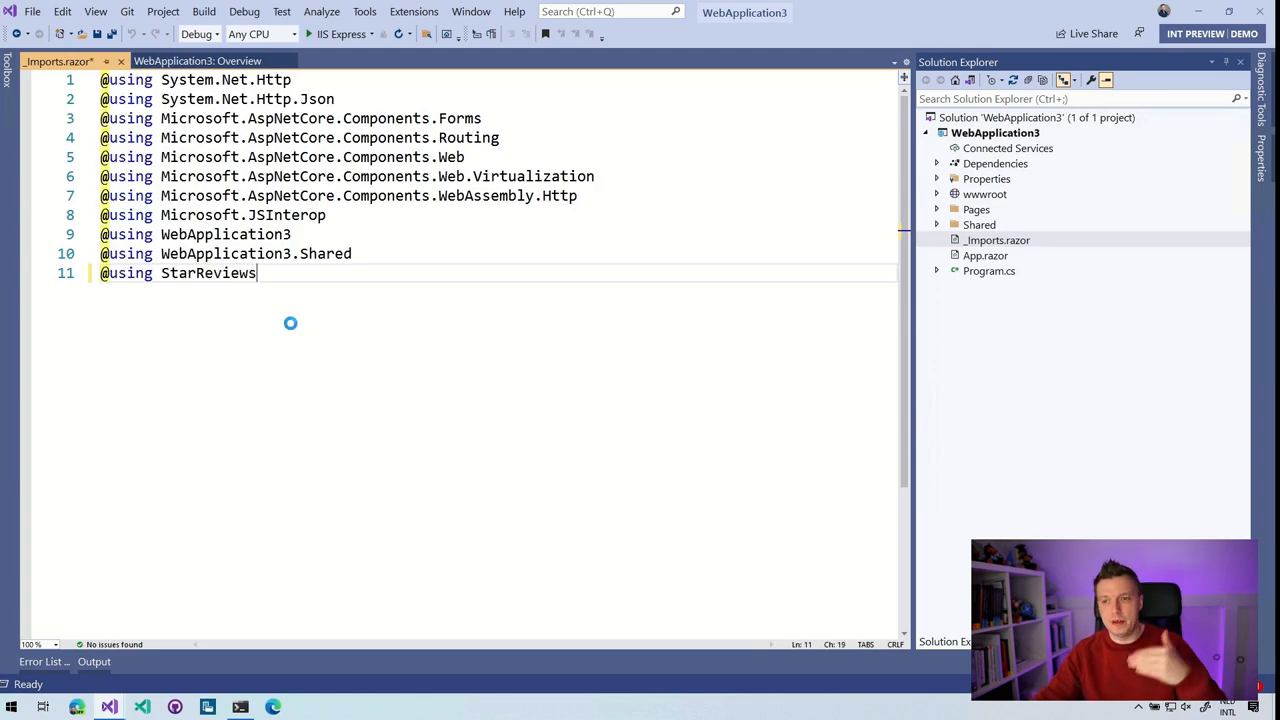
key("ctrl+s")
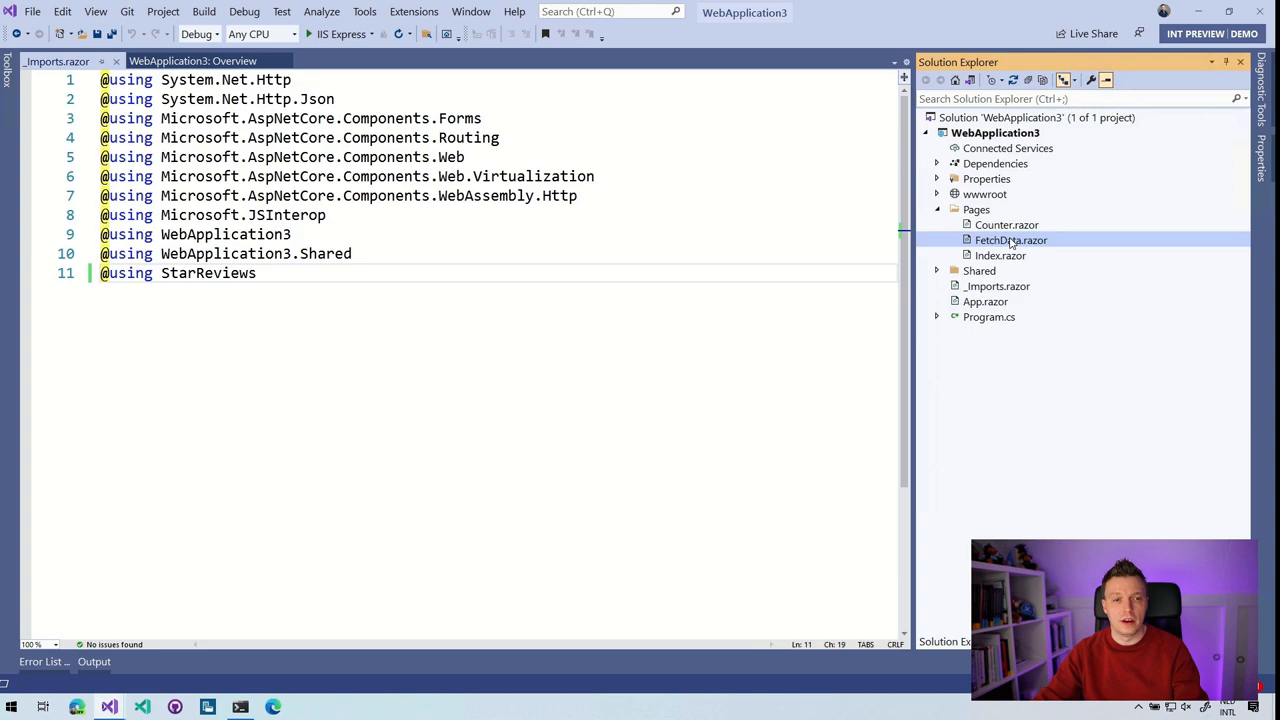
Insert <StarRating Value="" /> in FetchData.razor's else block before the table
double_click(1012, 240)
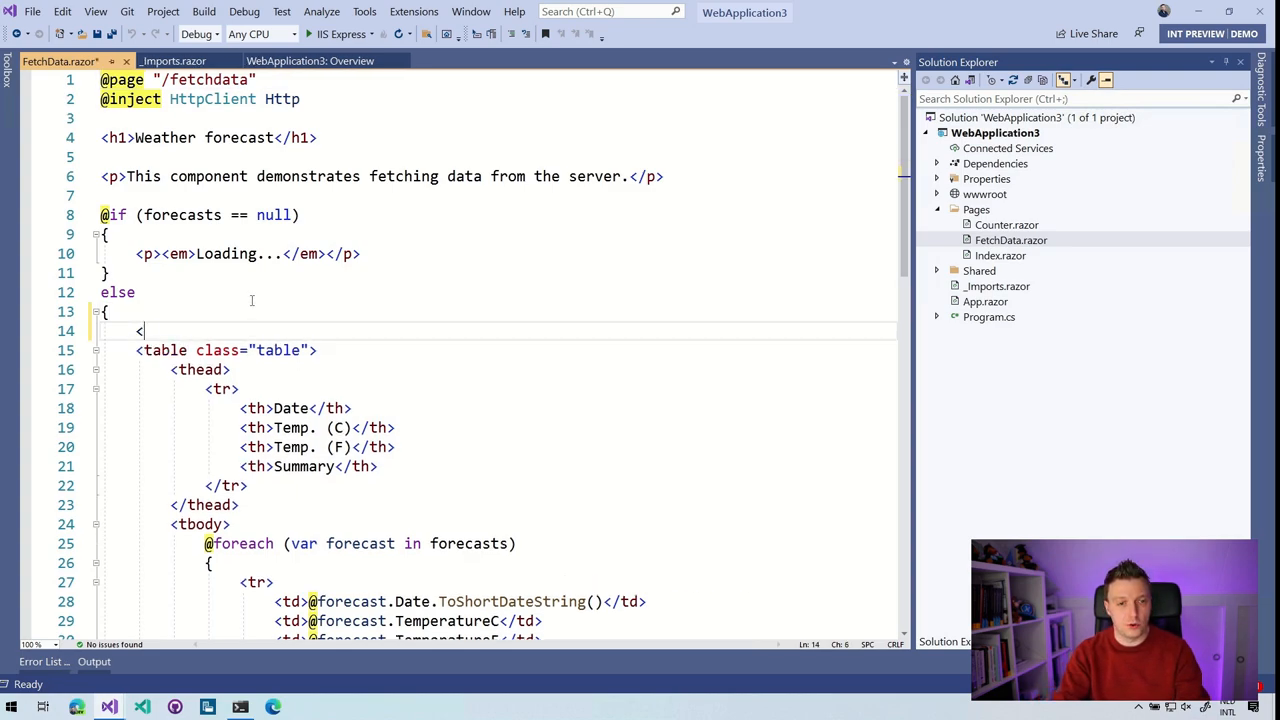
type("star")
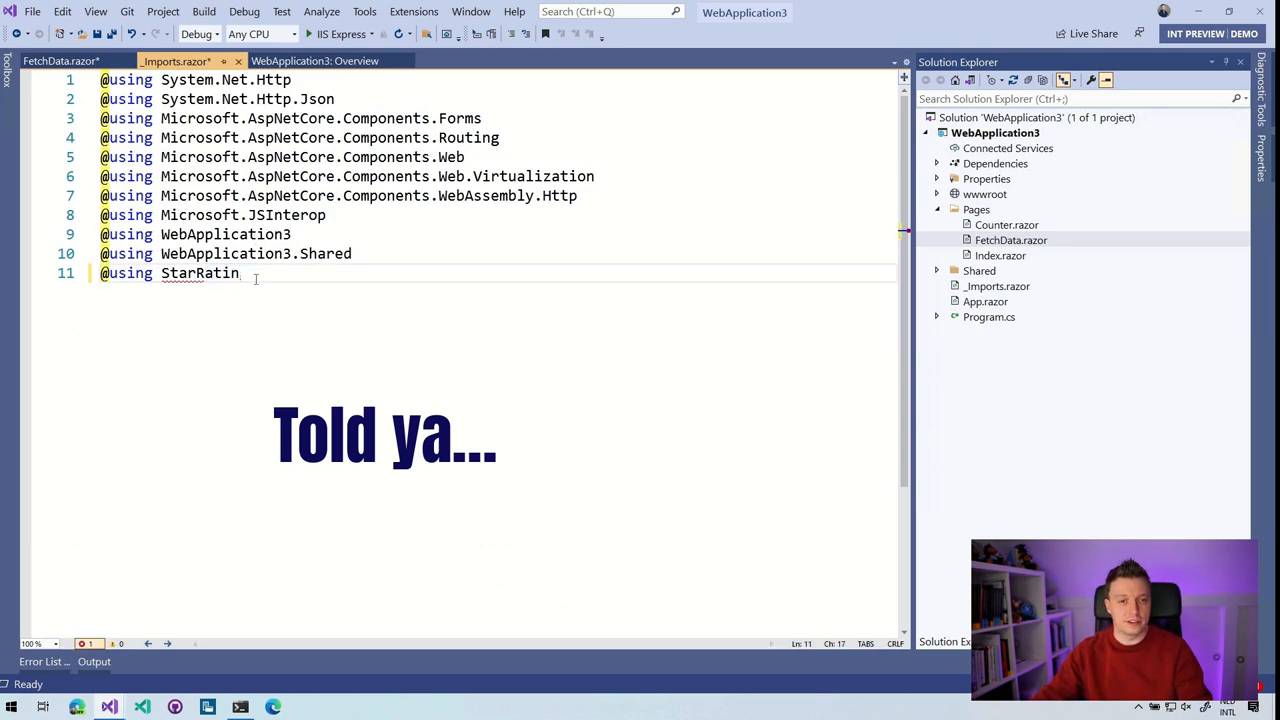
type("gs")
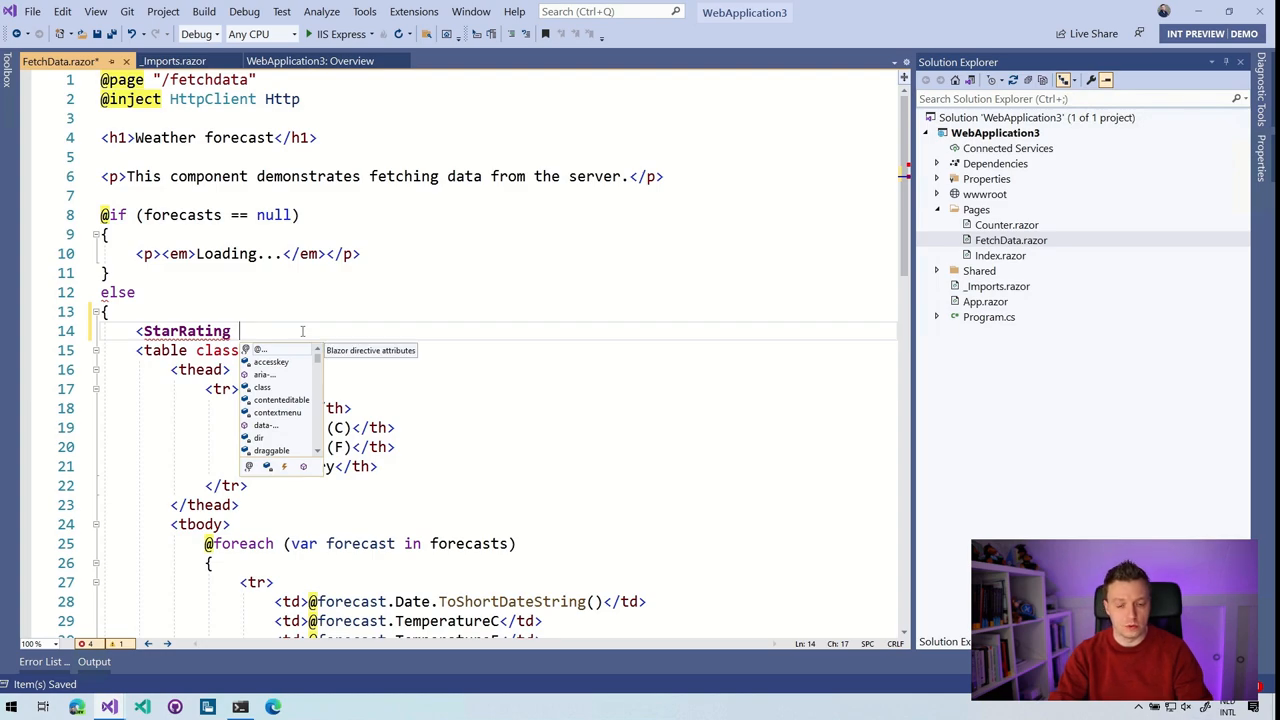
type("value")
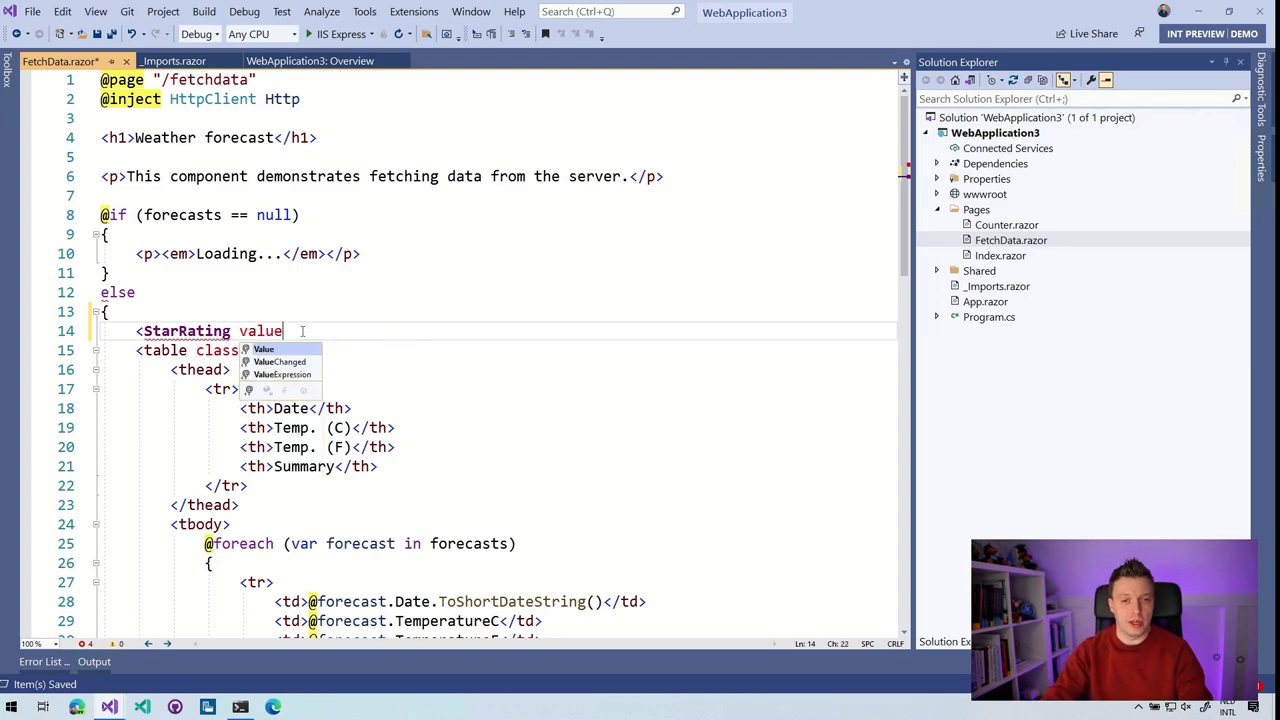
type("=\"\" /")
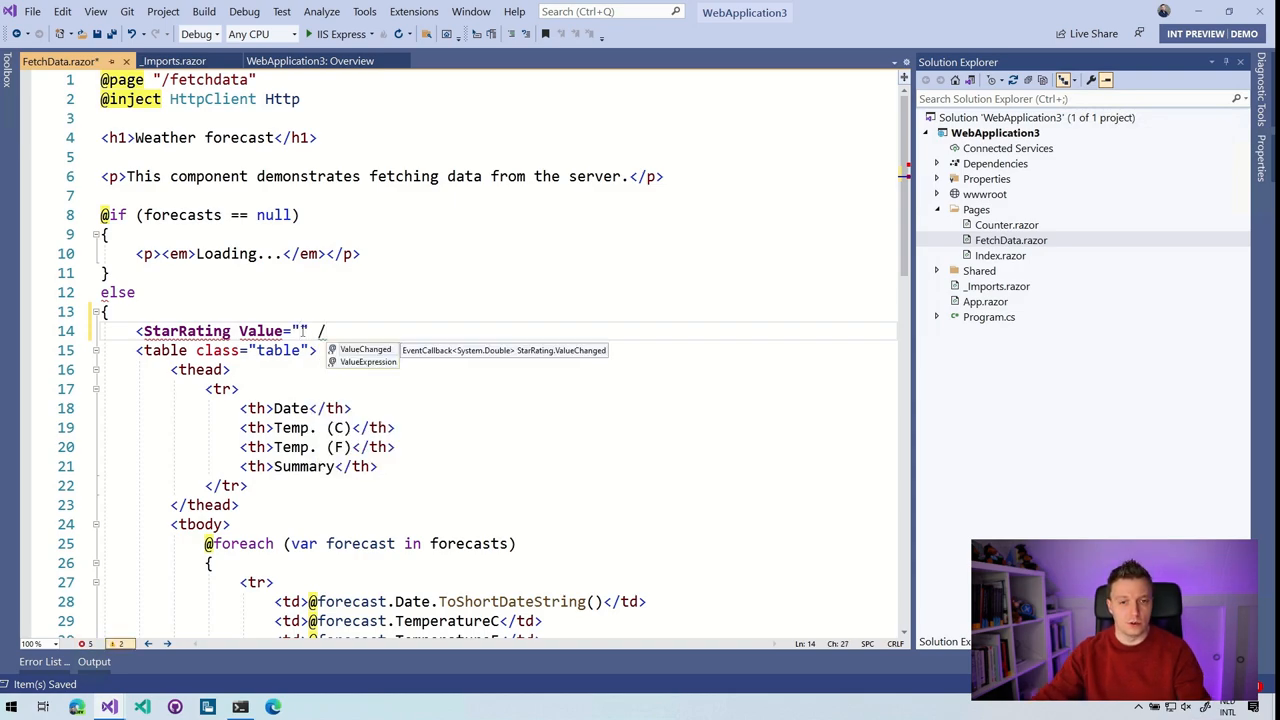
type("\"")
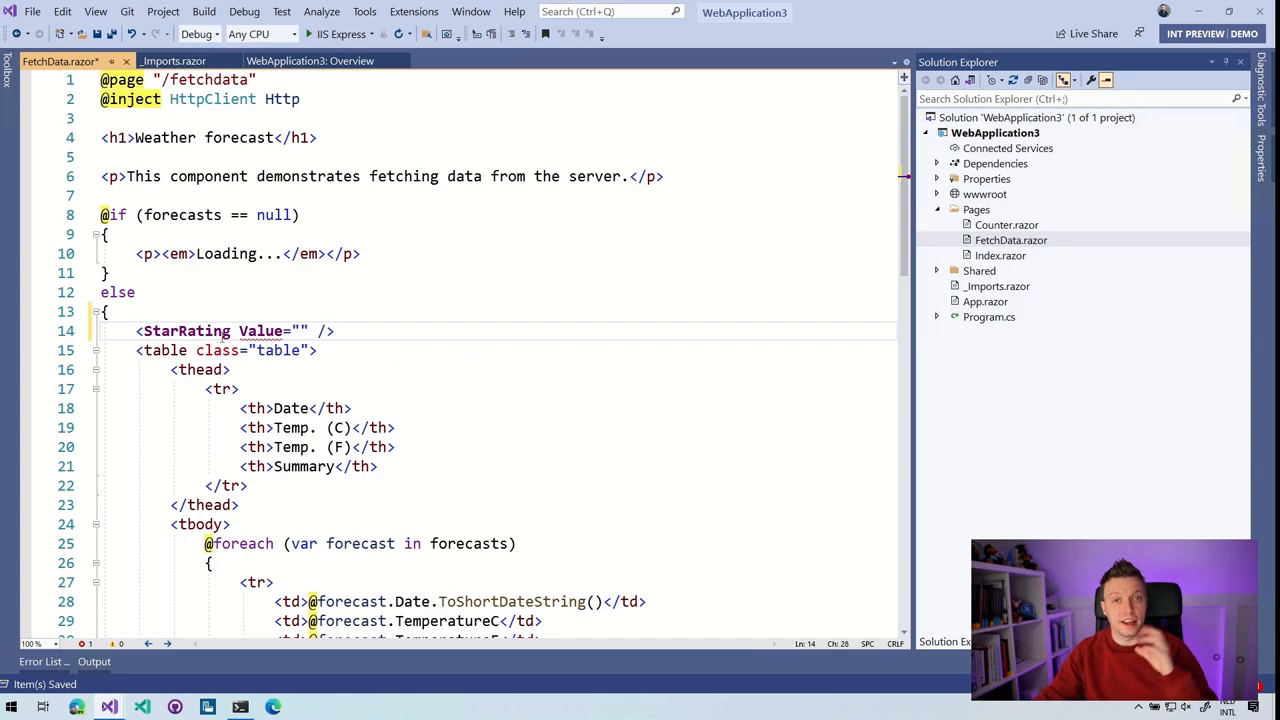
mouse_move(428, 440)
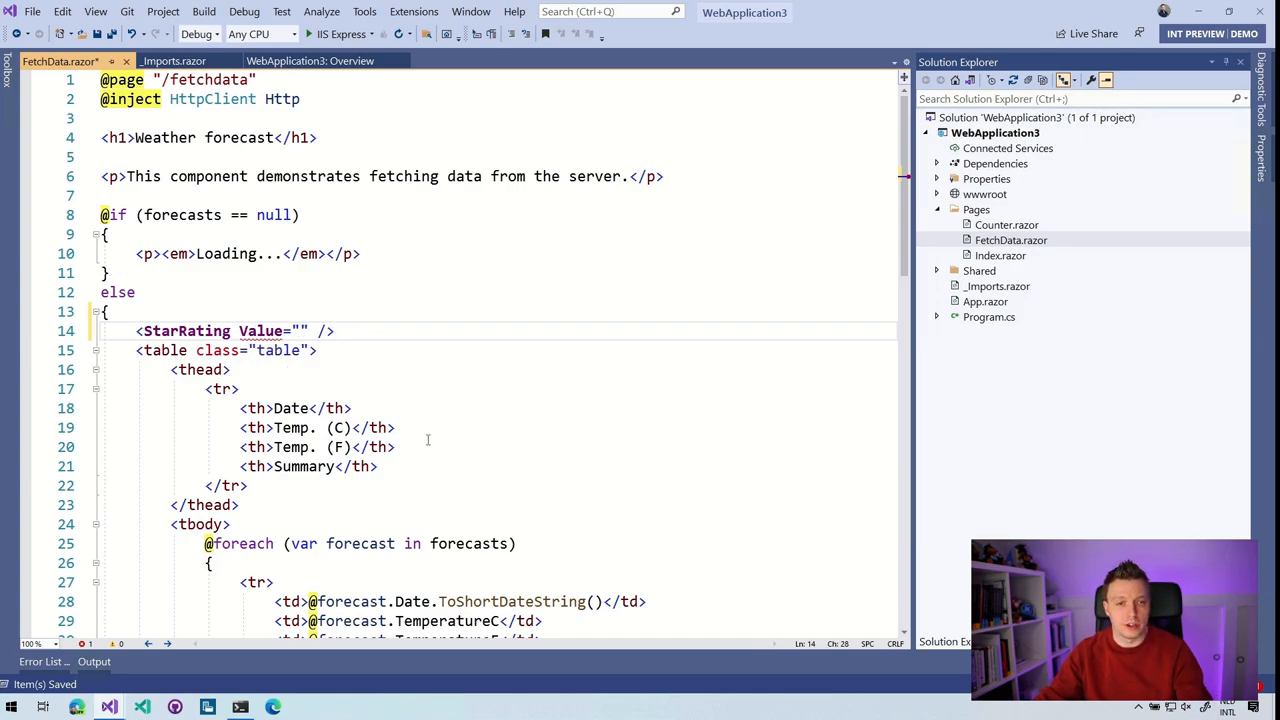
scroll("down", 3)
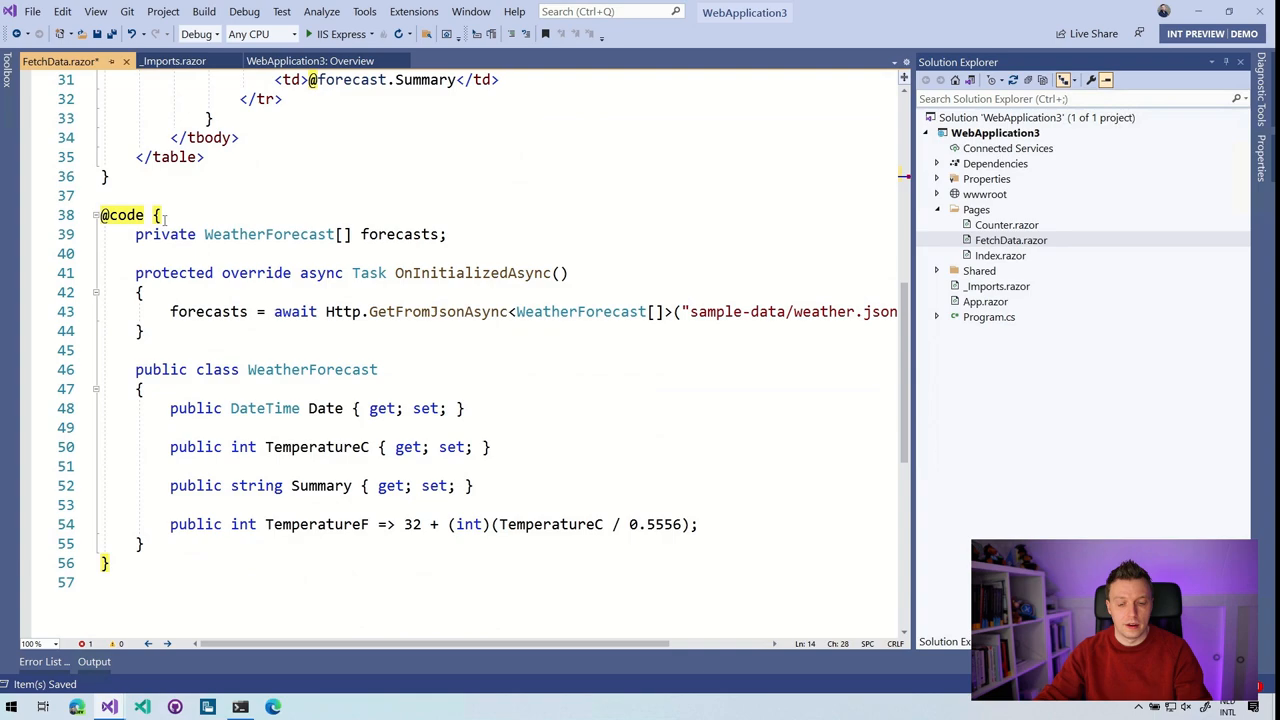
type("private List<")
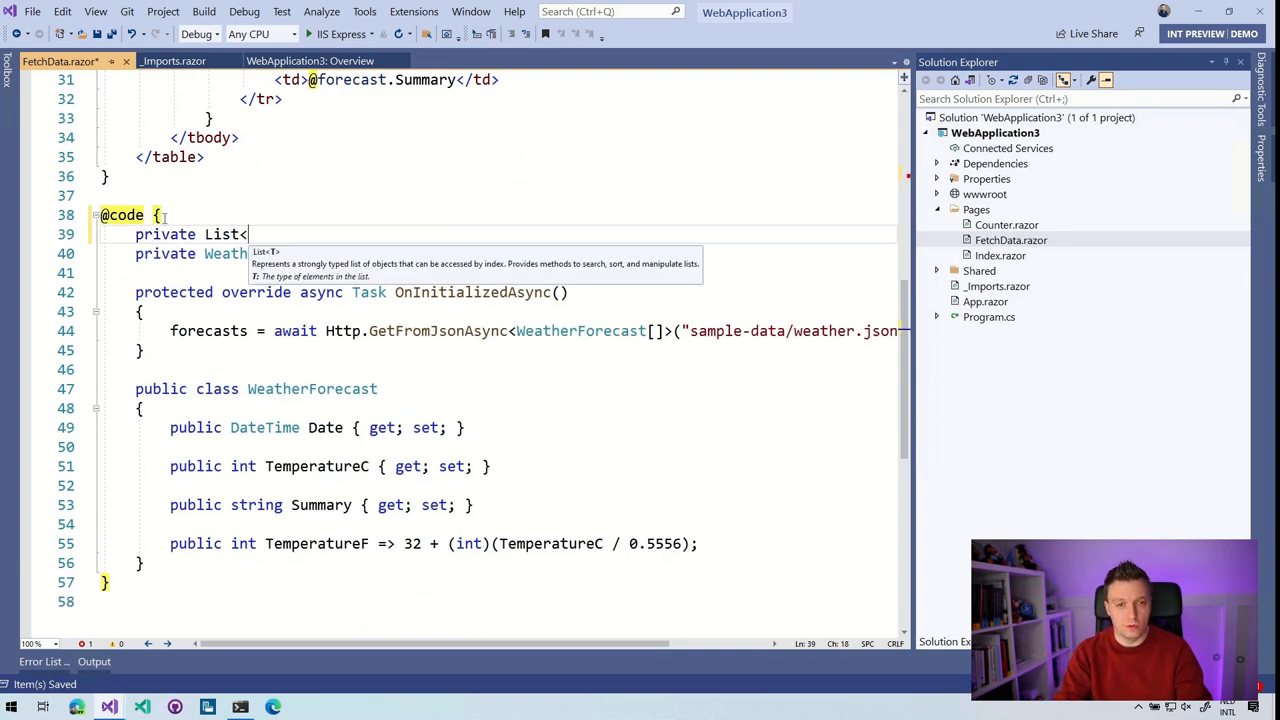
type("Review>")
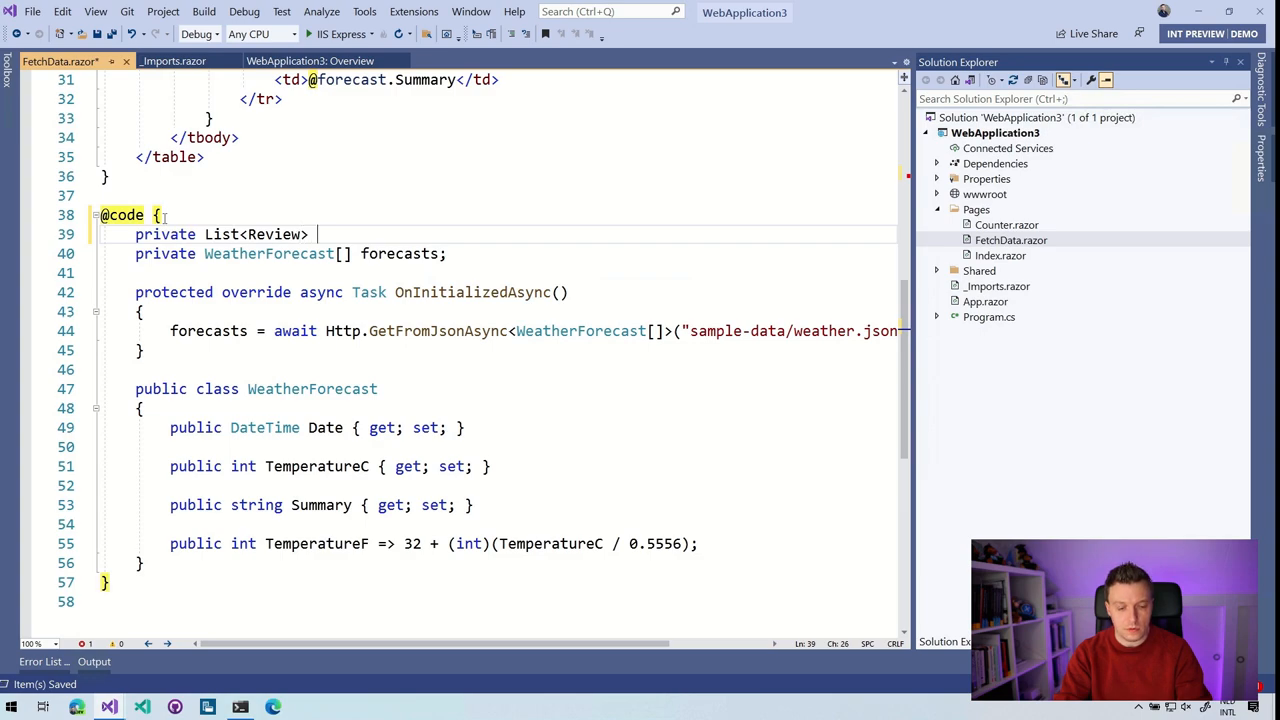
type("review = new Li")
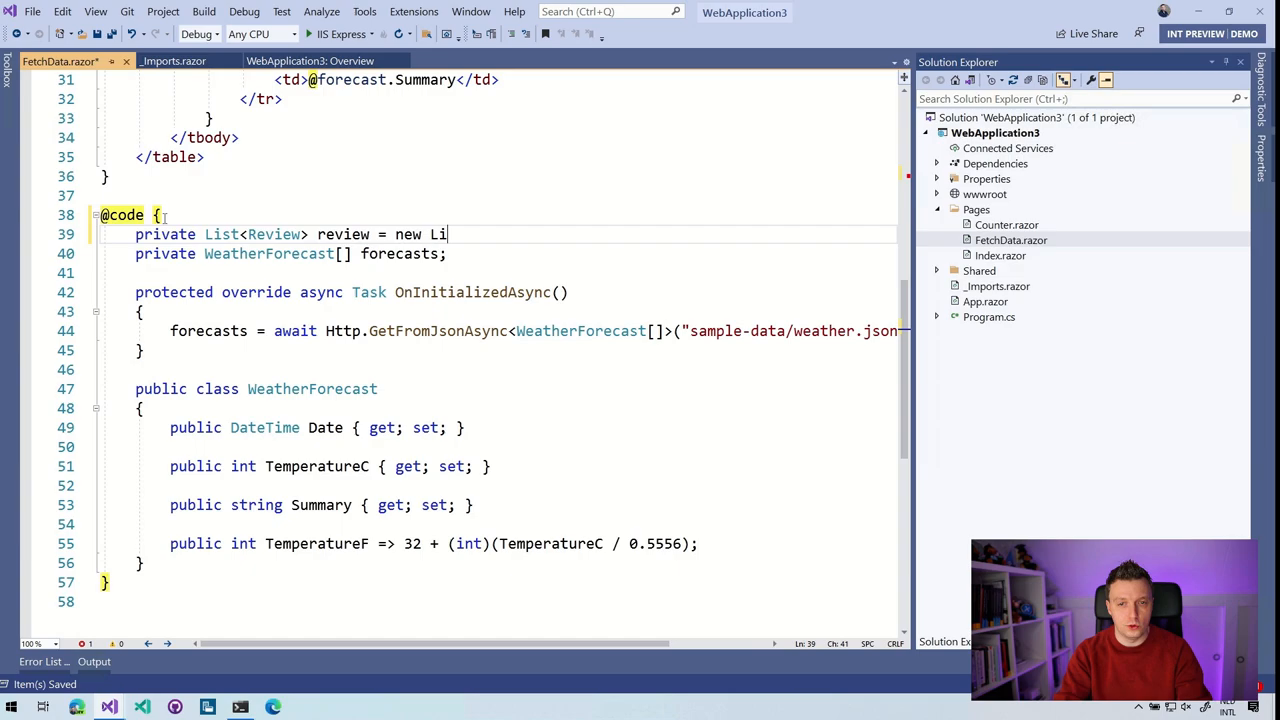
type("st<Re")
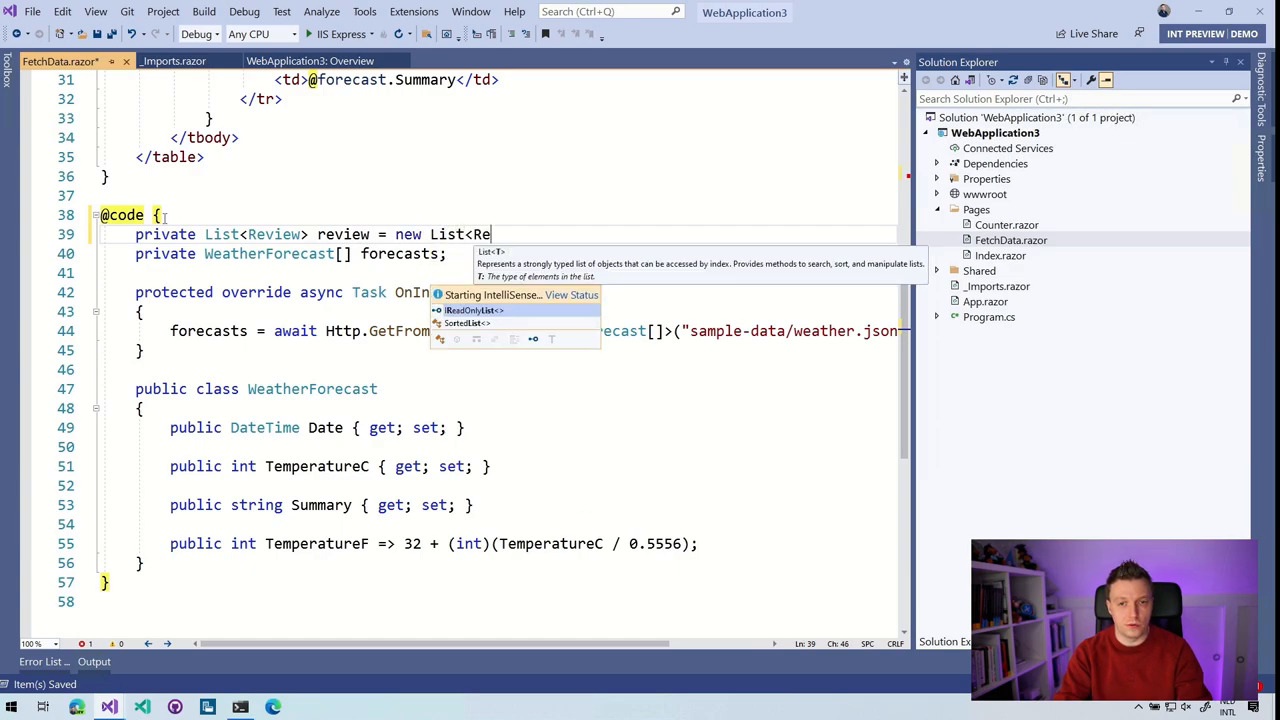
type("views\" />")
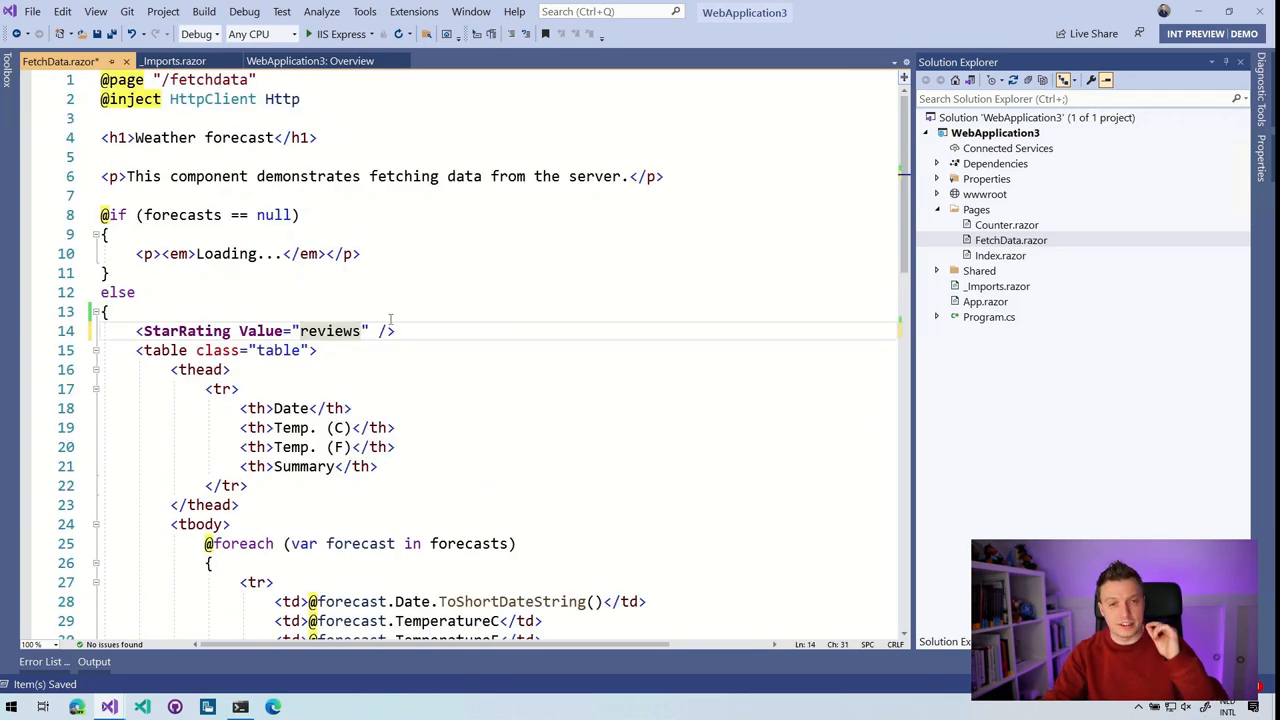
Bind the StarRating Value to reviews.AverageRating() and save
type(".AverageRating(")
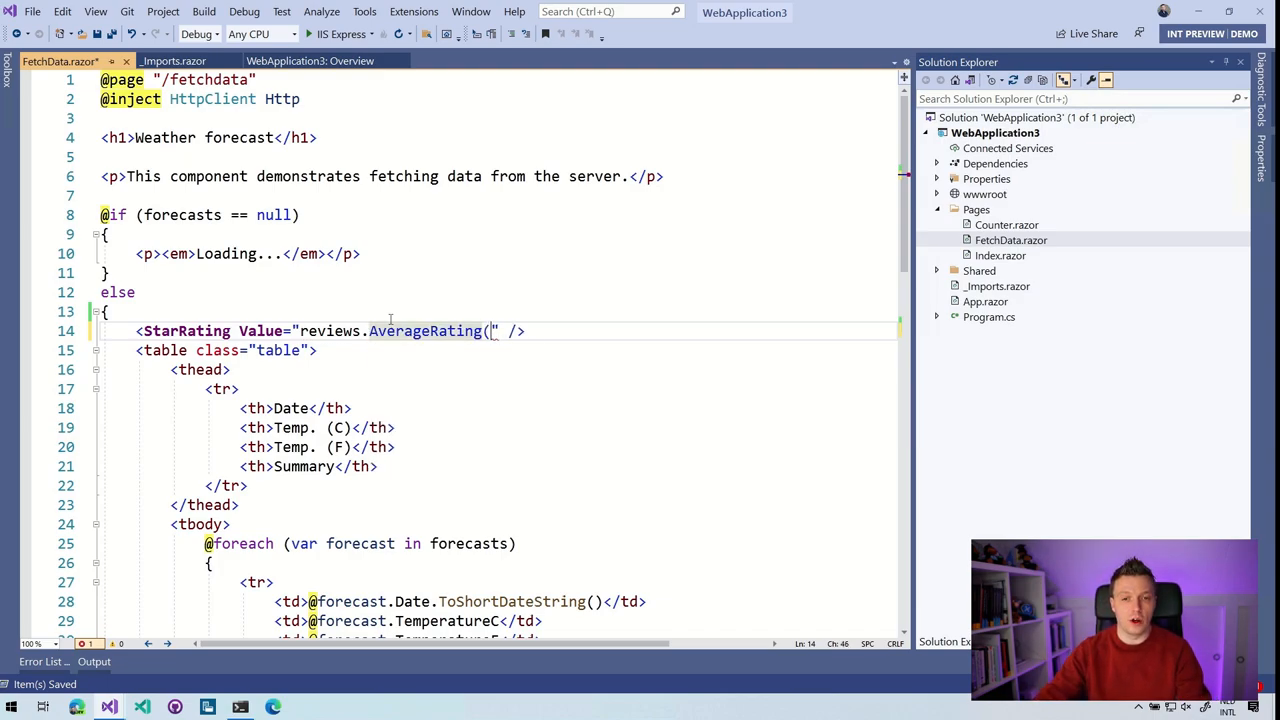
type(")")
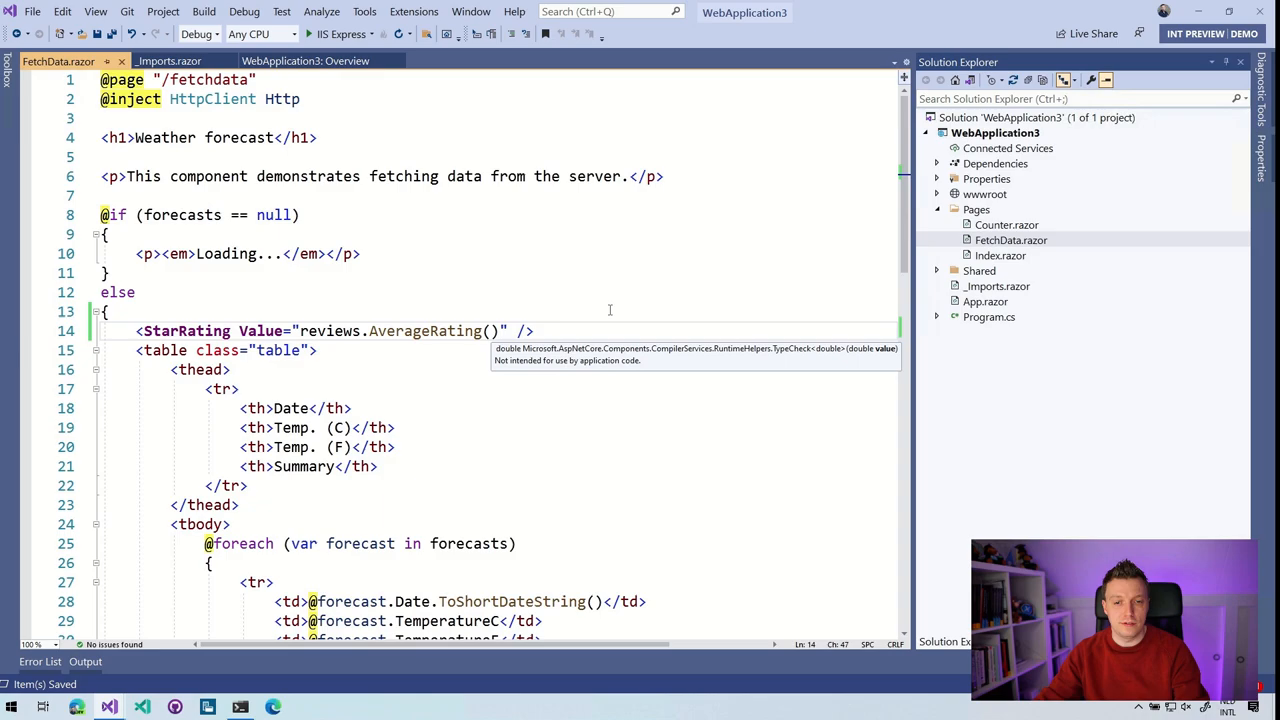
Add <StarRatingReviews Reviews="reviews" OnSubmitReview="SubmitReview" /> after the table
scroll("down", 3)
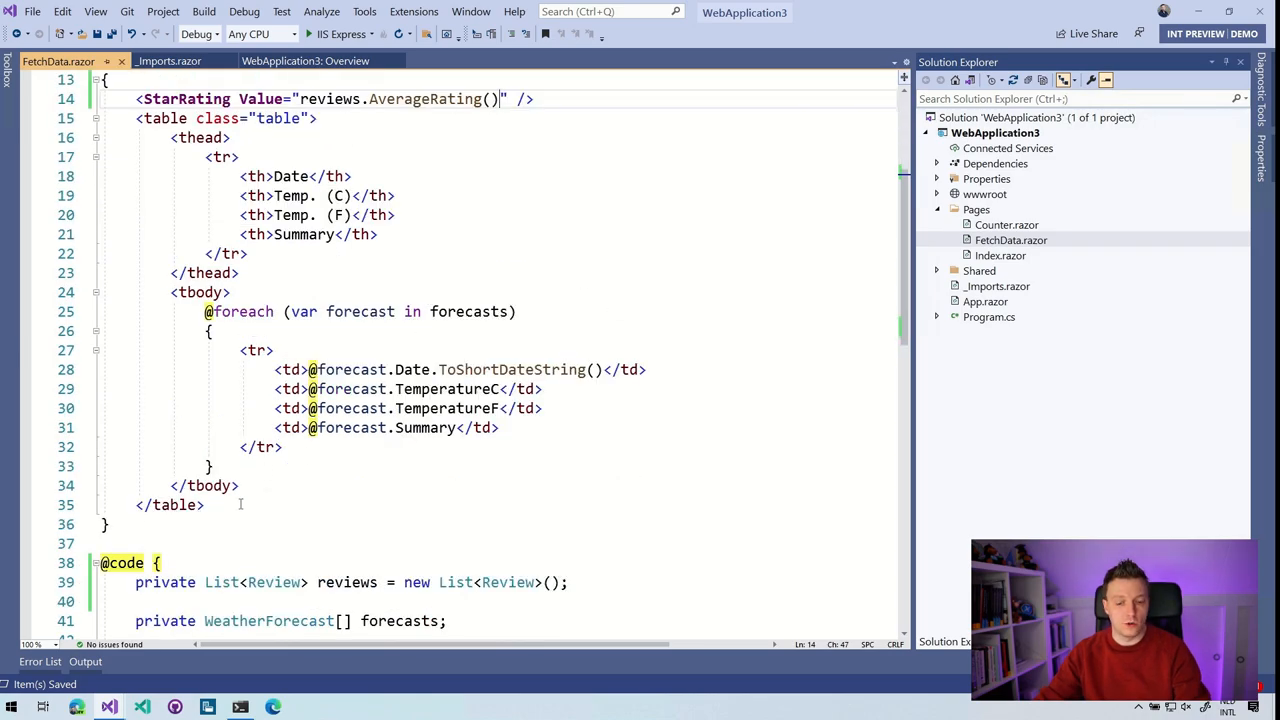
type("<")
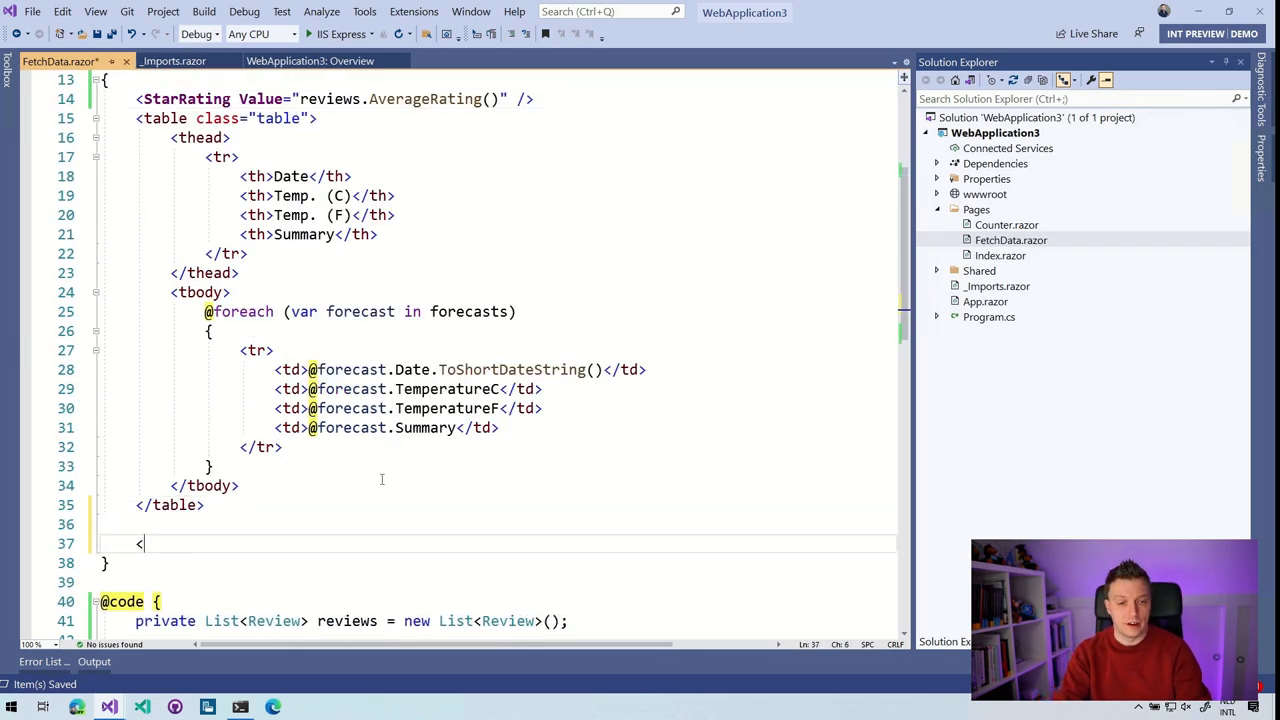
type("RatingReviews")
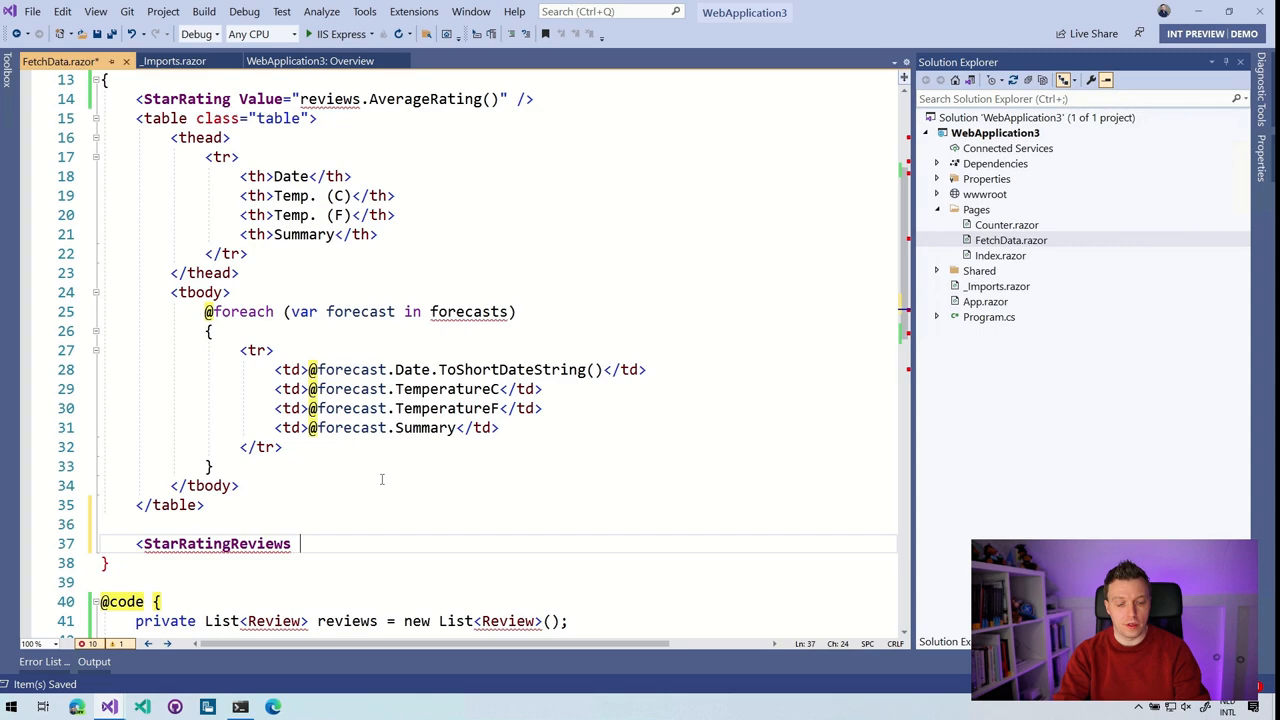
type("Reviews")
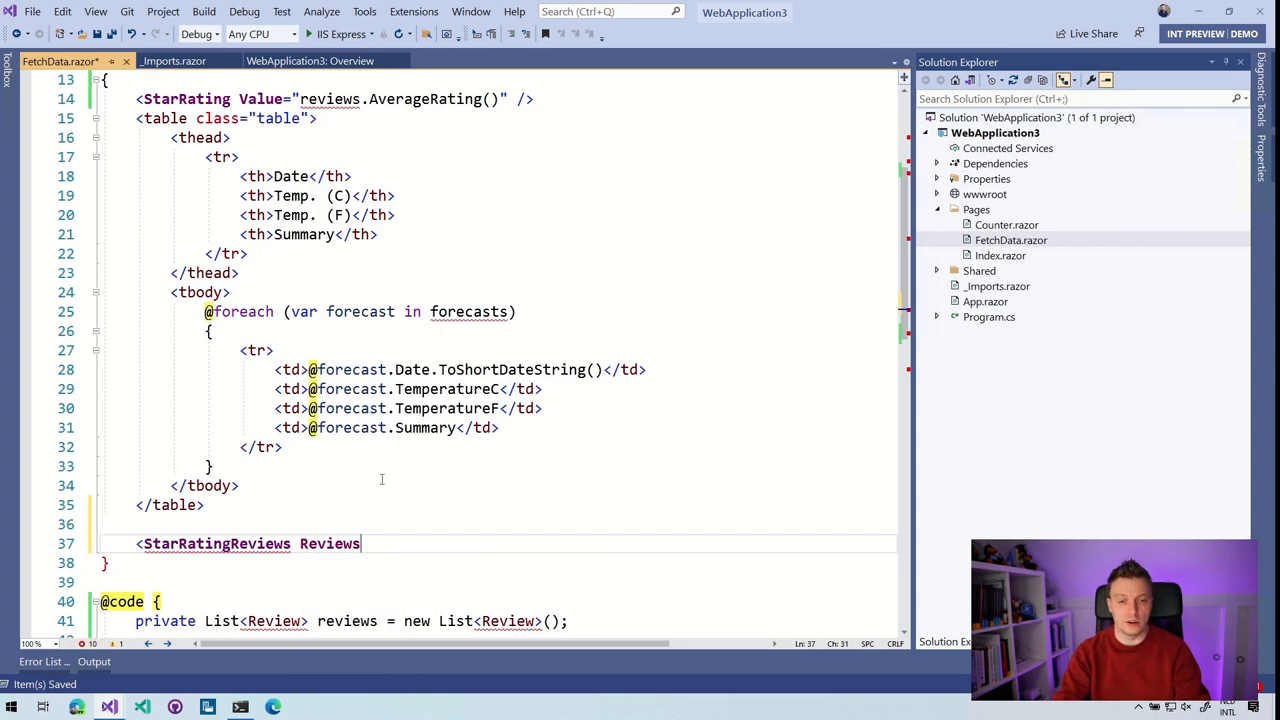
type("=\"review\"")
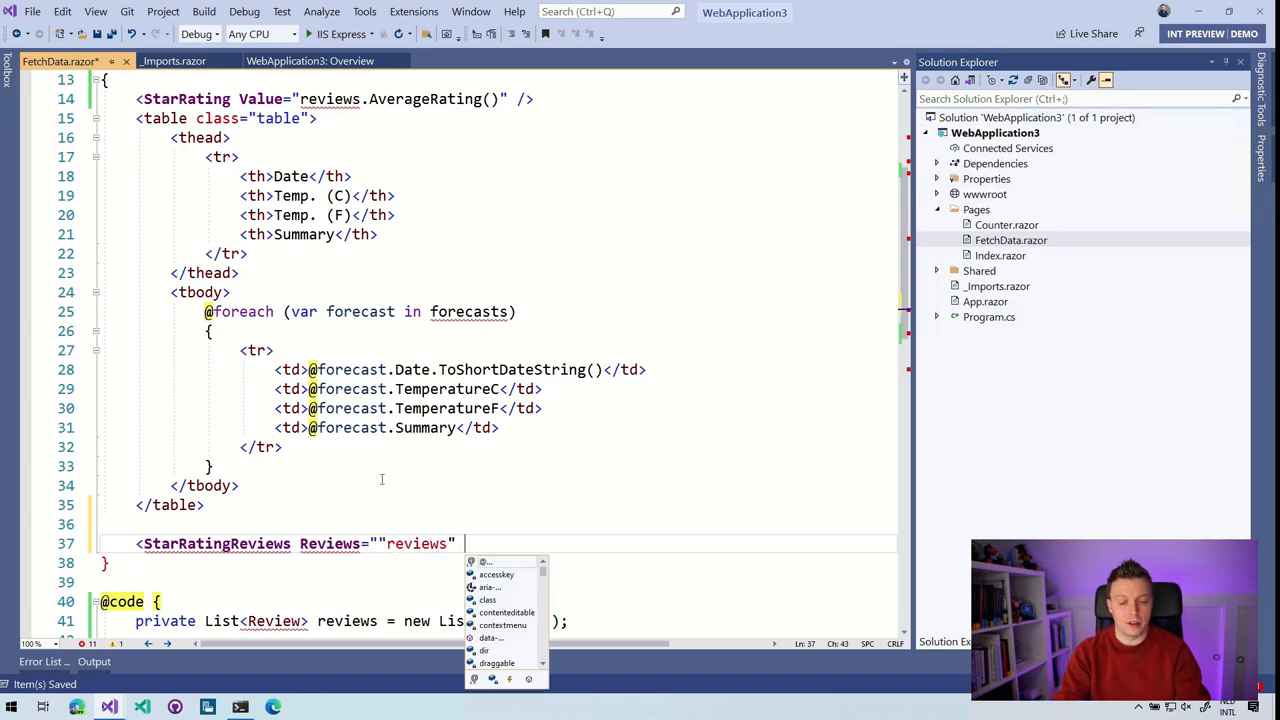
type("onsub")
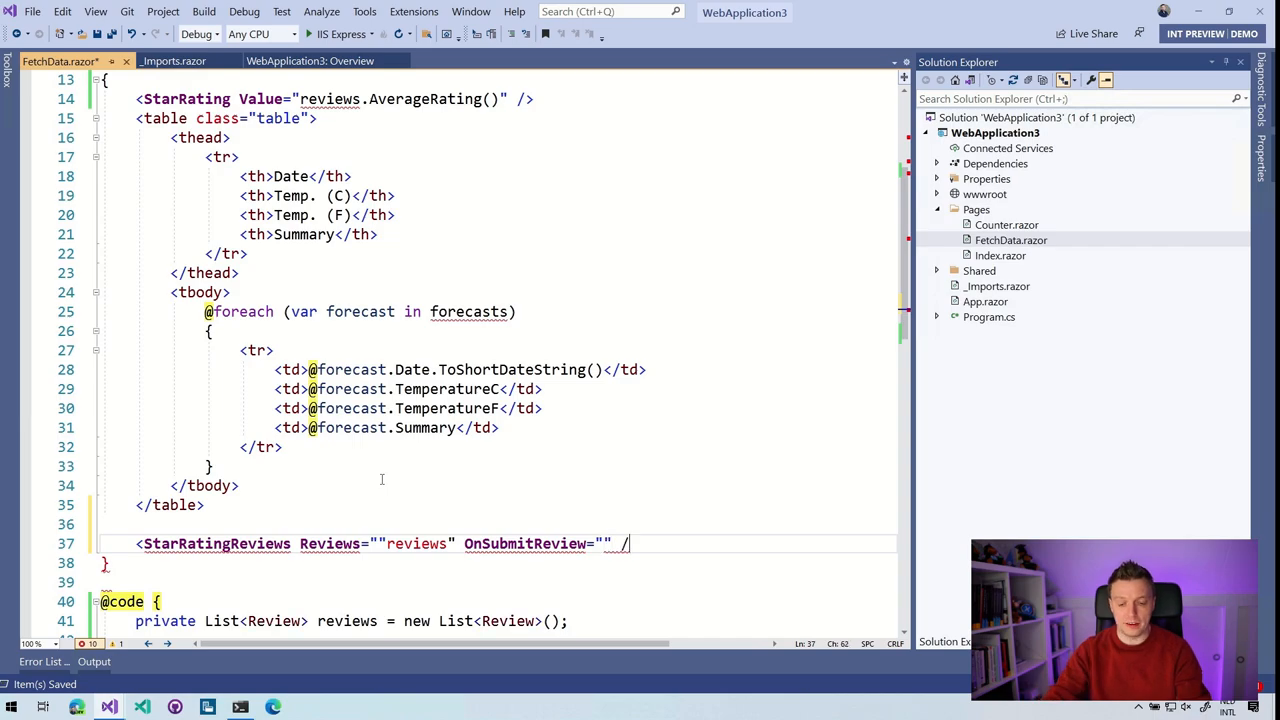
Write private void SubmitReview(Review review) calling reviews.Add(review)
scroll("down", 3)
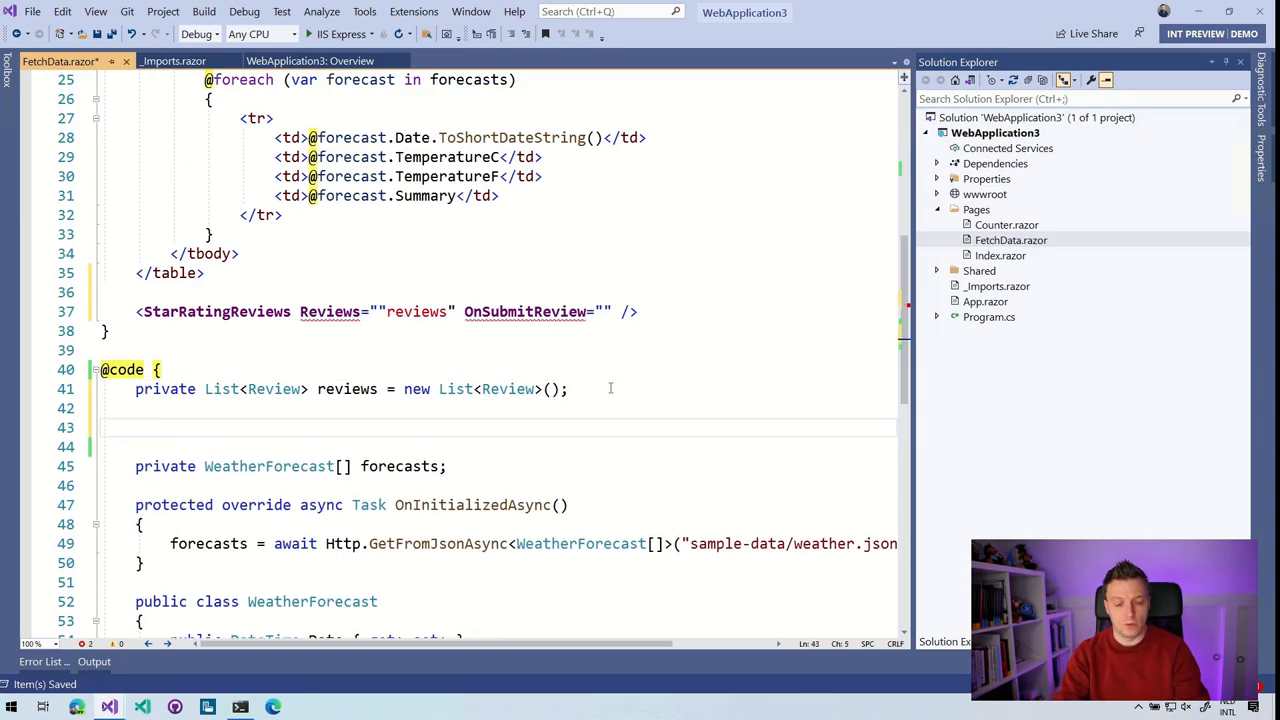
type("private")
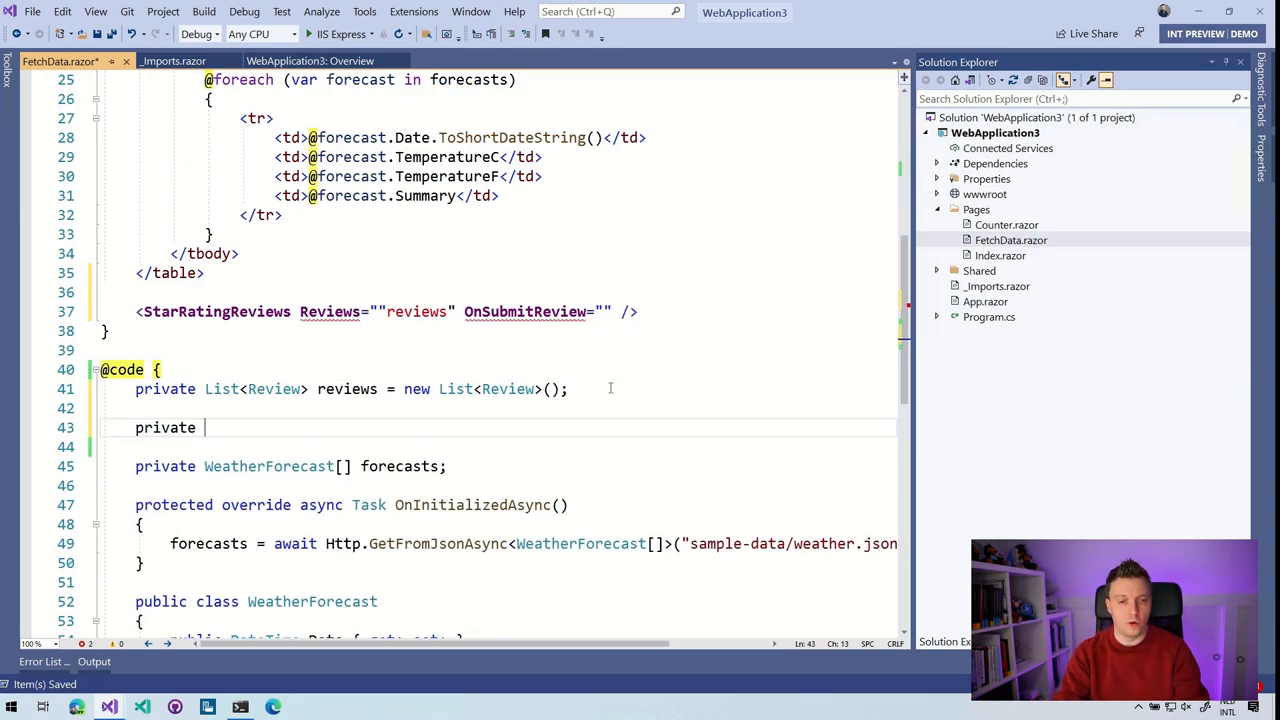
type("void")
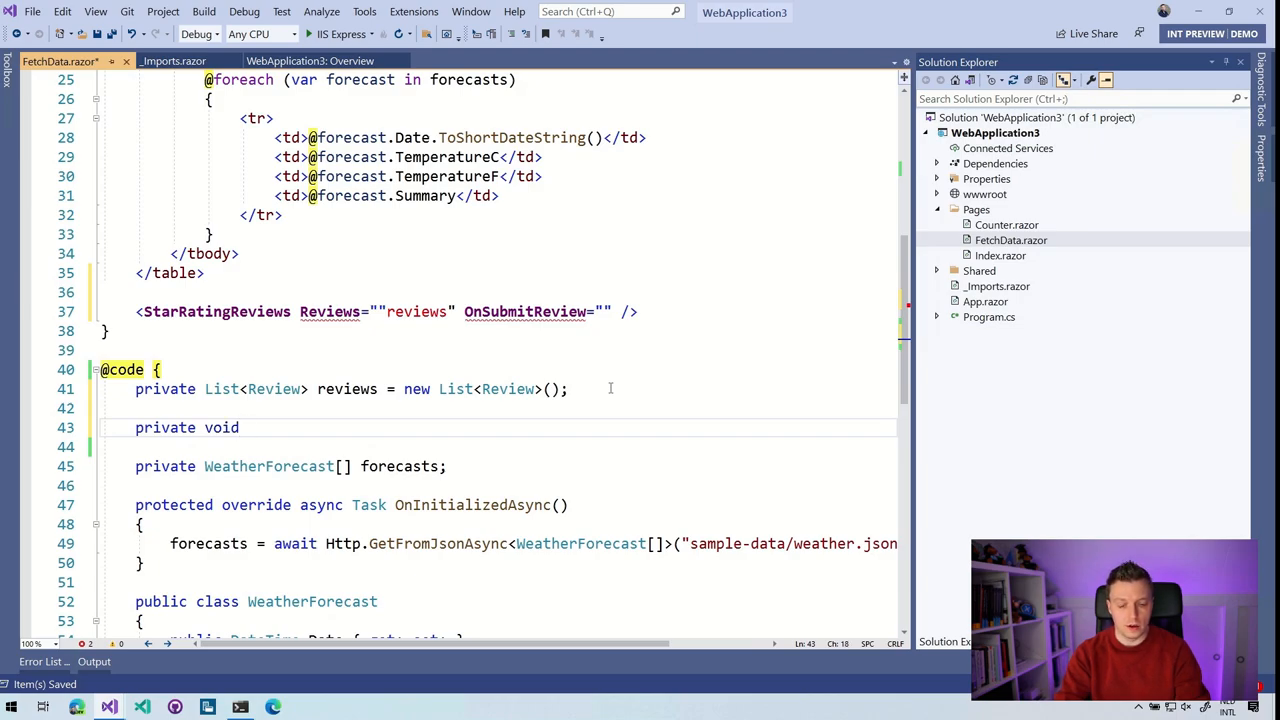
type("Sub")
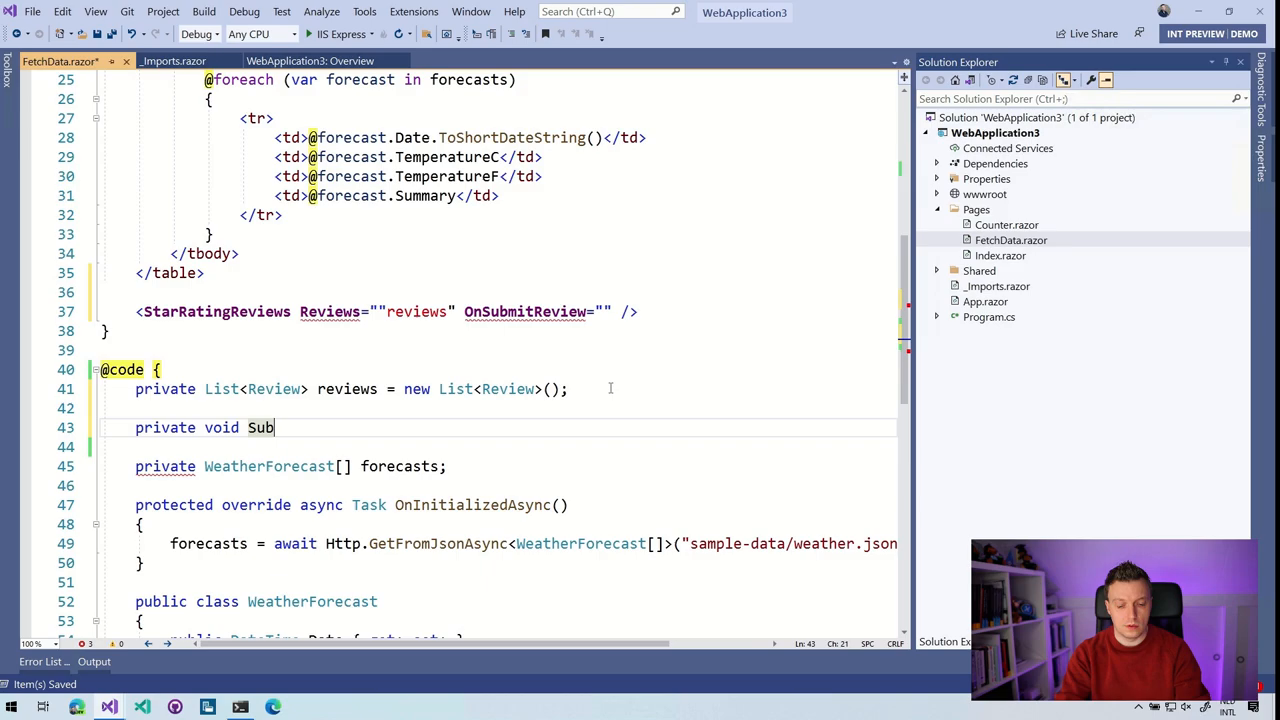
type("mitReview")
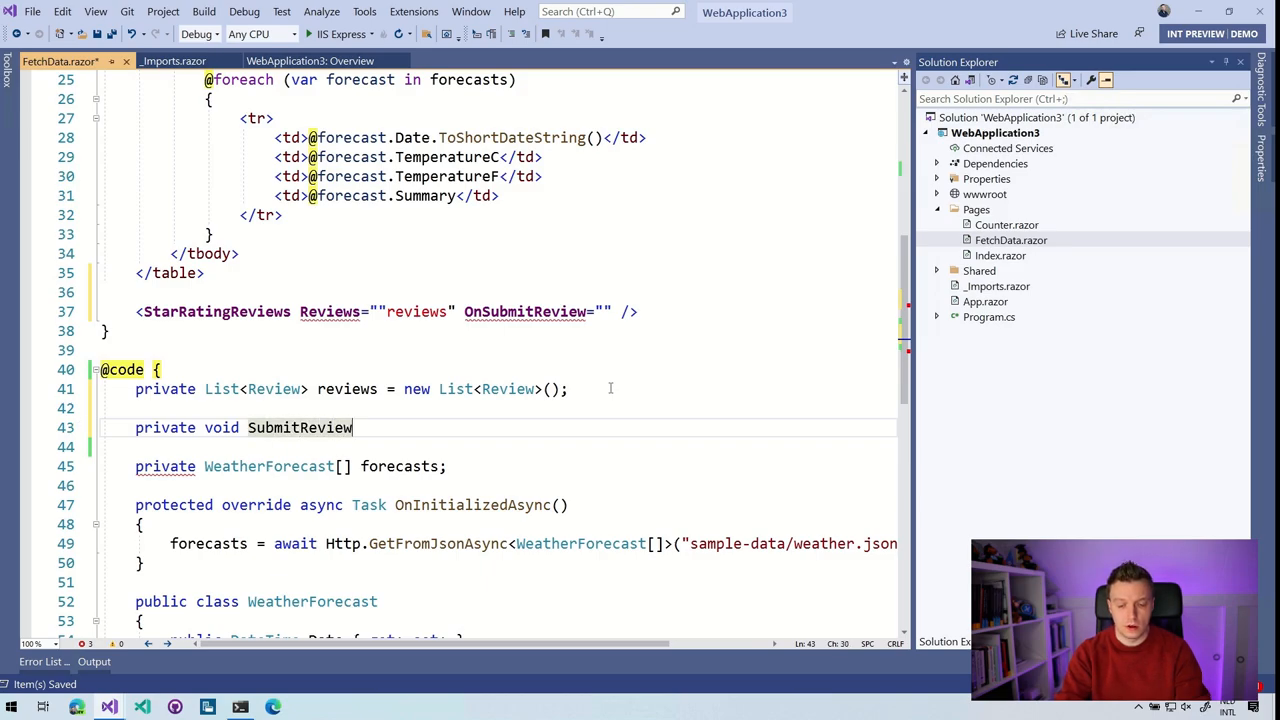
type("(Review review")
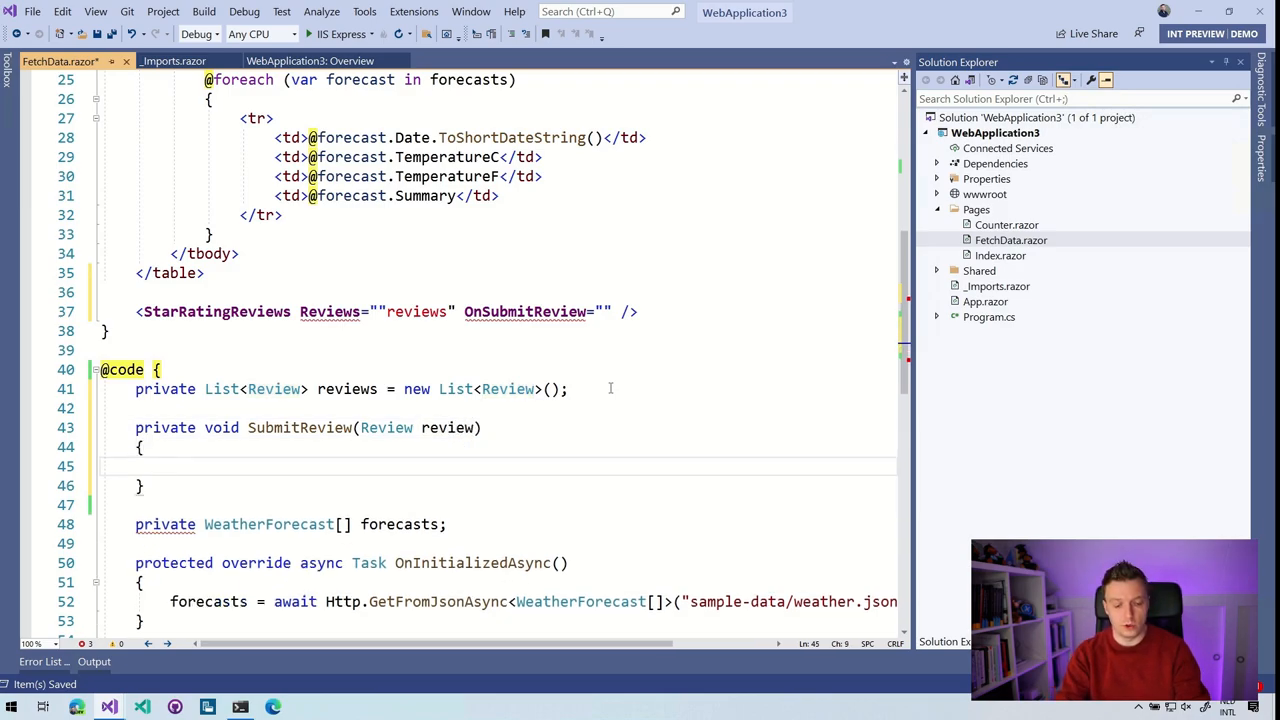
type("review.")
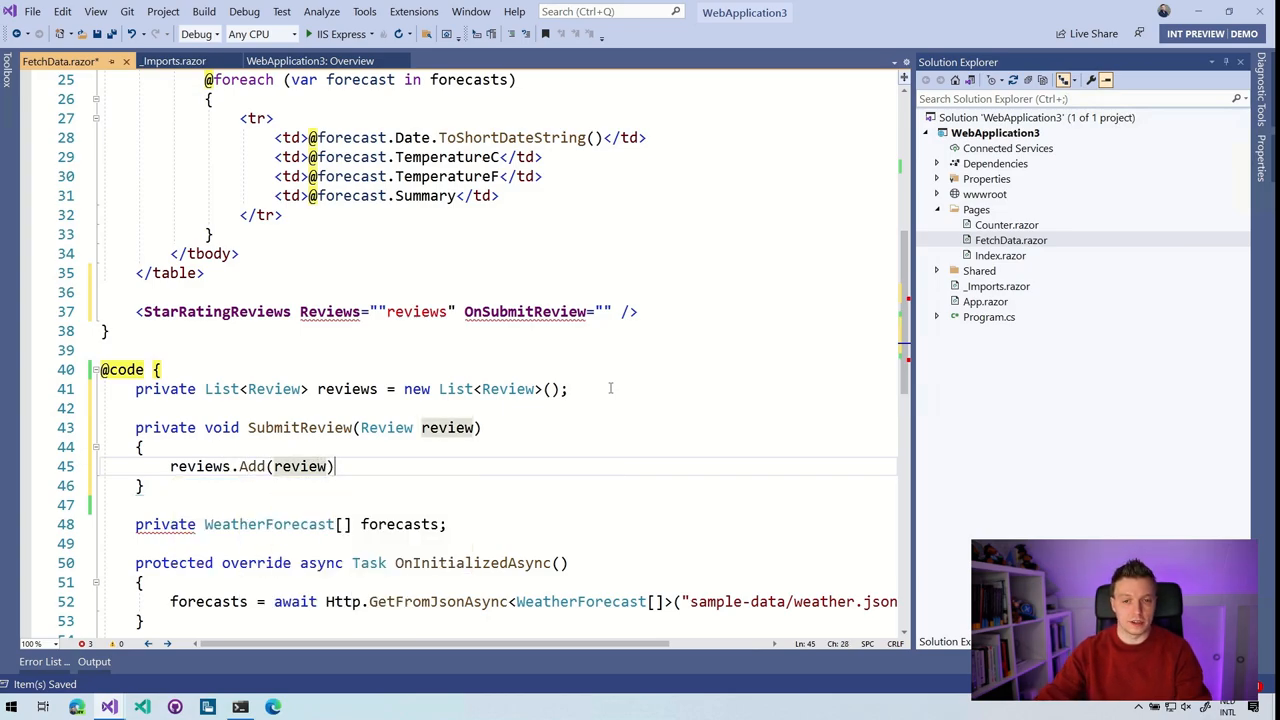
Set the OnSubmitReview handler to SubmitReview and fix the reviews attribute quotes
double_click(300, 428)
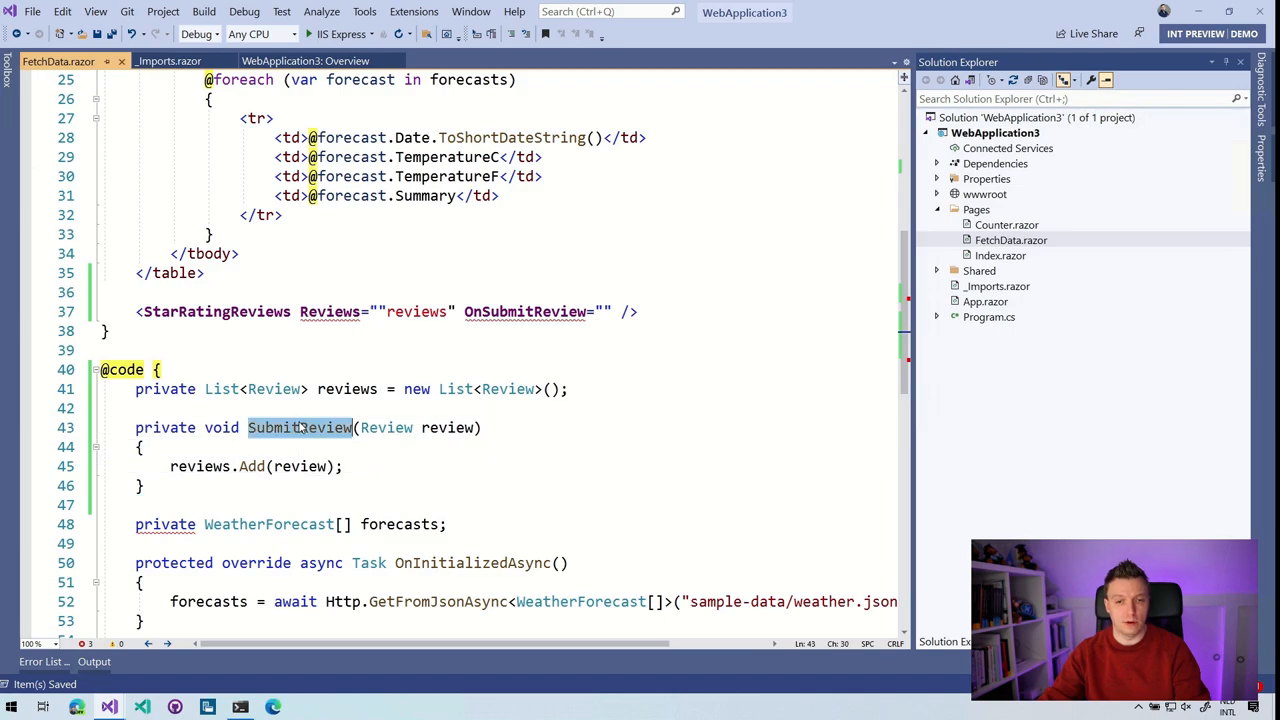
type("SubmitReview")
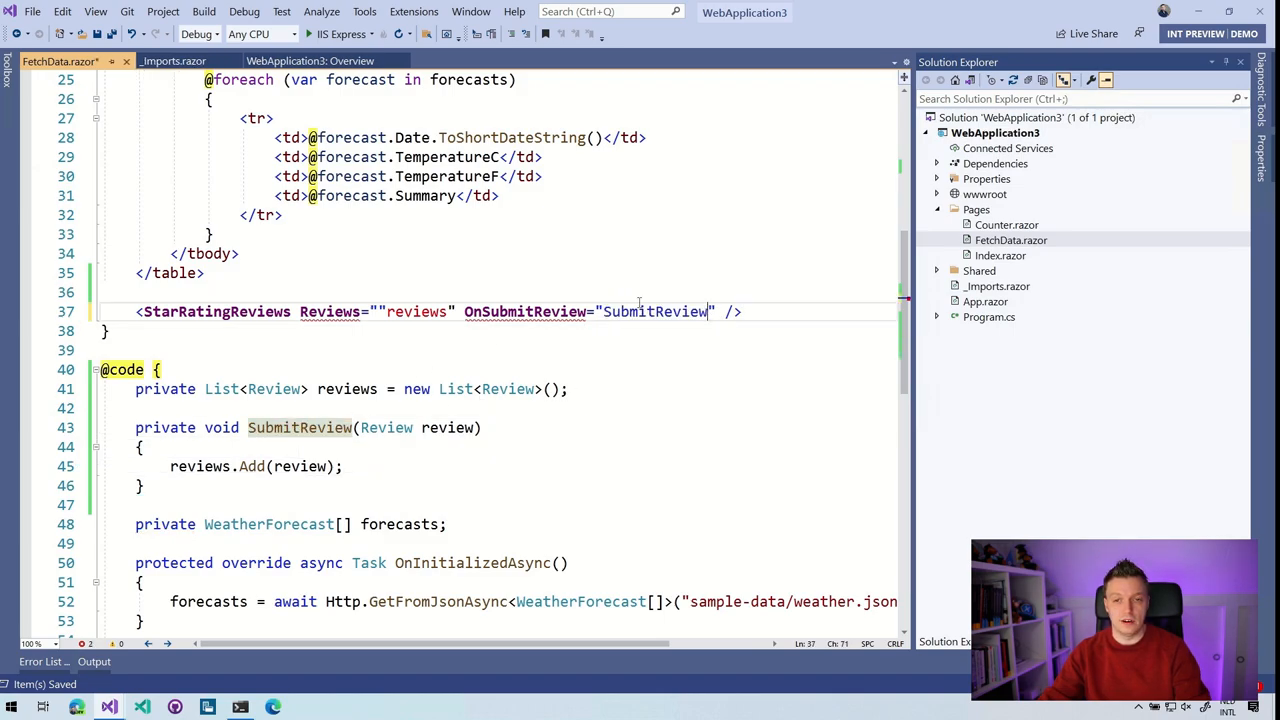
double_click(656, 312)
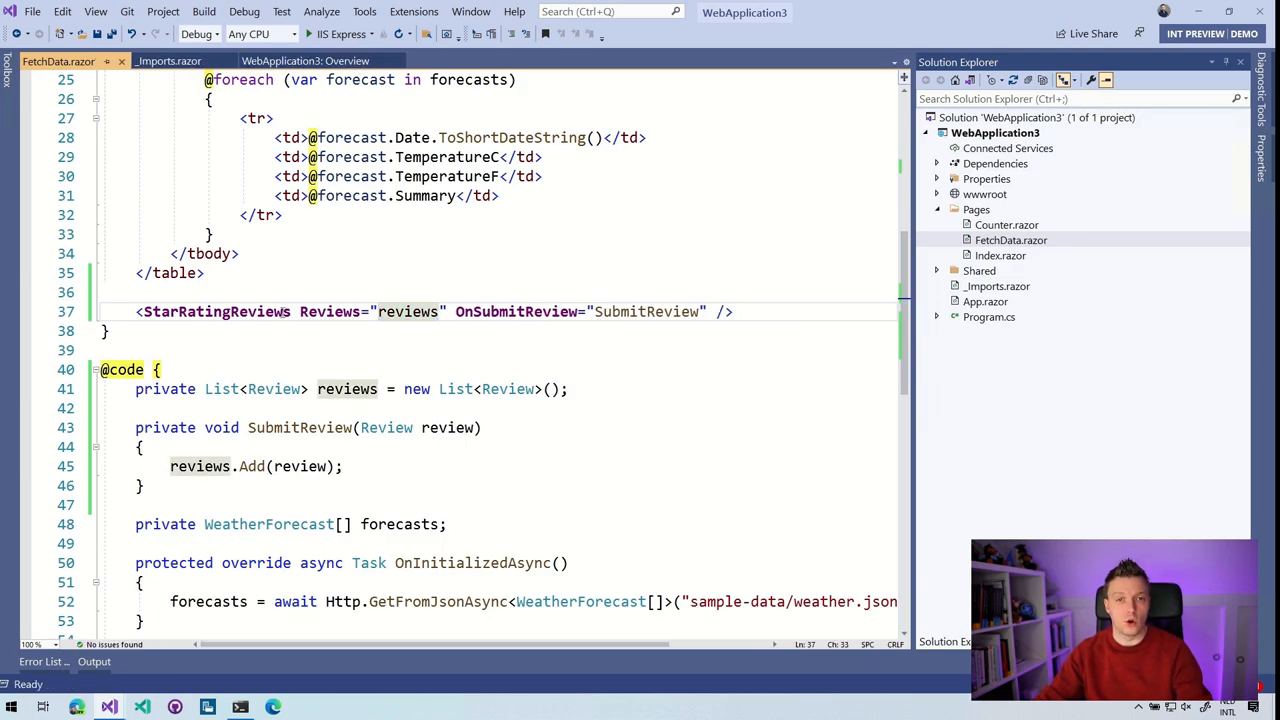
mouse_move(340, 32)
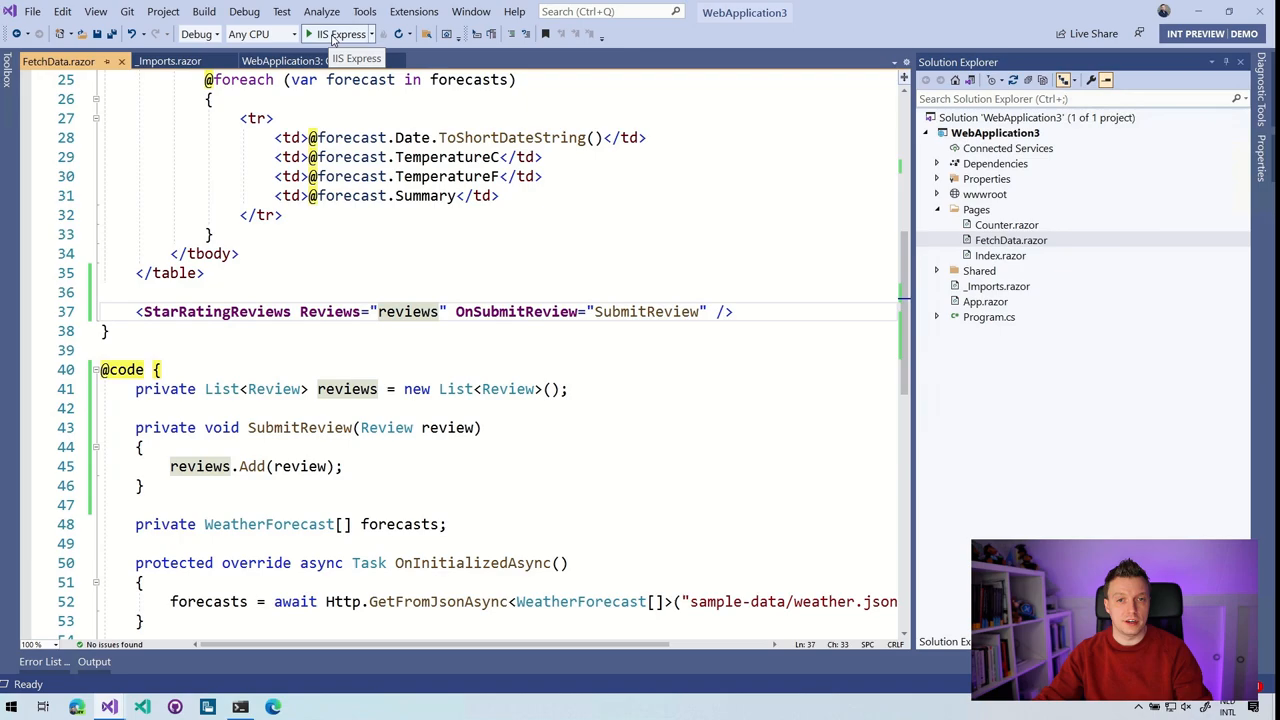
Run the app with IIS Express and scroll the Fetch data page to the Reviews area
left_click(308, 32)
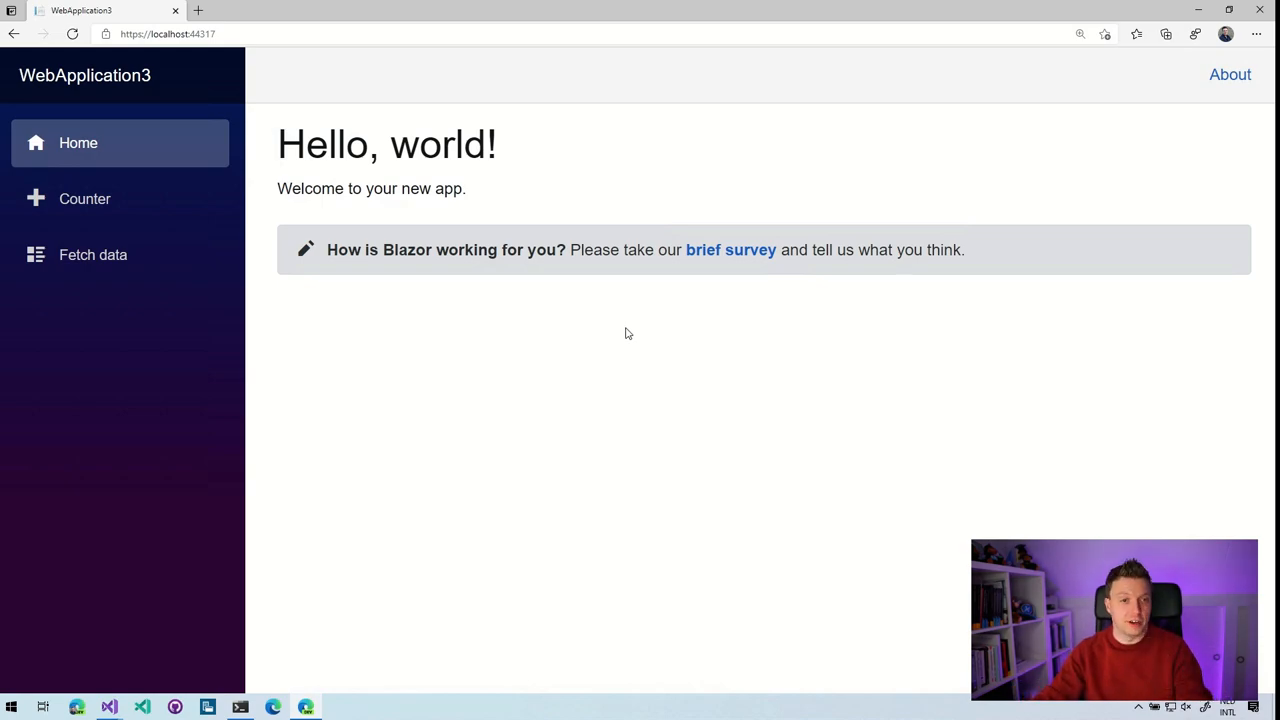
left_click(92, 254)
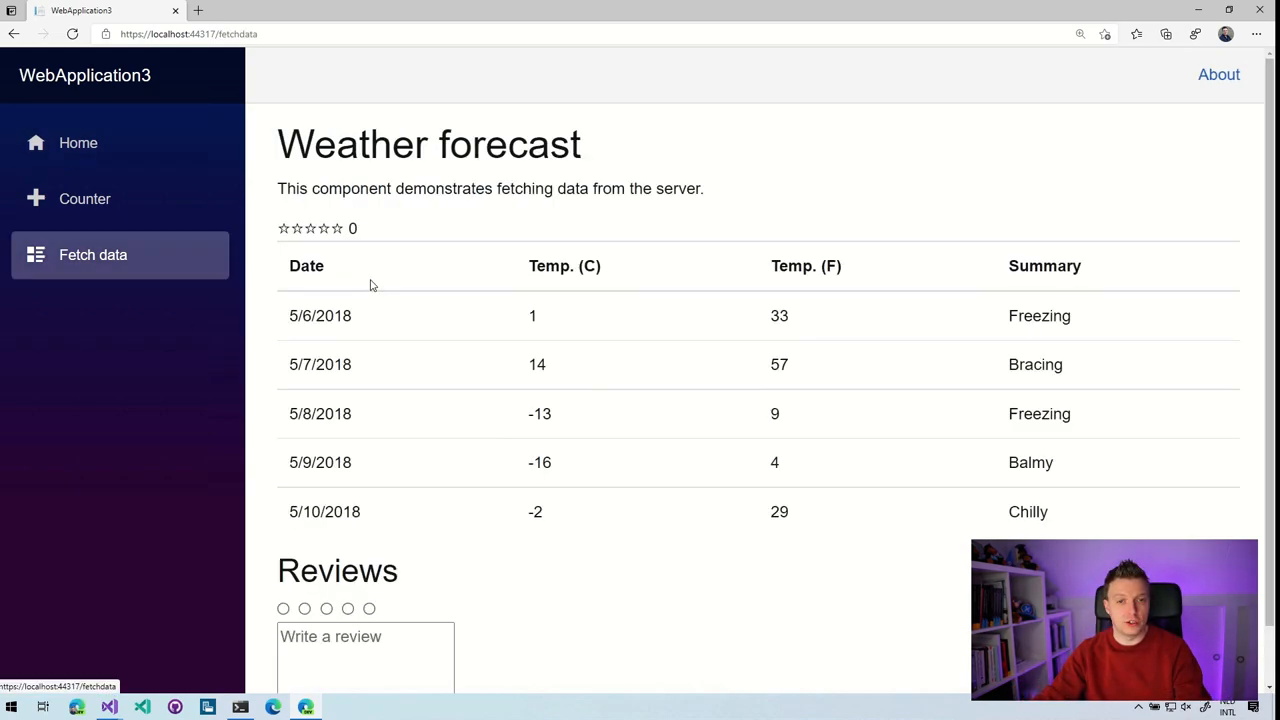
mouse_move(290, 218)
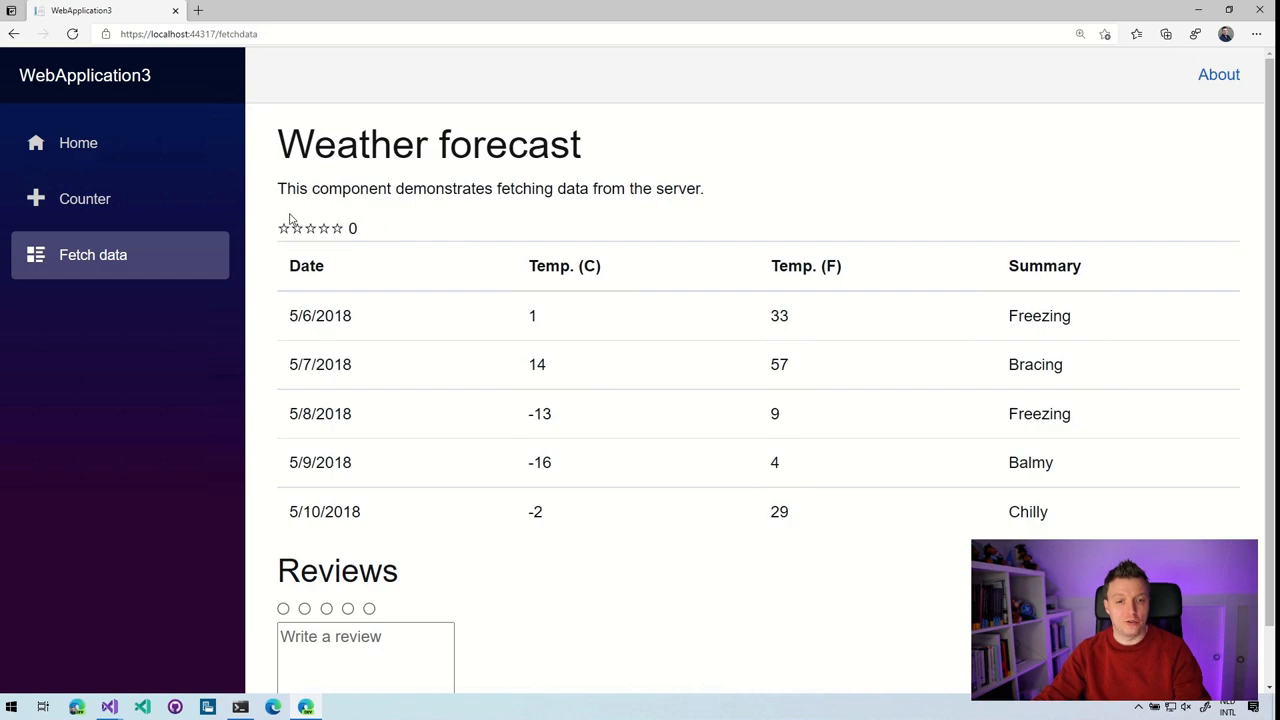
scroll("down", 3)
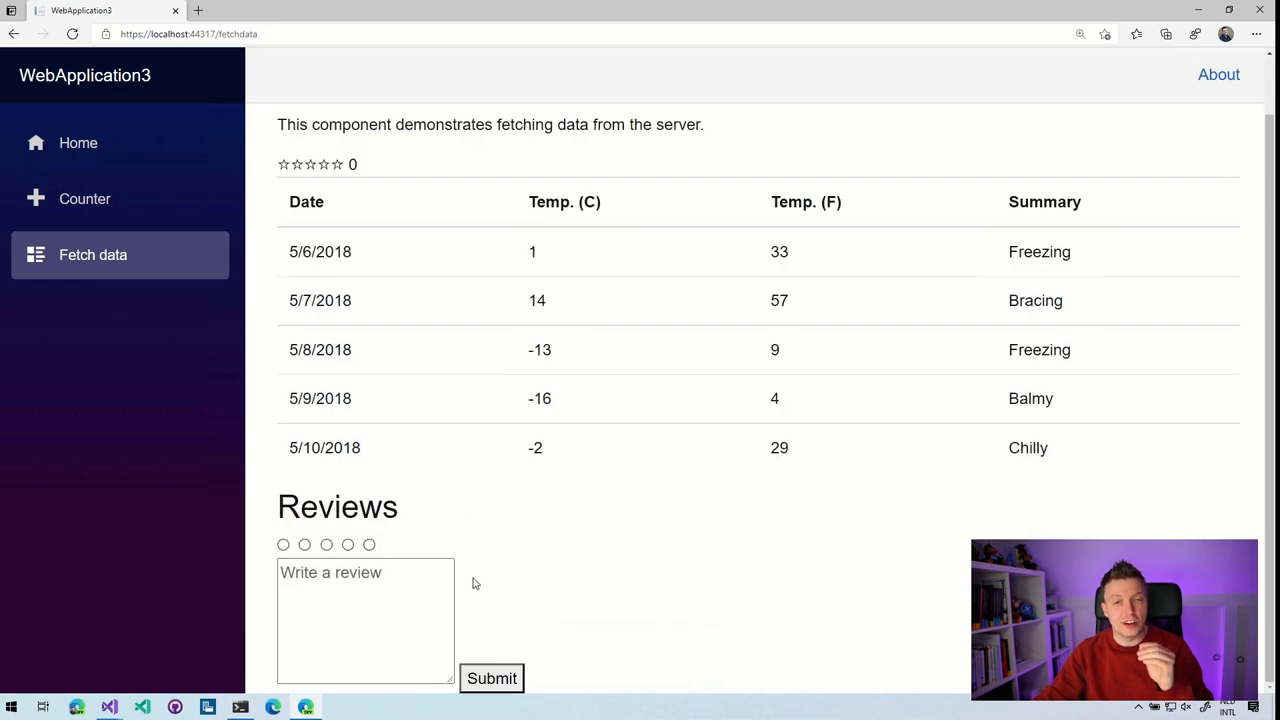
mouse_move(484, 572)
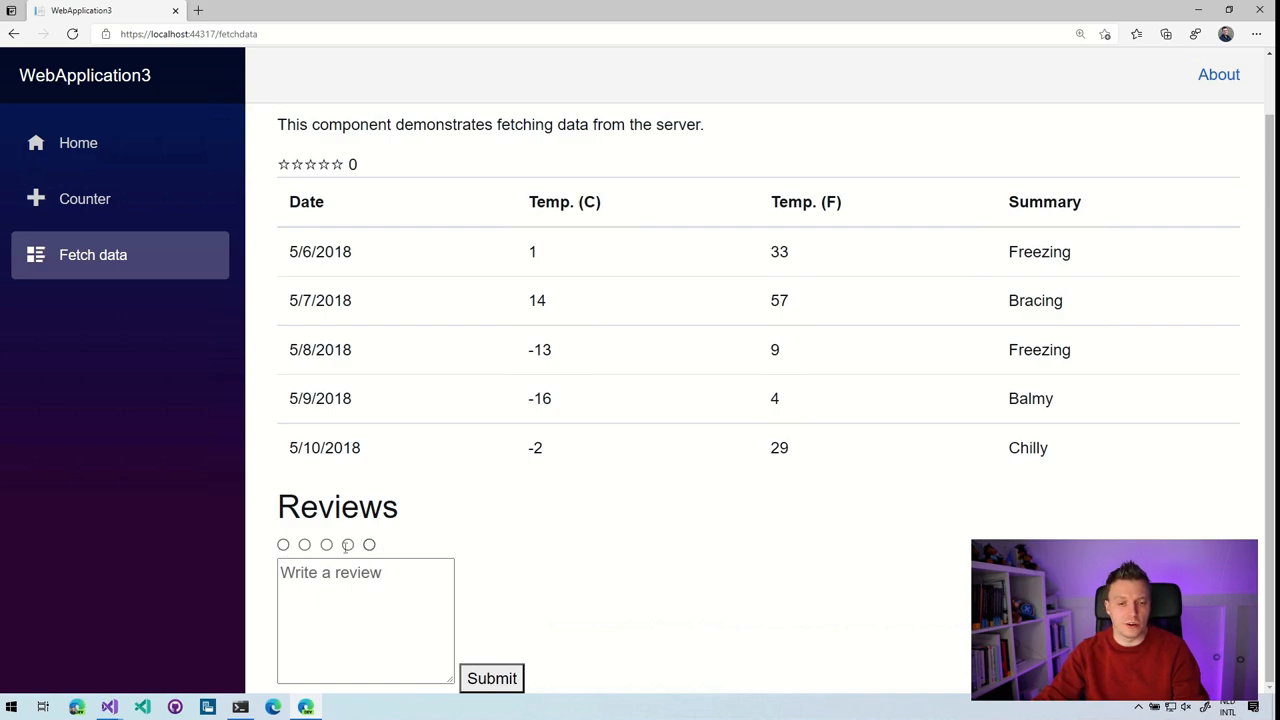
Submit a short "Be..." test review and check the average rating reads 5
left_click(284, 544)
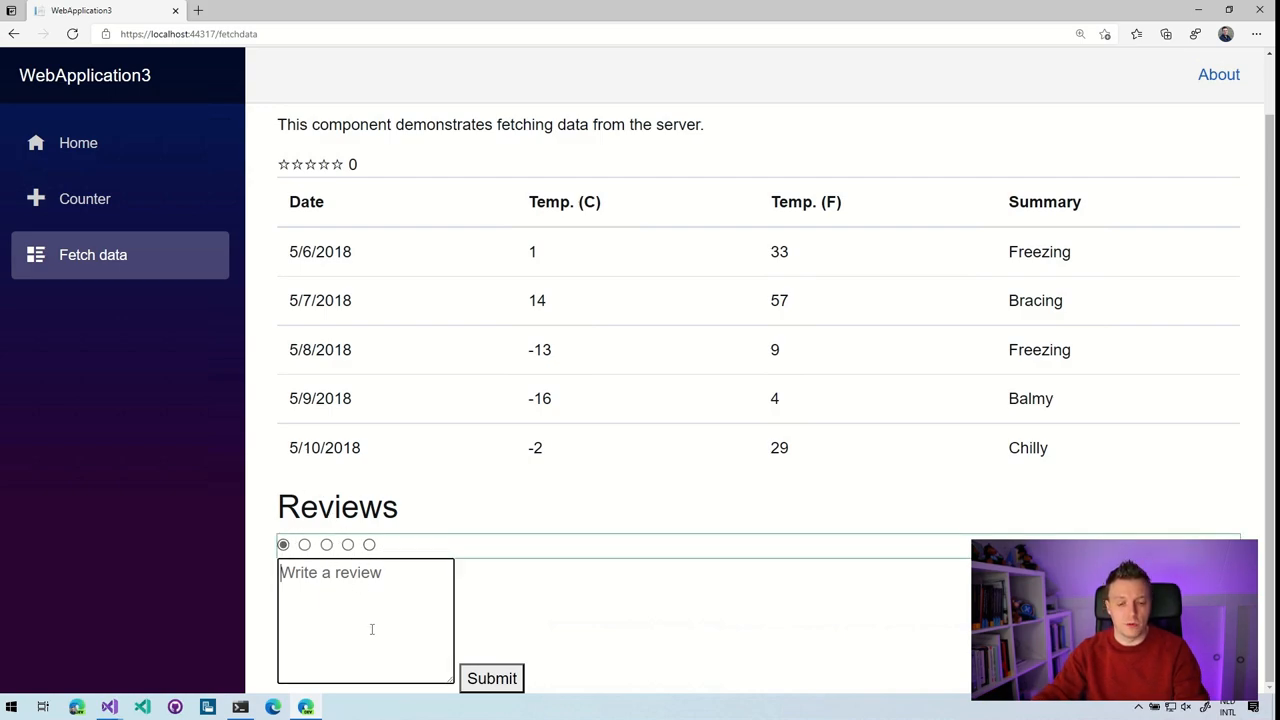
type("Beautiful weat")
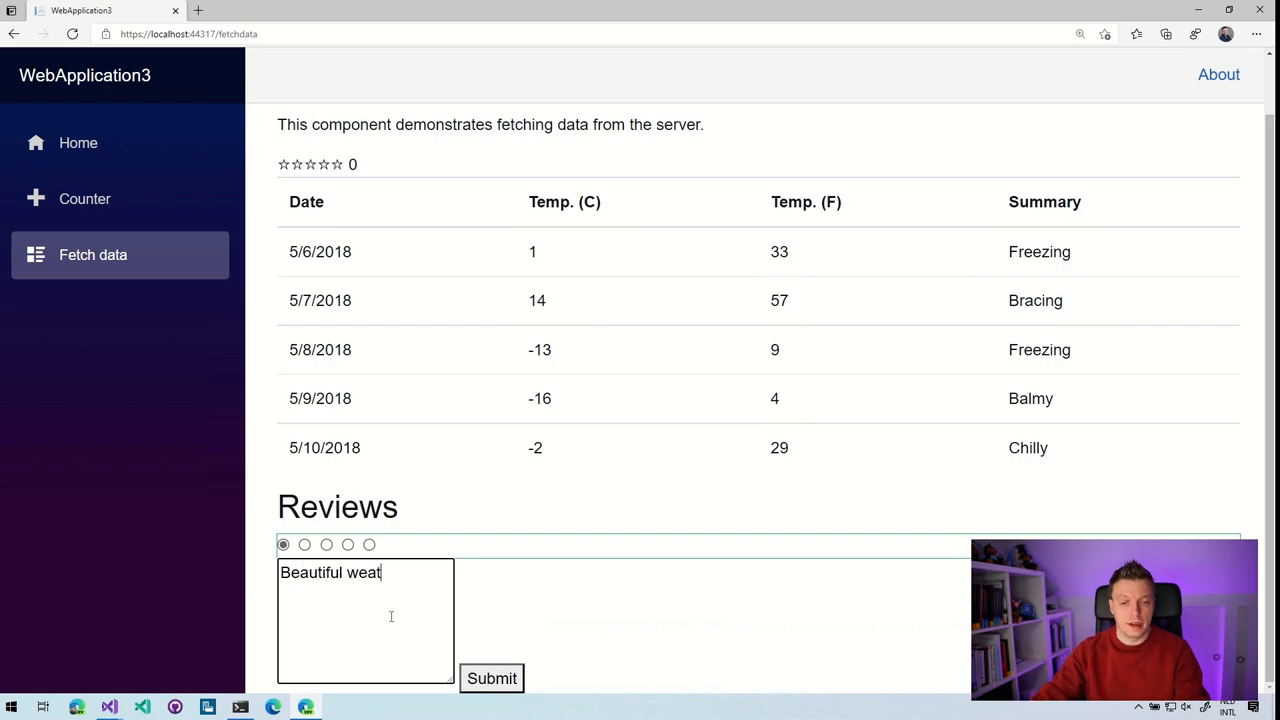
left_click(492, 678)
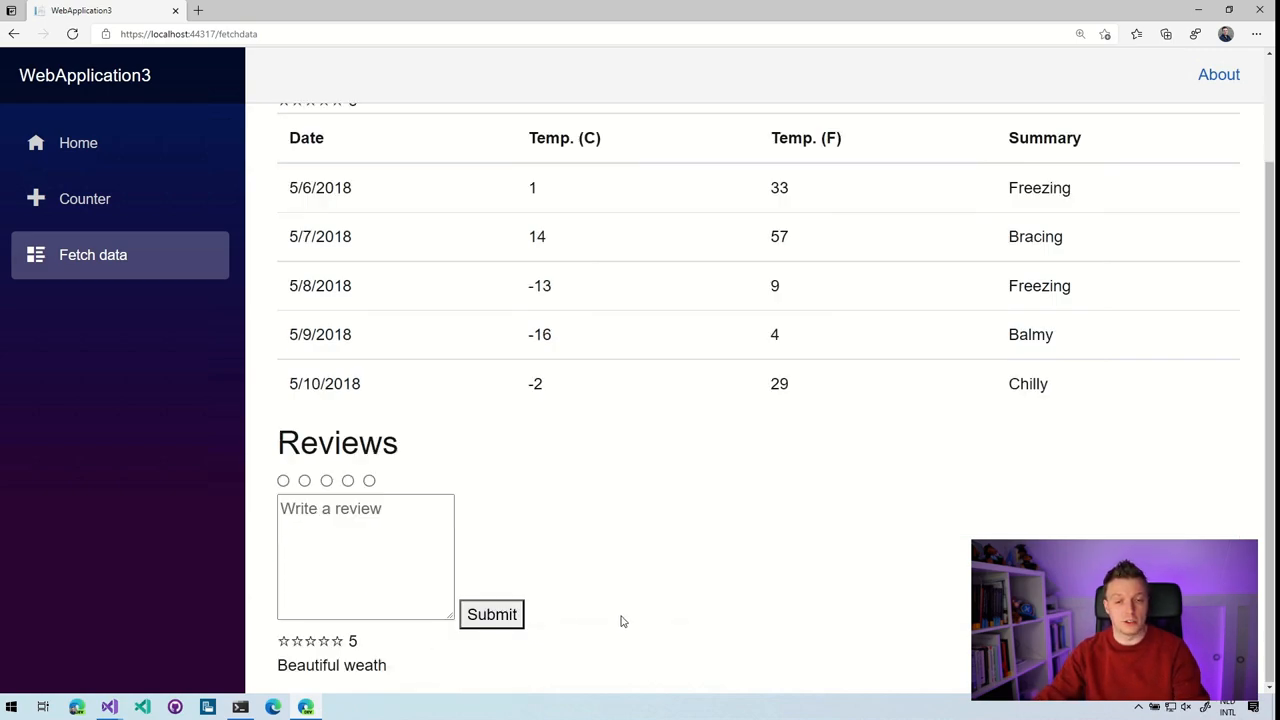
mouse_move(416, 660)
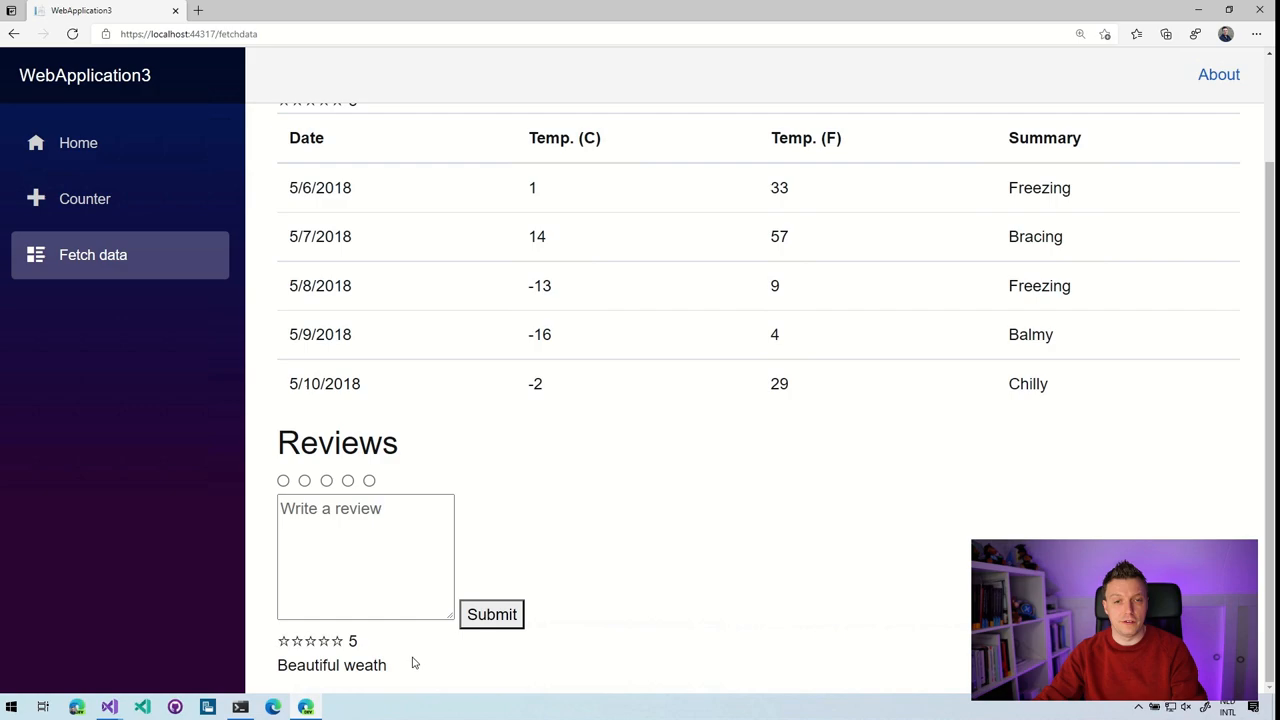
scroll("up", 3)
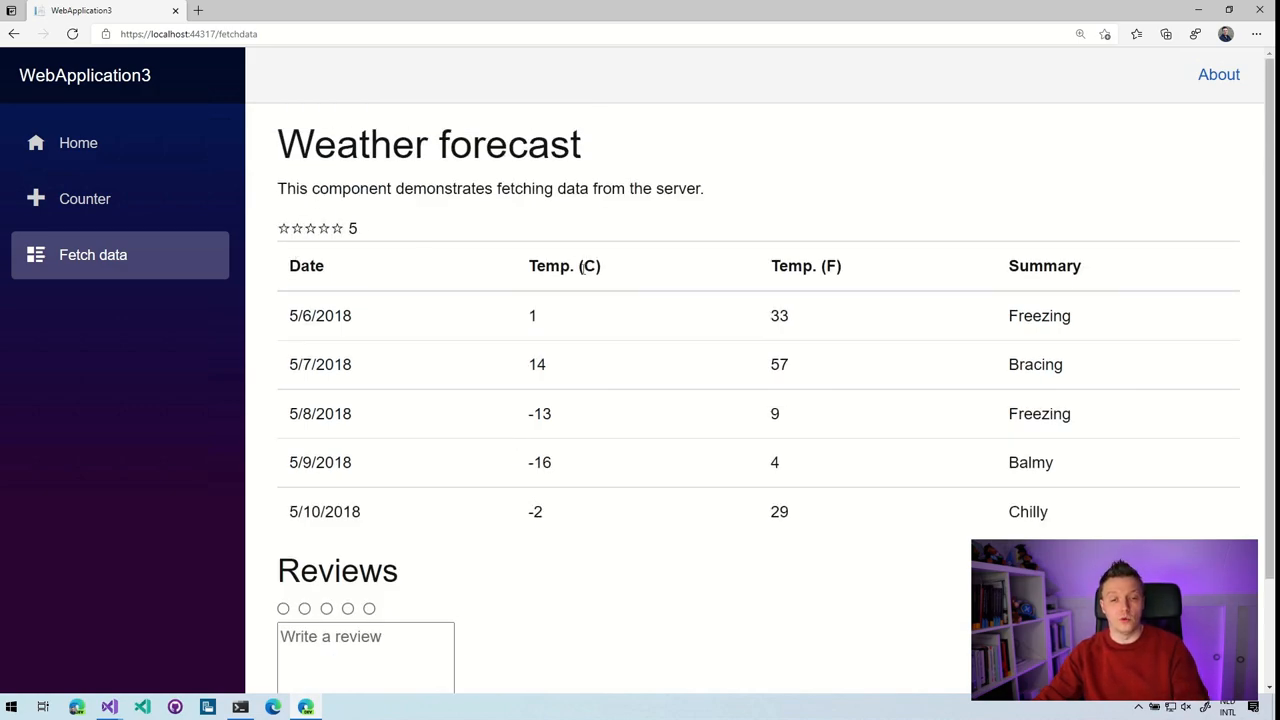
scroll("down", 3)
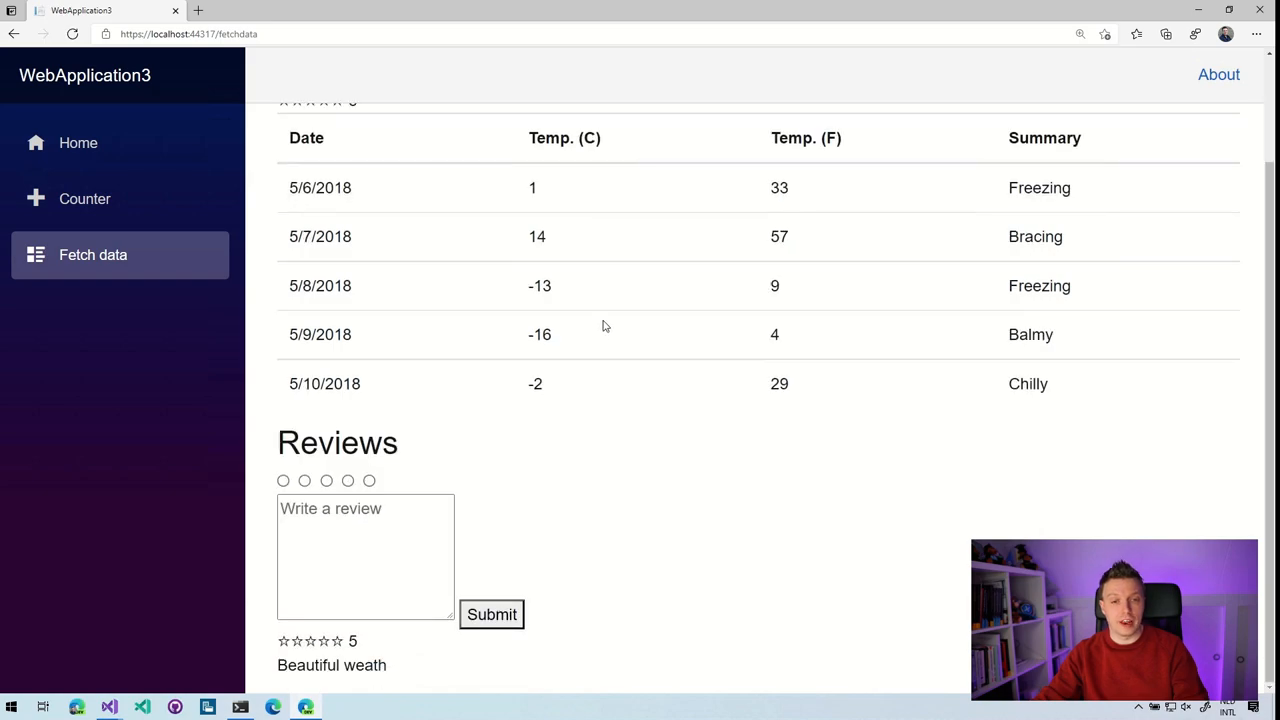
scroll("up", 3)
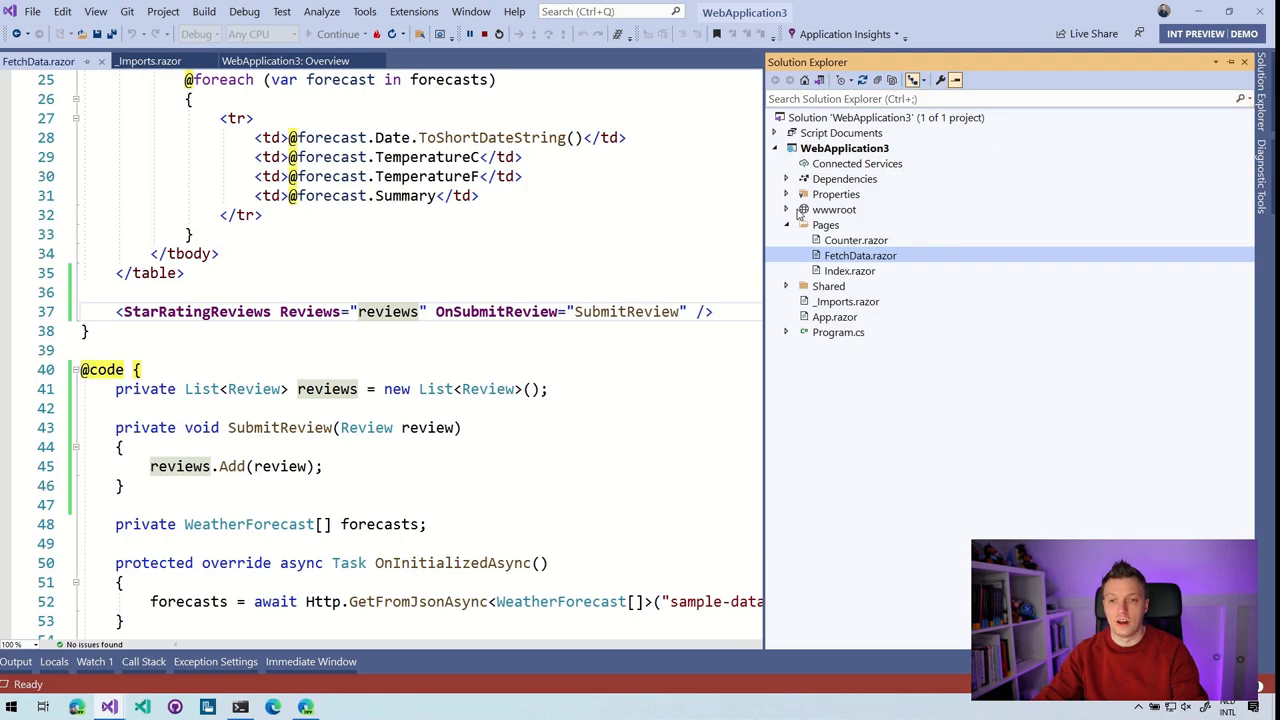
In wwwroot/index.html link the _content/StarRatings stylesheet in the head
left_click(786, 210)
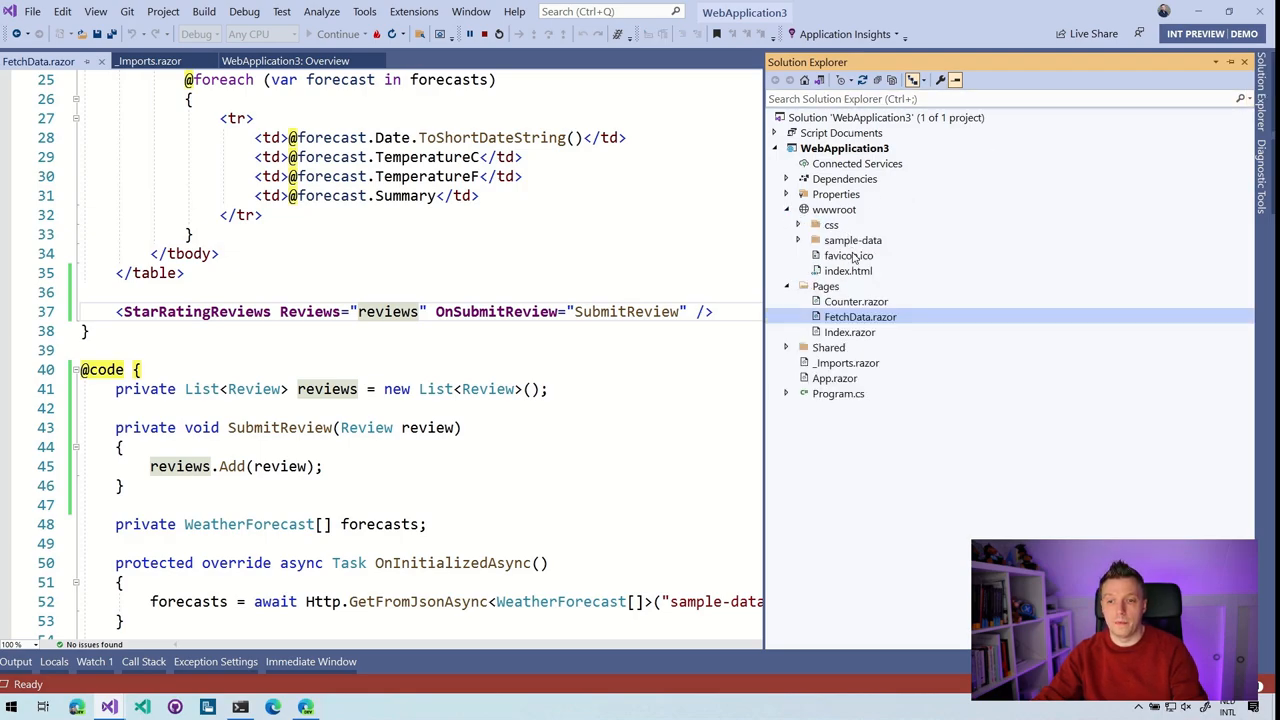
left_click(848, 270)
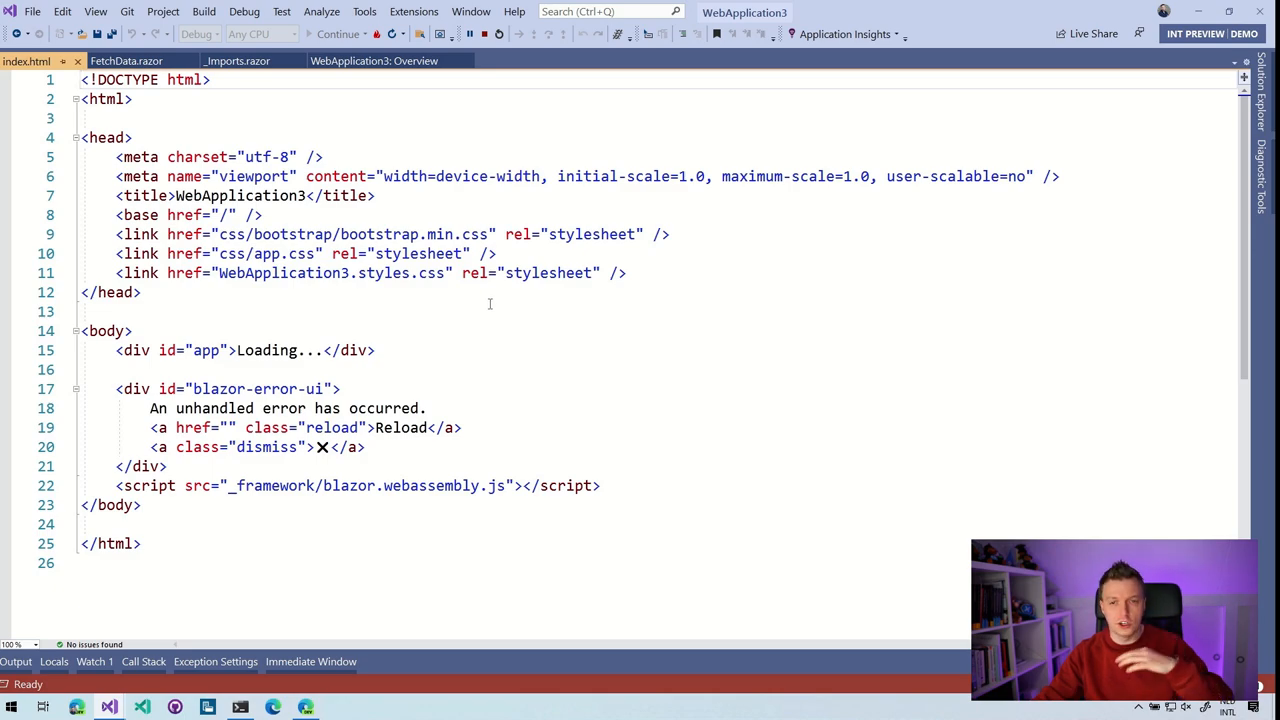
mouse_move(584, 296)
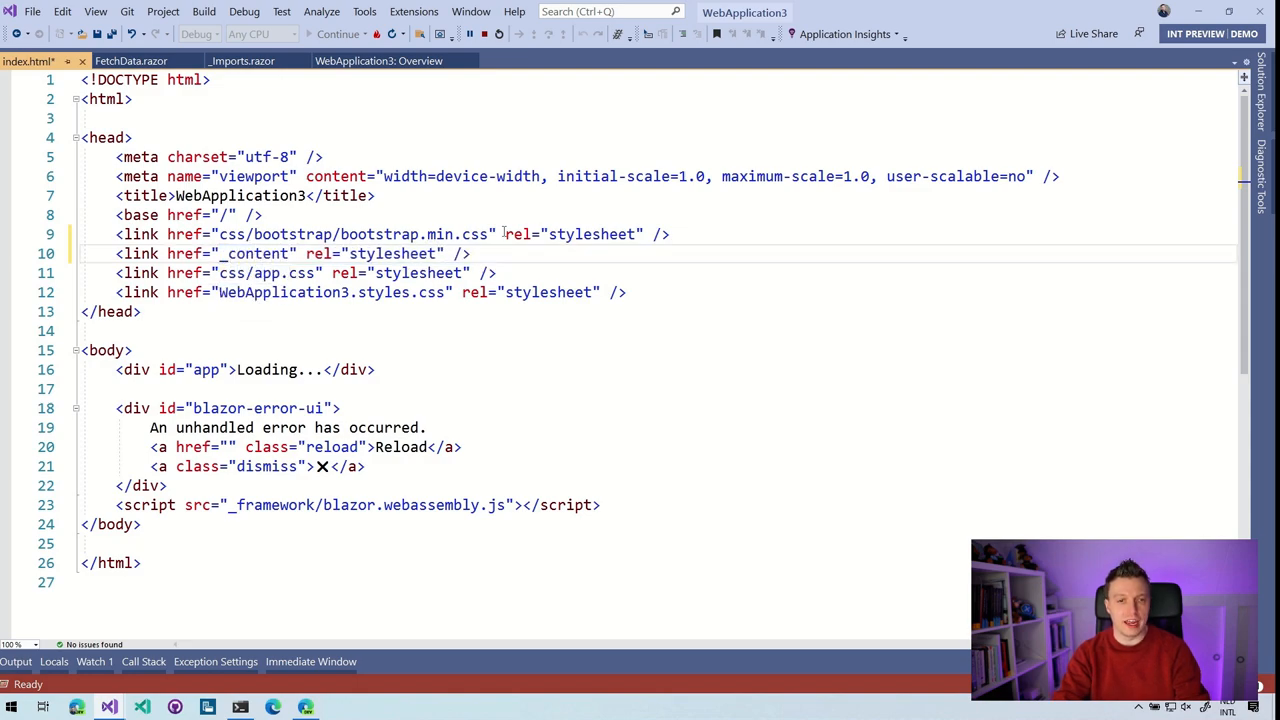
type("/")
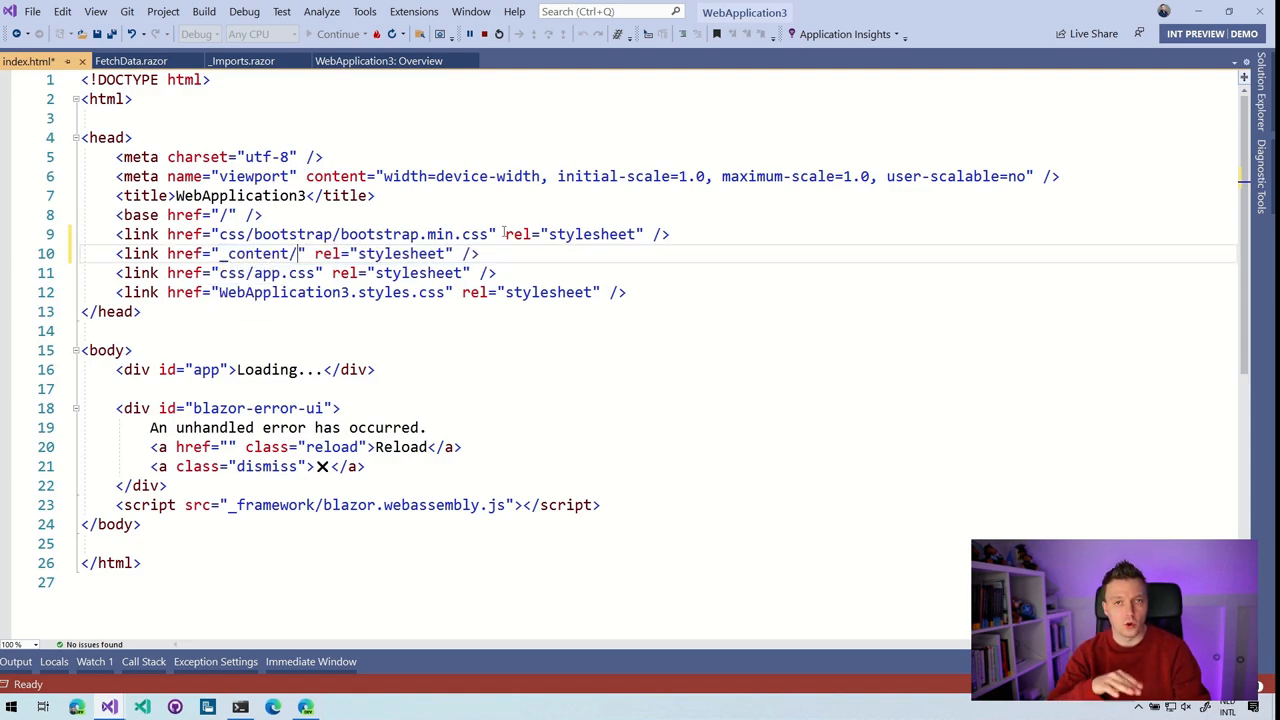
type("Sta")
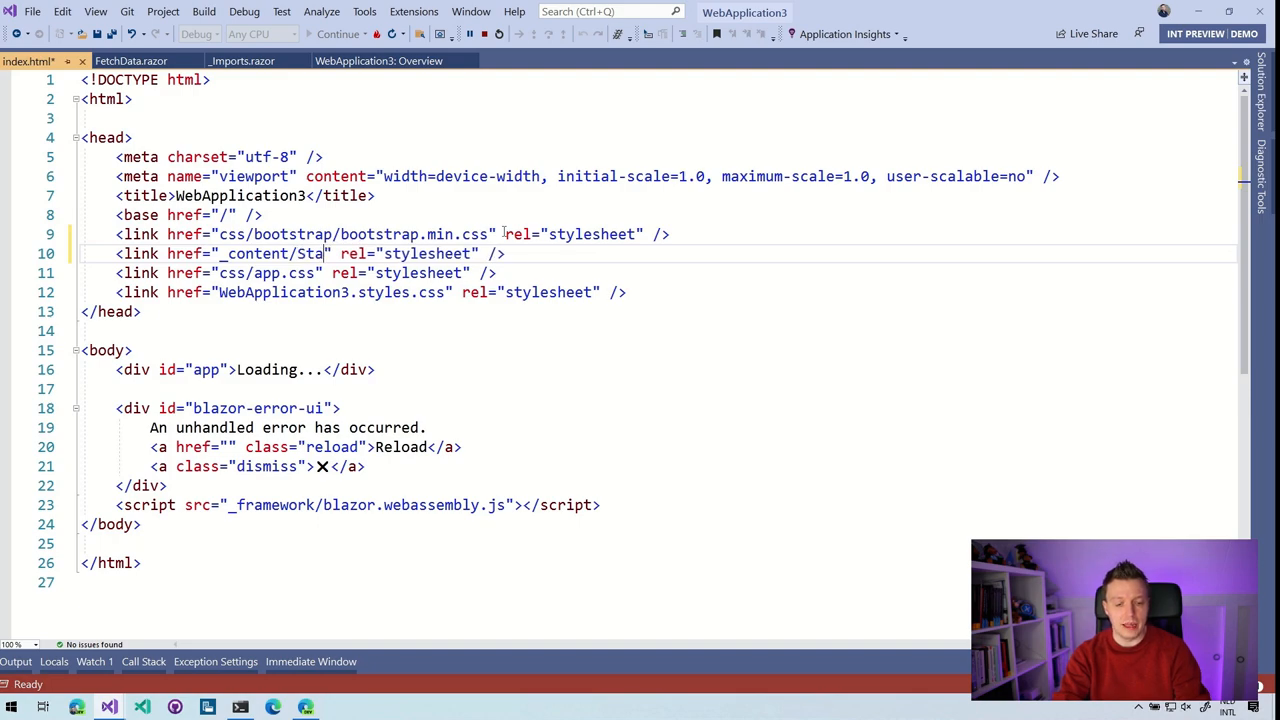
type("r")
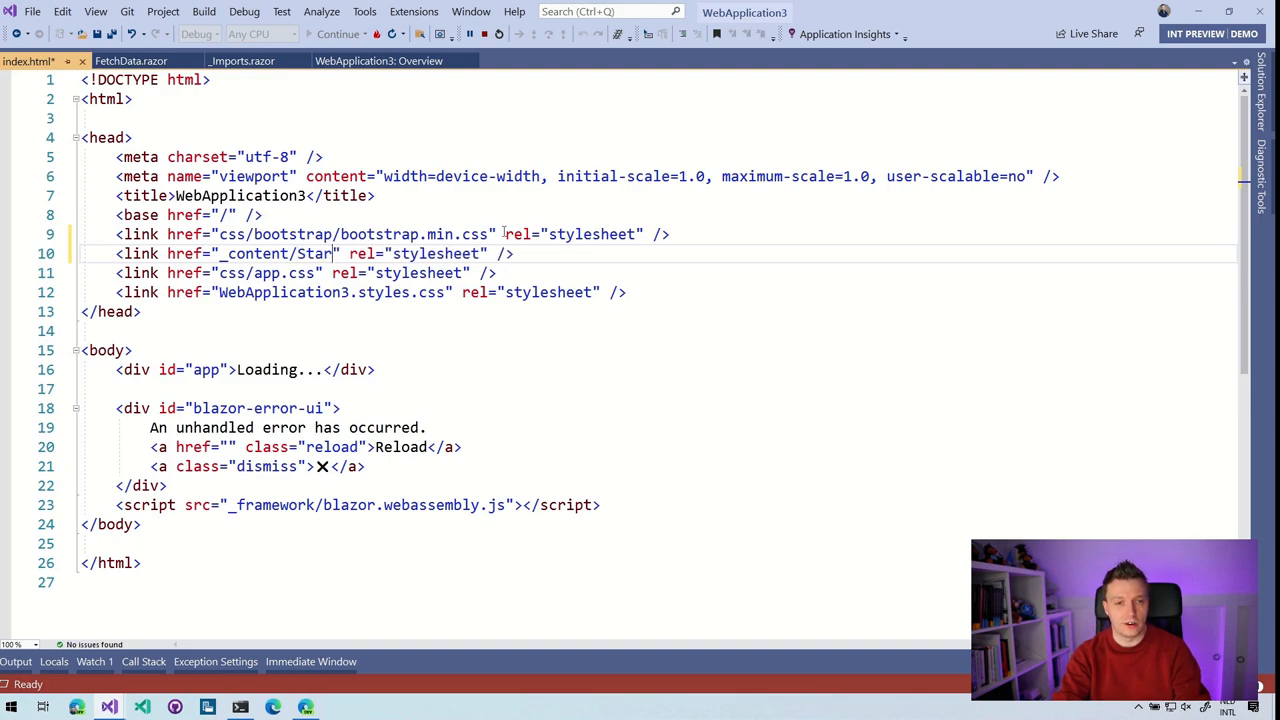
type("Ratings/")
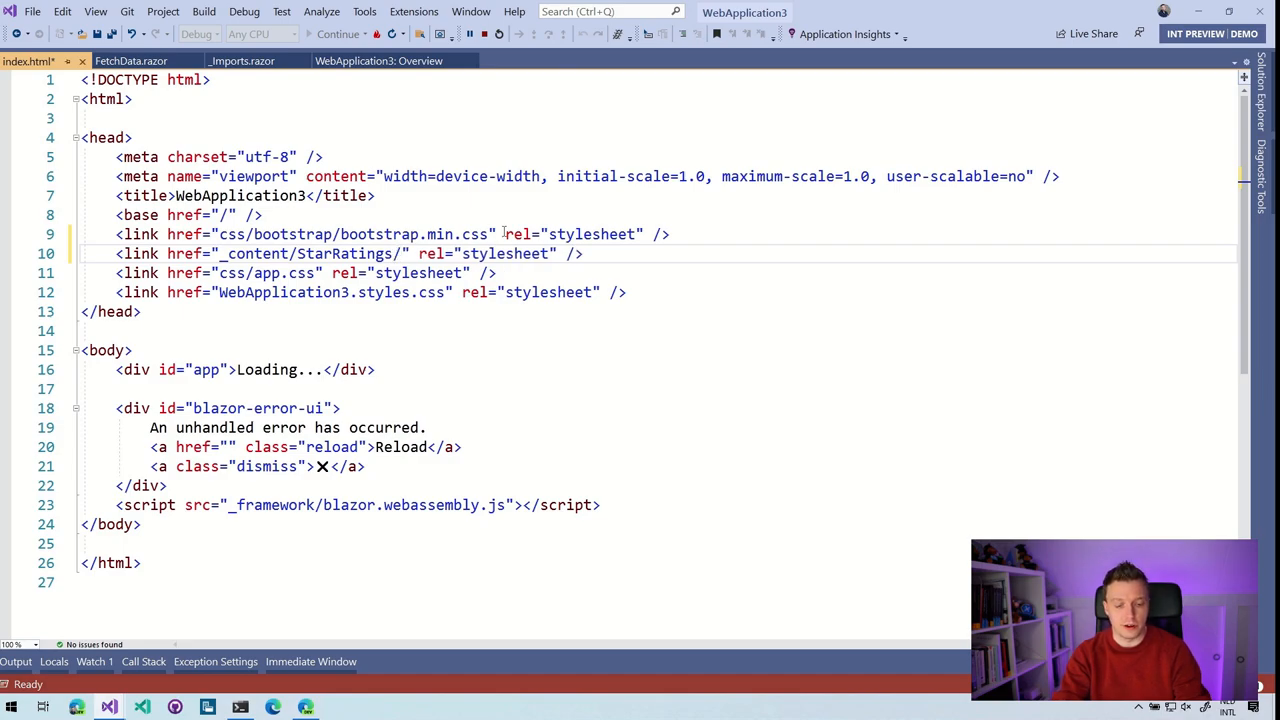
type("start-")
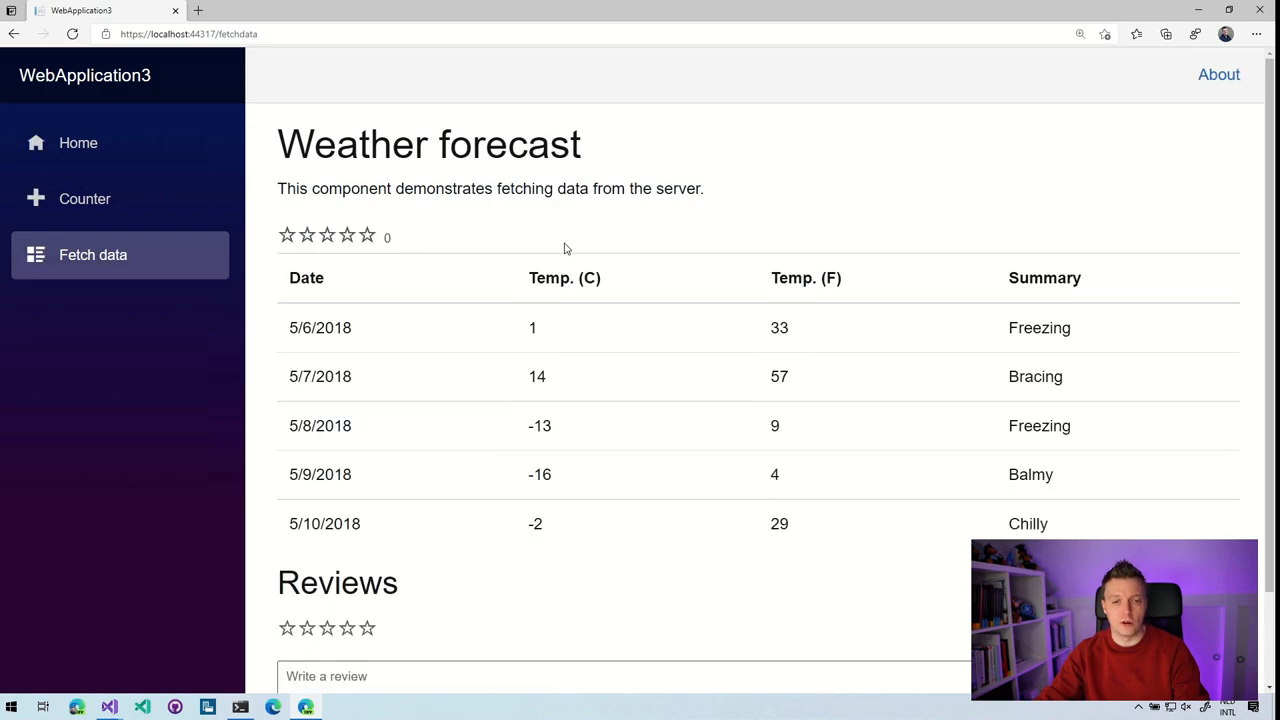
mouse_move(300, 248)
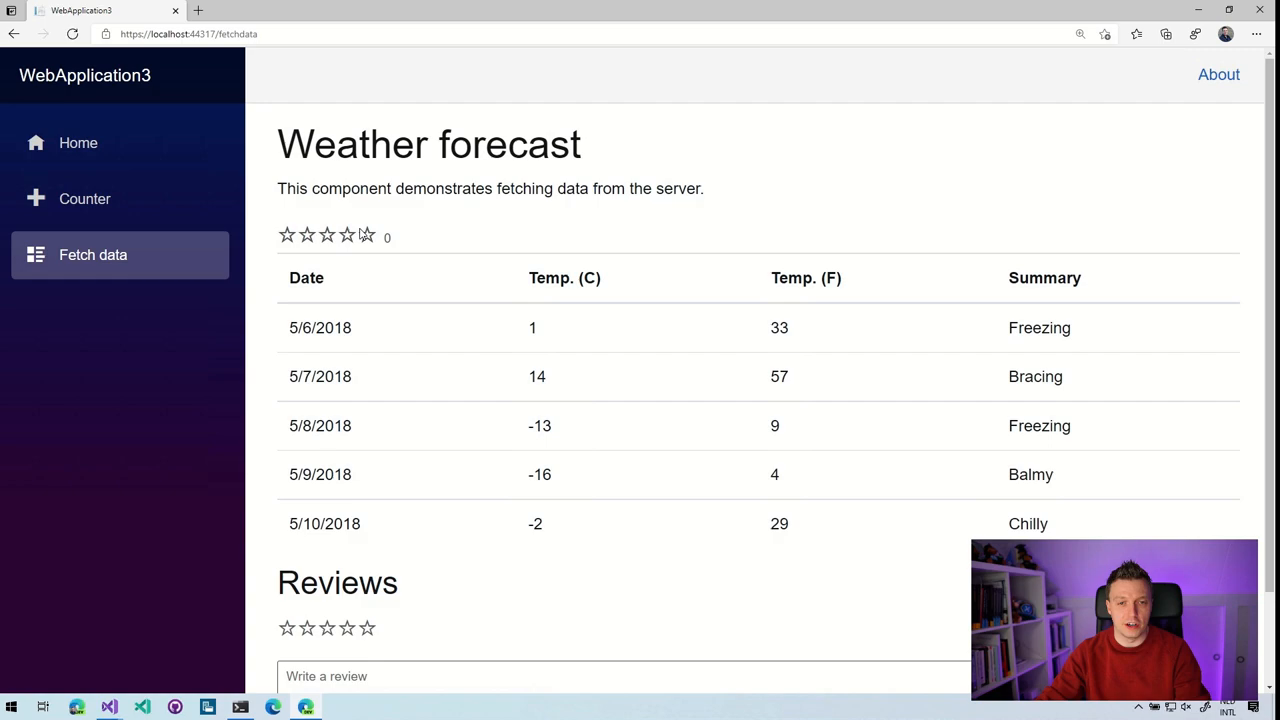
mouse_move(266, 248)
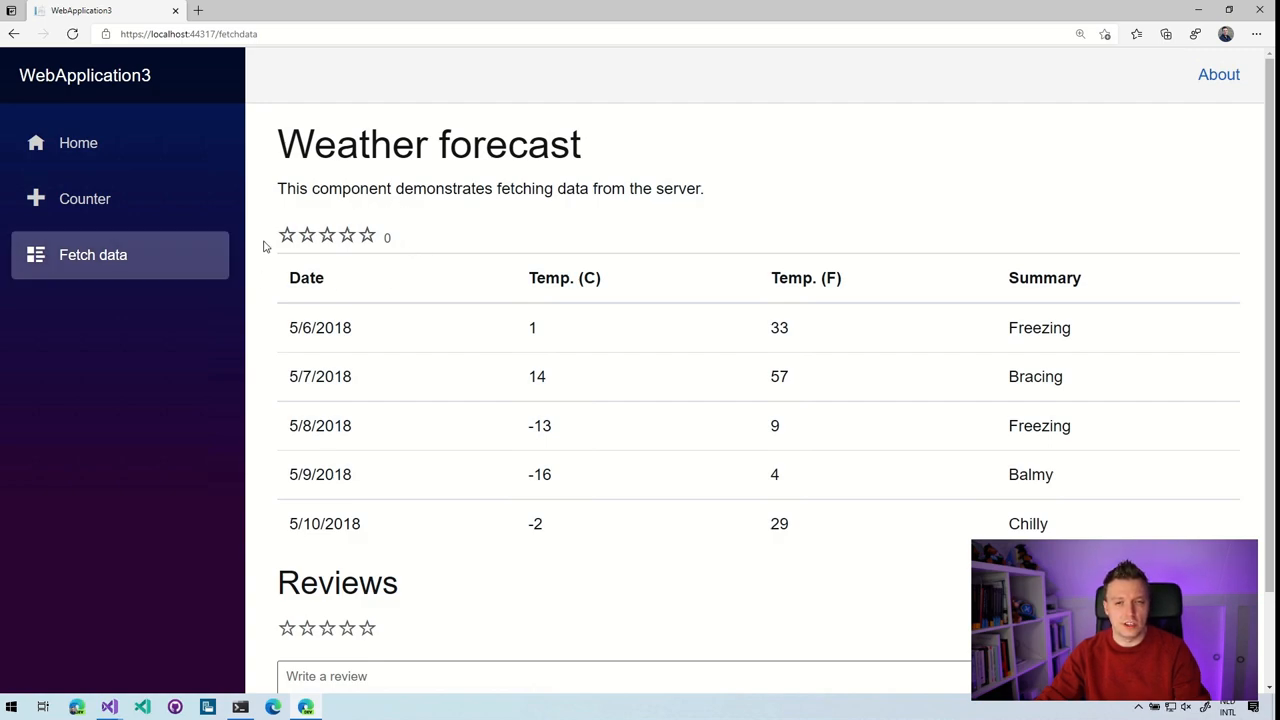
Give the new review a five-star rating on the Fetch data page
scroll("down", 3)
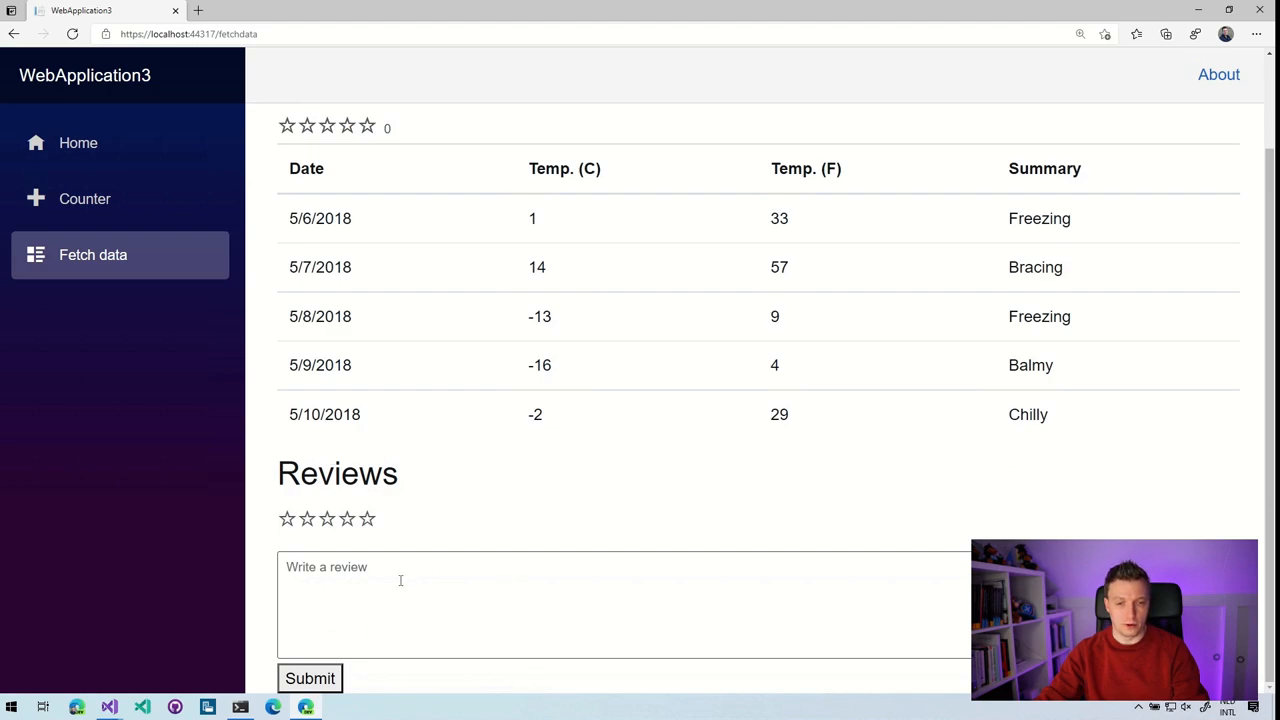
left_click(288, 518)
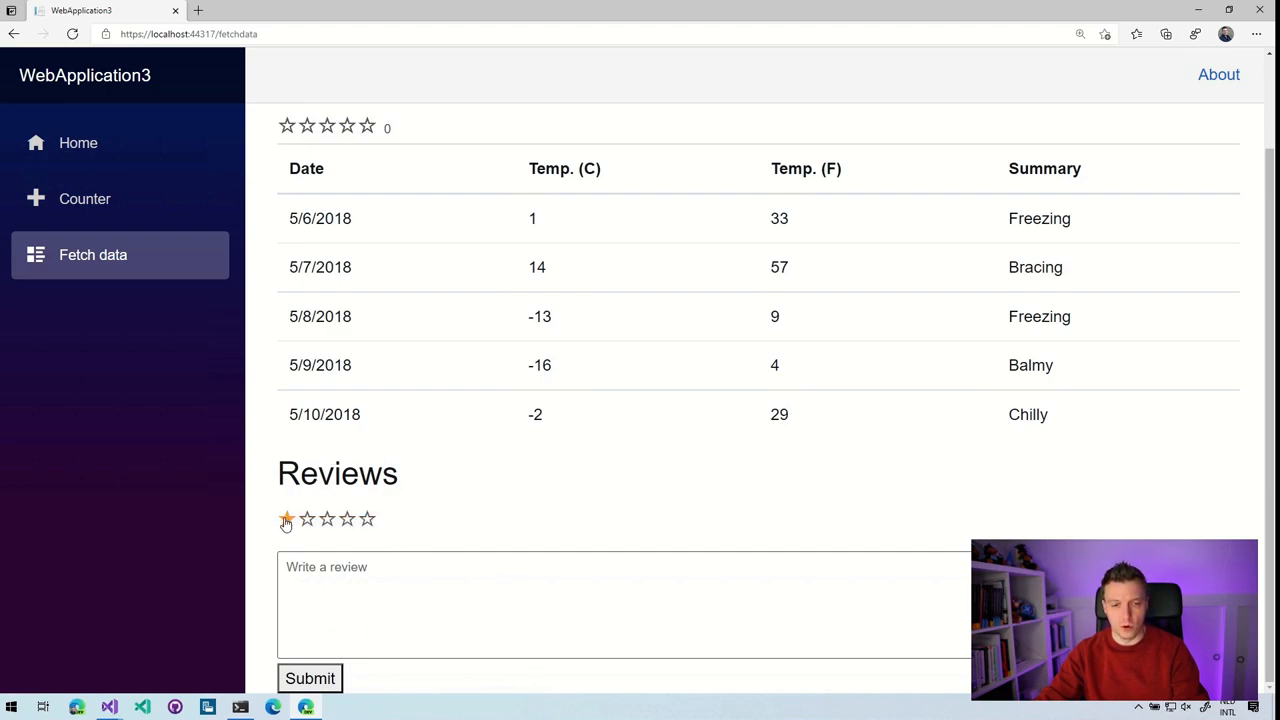
left_click(368, 520)
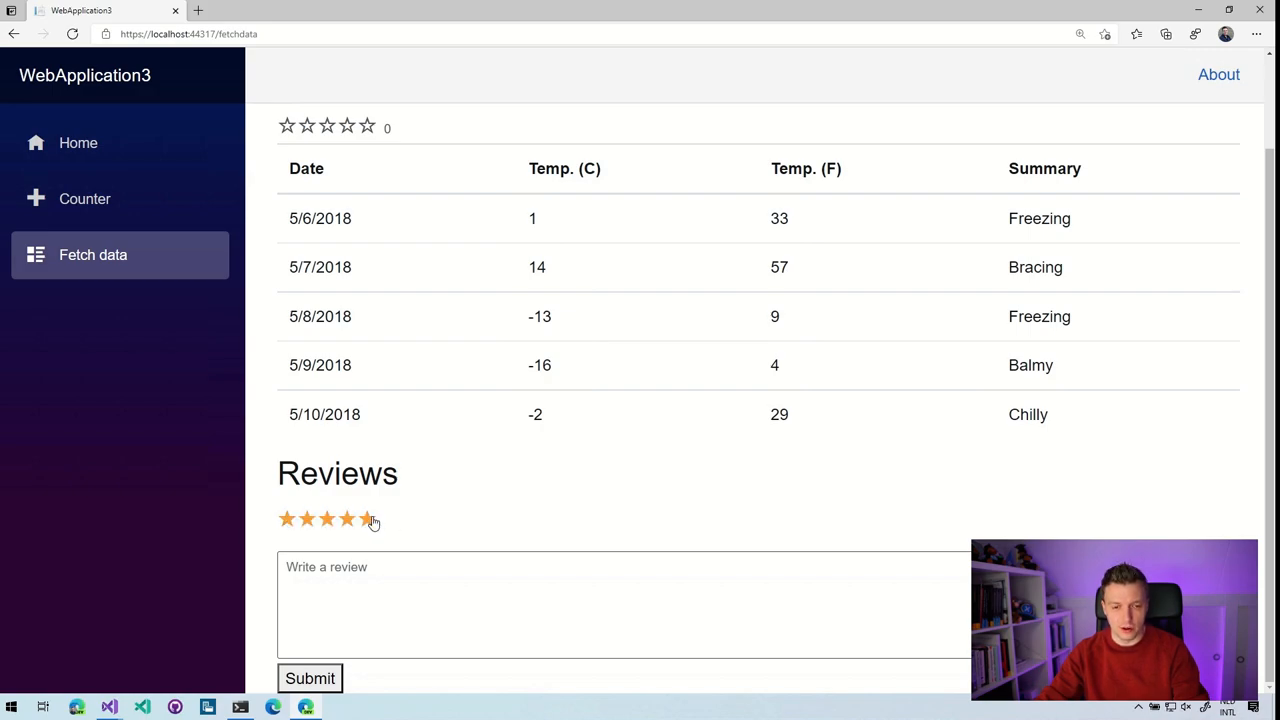
left_click(368, 518)
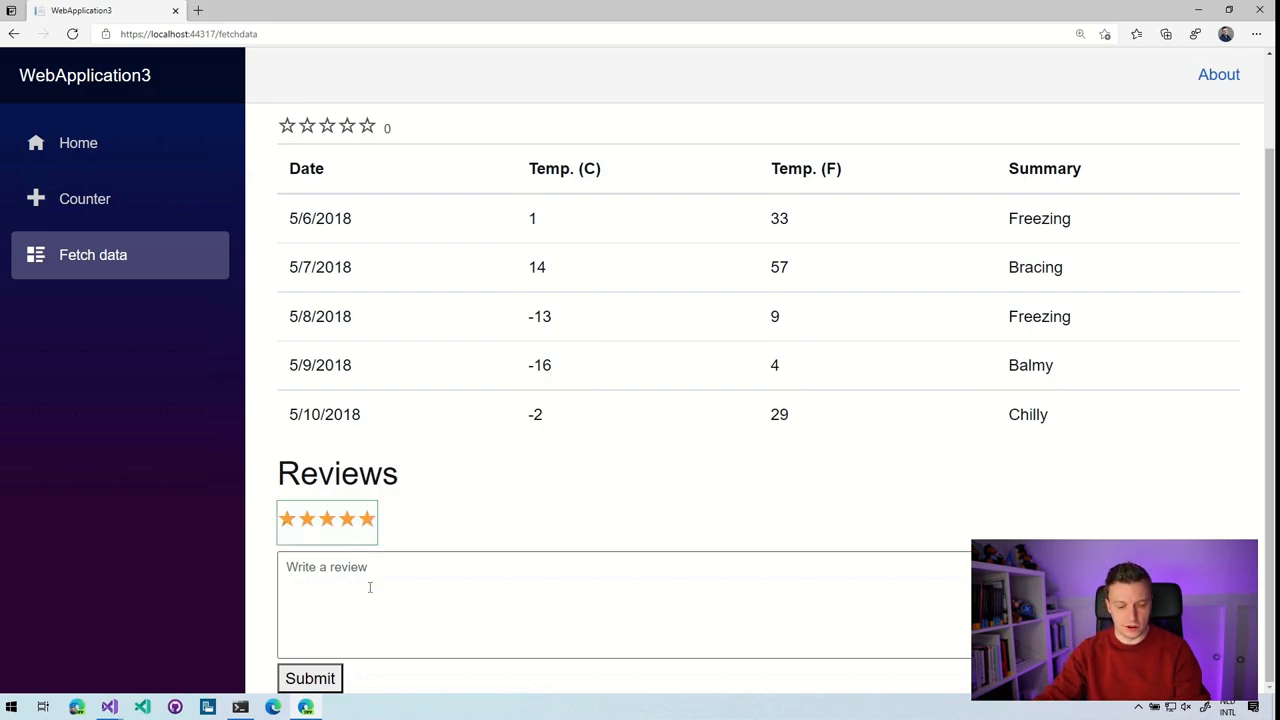
Submit the review "Beautiful UI and weather!" and view the five golden star average
type("Beautiful")
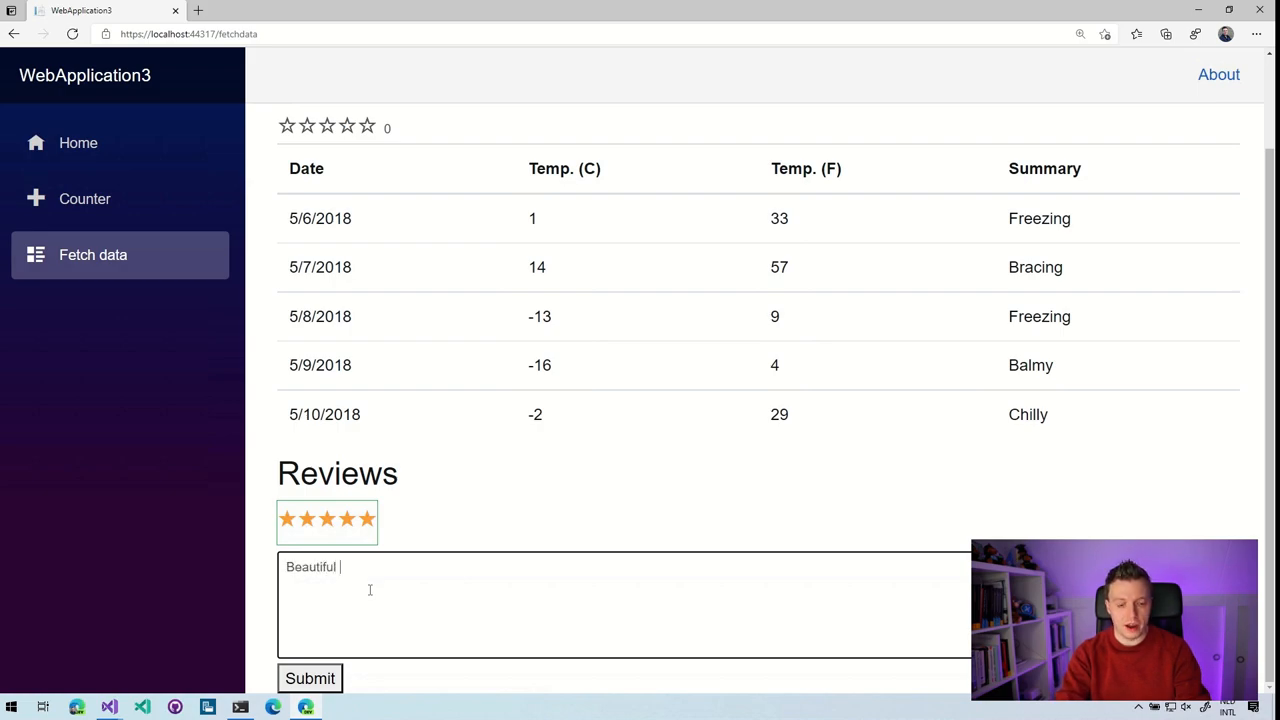
type("UI and wather!")
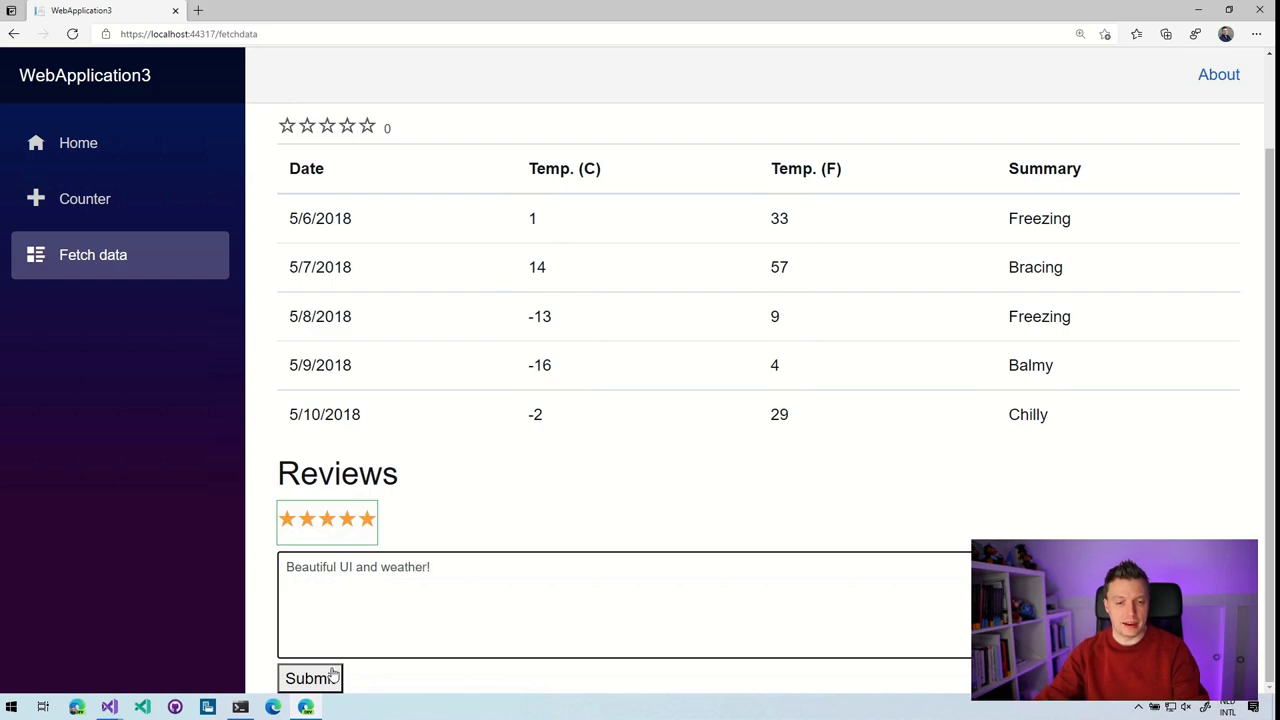
left_click(310, 678)
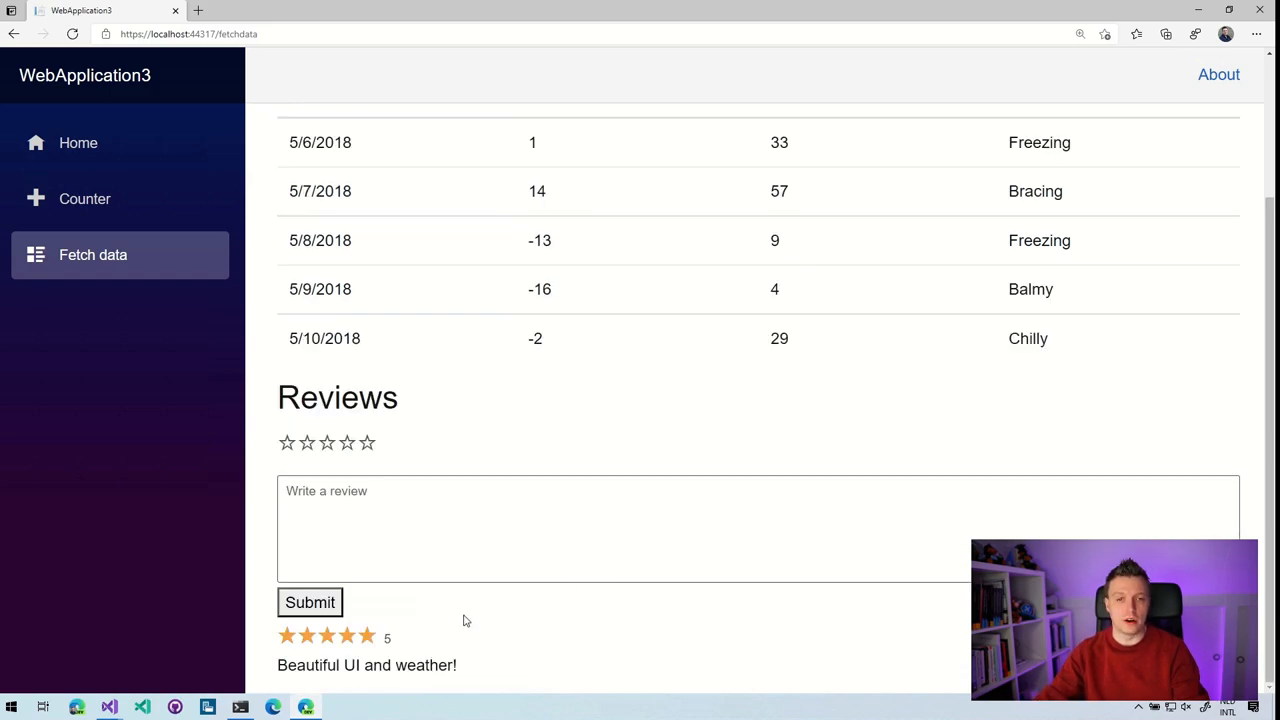
scroll("up", 3)
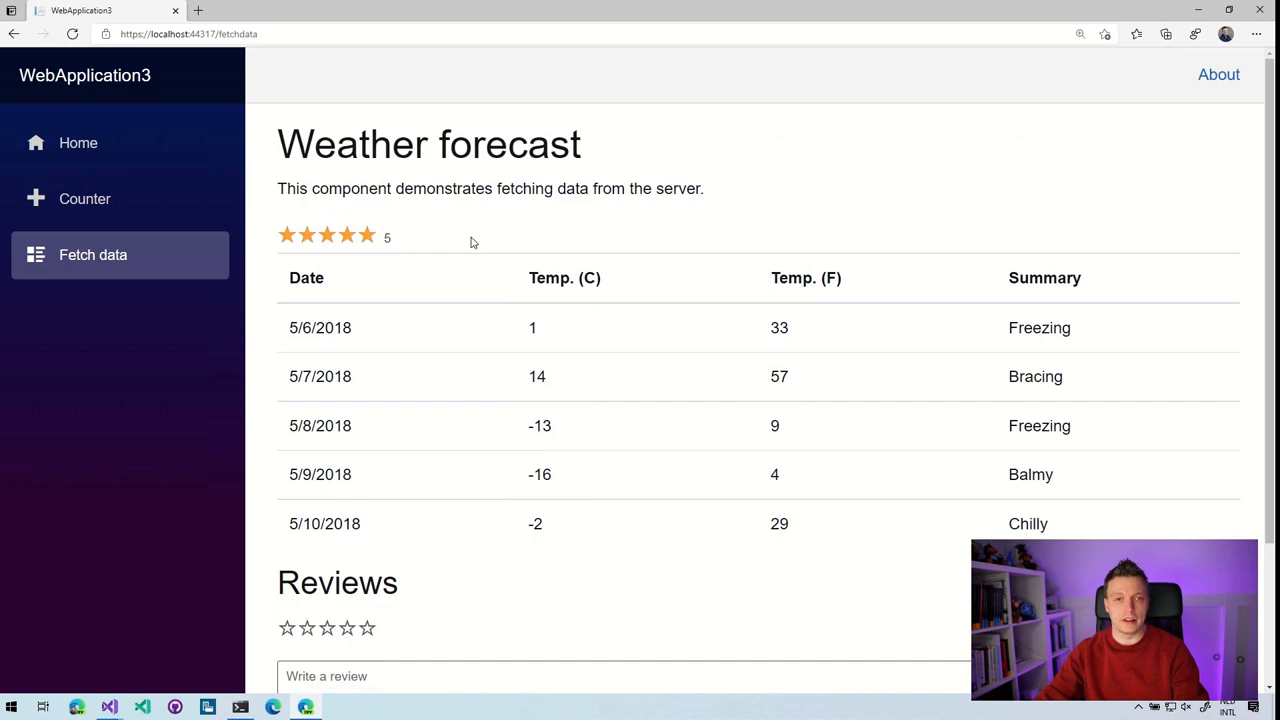
mouse_move(540, 252)
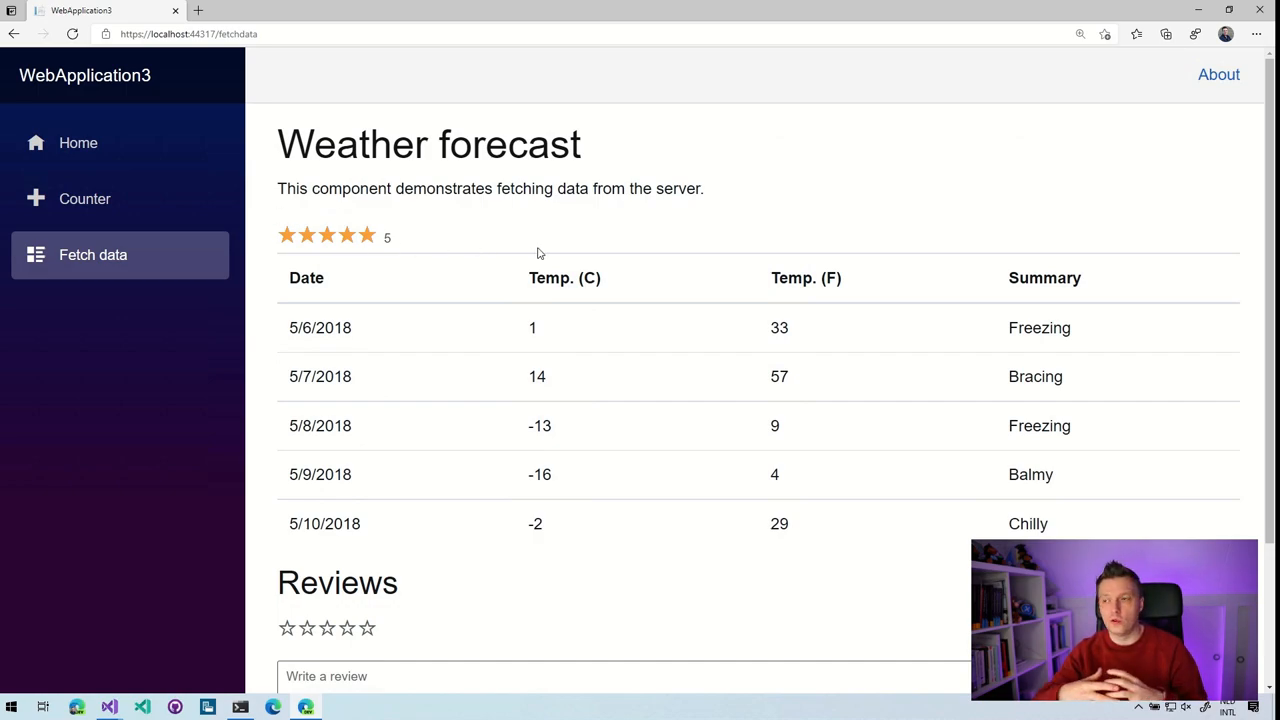